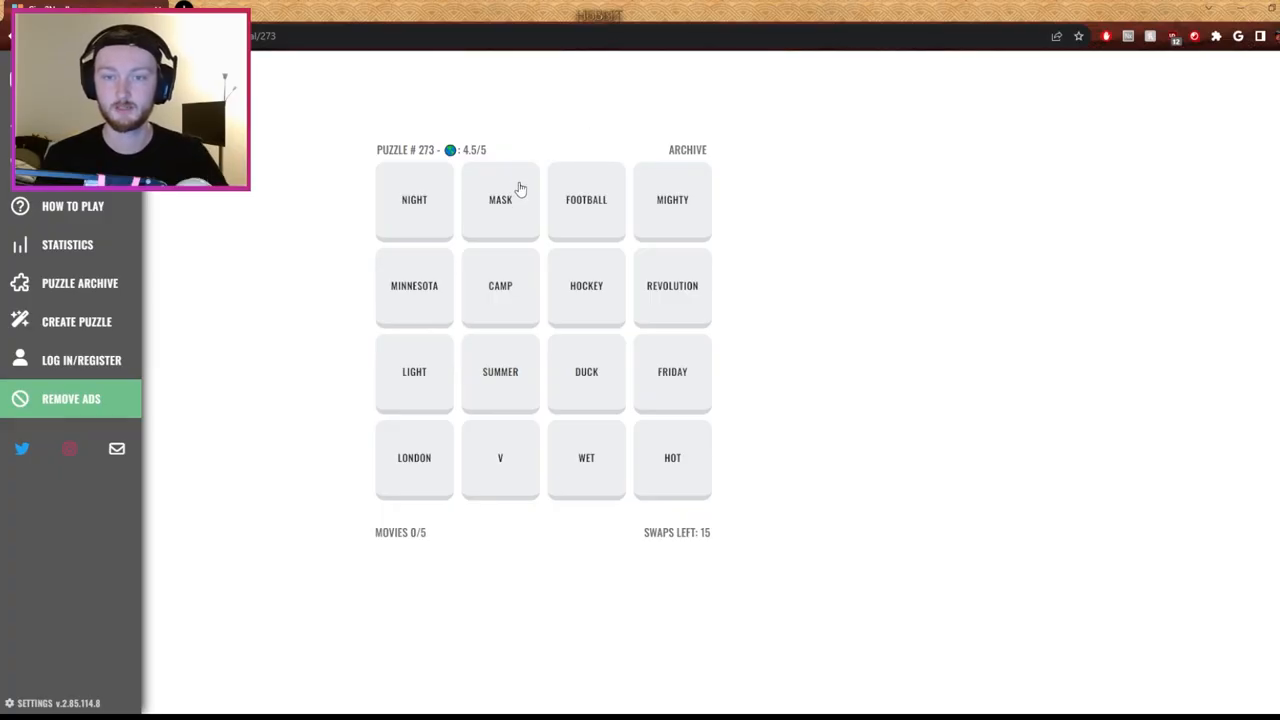
mouse_move(640, 265)
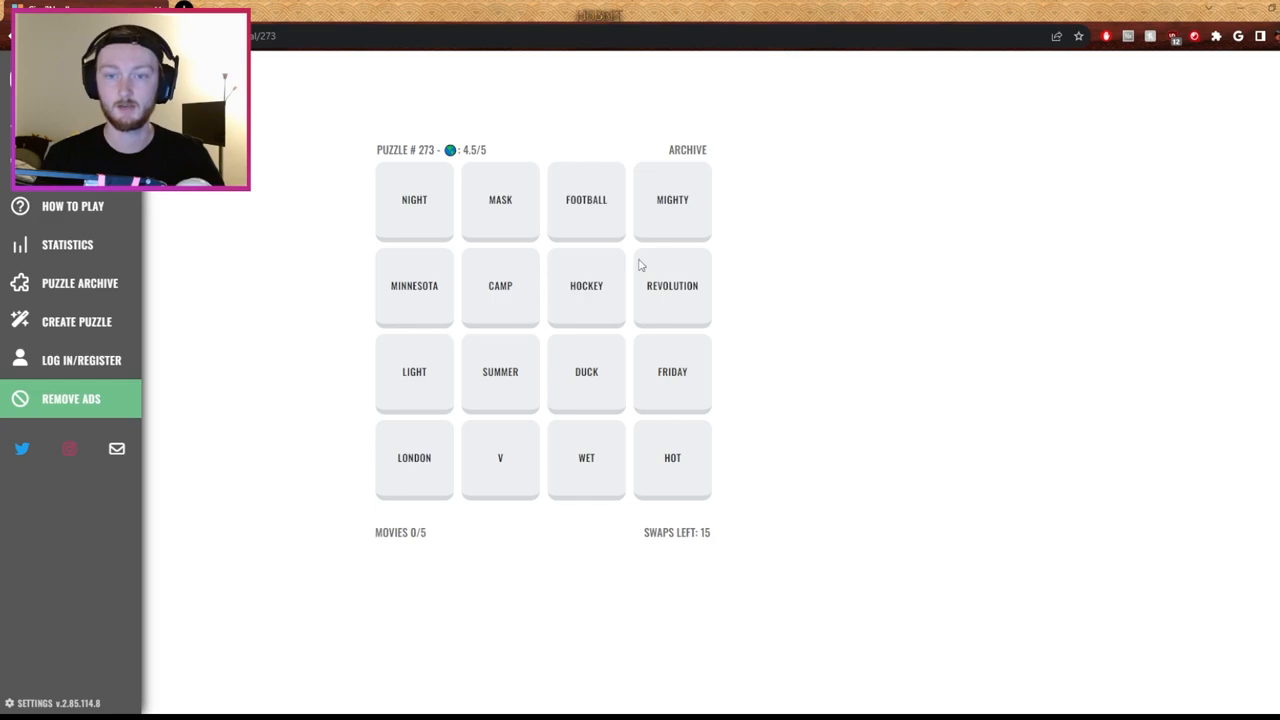
mouse_move(742, 280)
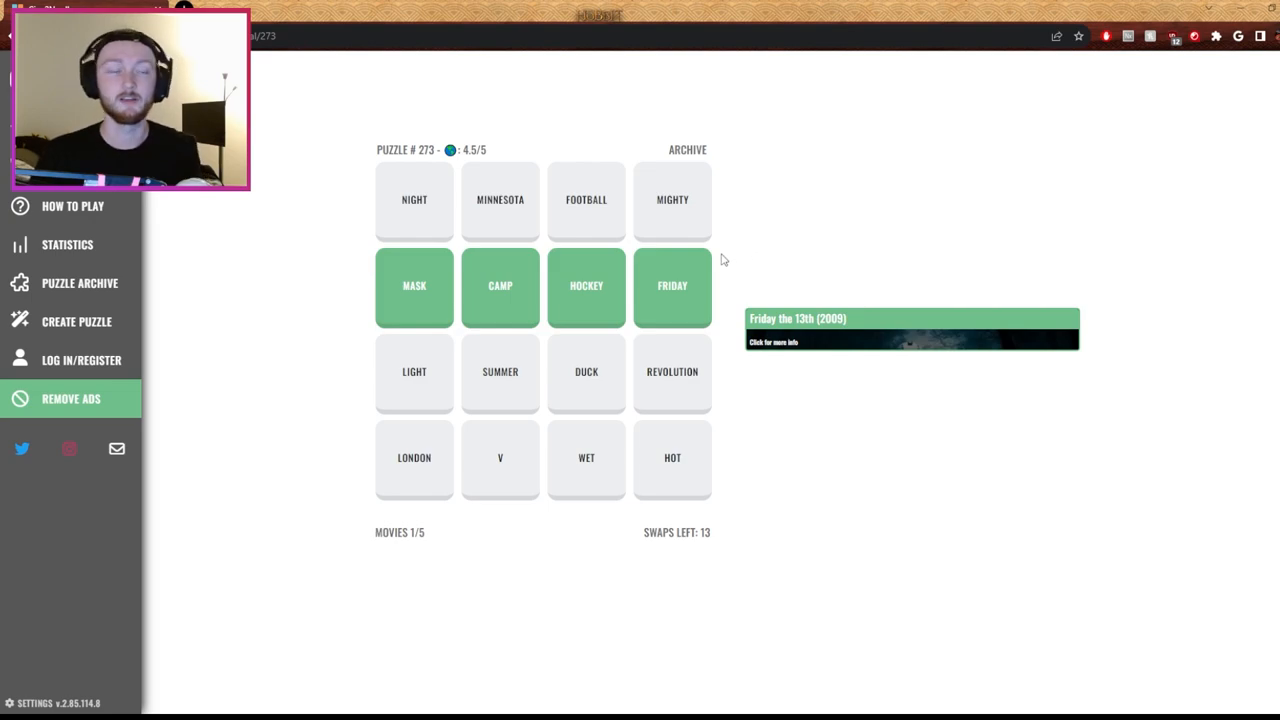
mouse_move(743, 275)
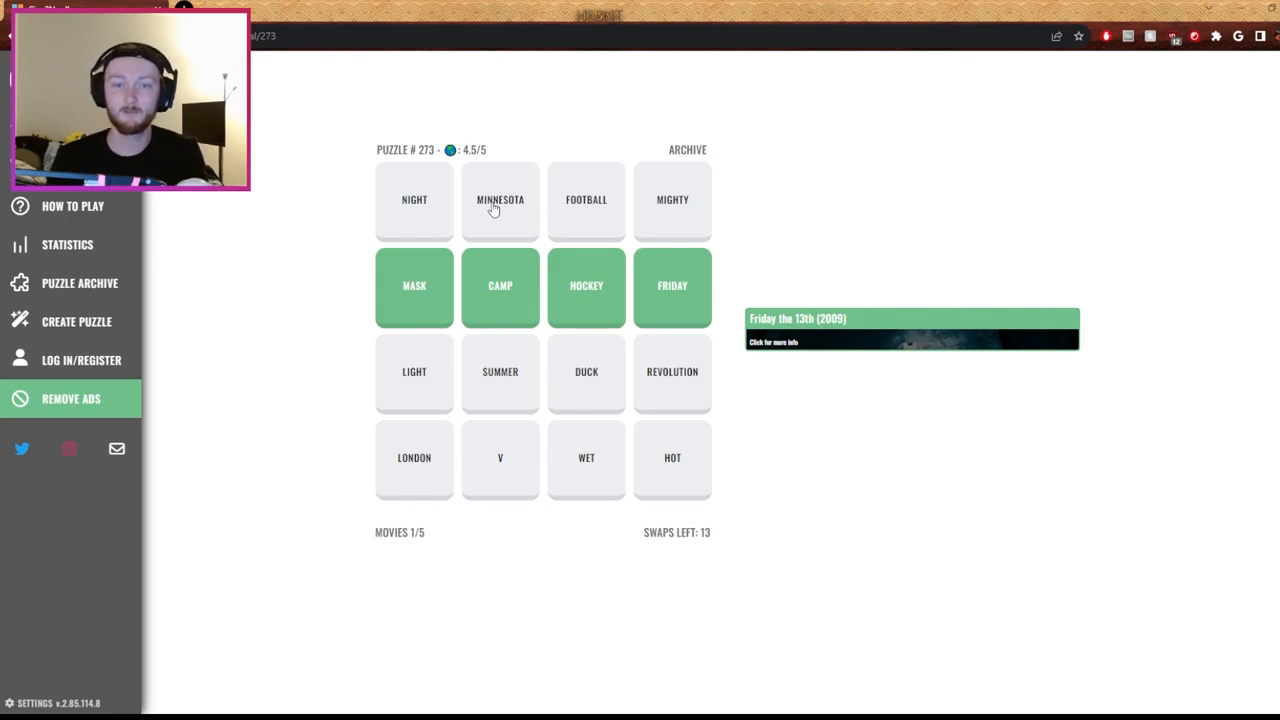
Swap MINNESOTA, REVOLUTION and V into place to solve puzzle #273, then scroll to More Puzzles
click(500, 199)
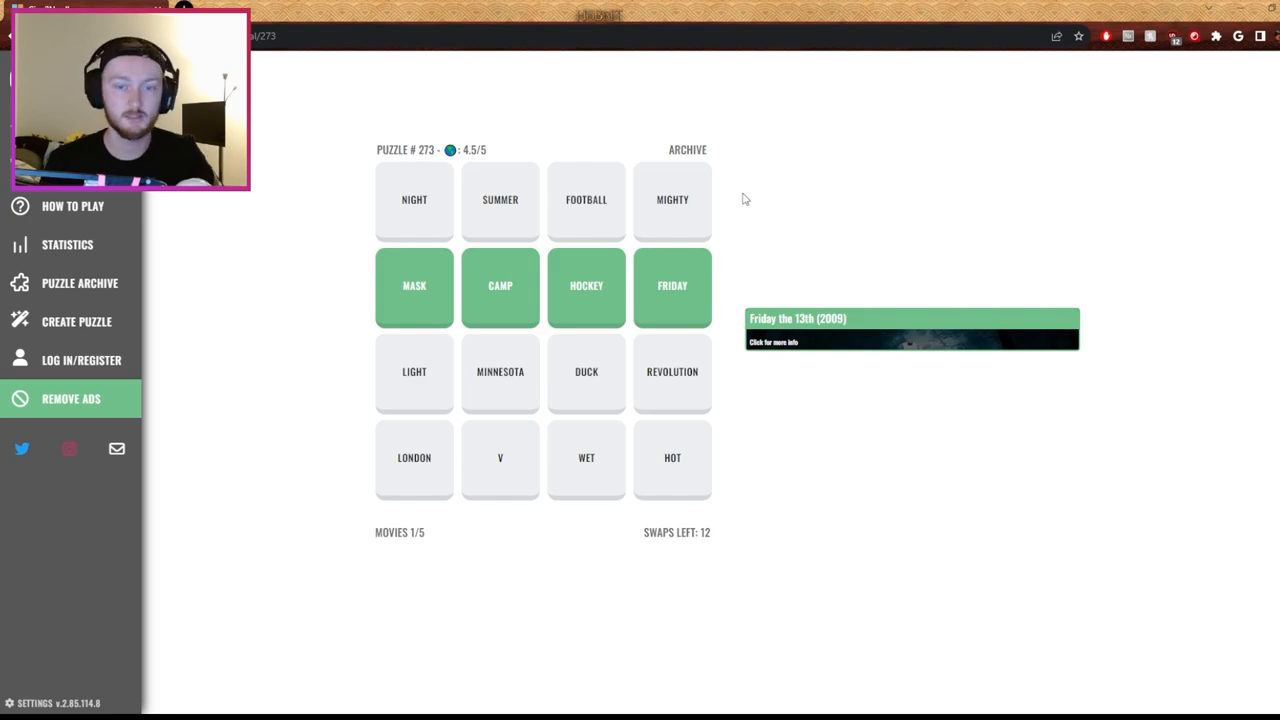
mouse_move(731, 444)
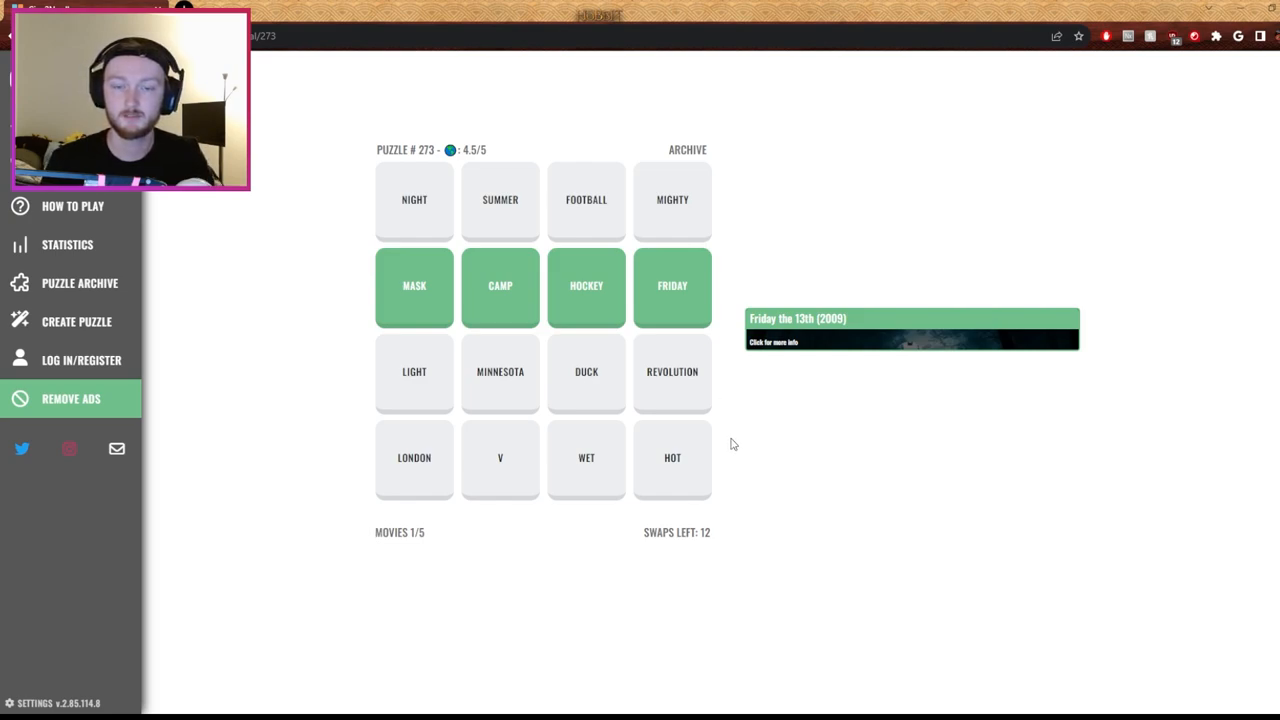
mouse_move(678, 374)
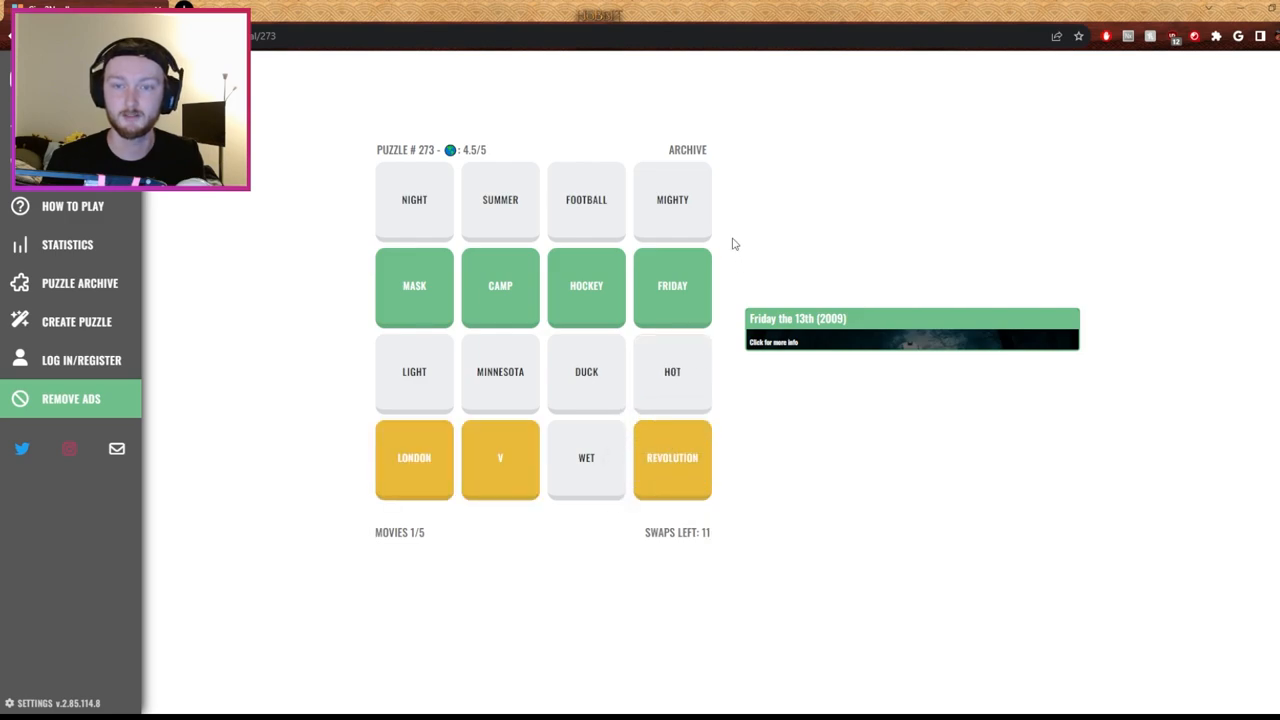
mouse_move(565, 380)
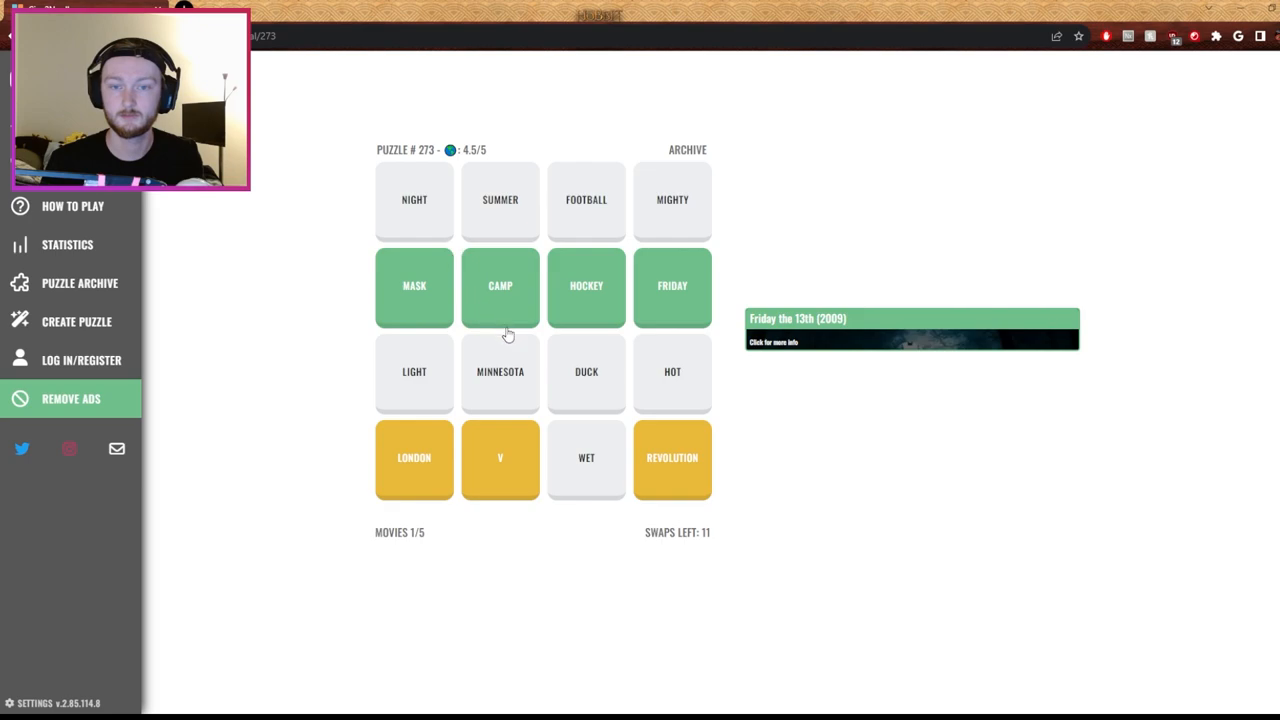
click(672, 458)
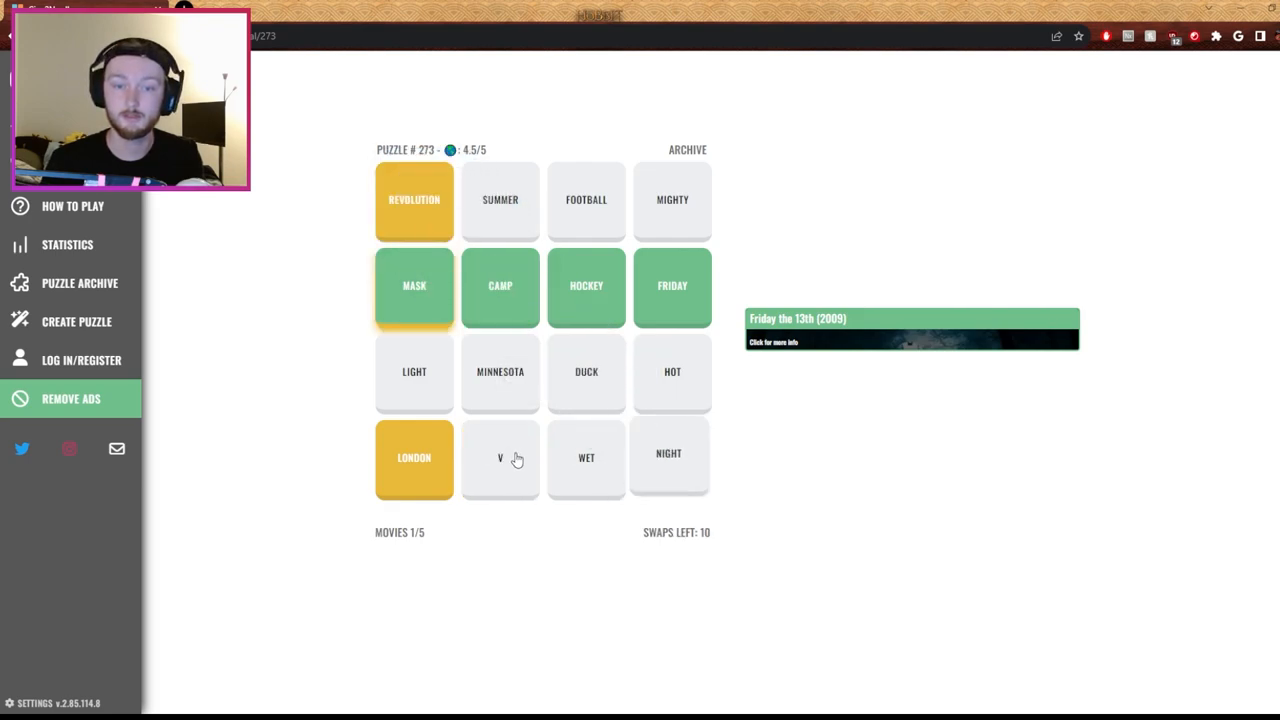
click(500, 457)
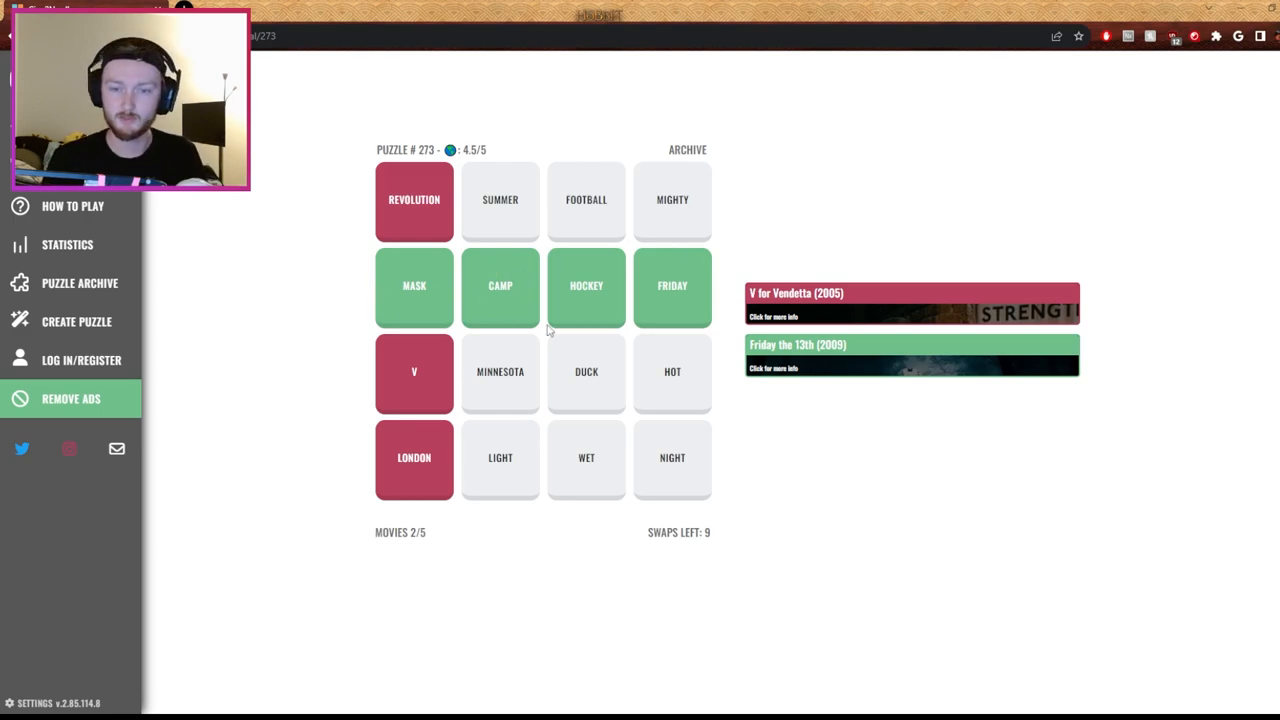
mouse_move(500, 388)
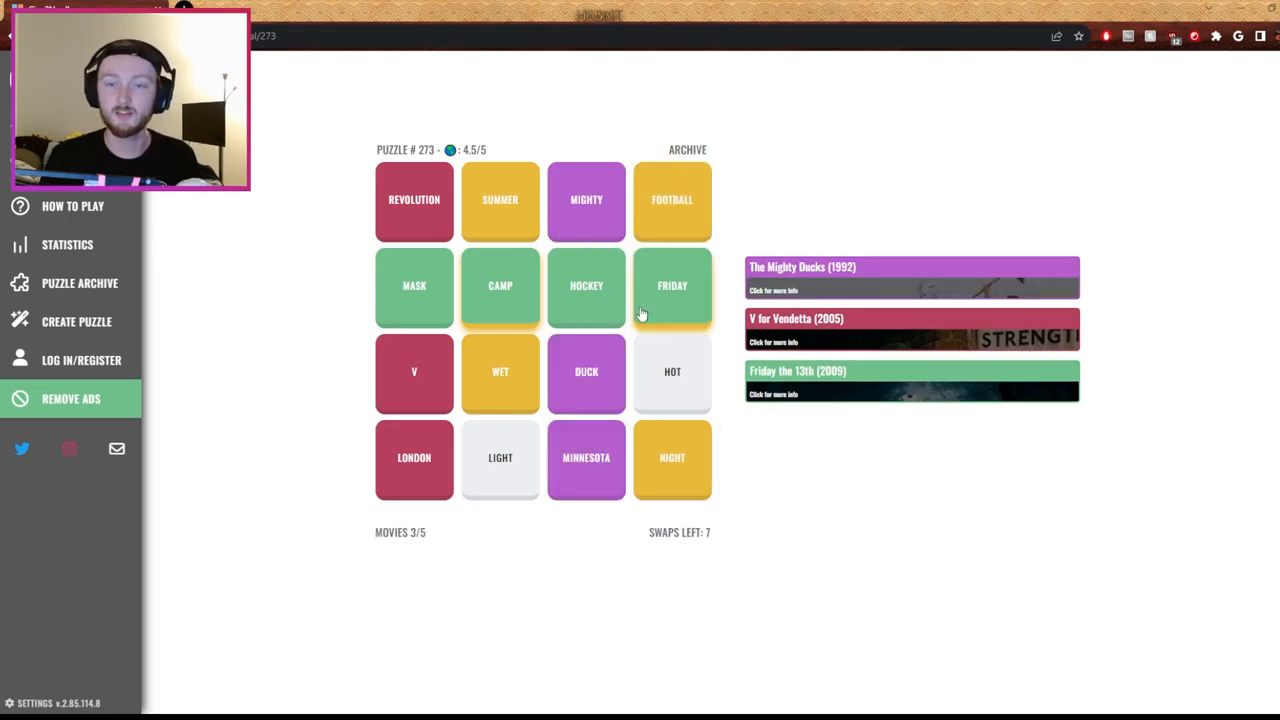
mouse_move(690, 399)
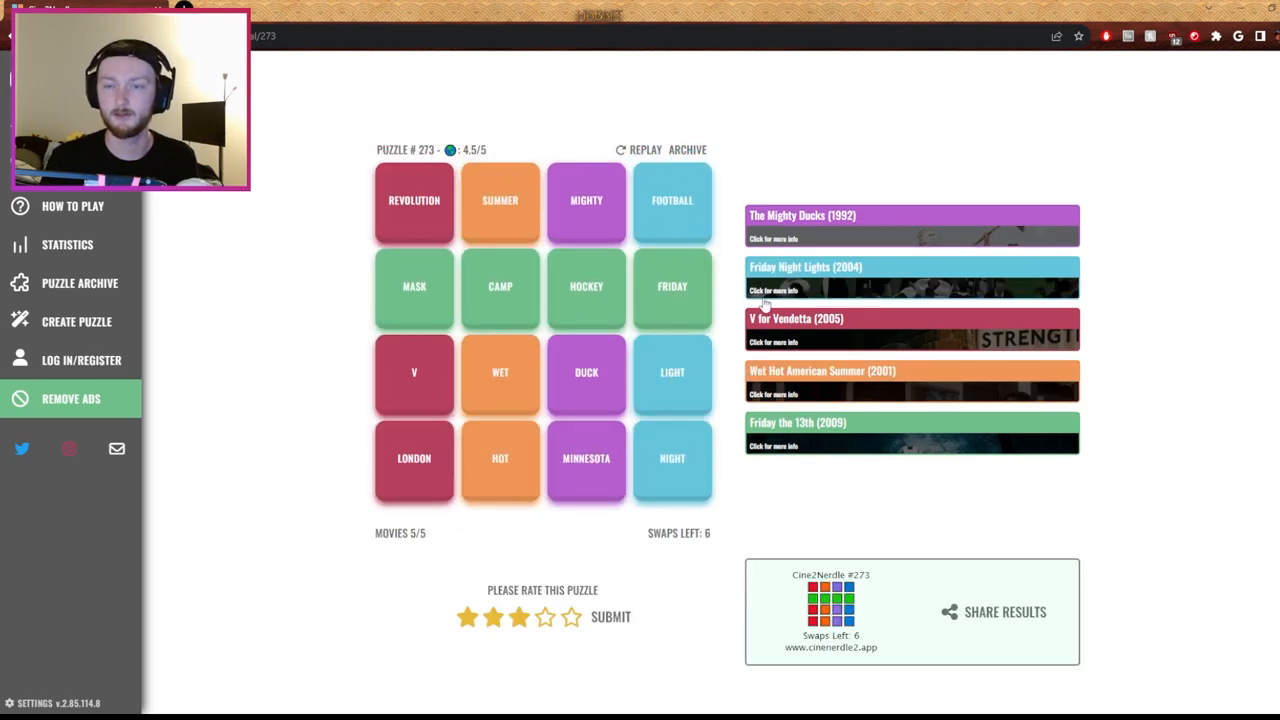
mouse_move(718, 256)
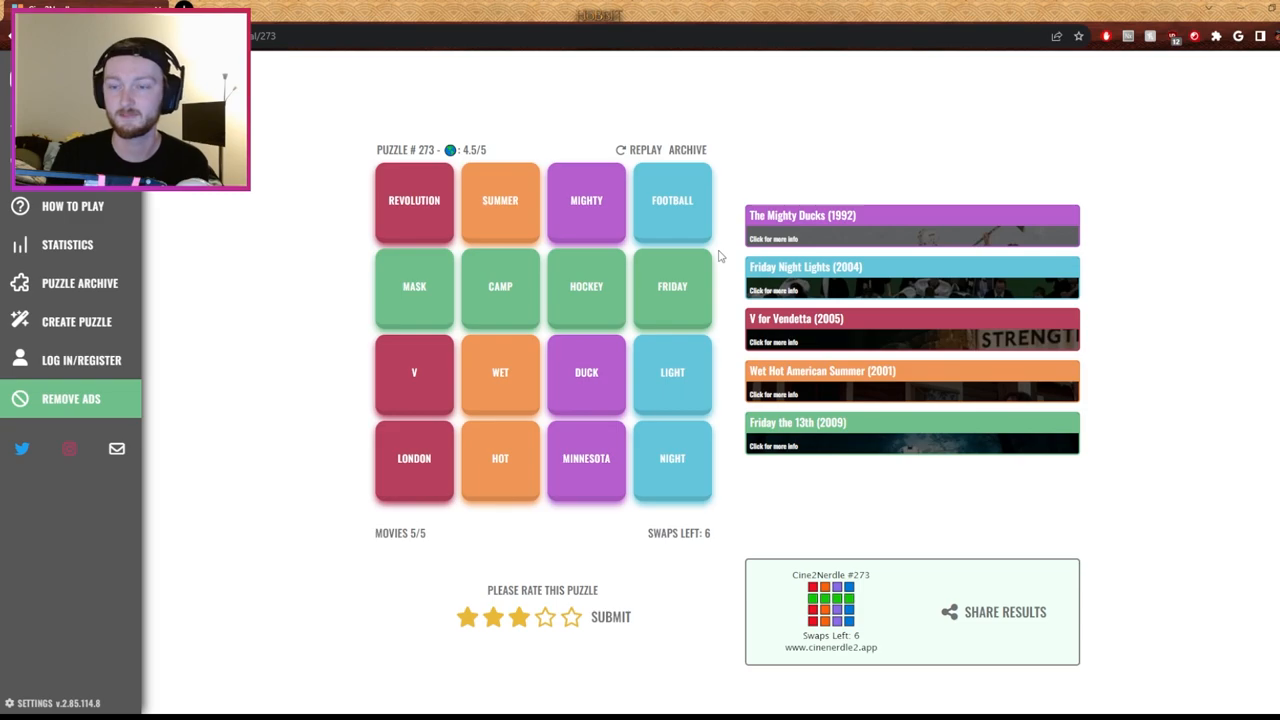
scroll(down, 3)
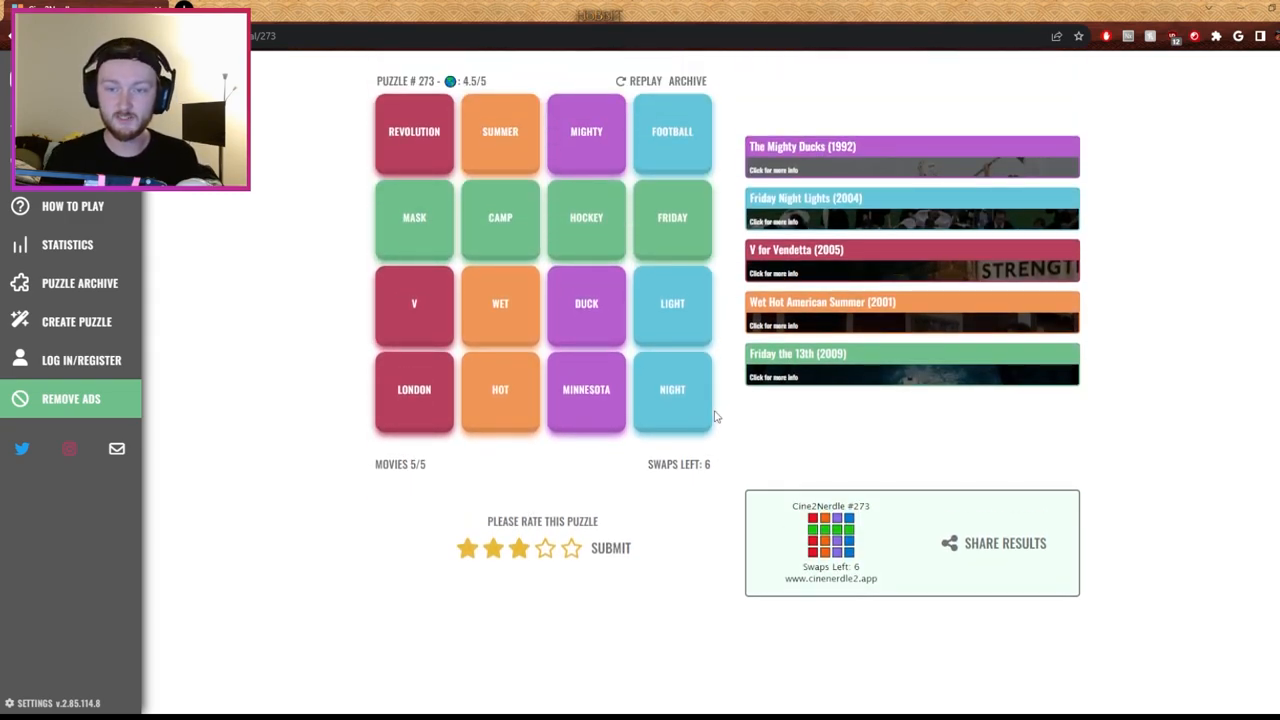
scroll(down, 3)
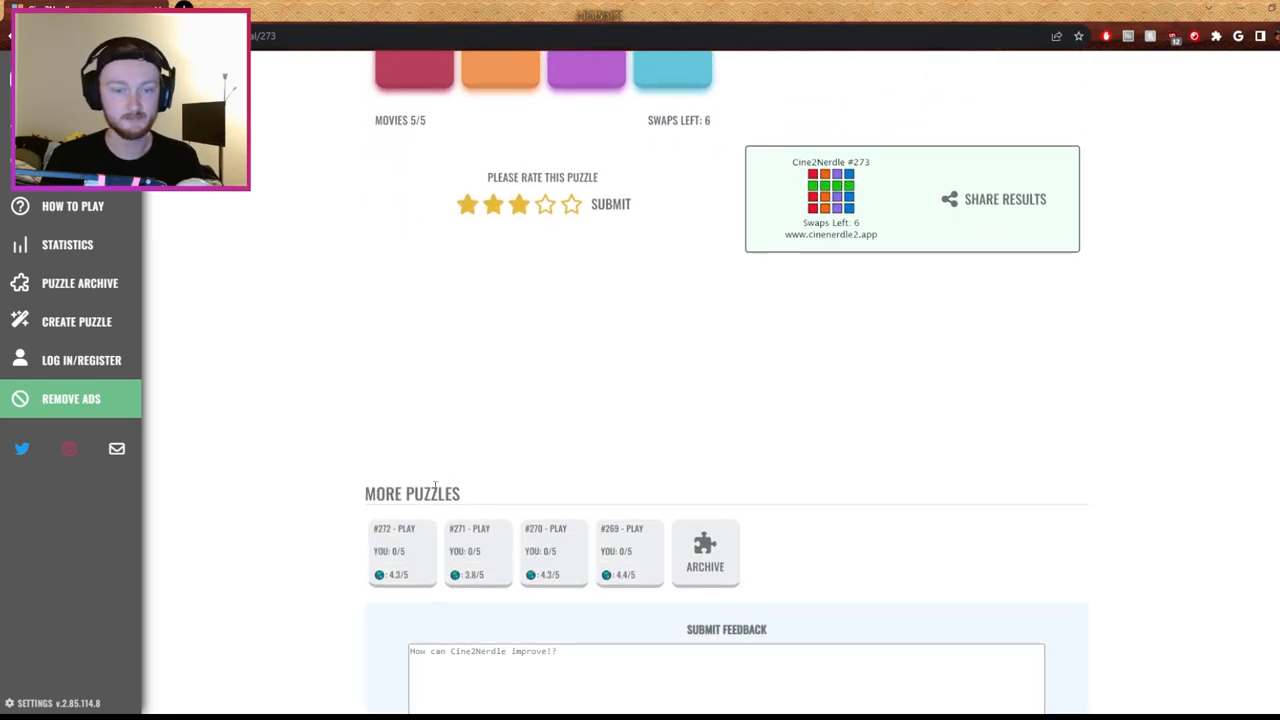
Open archive puzzle #272 and swap QUIET with HAL
click(401, 528)
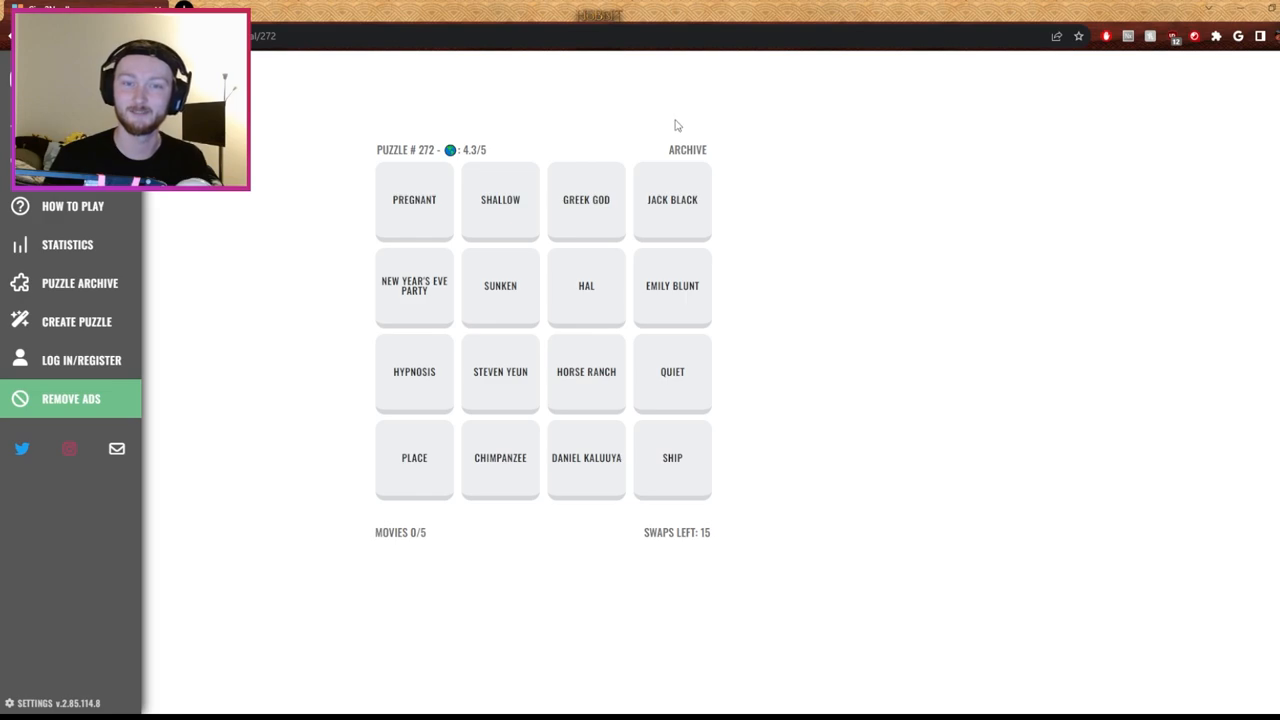
mouse_move(566, 142)
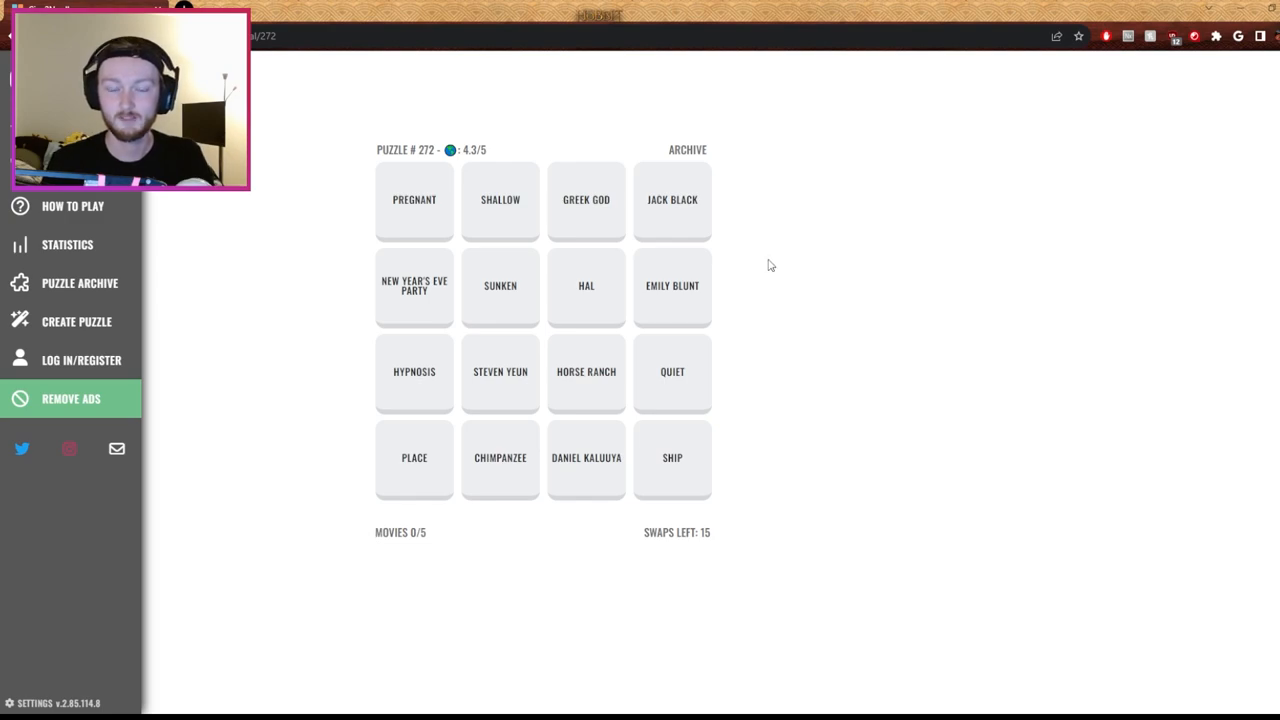
mouse_move(762, 265)
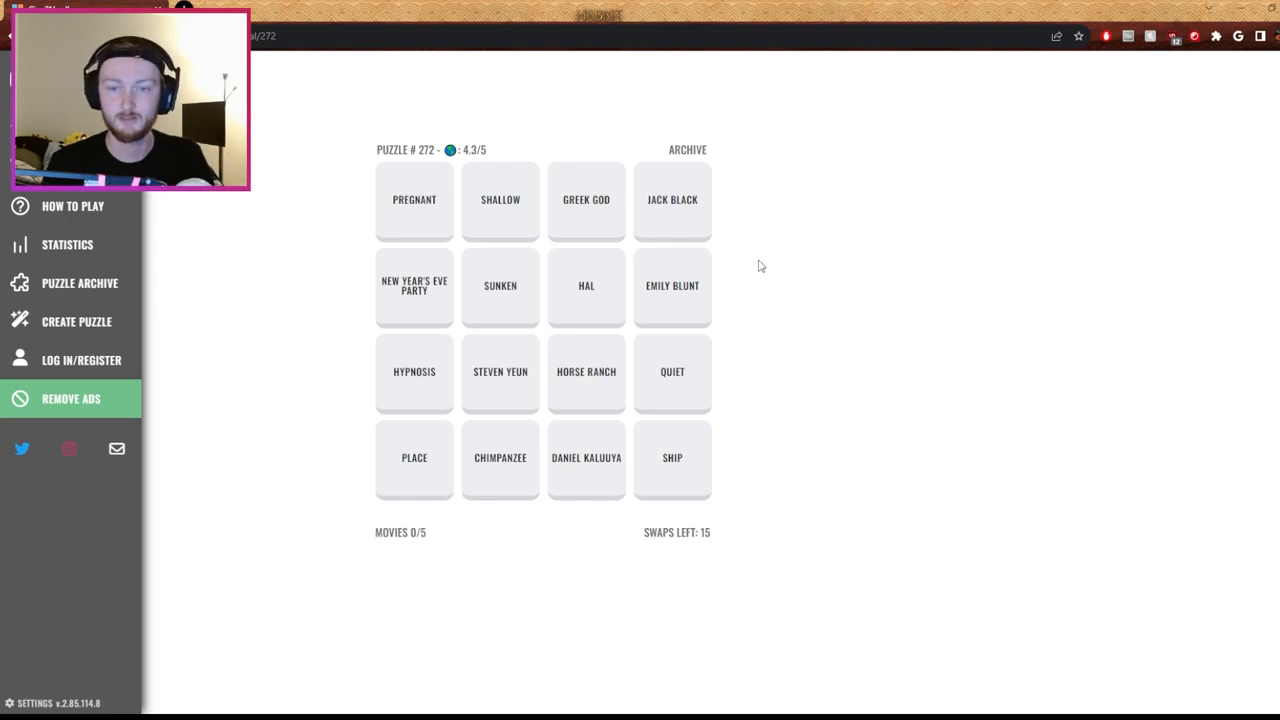
mouse_move(548, 419)
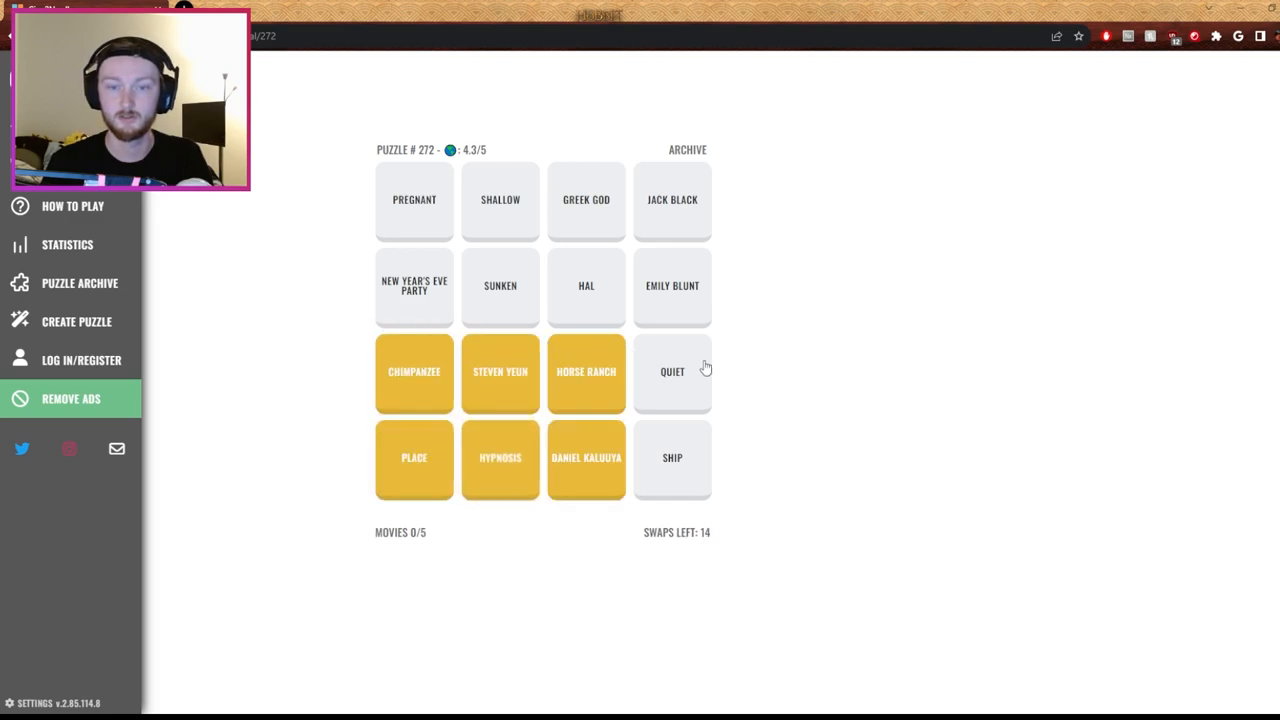
mouse_move(777, 304)
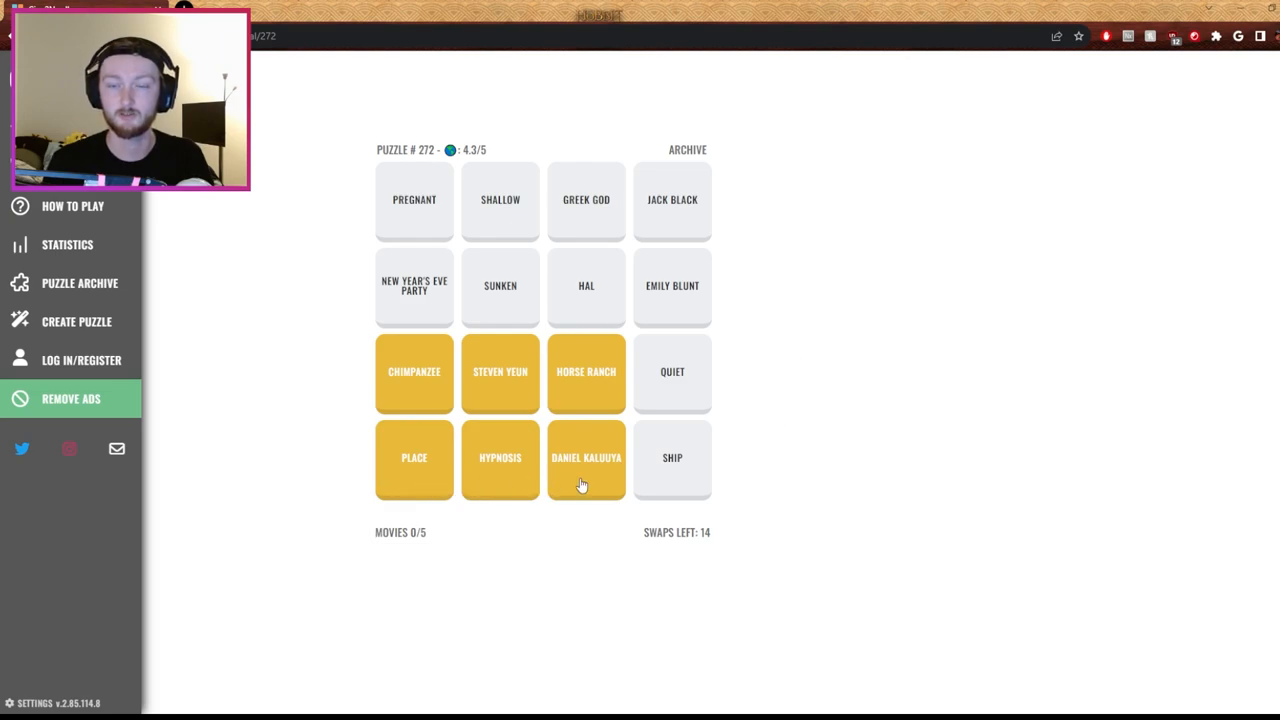
mouse_move(681, 291)
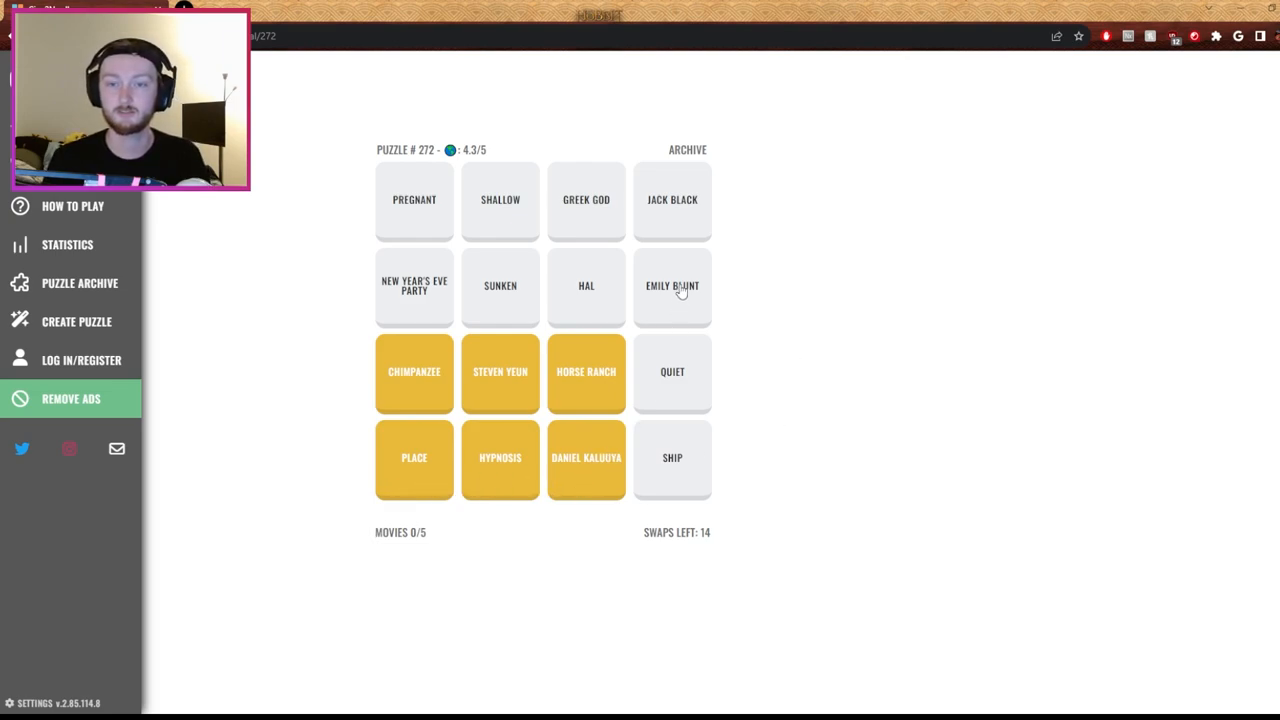
mouse_move(510, 470)
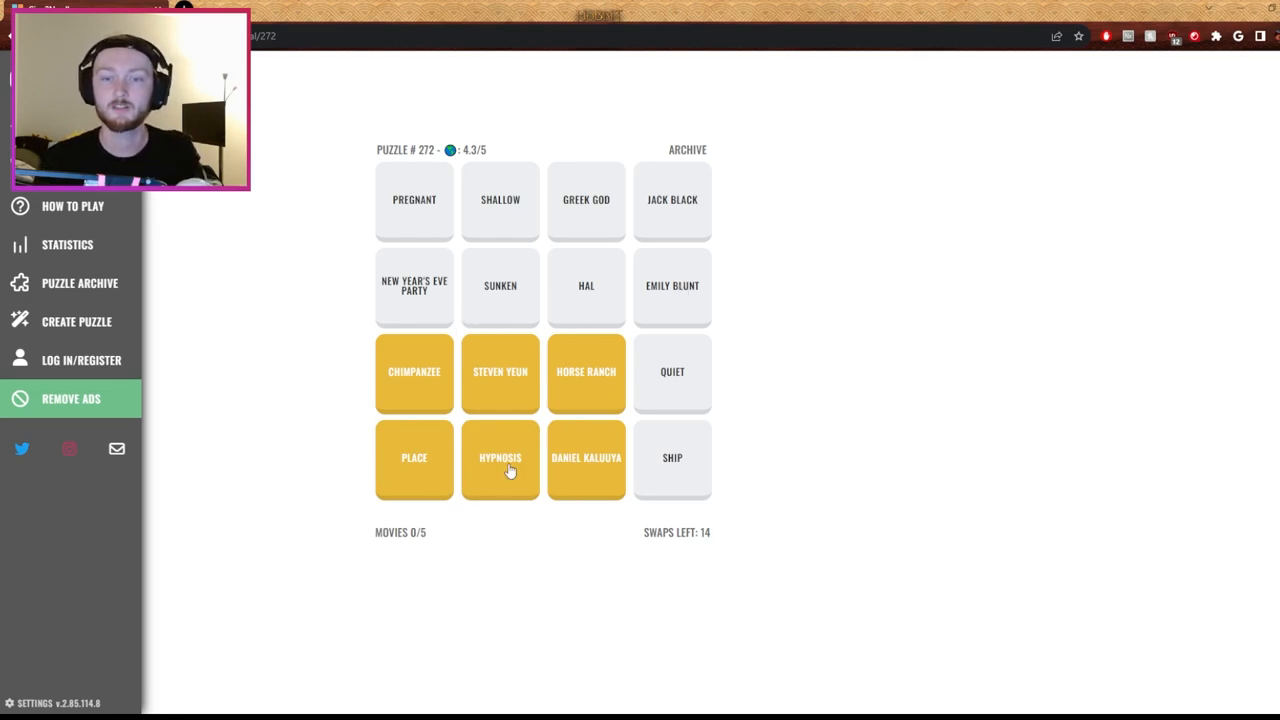
mouse_move(687, 371)
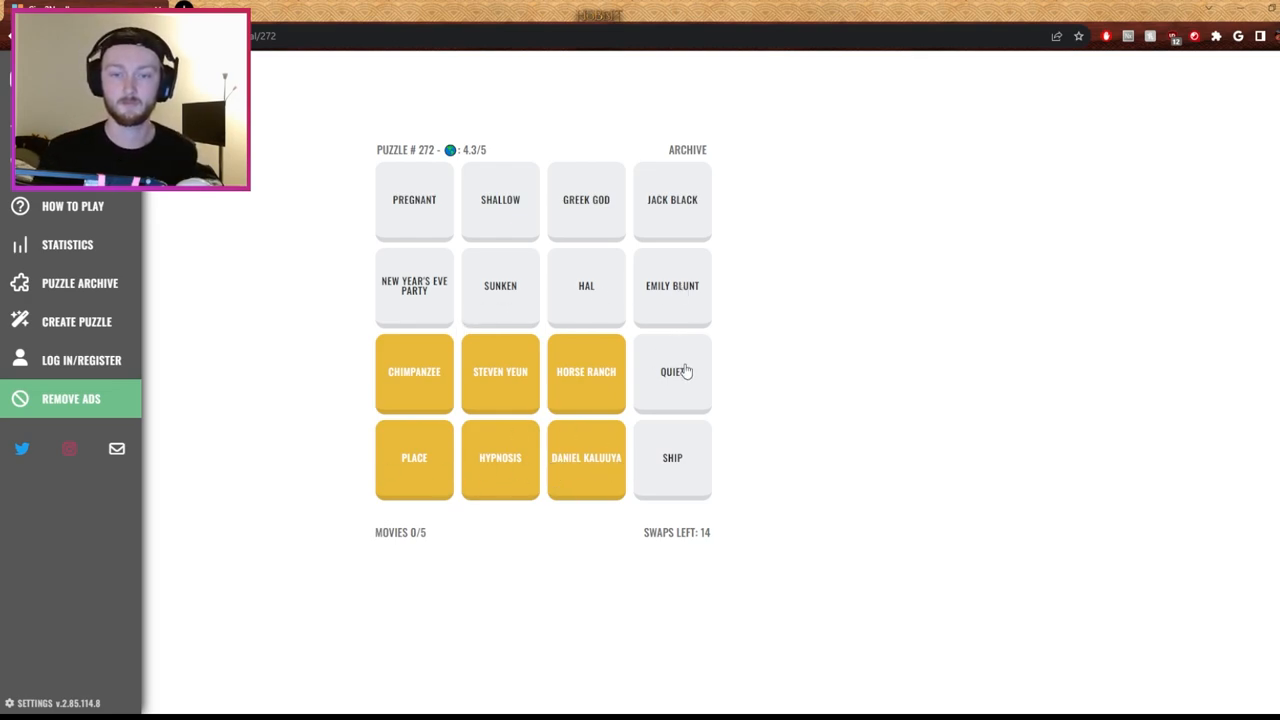
mouse_move(689, 393)
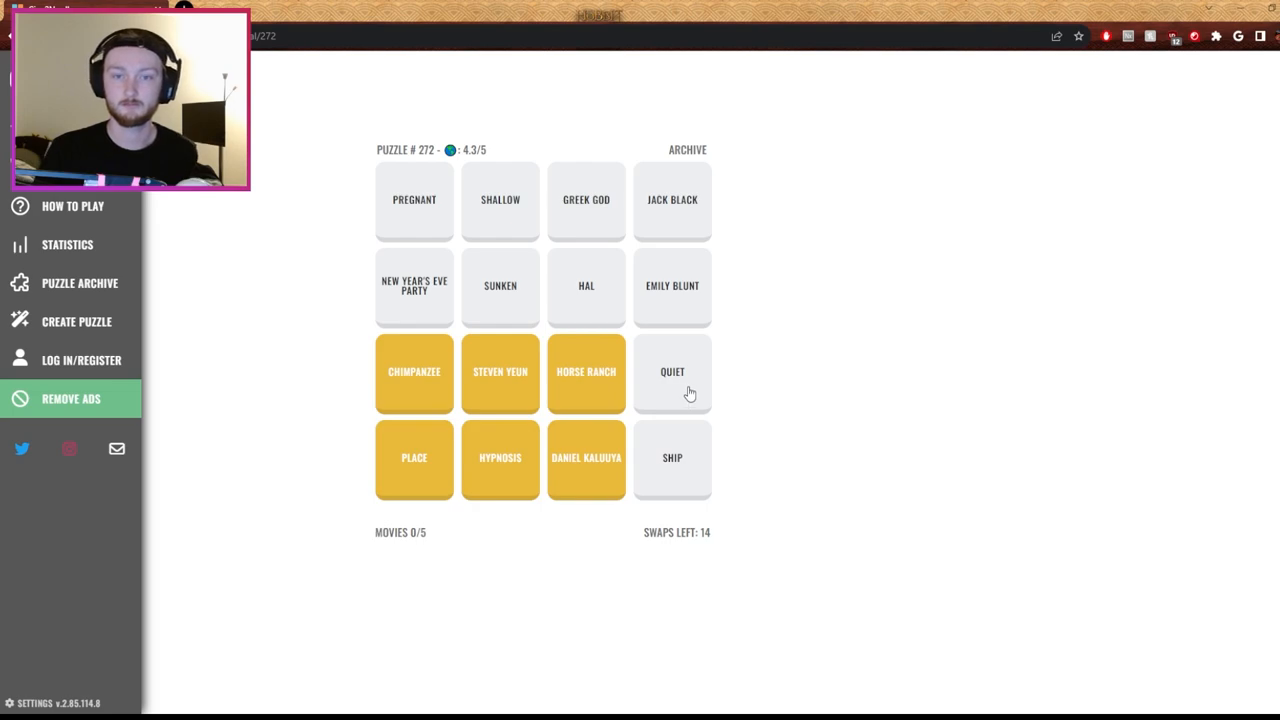
click(672, 371)
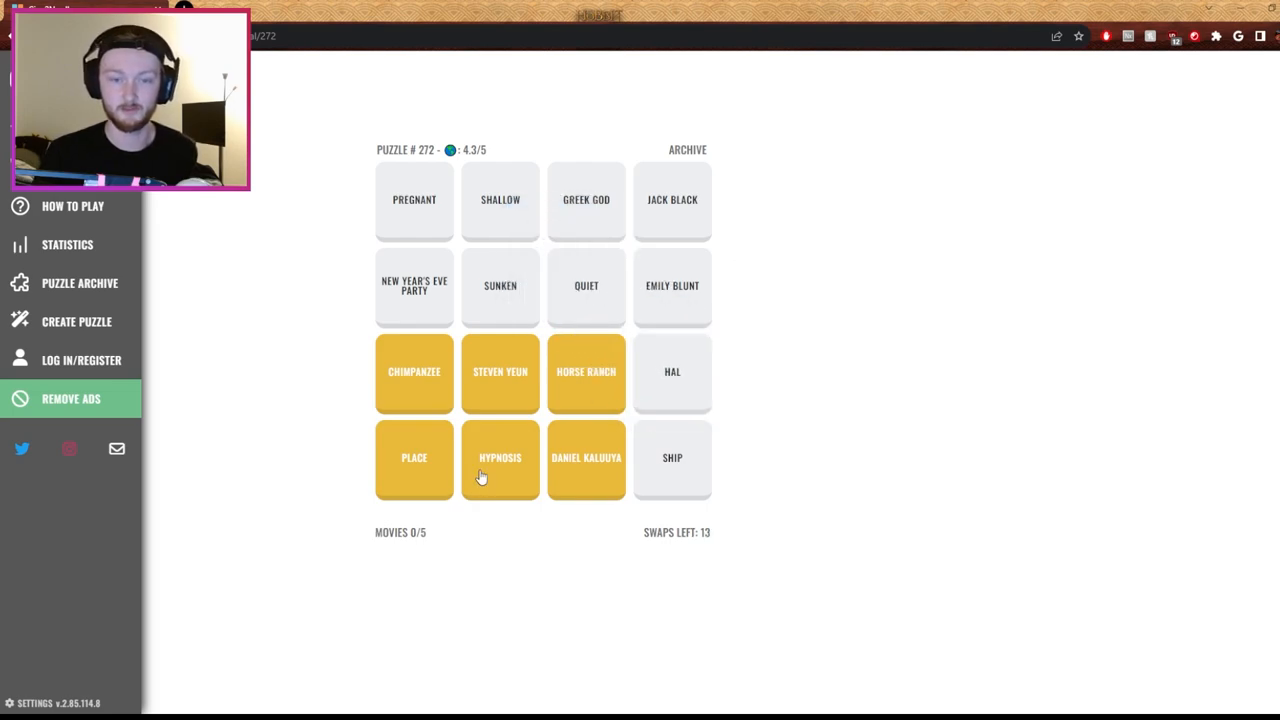
mouse_move(515, 480)
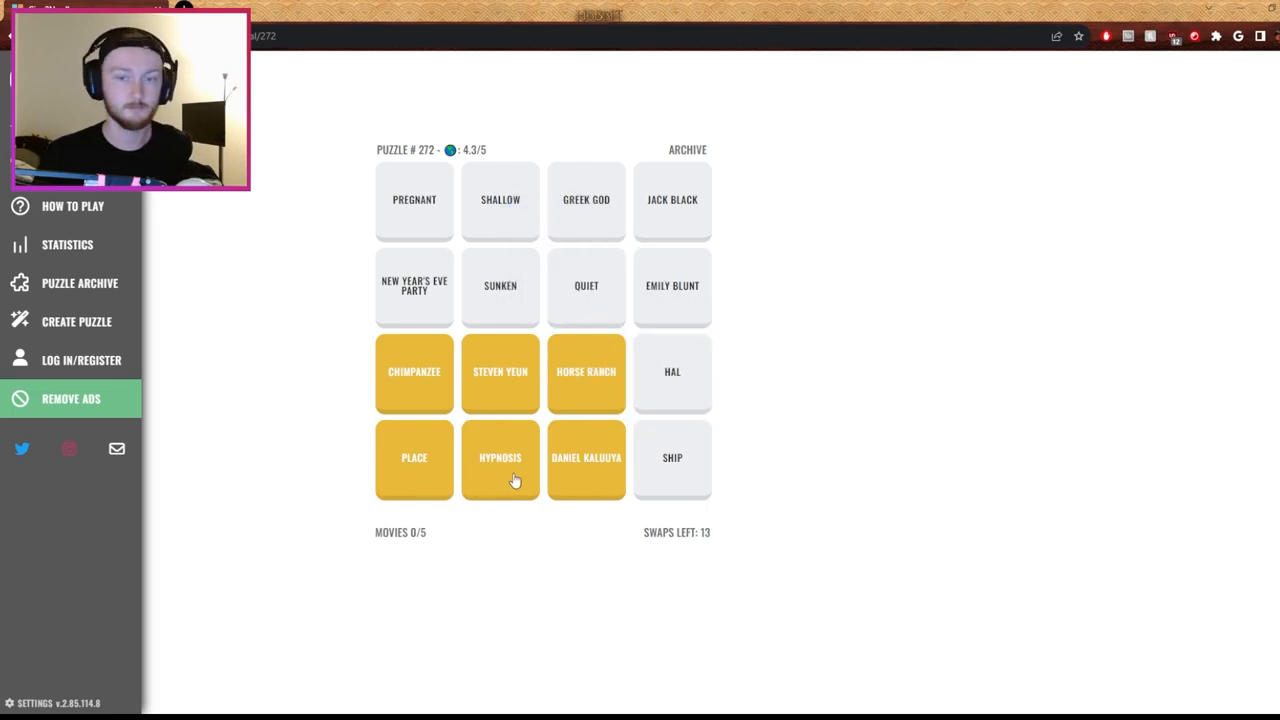
mouse_move(505, 392)
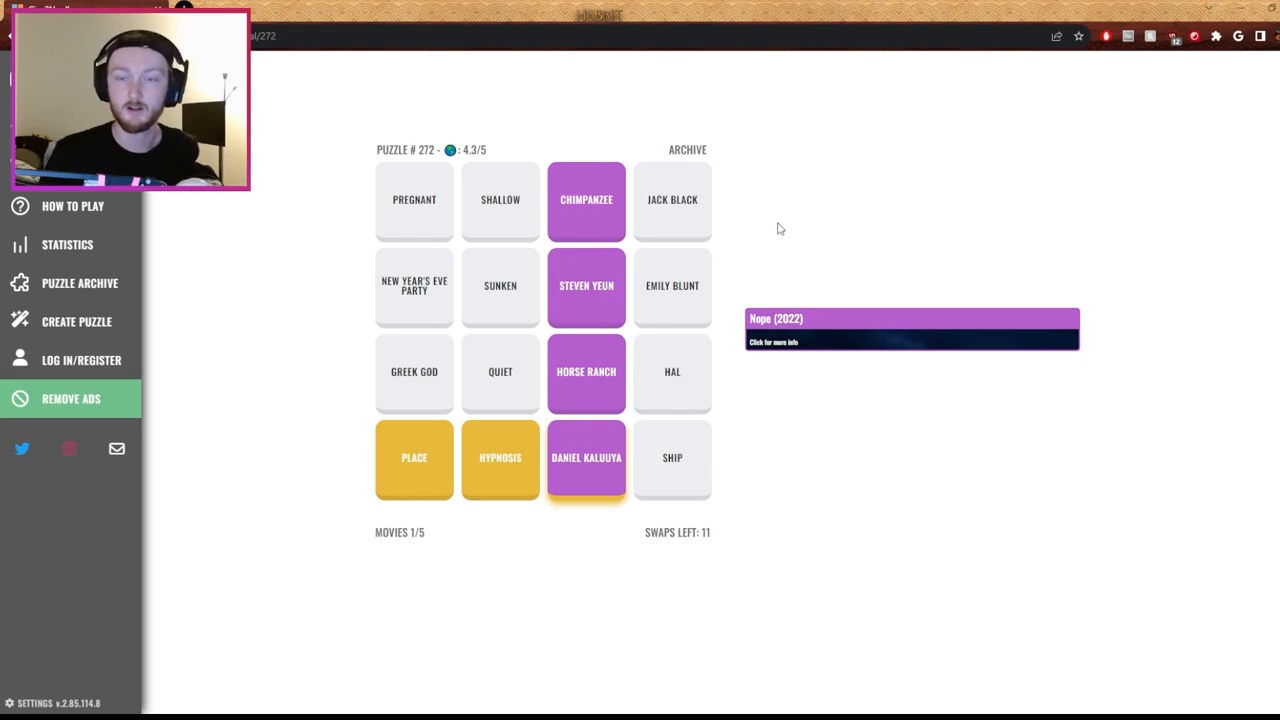
mouse_move(737, 228)
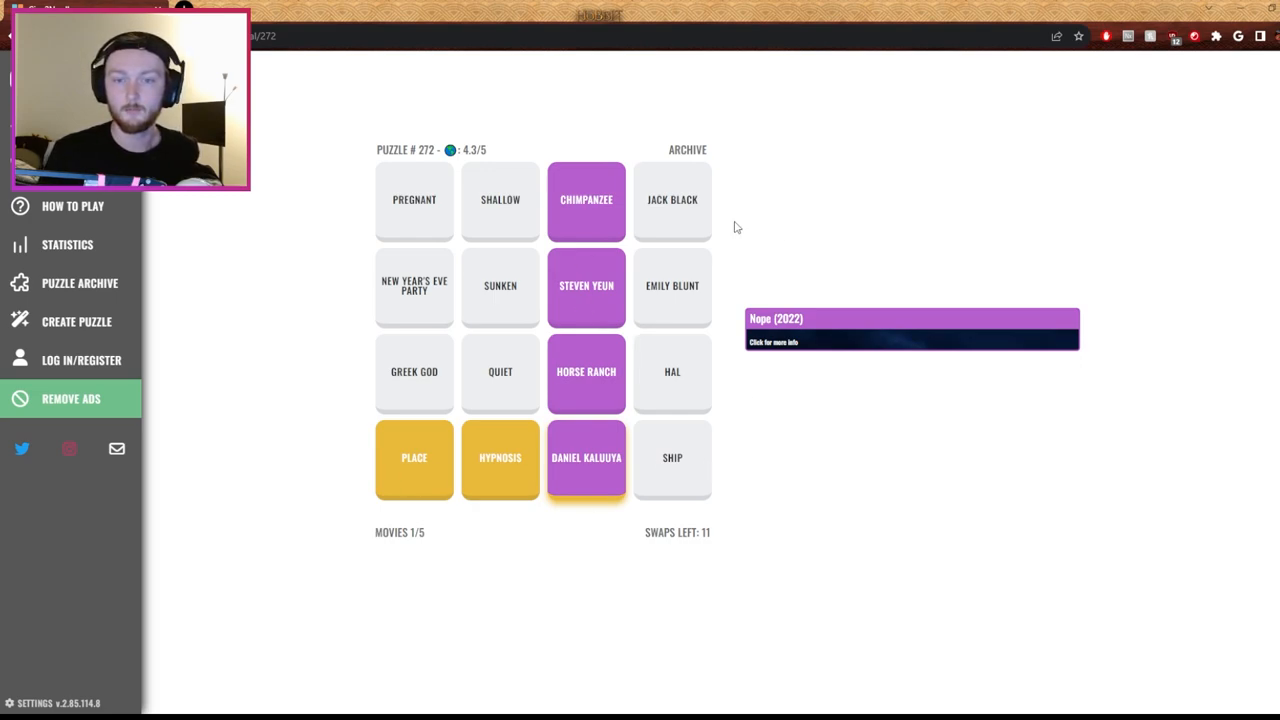
mouse_move(672, 285)
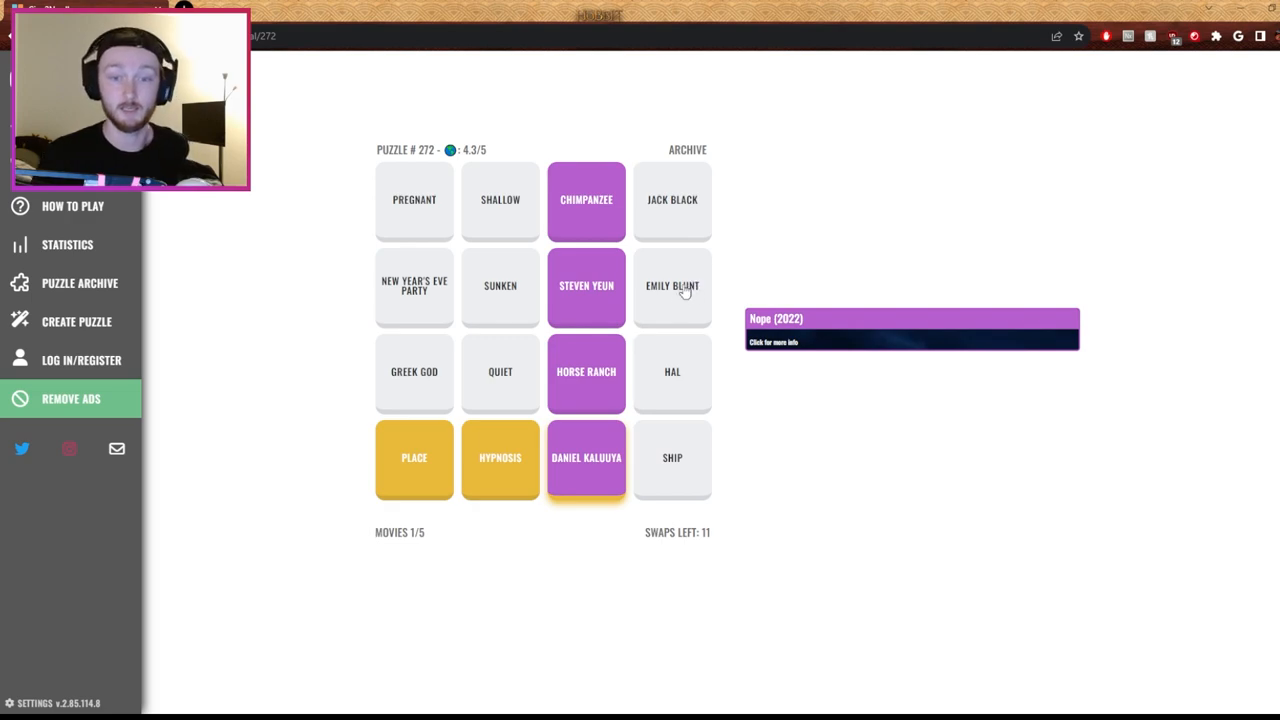
Move EMILY BLUNT into the first column of puzzle #272
click(672, 285)
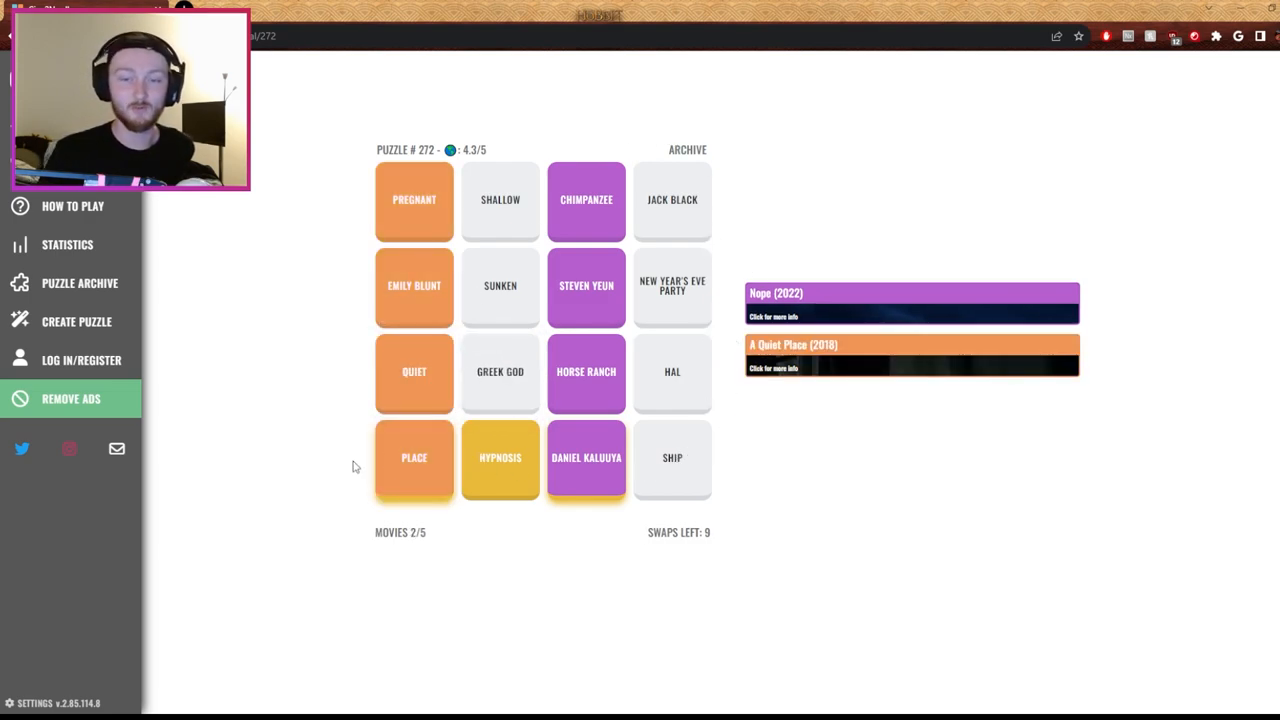
mouse_move(711, 188)
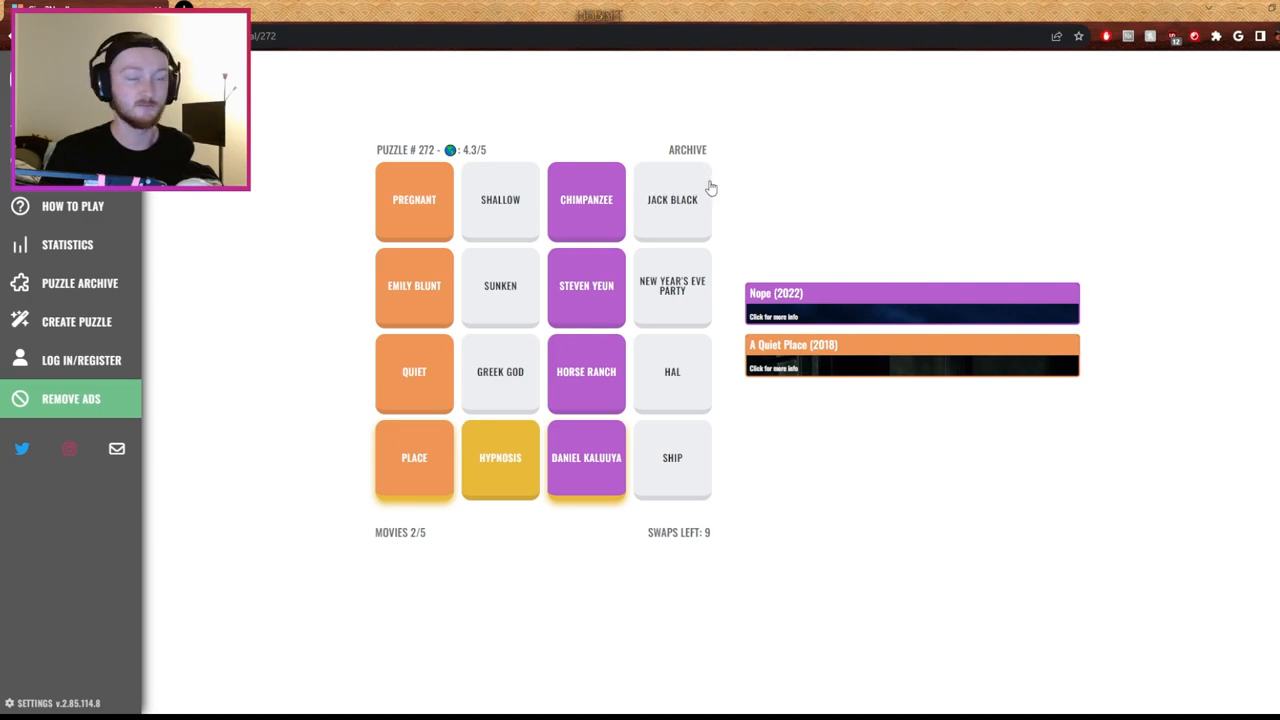
mouse_move(576, 372)
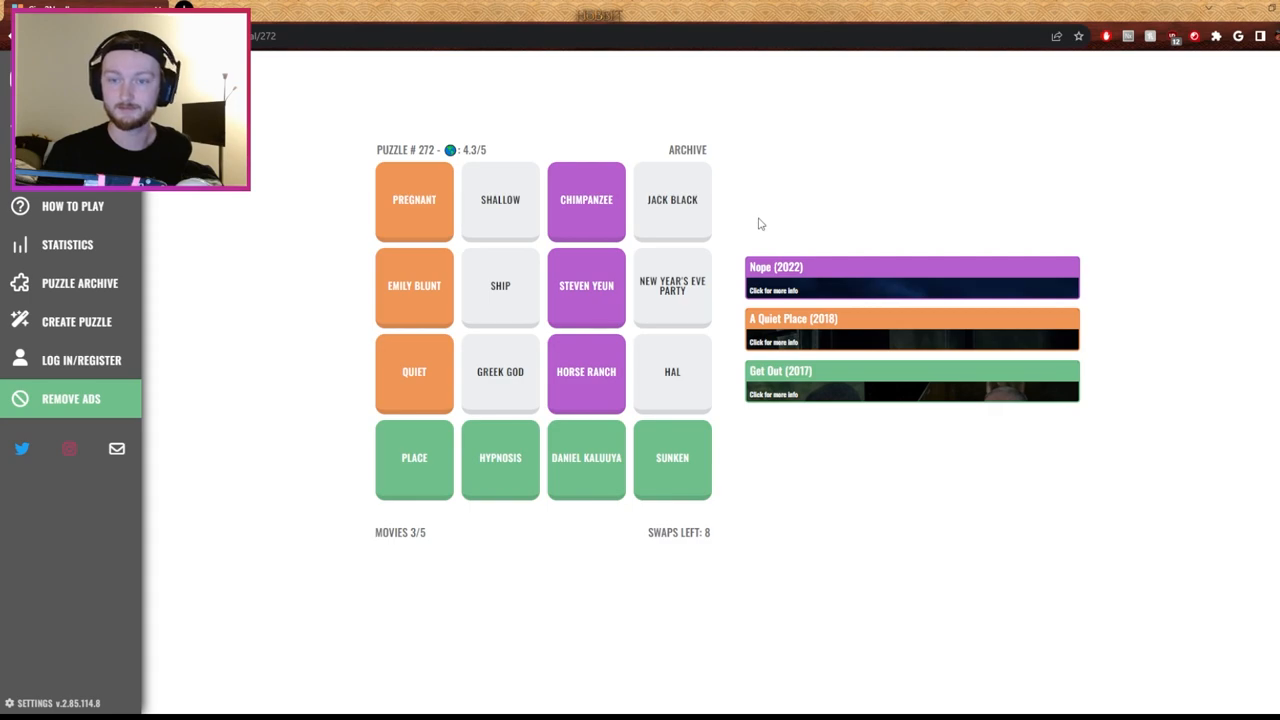
mouse_move(740, 207)
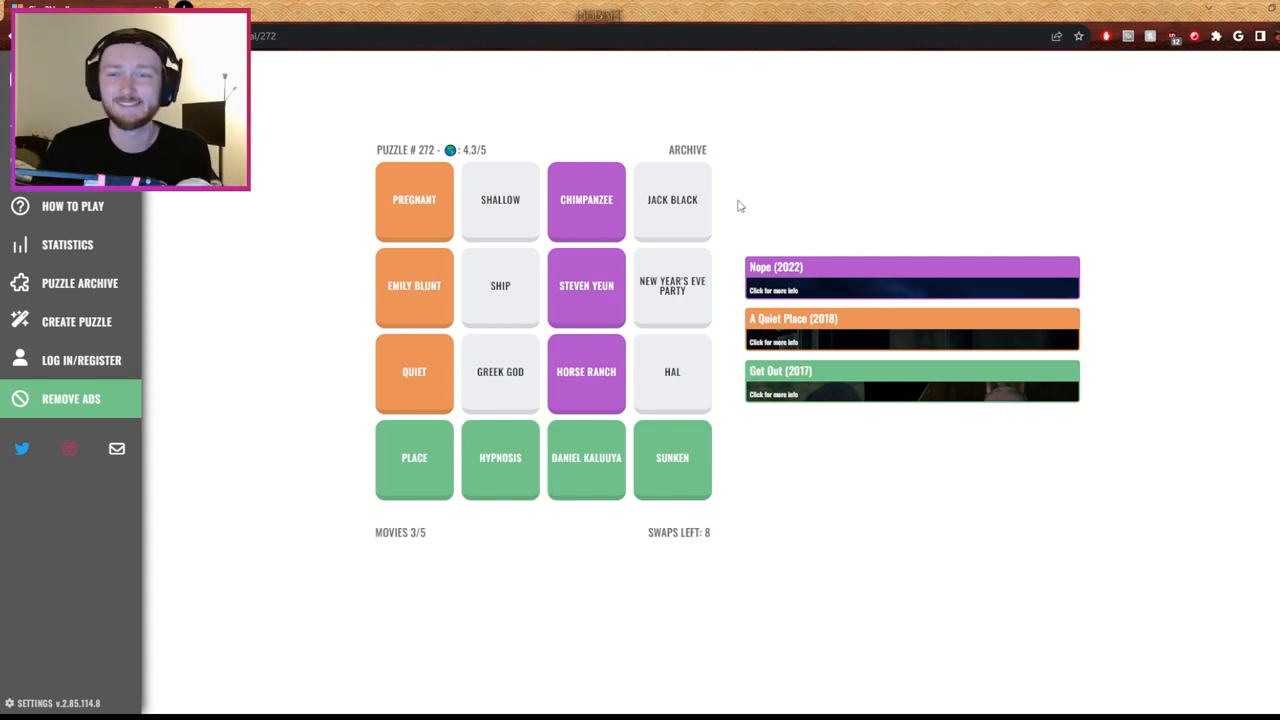
mouse_move(731, 209)
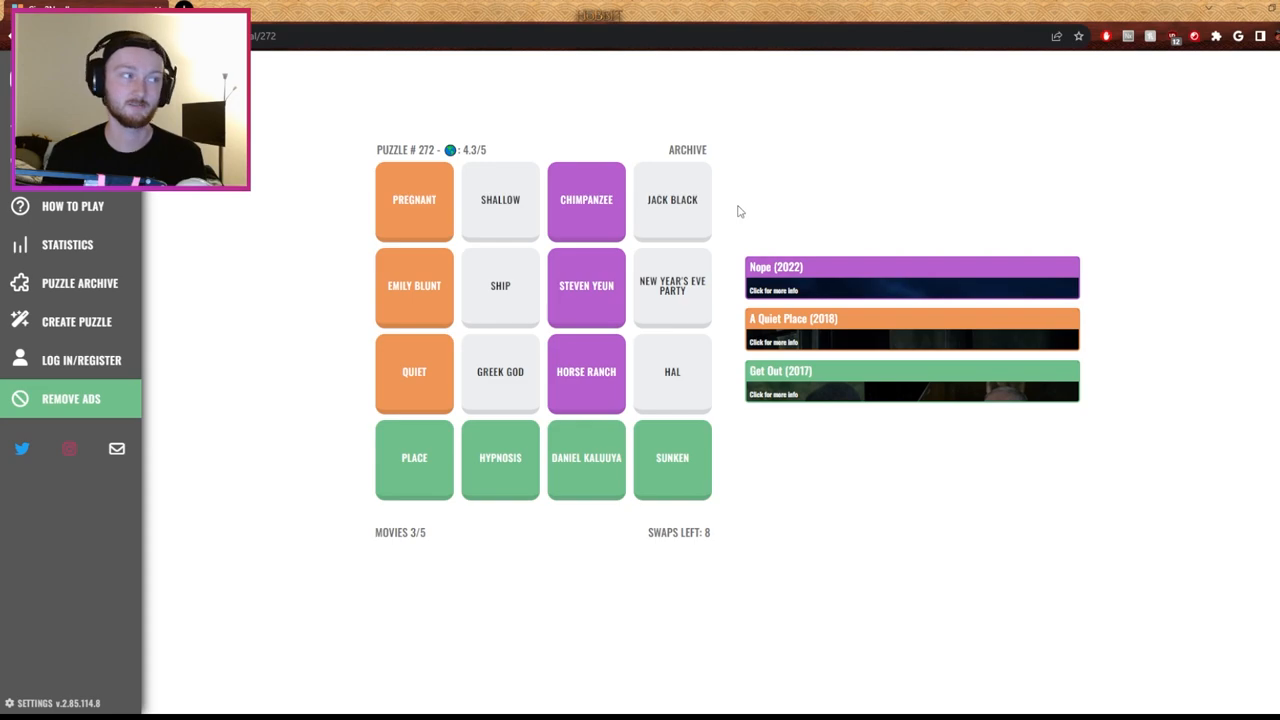
mouse_move(728, 206)
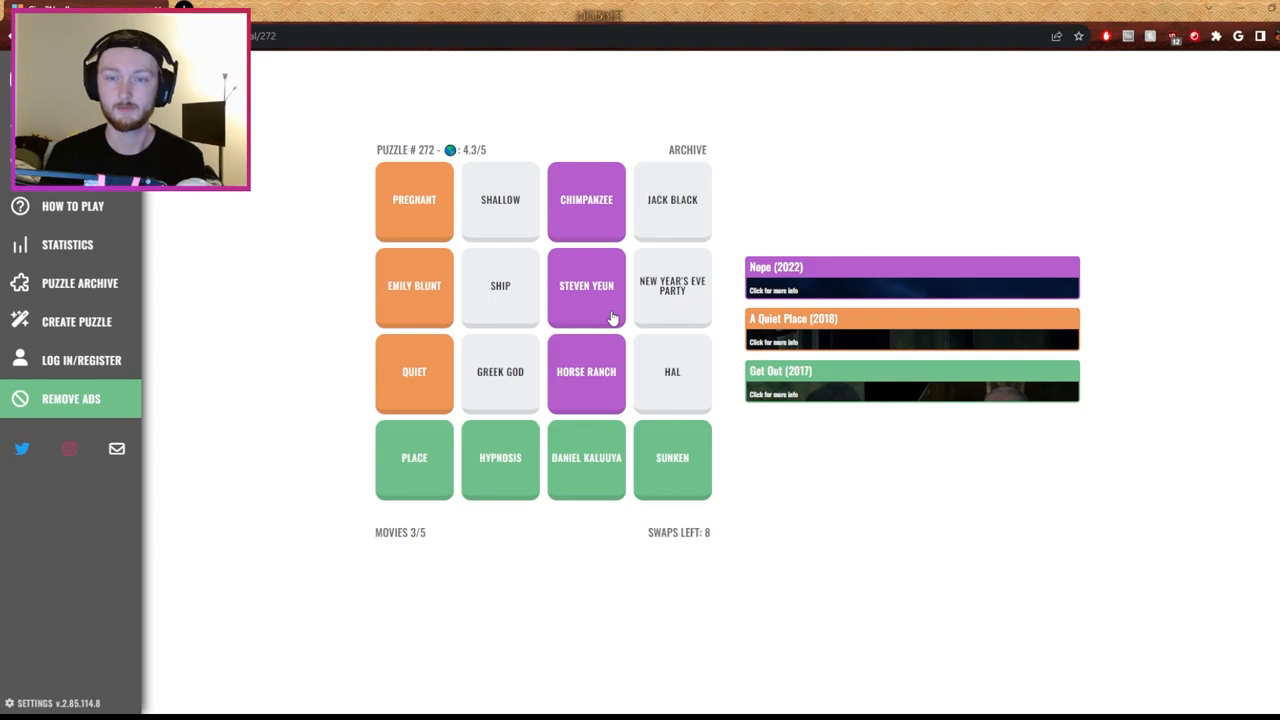
mouse_move(772, 187)
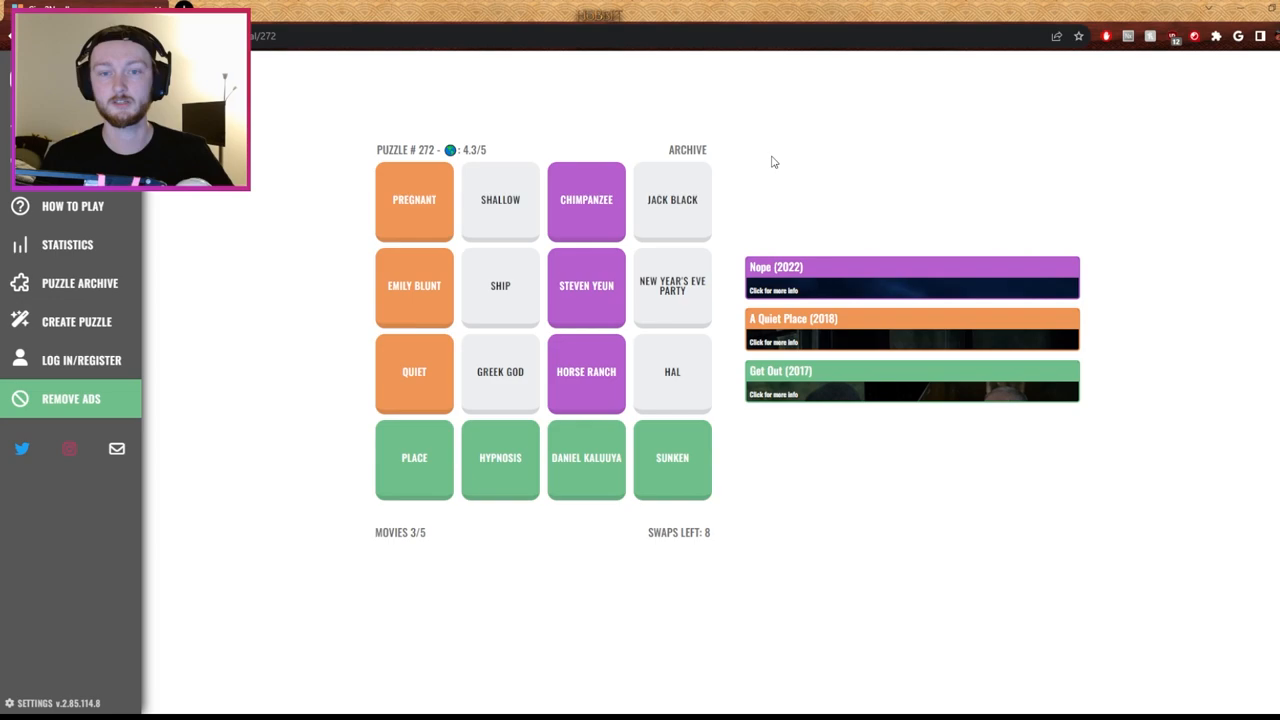
mouse_move(769, 190)
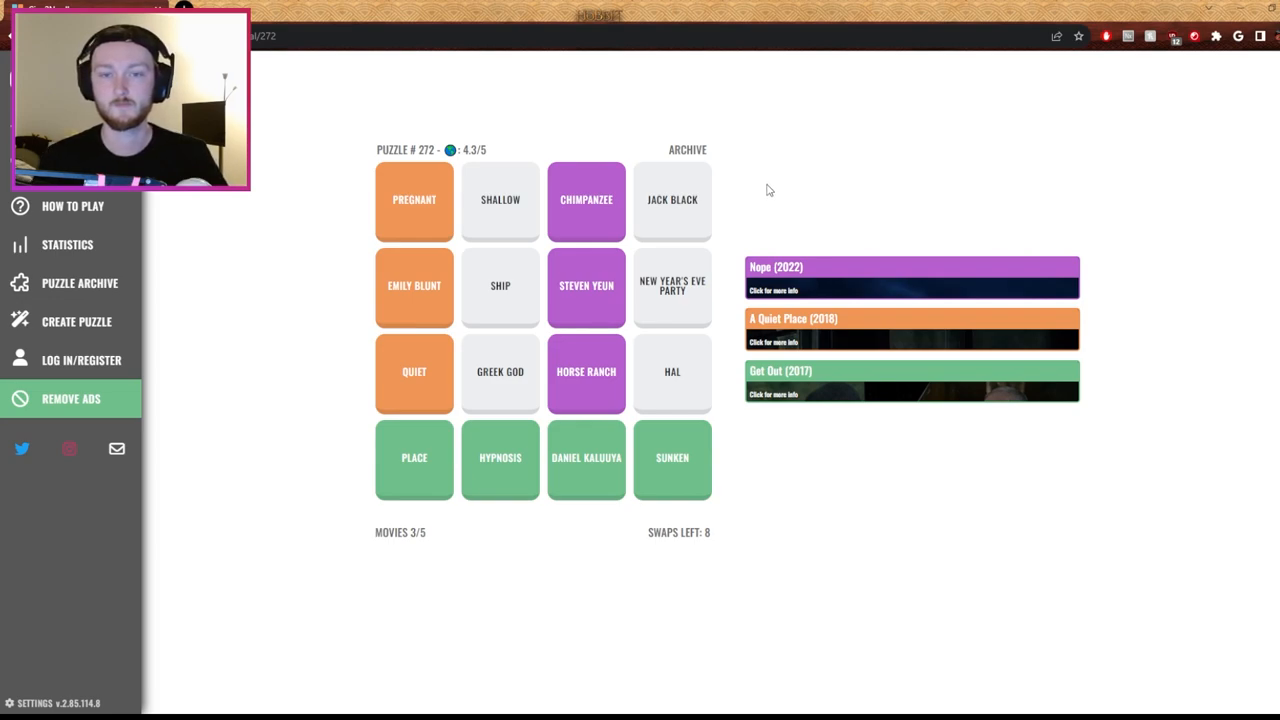
mouse_move(500, 296)
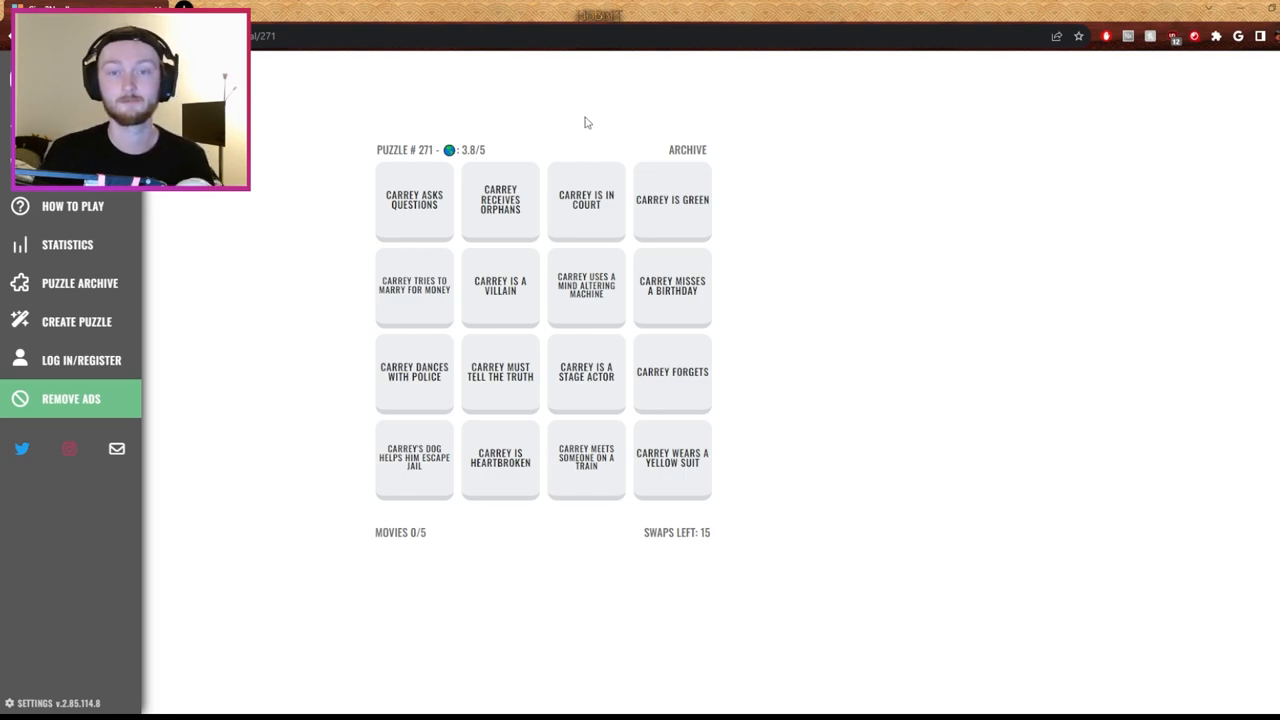
mouse_move(752, 254)
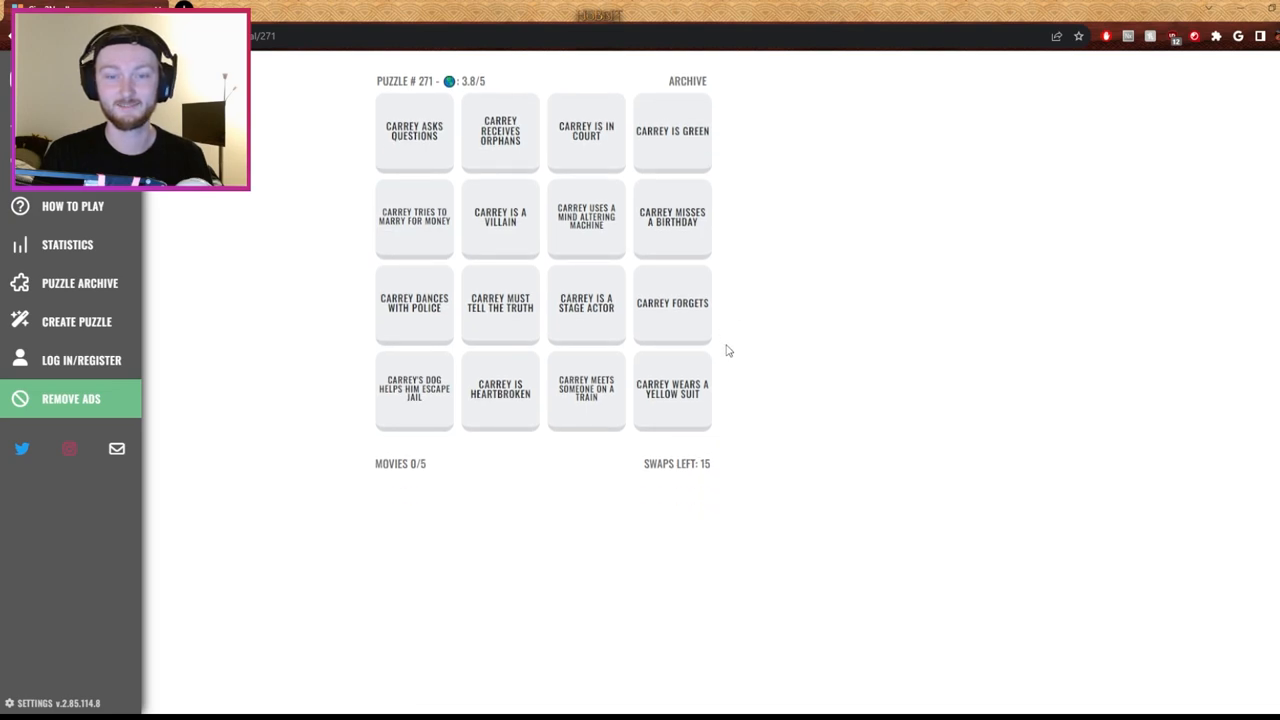
mouse_move(508, 511)
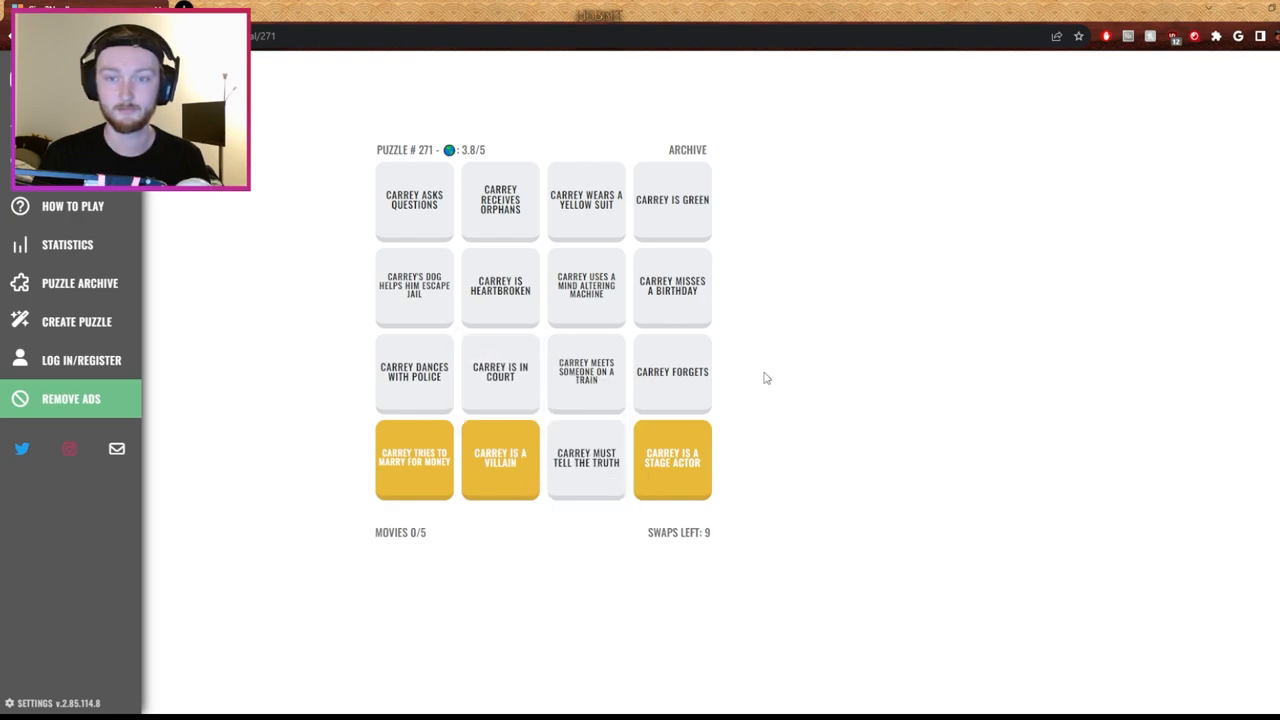
Swap pairs of Carrey clue tiles in puzzle #271, using up the last swaps
click(586, 460)
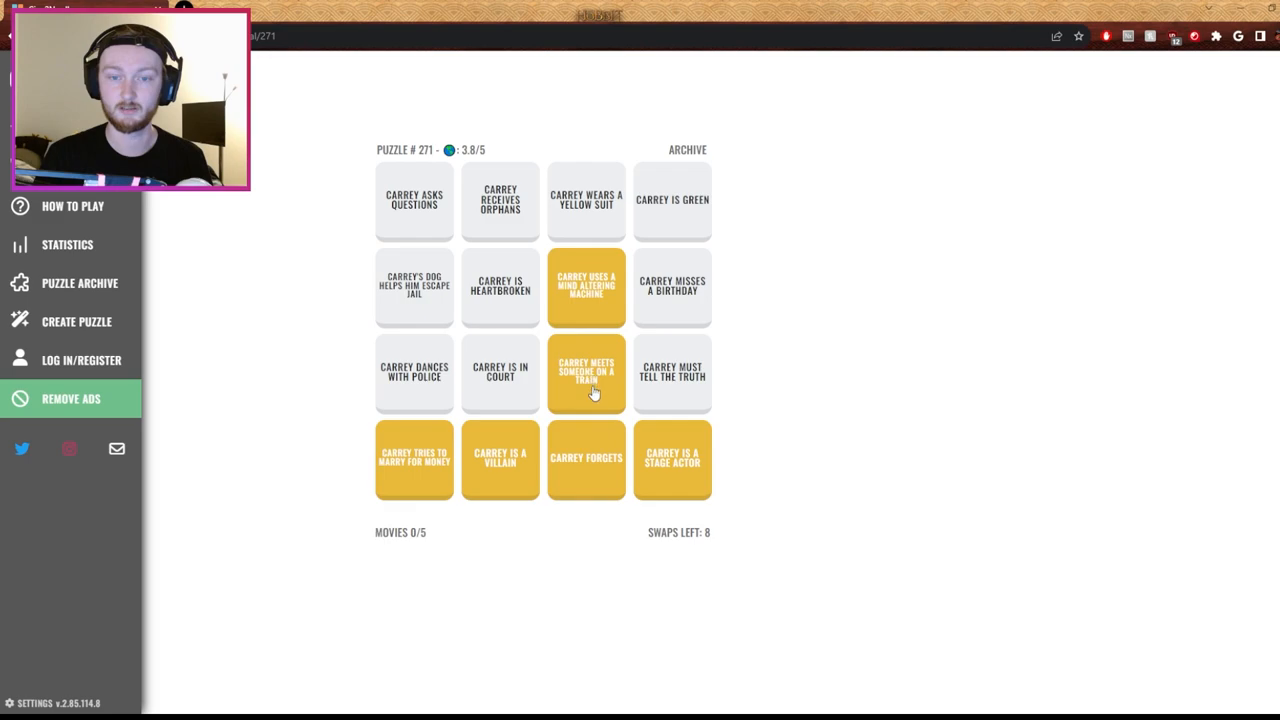
mouse_move(690, 242)
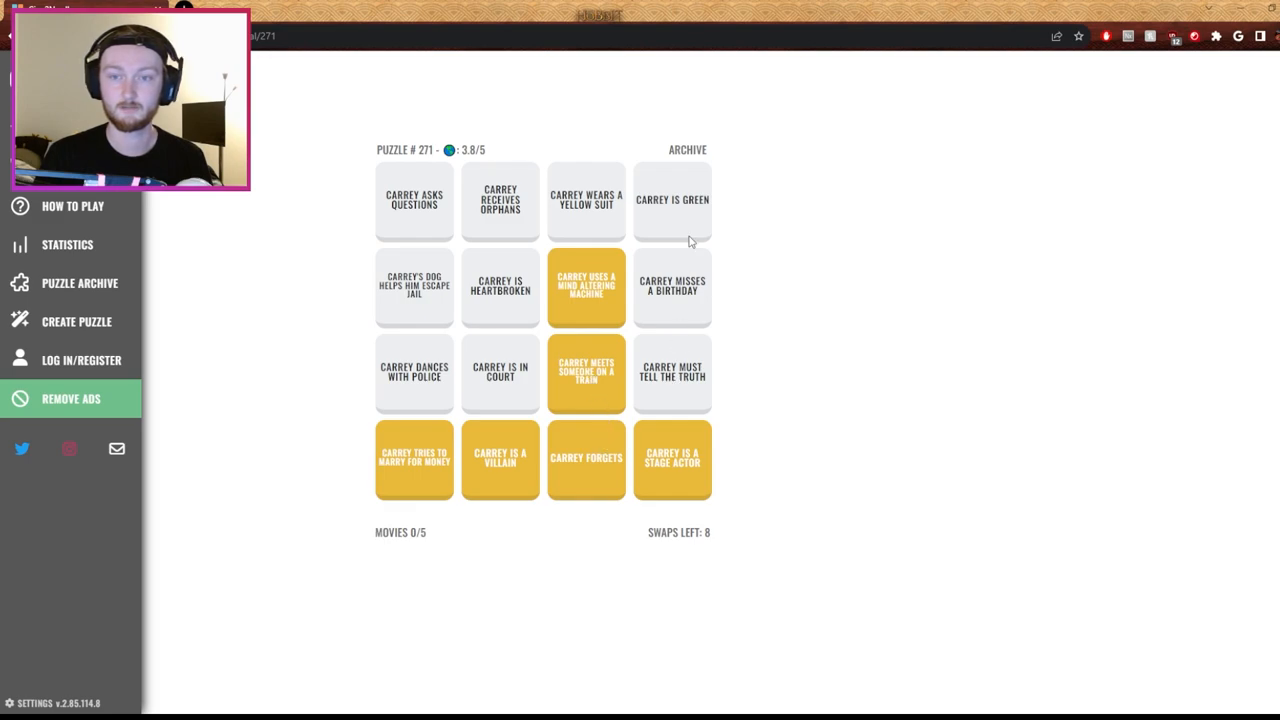
mouse_move(497, 310)
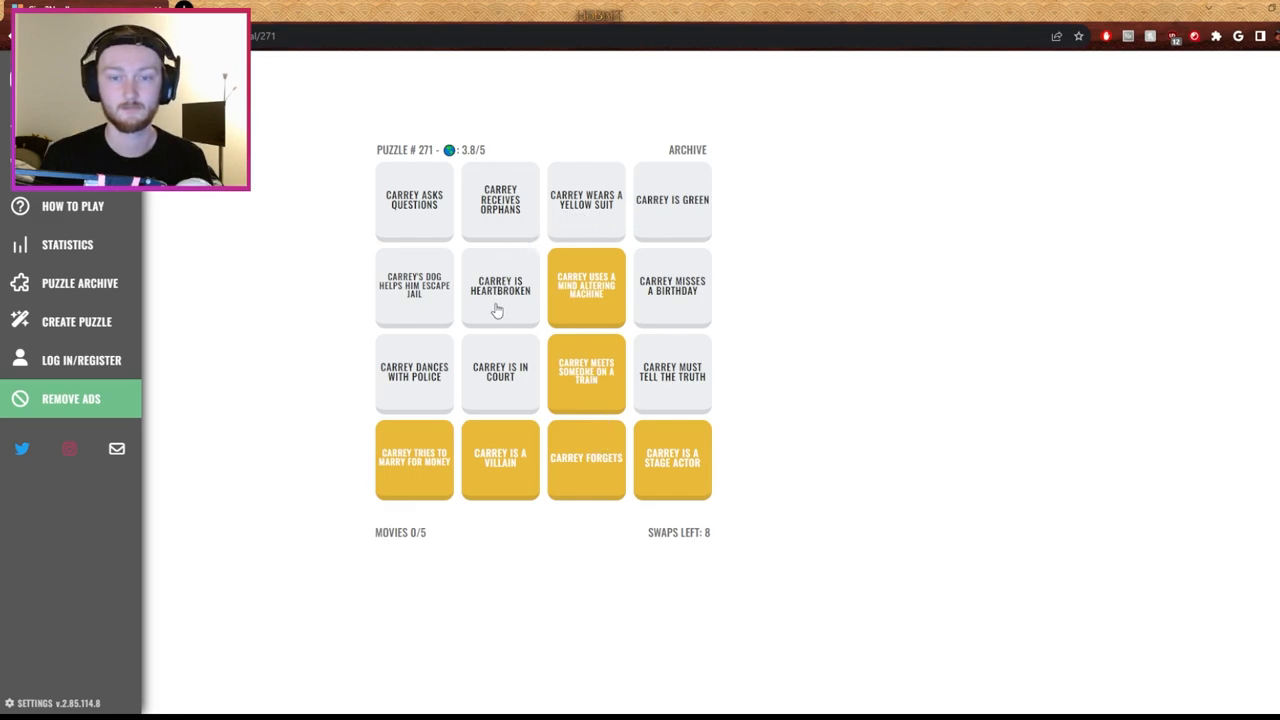
mouse_move(421, 347)
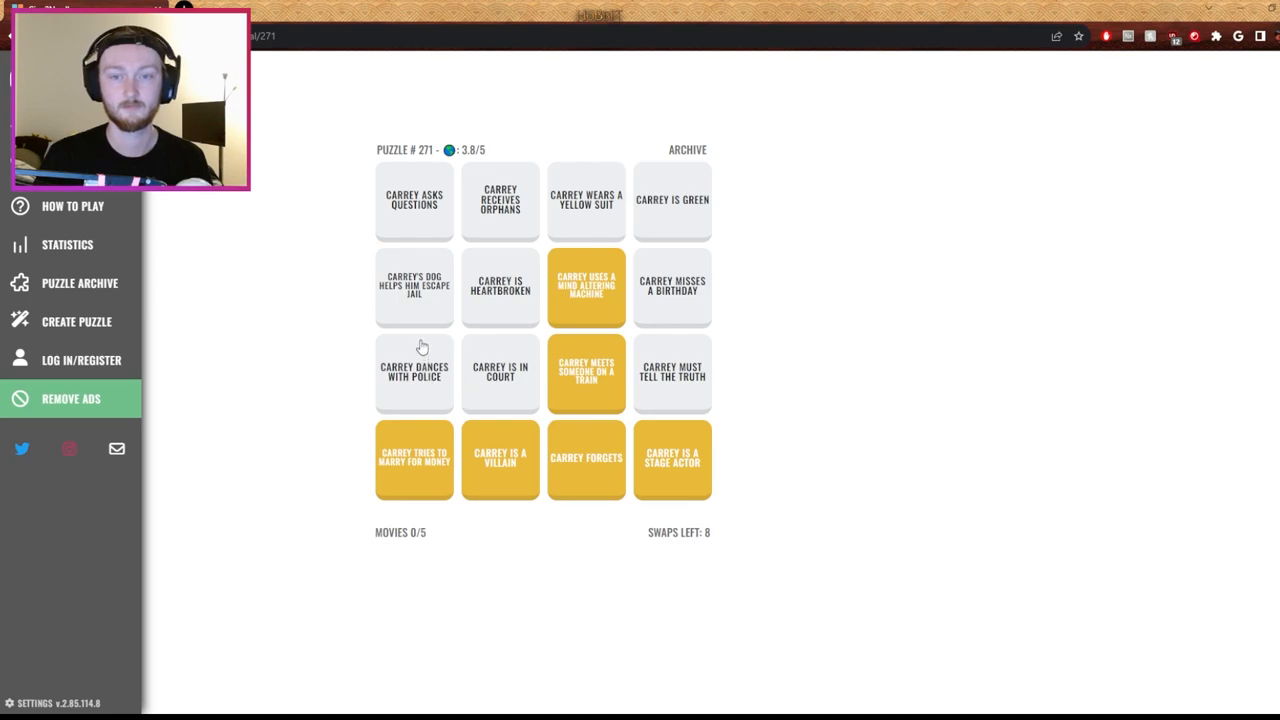
mouse_move(430, 297)
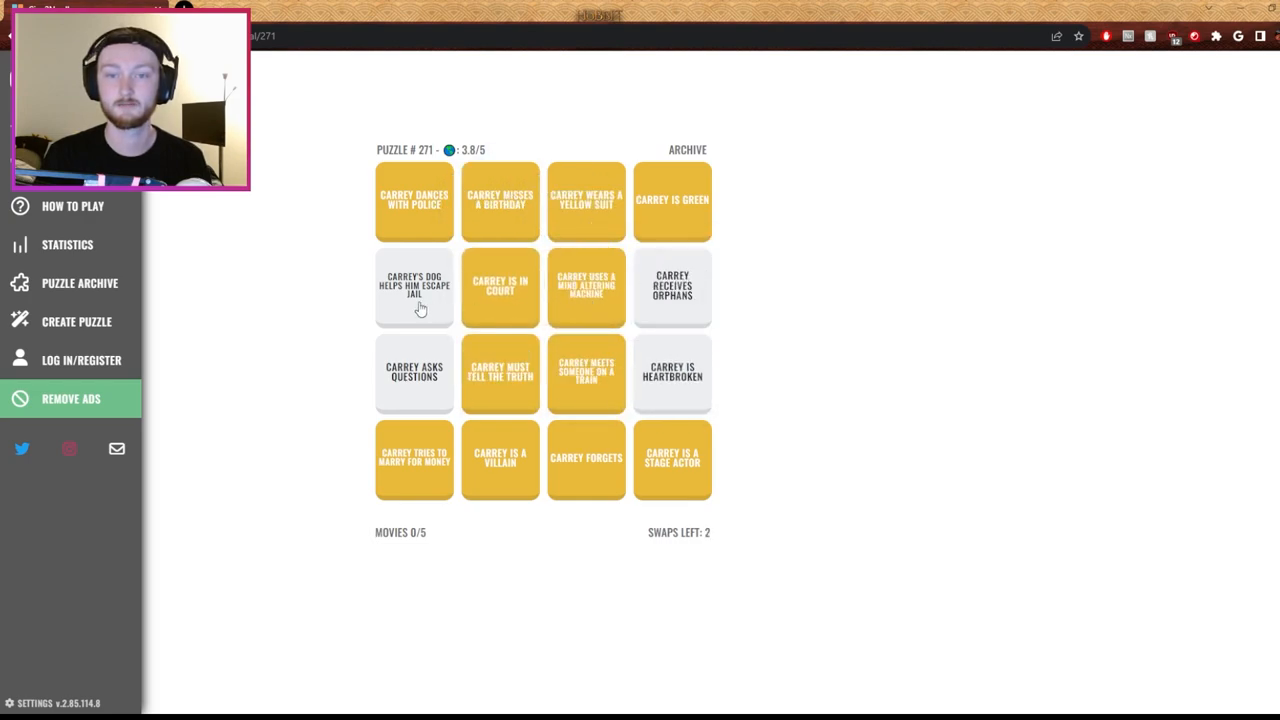
click(414, 285)
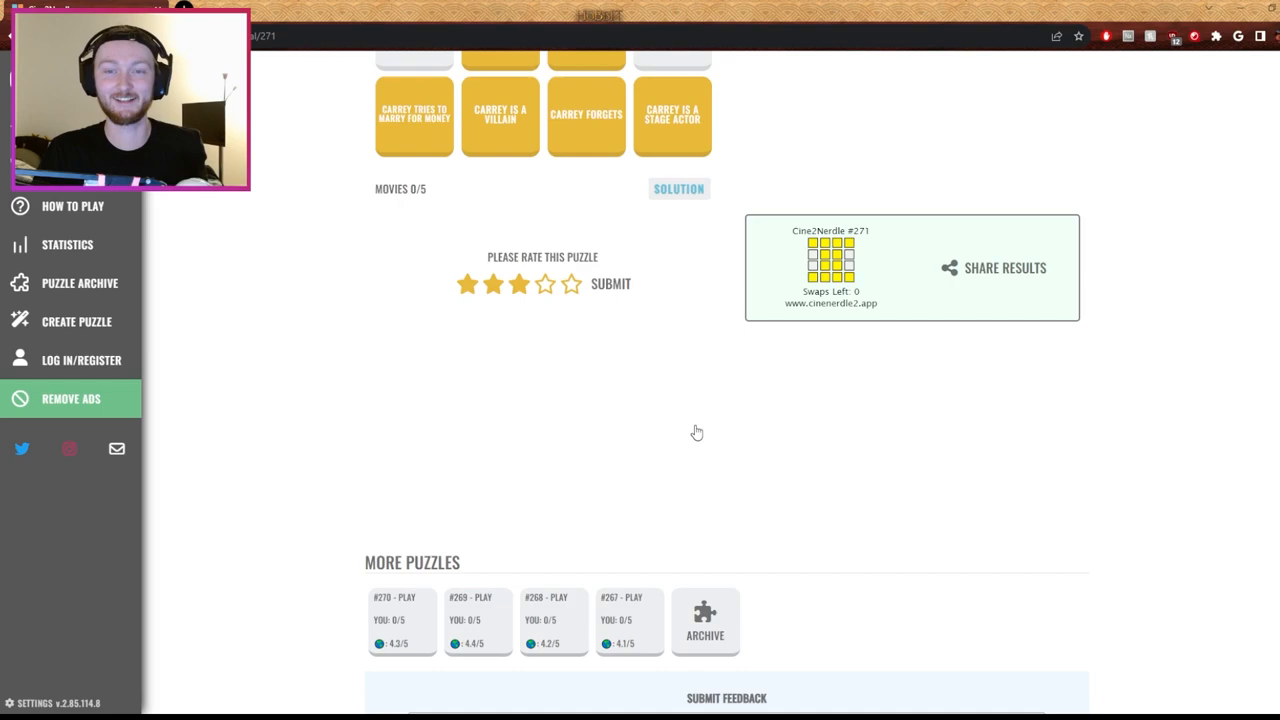
Open archive puzzle #270 from More Puzzles
click(402, 597)
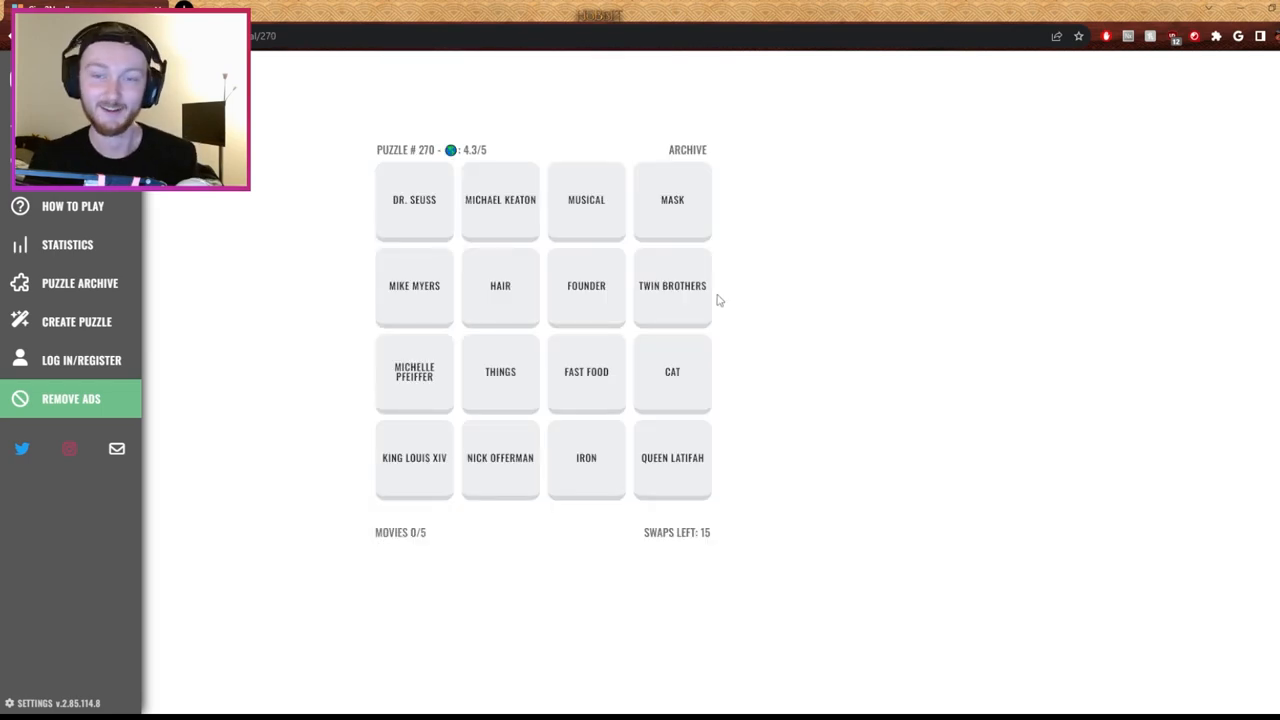
mouse_move(695, 199)
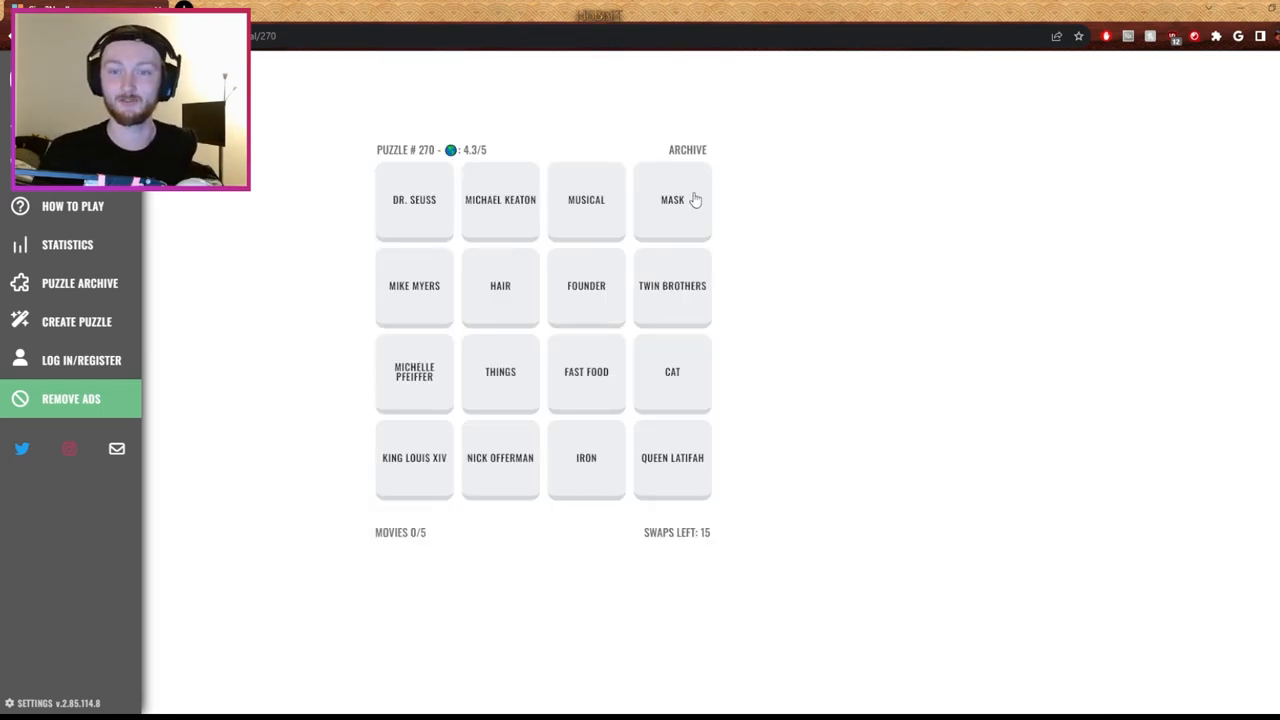
mouse_move(735, 271)
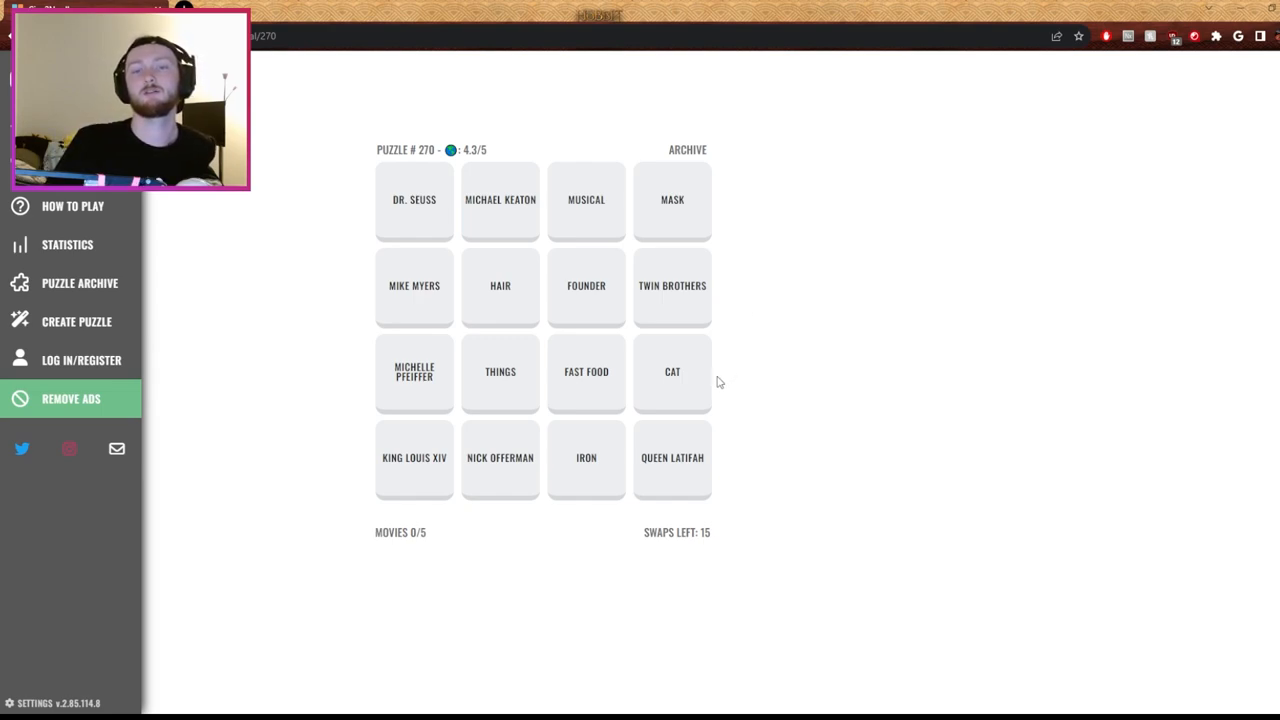
mouse_move(710, 393)
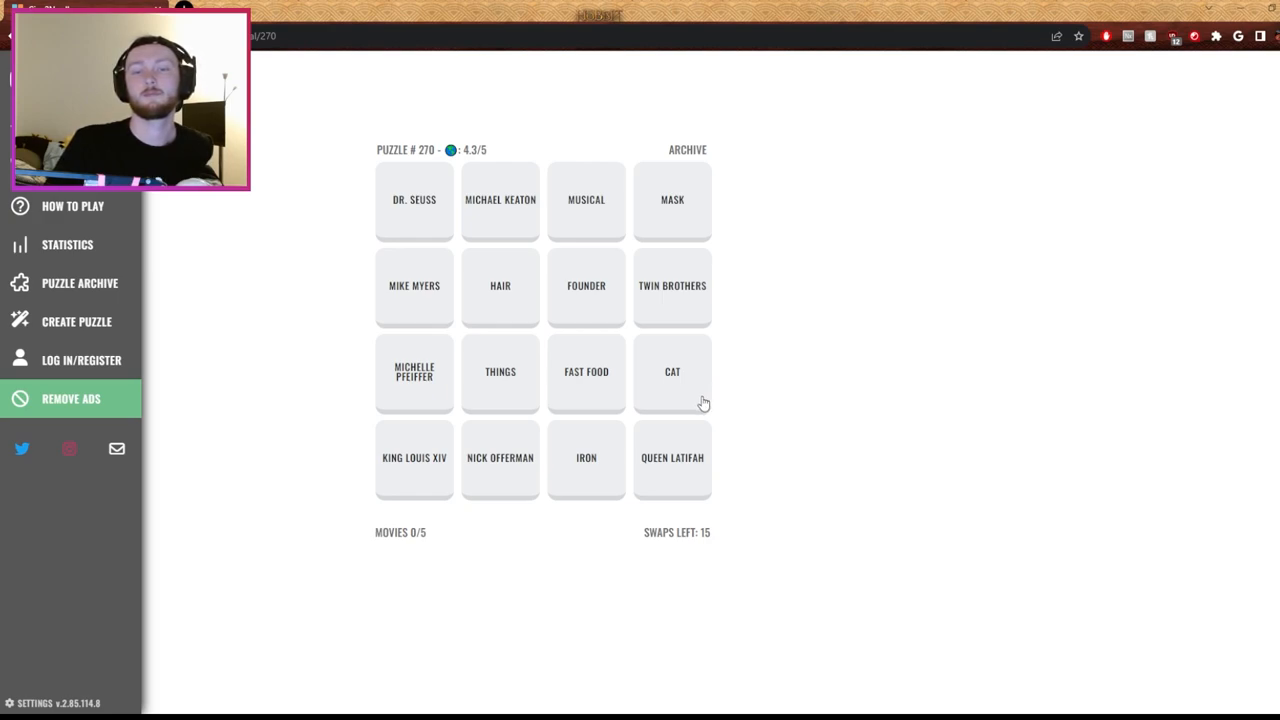
mouse_move(665, 385)
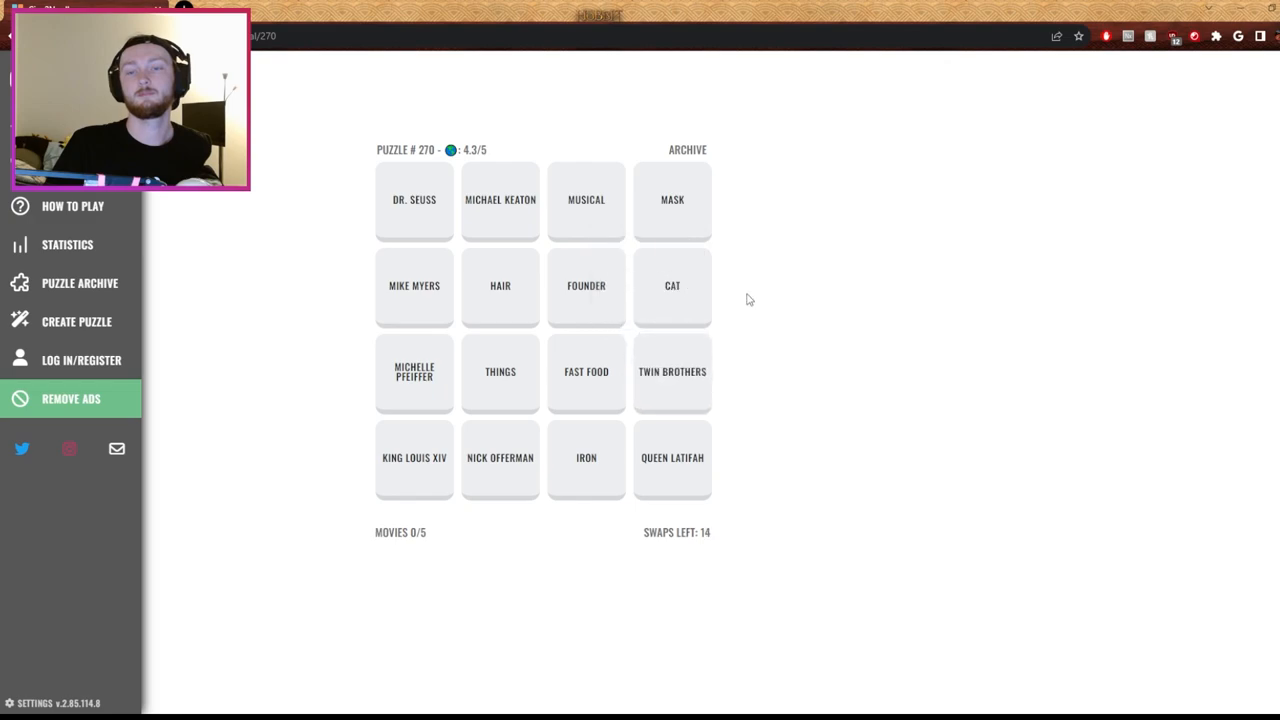
mouse_move(400, 178)
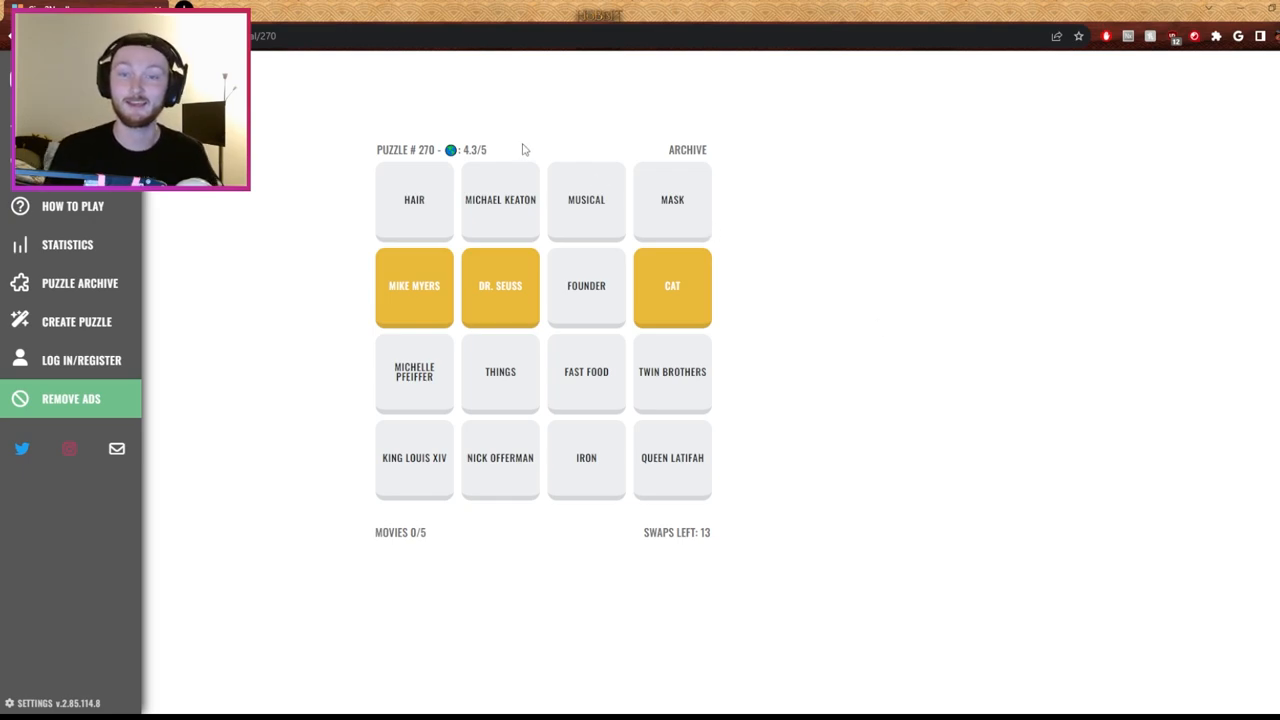
mouse_move(610, 197)
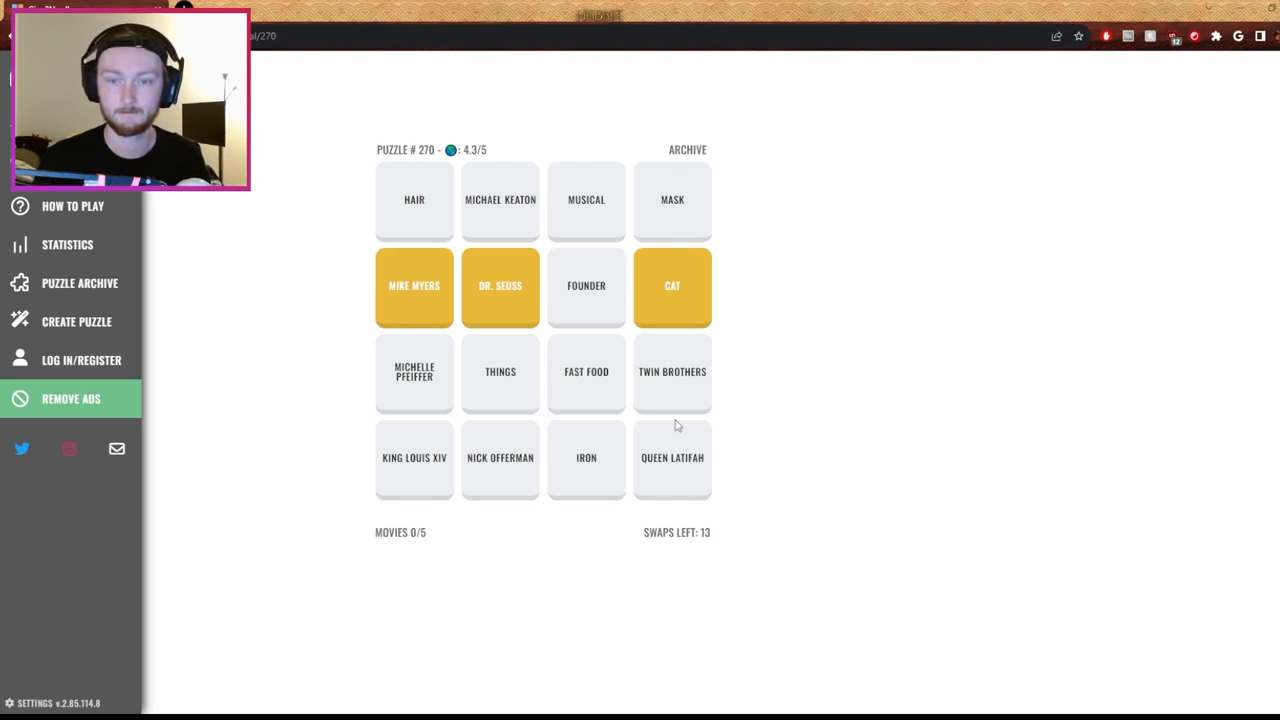
Move Michelle Pfeiffer into row one, then trade Michael Keaton with Queen Latifah and Iron with Twin Brothers
click(414, 371)
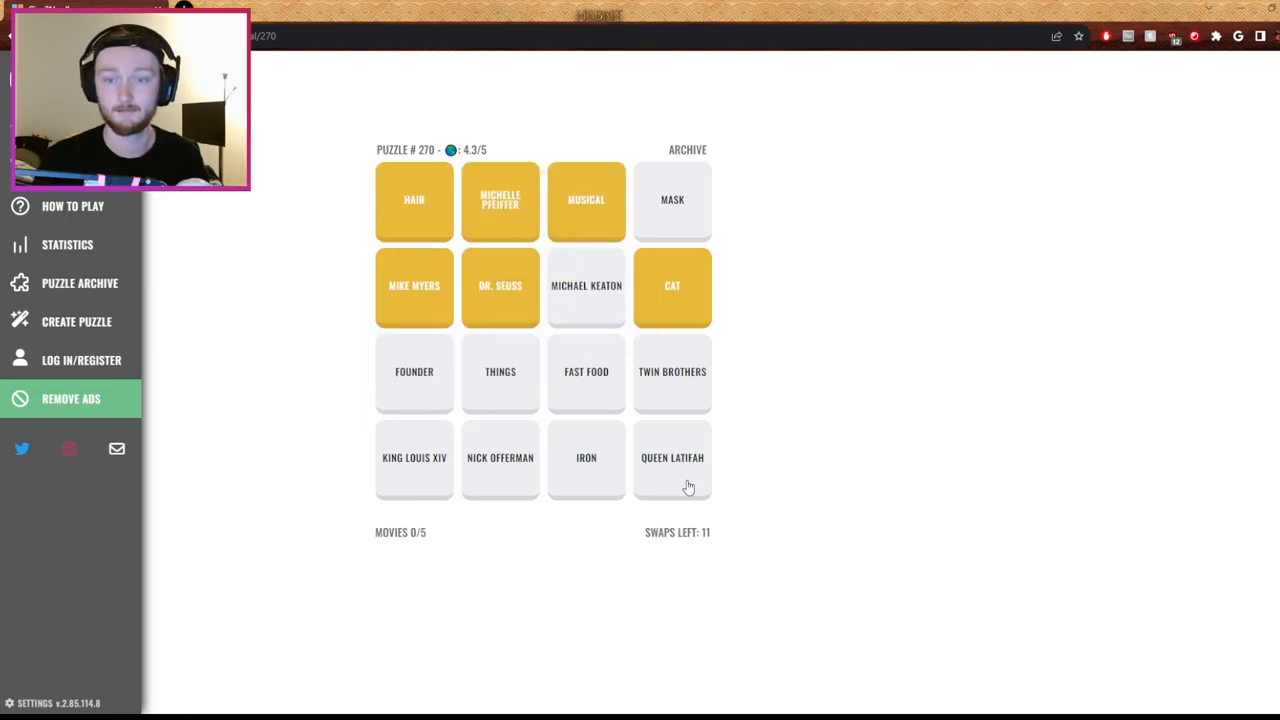
click(672, 457)
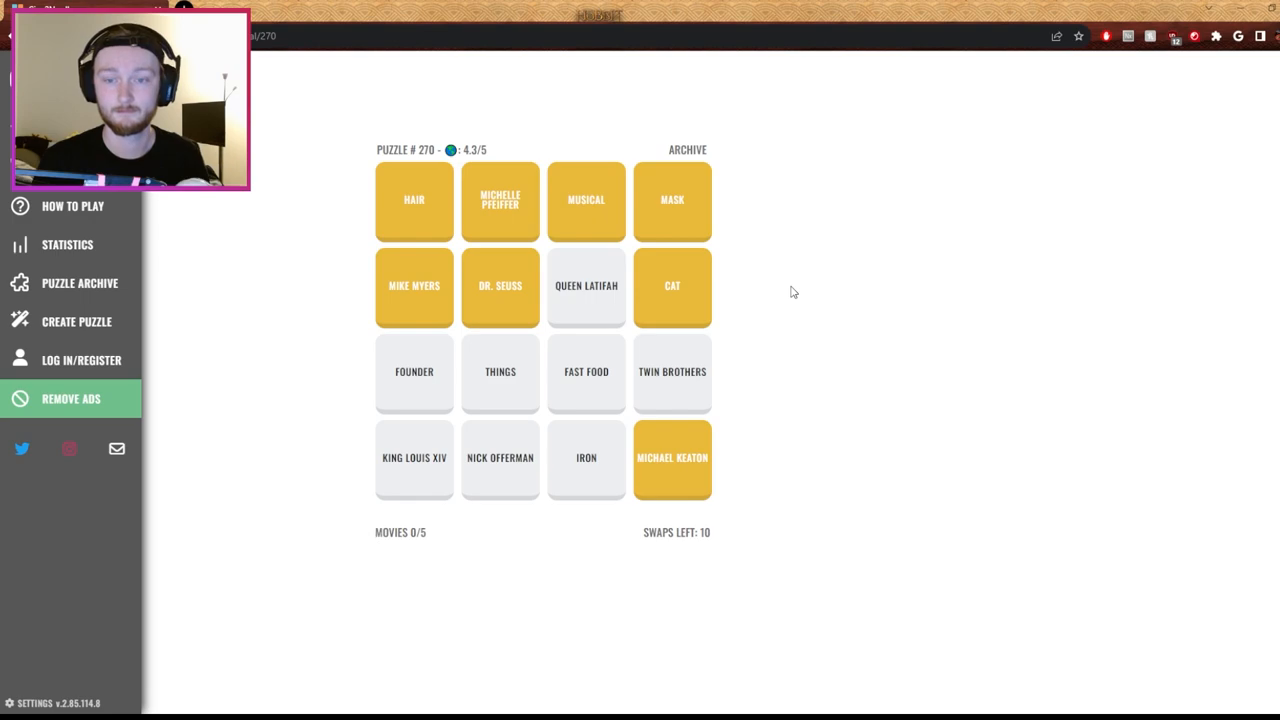
mouse_move(683, 284)
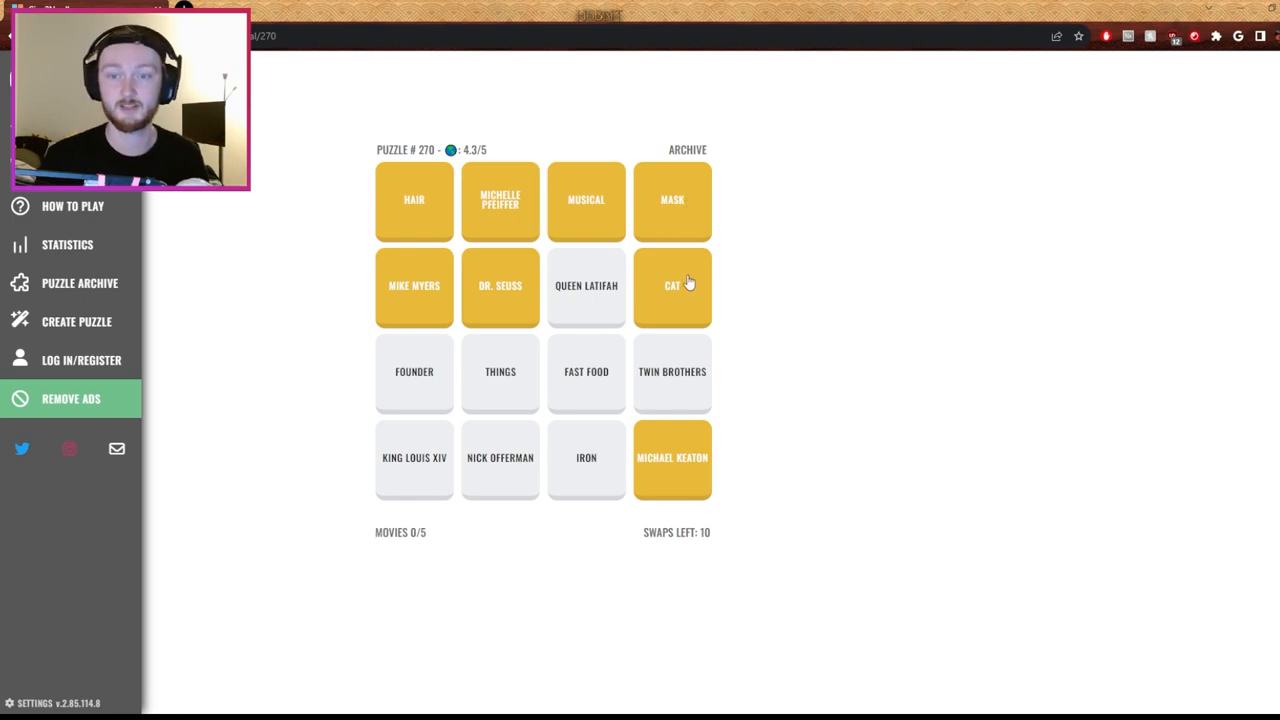
mouse_move(675, 472)
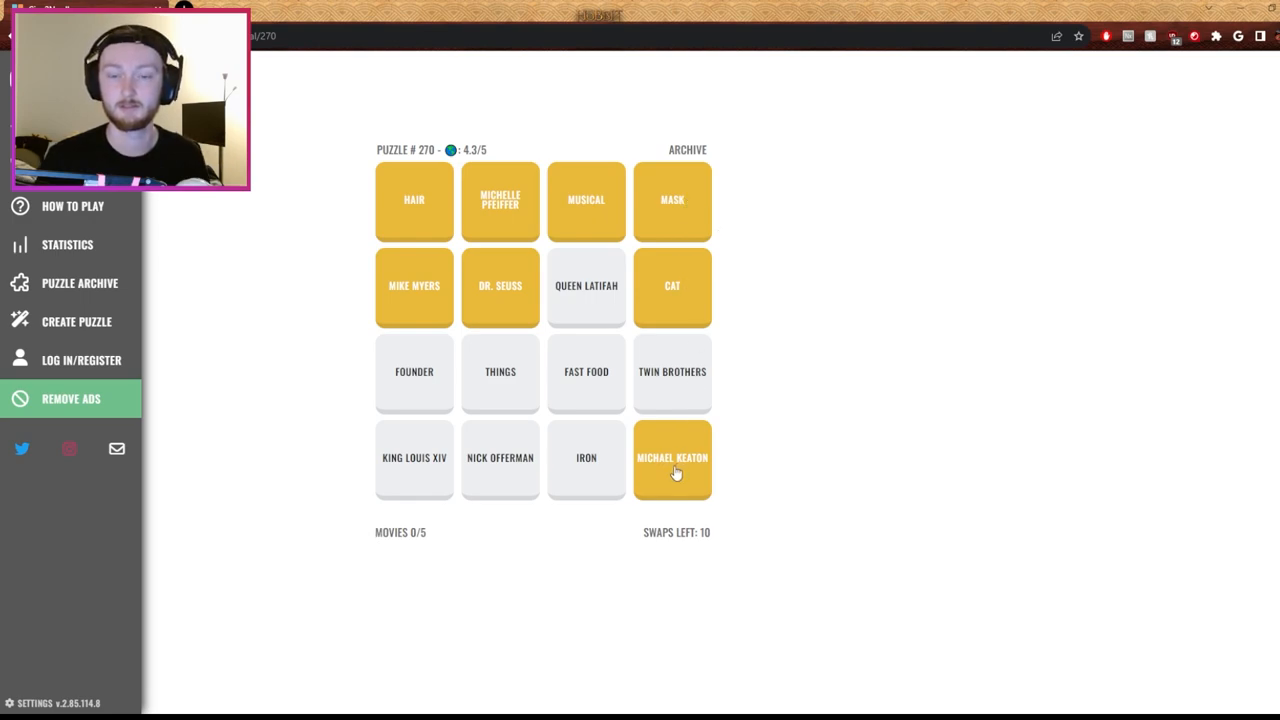
click(586, 457)
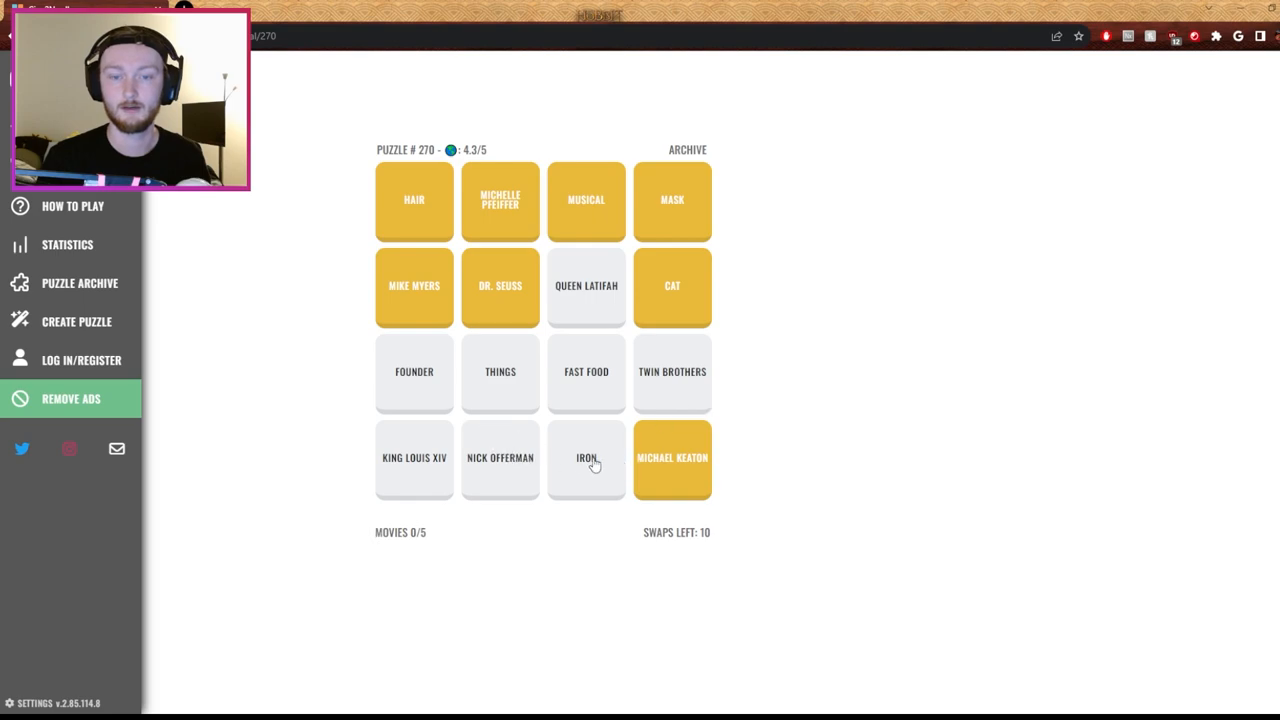
click(586, 457)
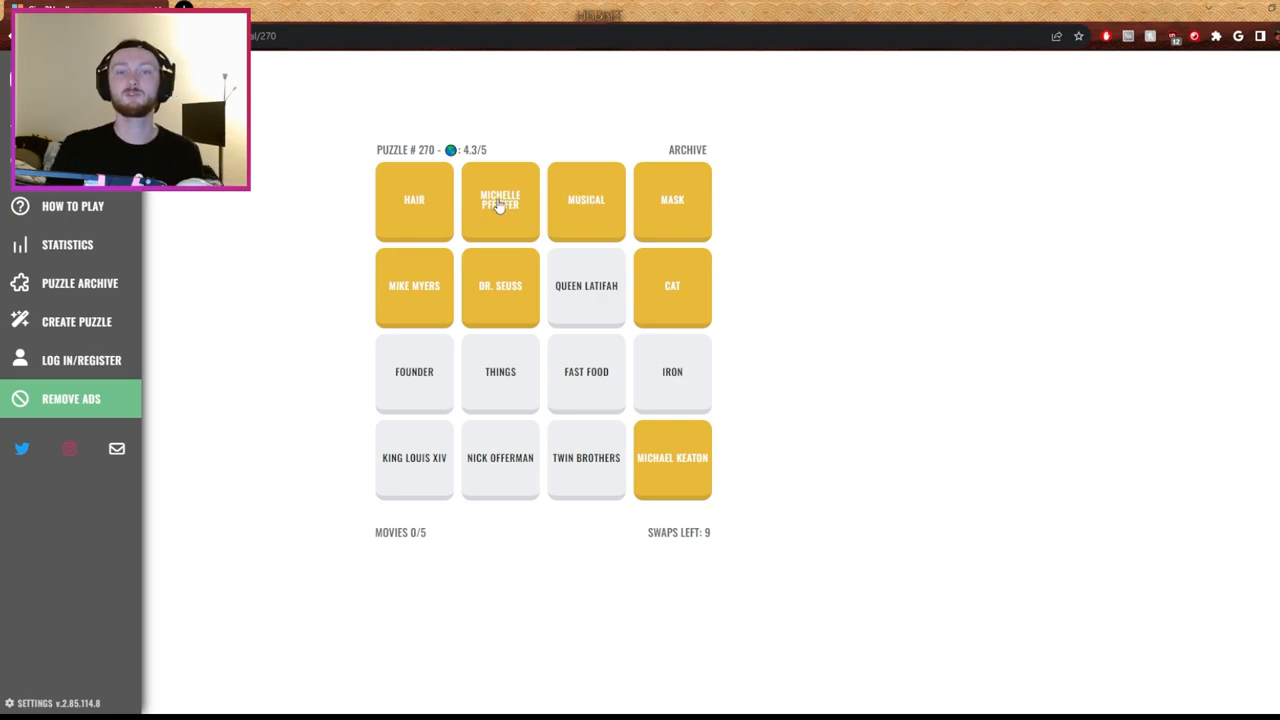
mouse_move(443, 201)
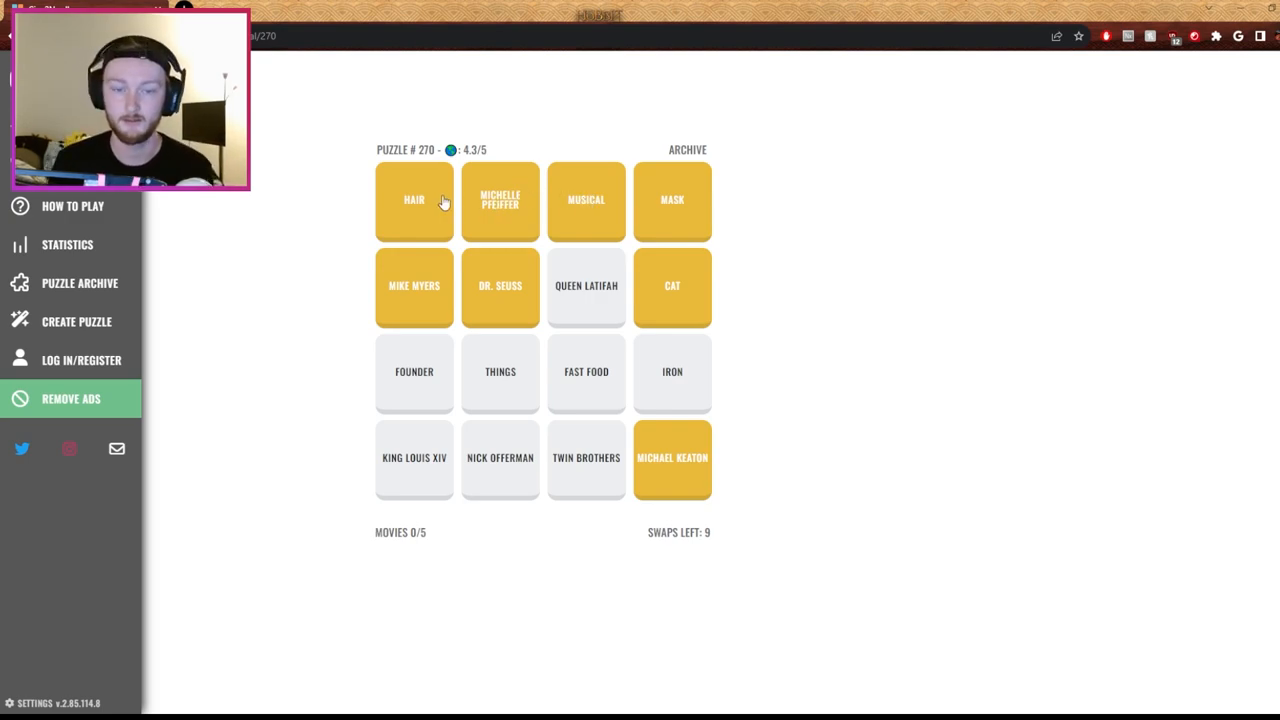
mouse_move(600, 287)
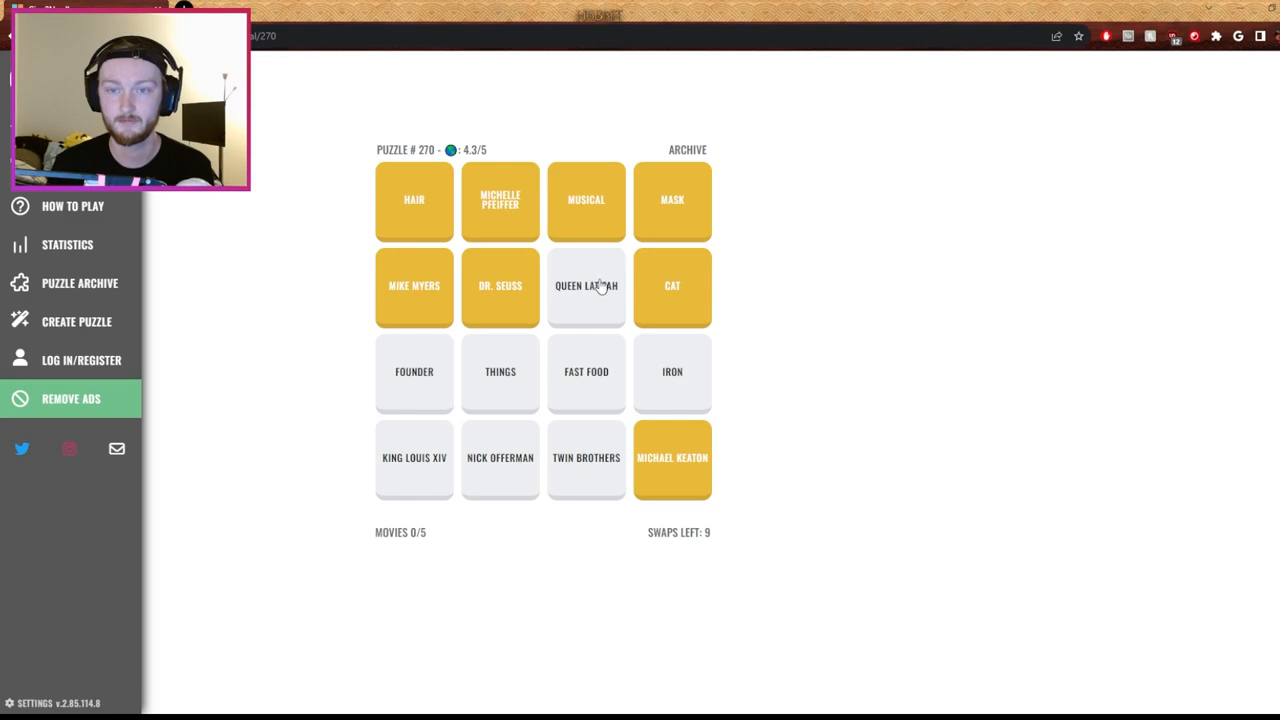
Swap Queen Latifah in to complete Hairspray (2007) in puzzle #270
click(586, 285)
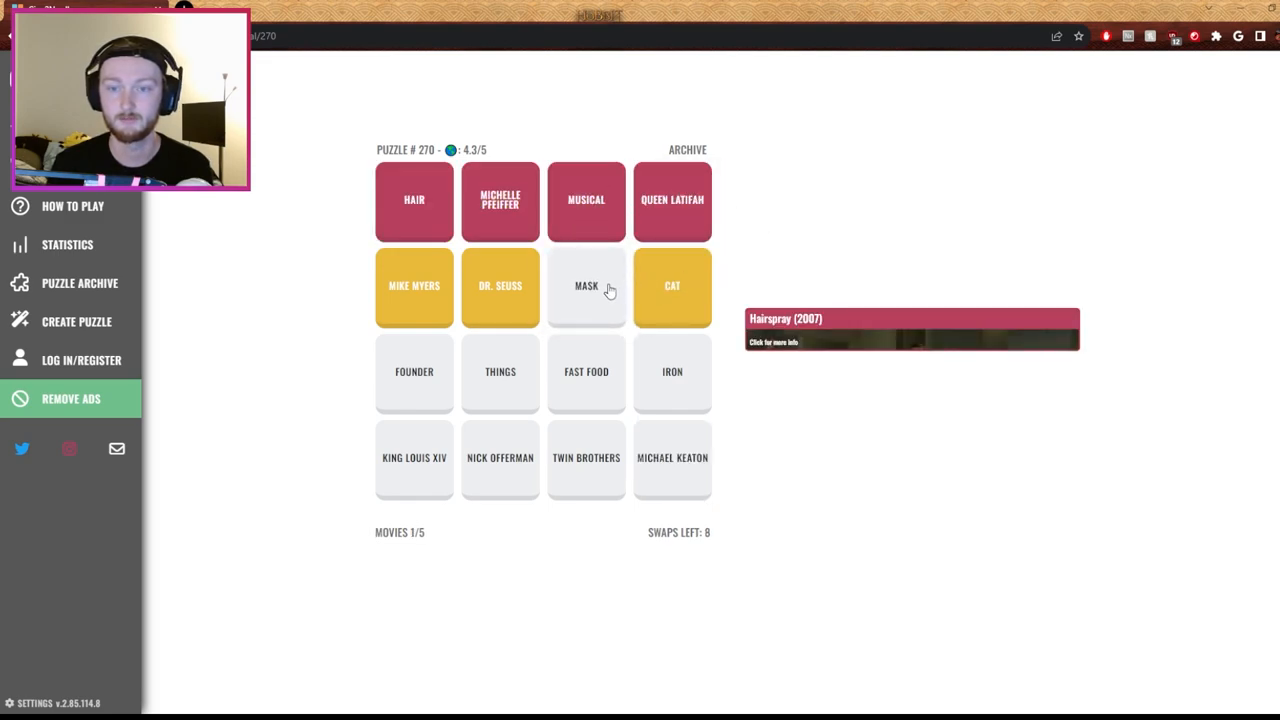
mouse_move(586, 362)
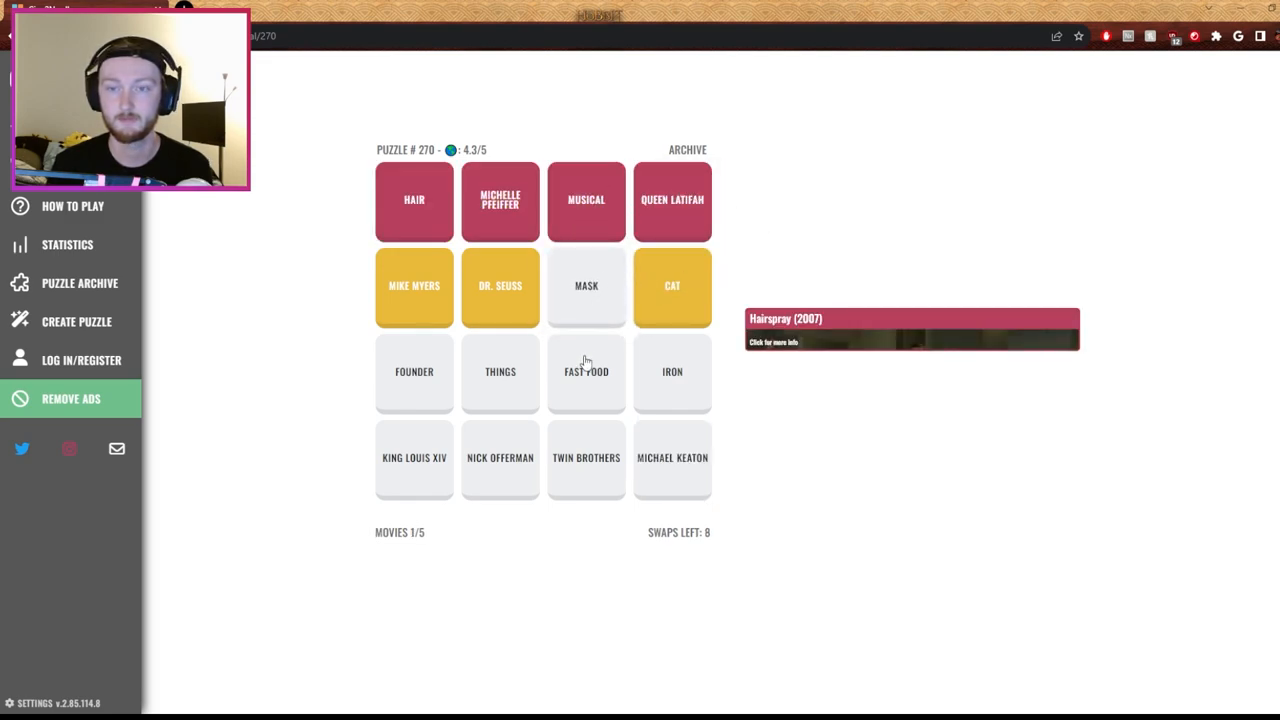
mouse_move(726, 282)
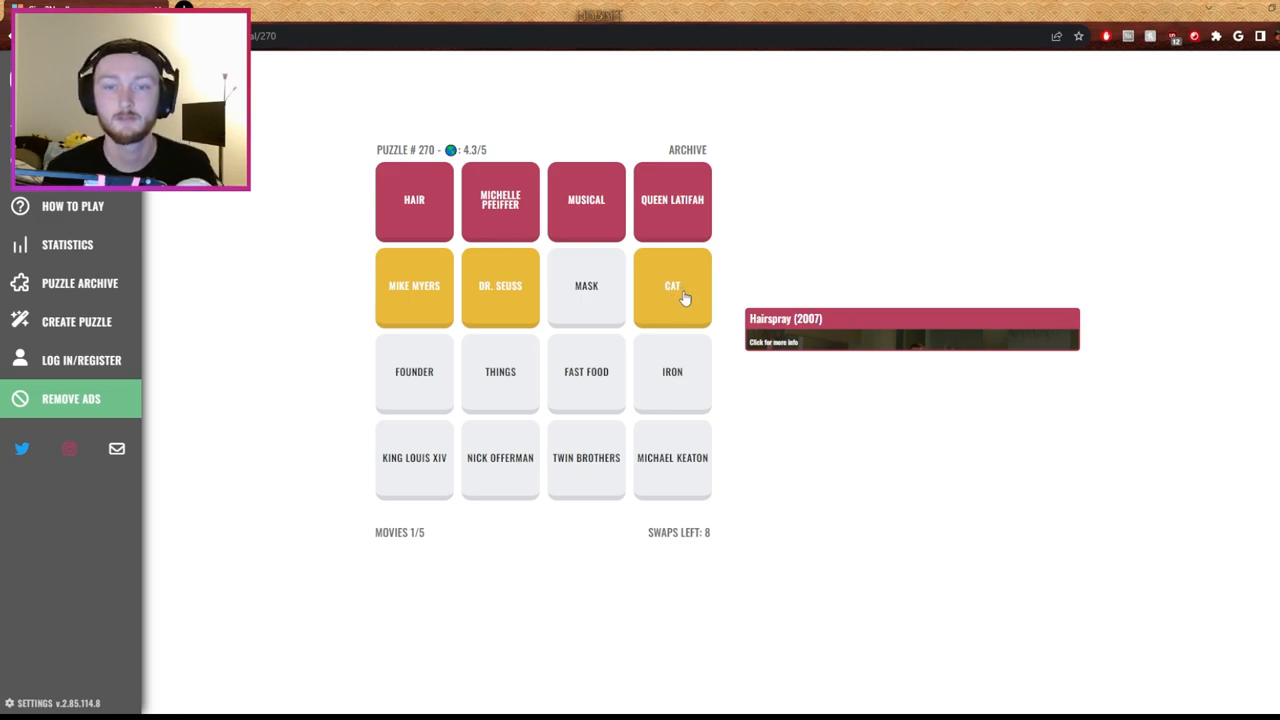
mouse_move(752, 298)
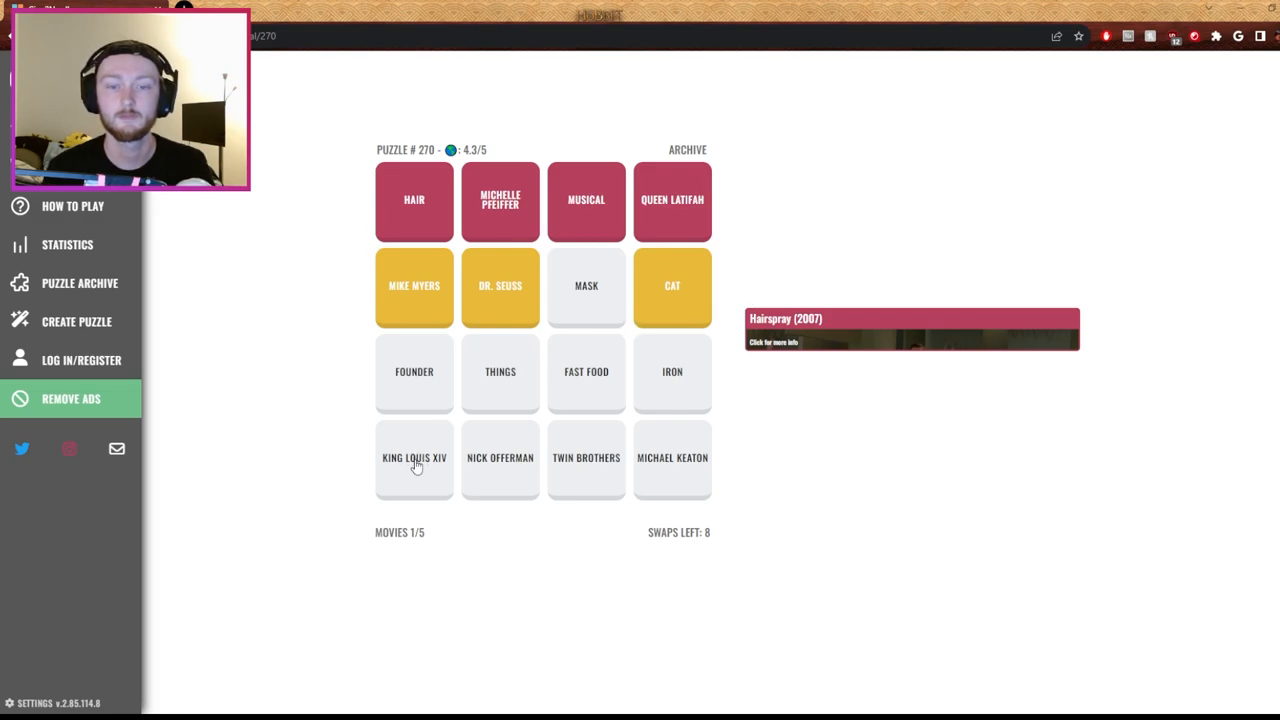
mouse_move(628, 310)
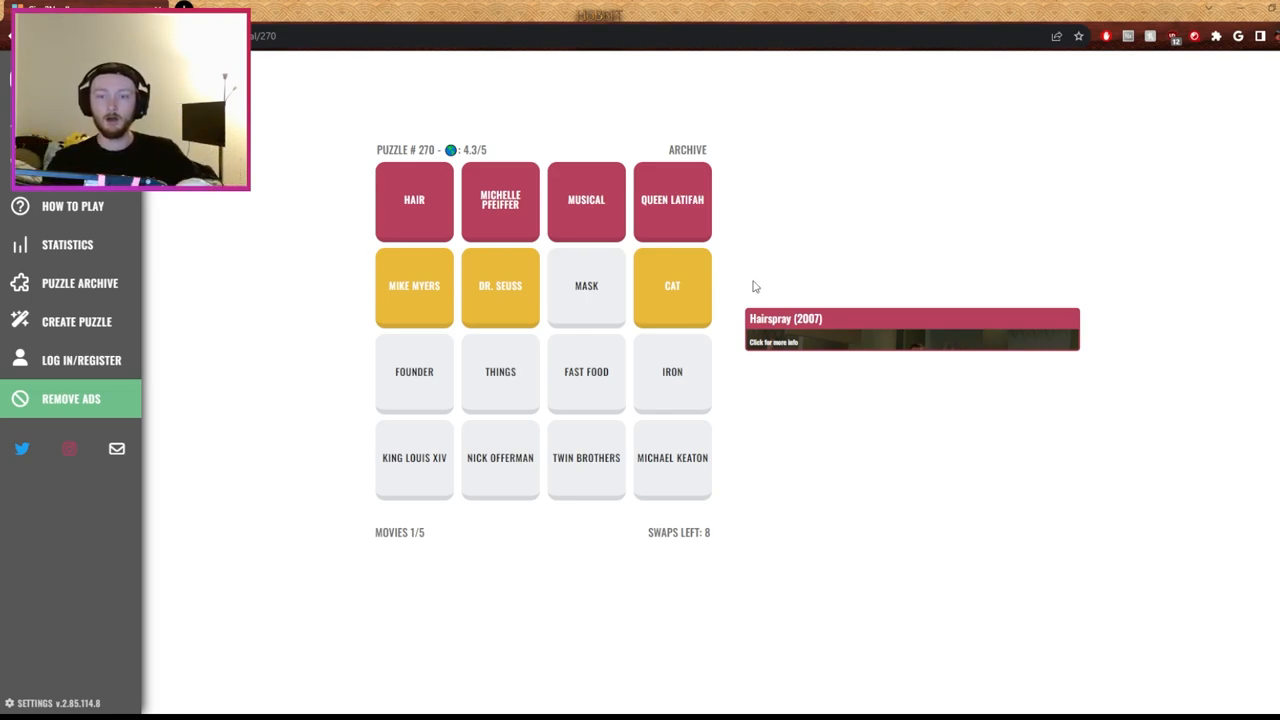
mouse_move(672, 315)
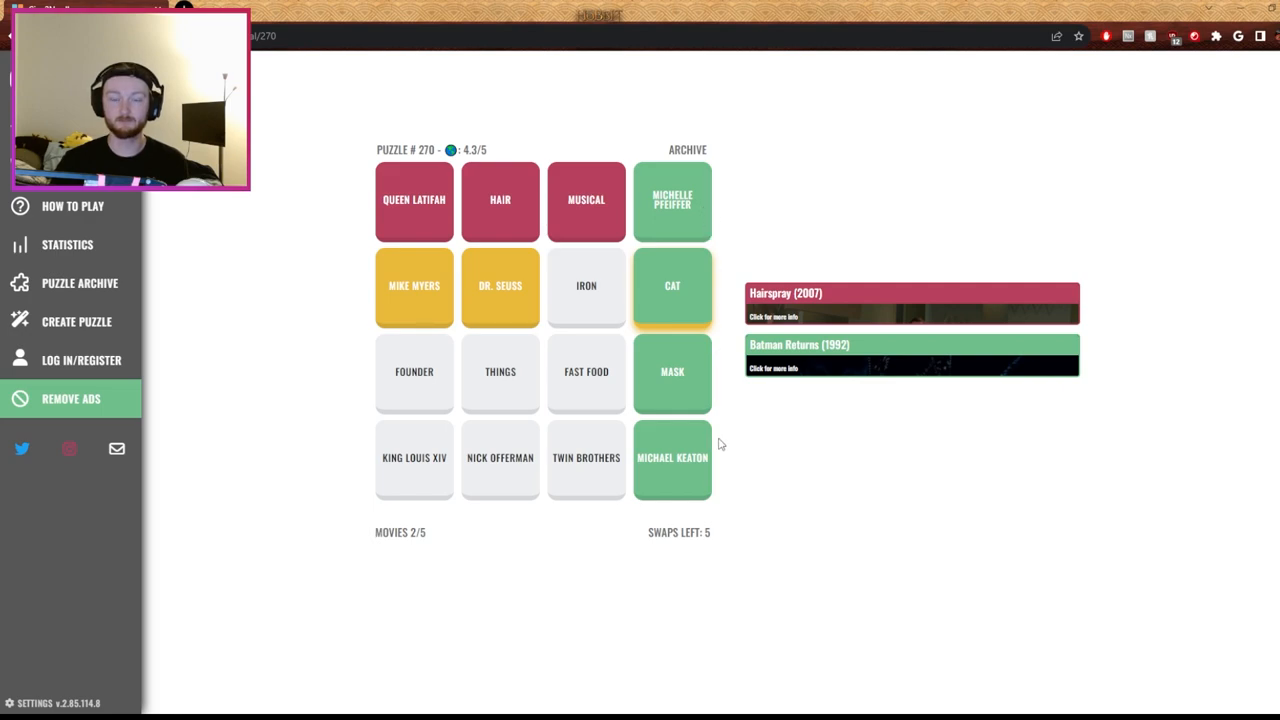
mouse_move(742, 238)
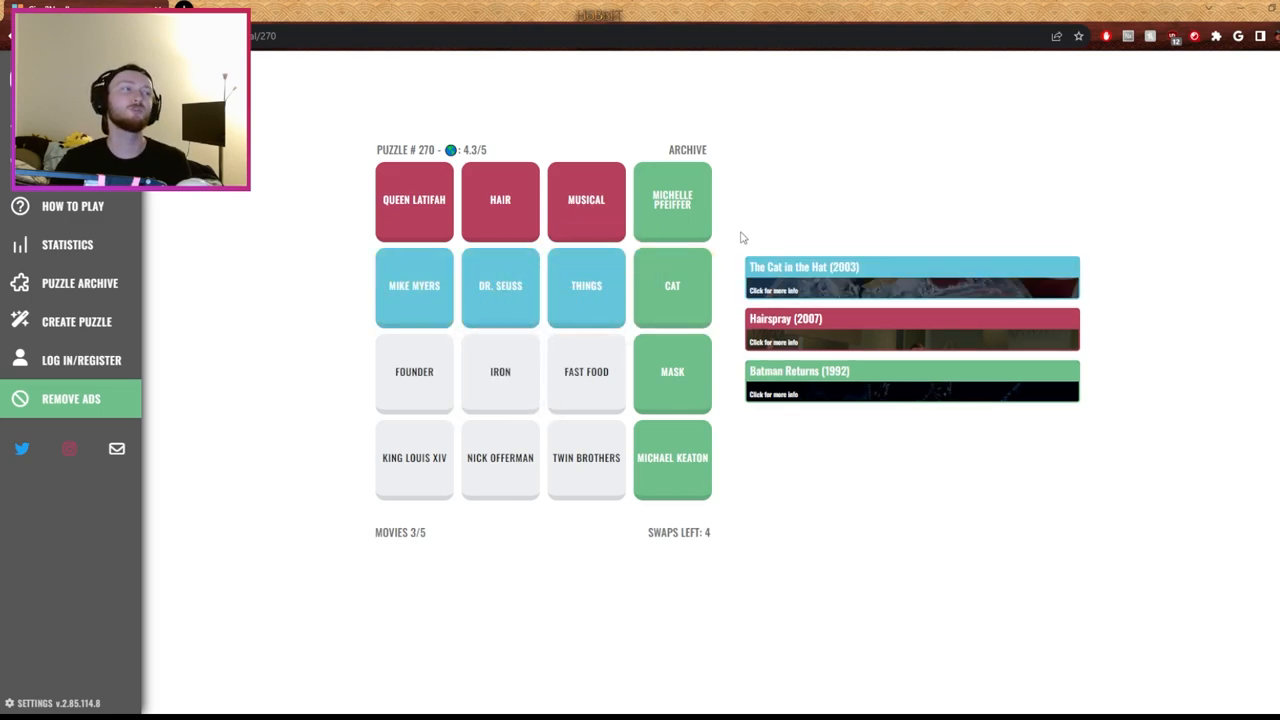
mouse_move(757, 498)
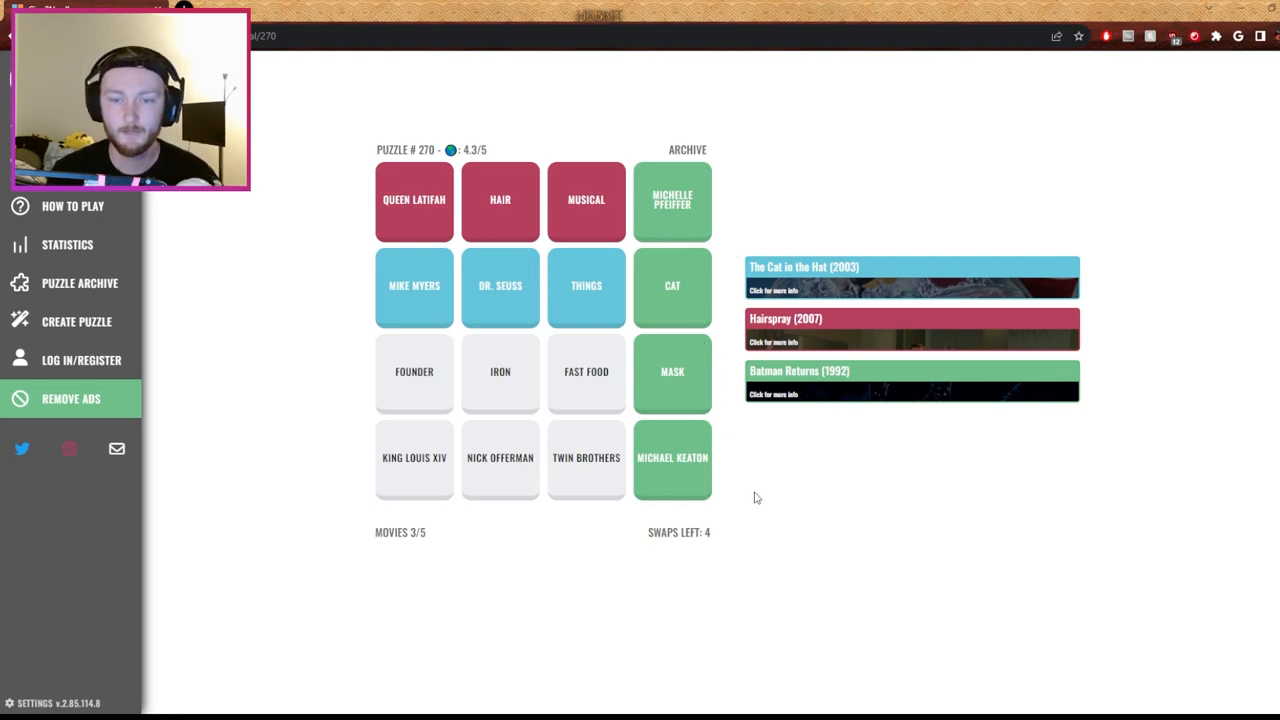
mouse_move(779, 515)
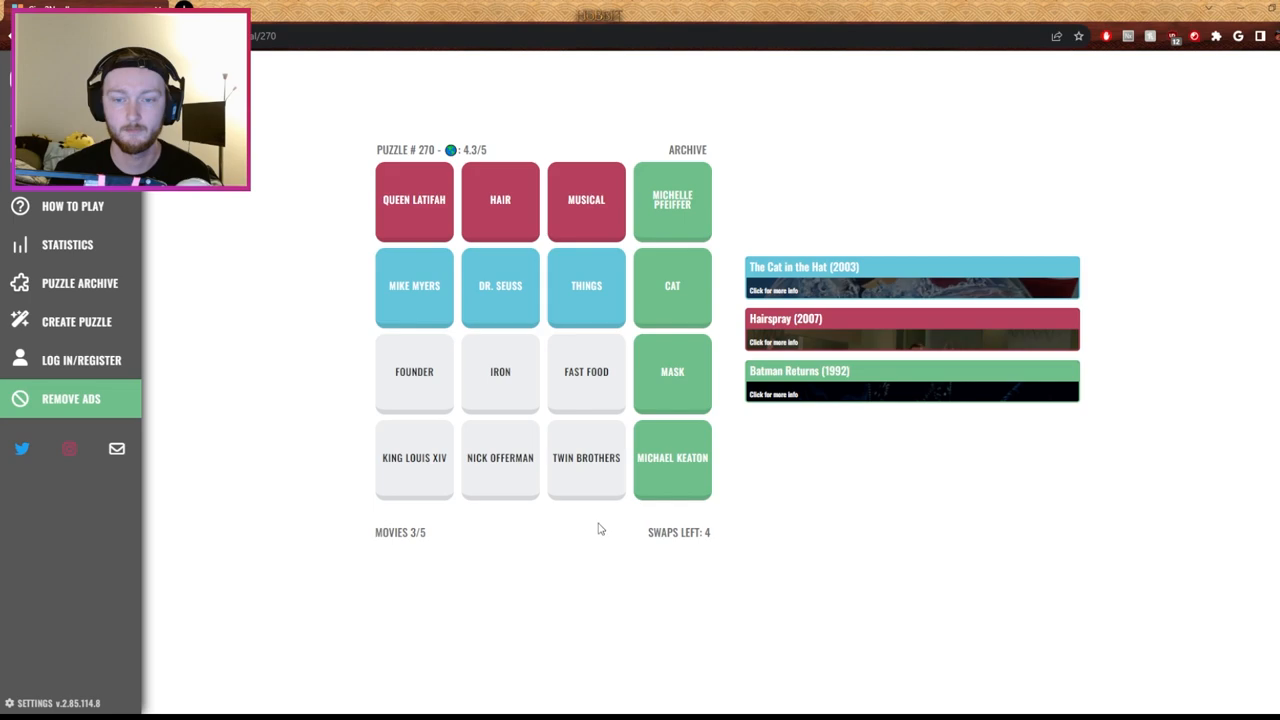
mouse_move(578, 467)
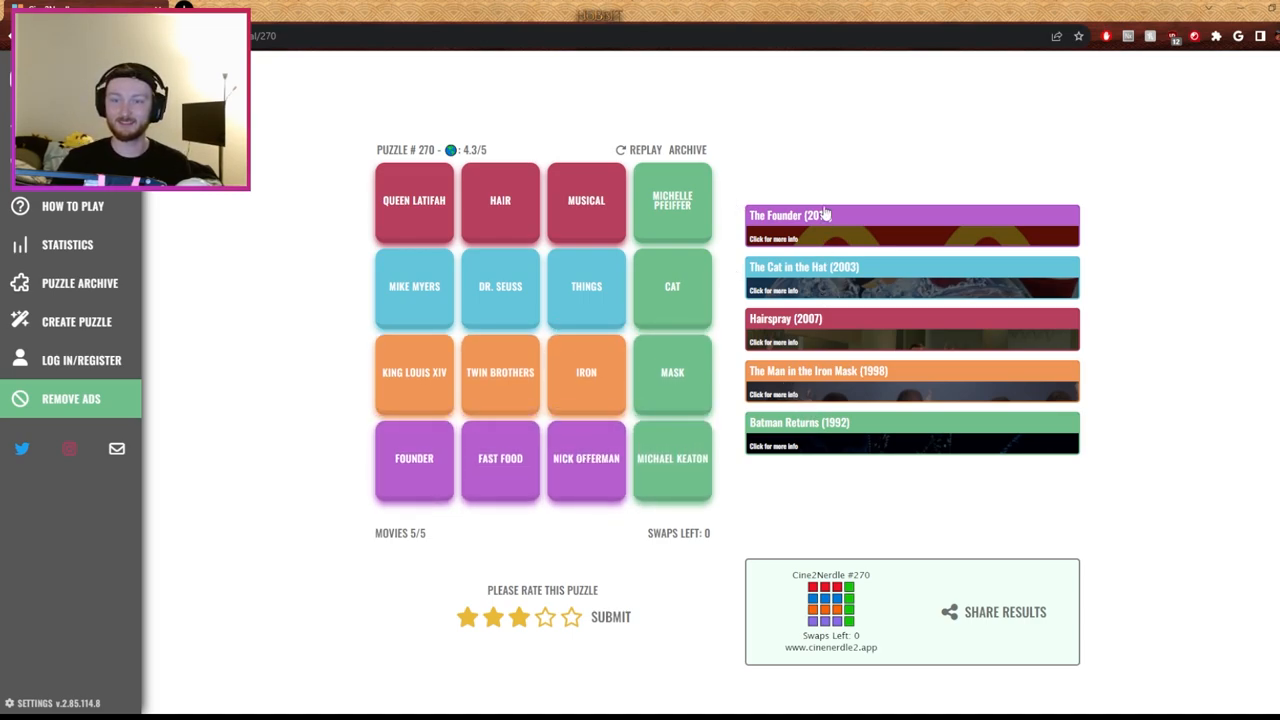
Expand the details of The Founder and The Man in the Iron Mask banners
click(790, 215)
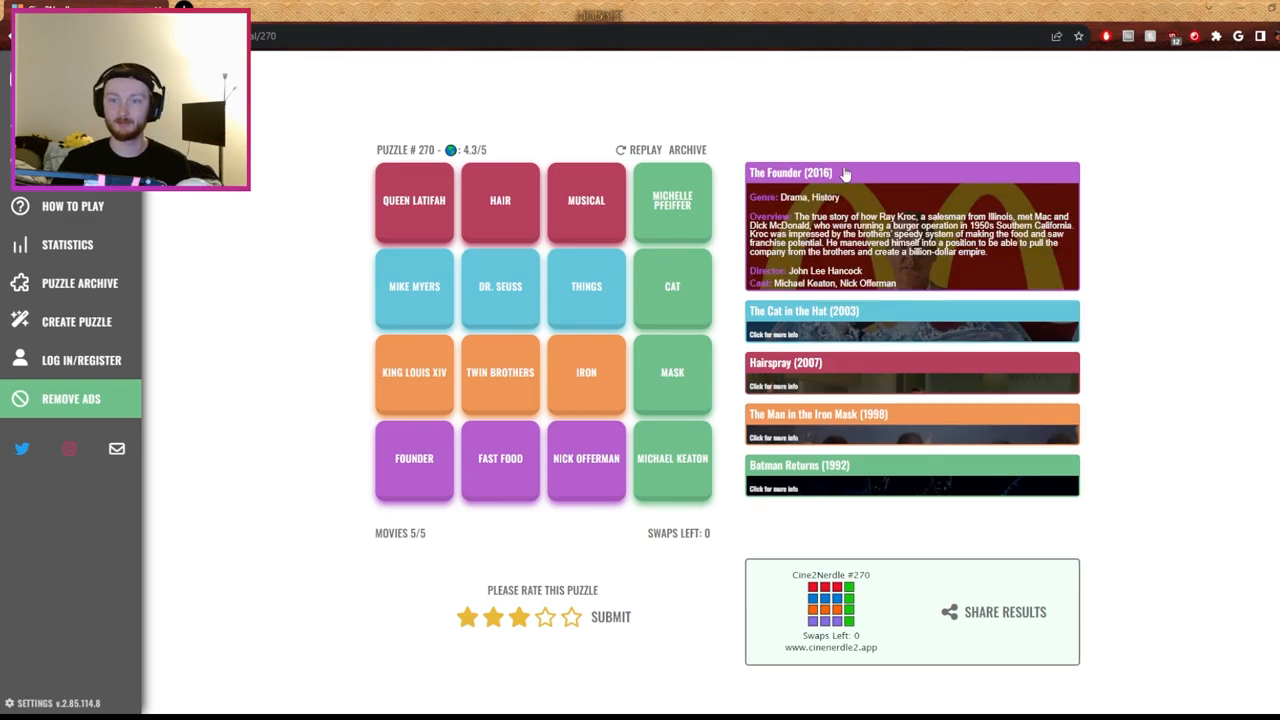
click(818, 326)
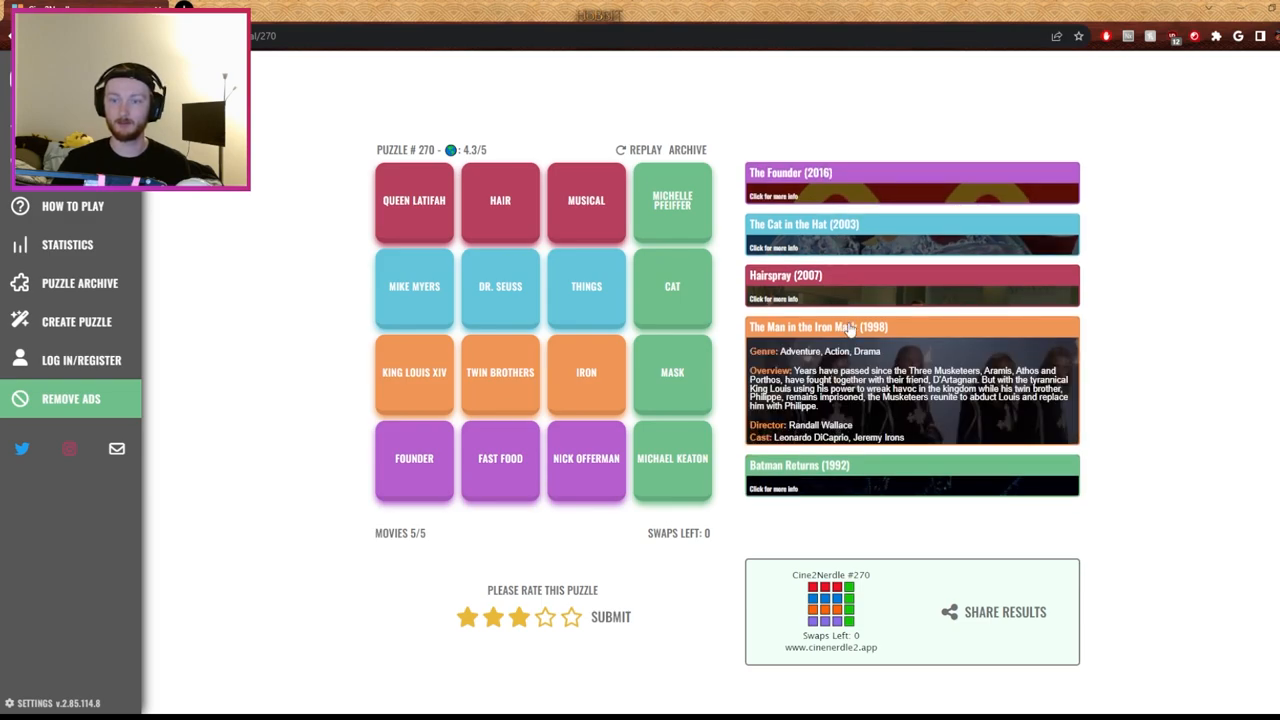
click(818, 326)
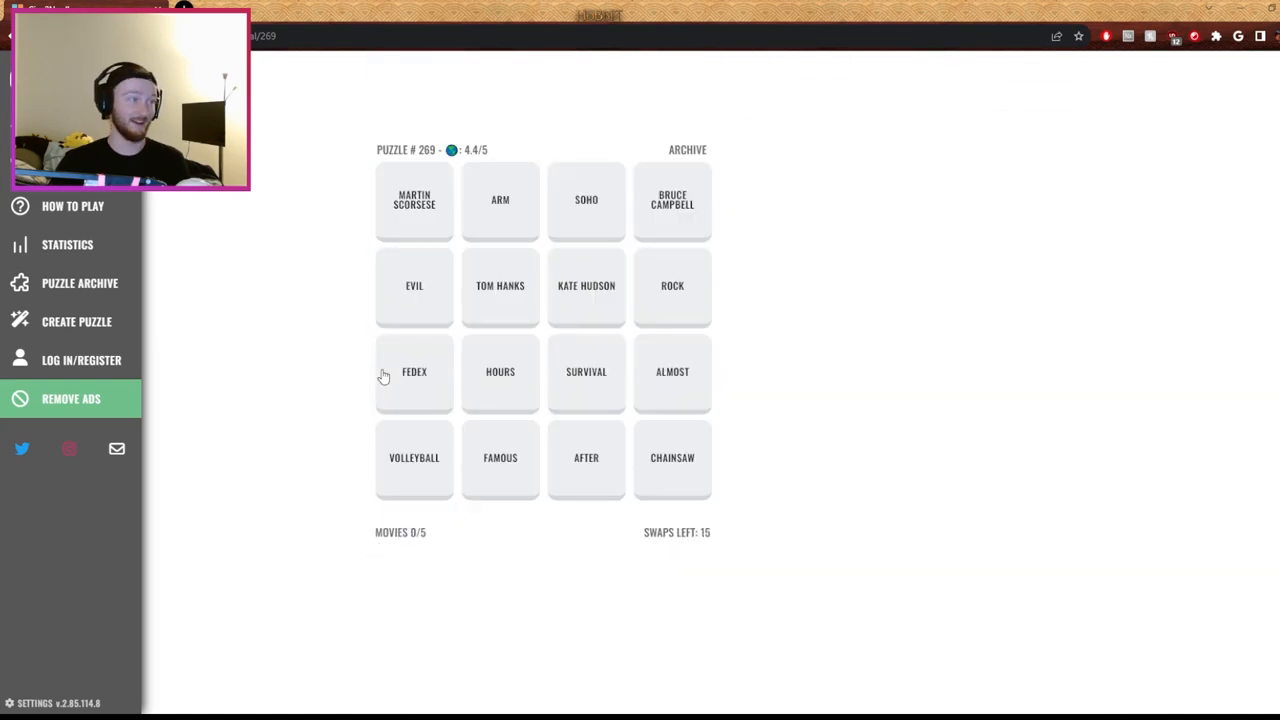
mouse_move(883, 165)
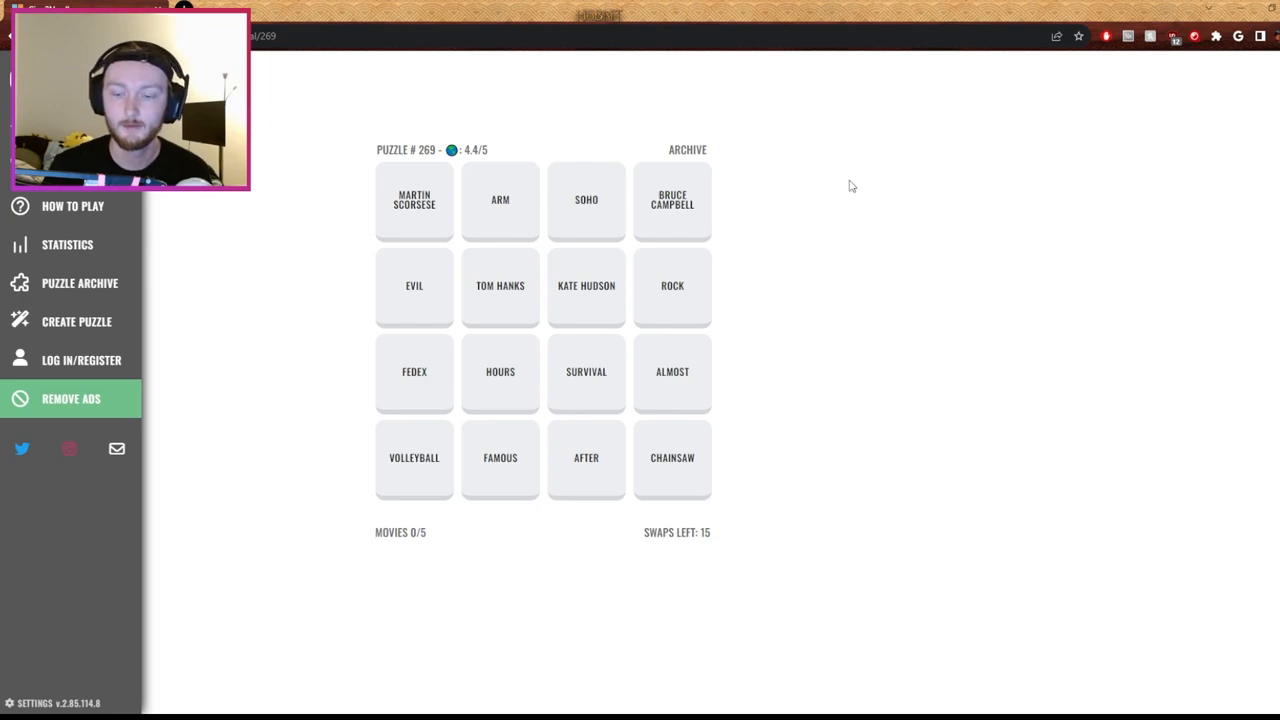
mouse_move(825, 328)
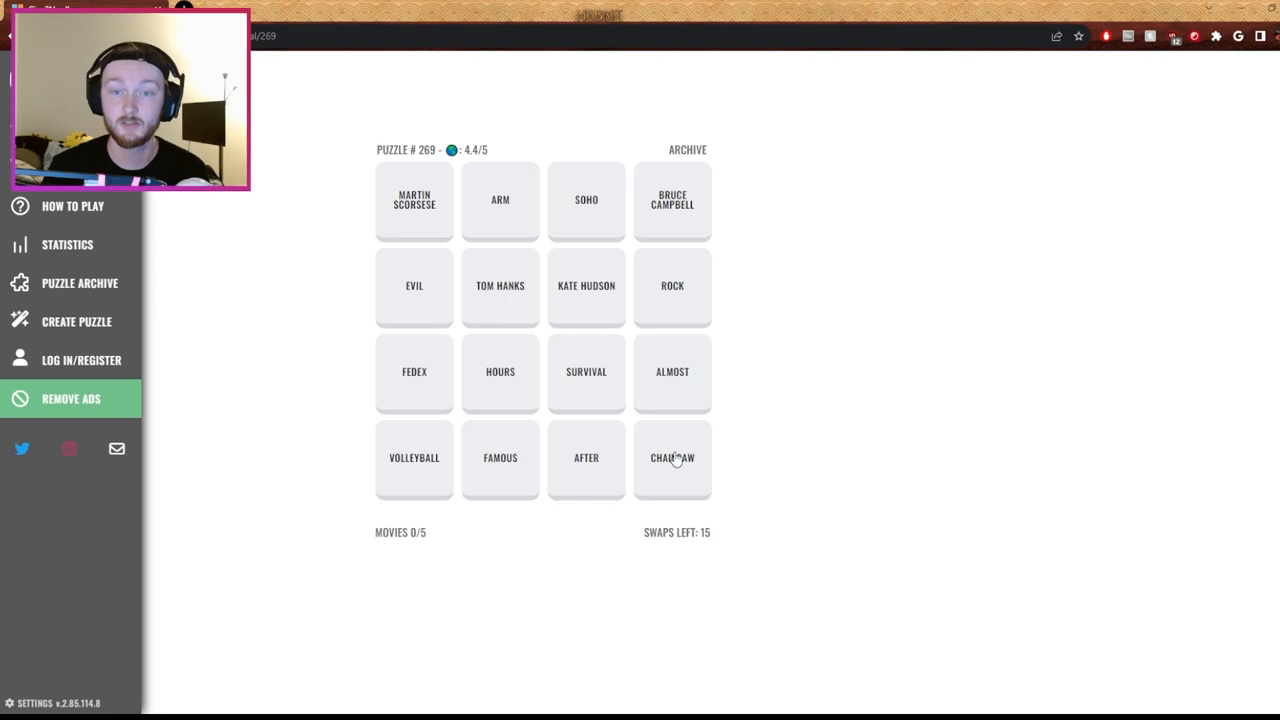
Move Chainsaw and Evil into the top row of puzzle #269
click(672, 457)
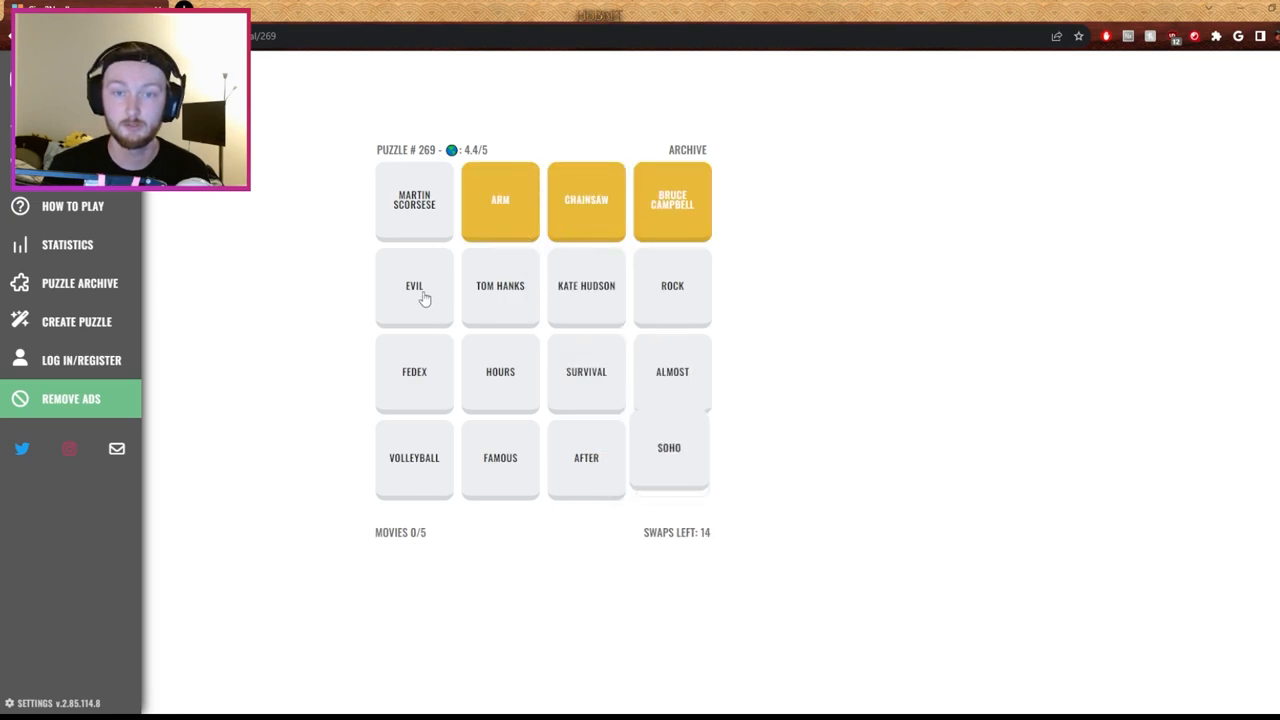
click(414, 285)
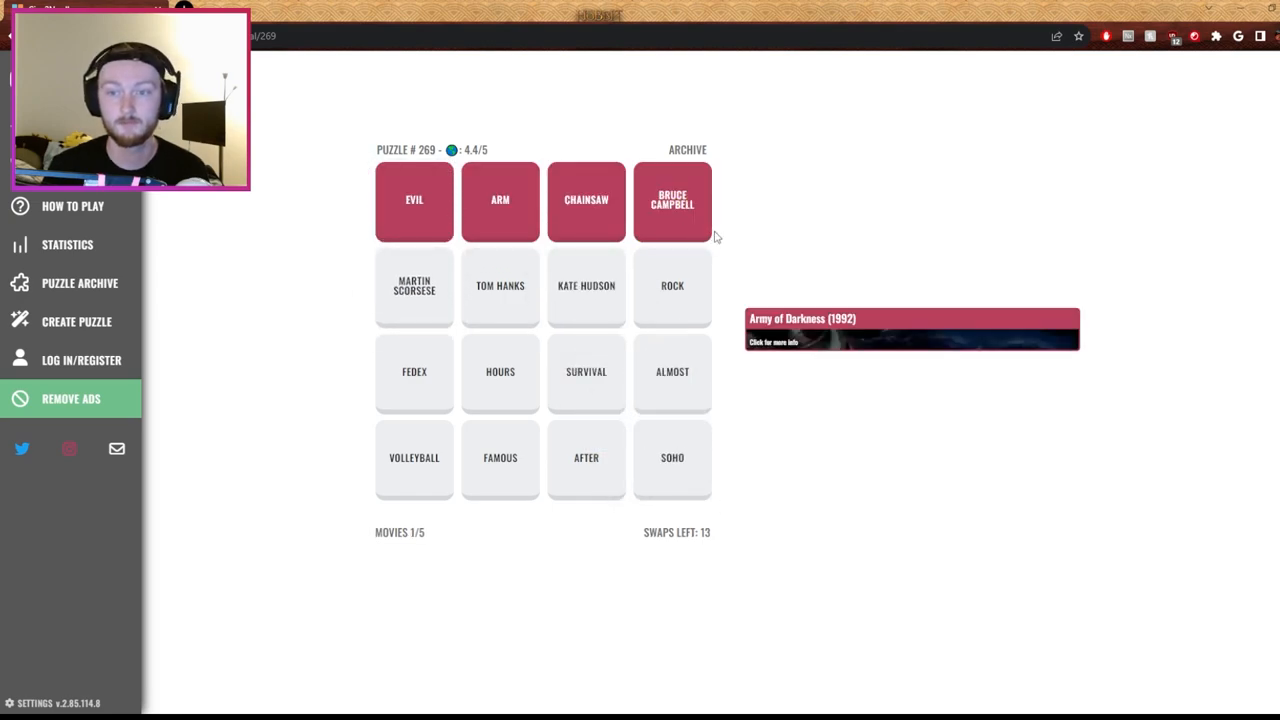
mouse_move(717, 295)
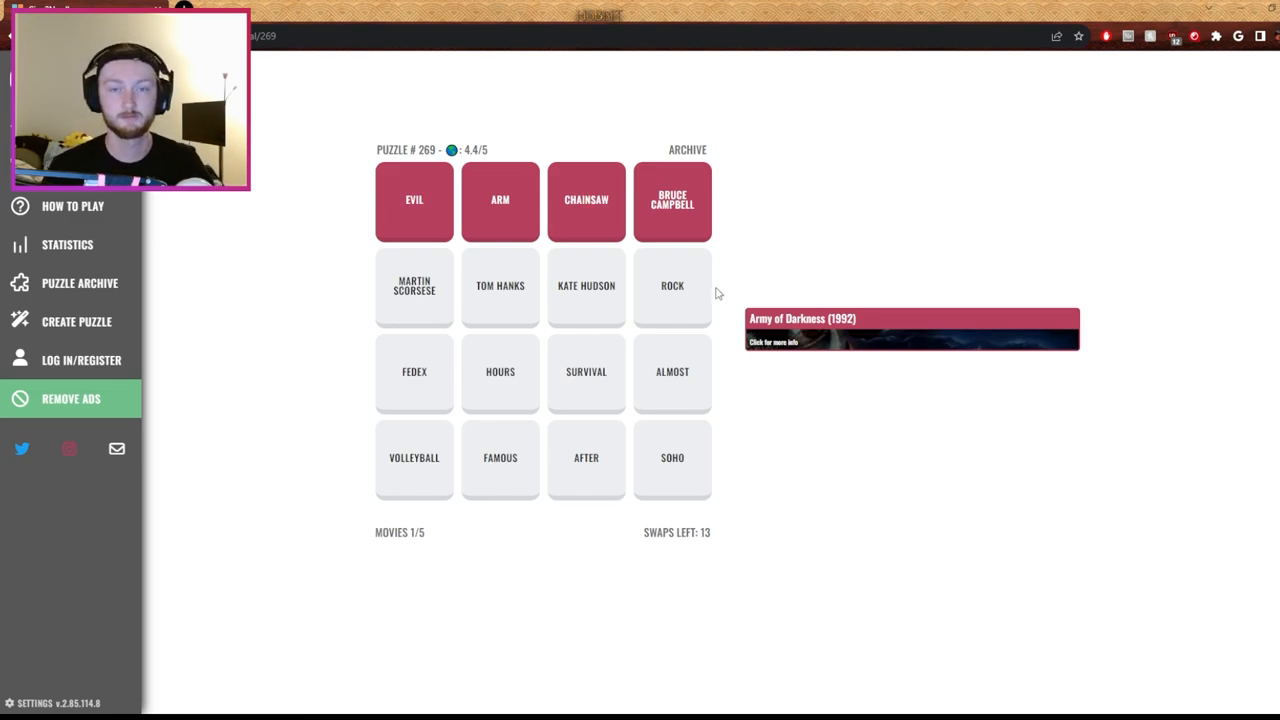
mouse_move(730, 282)
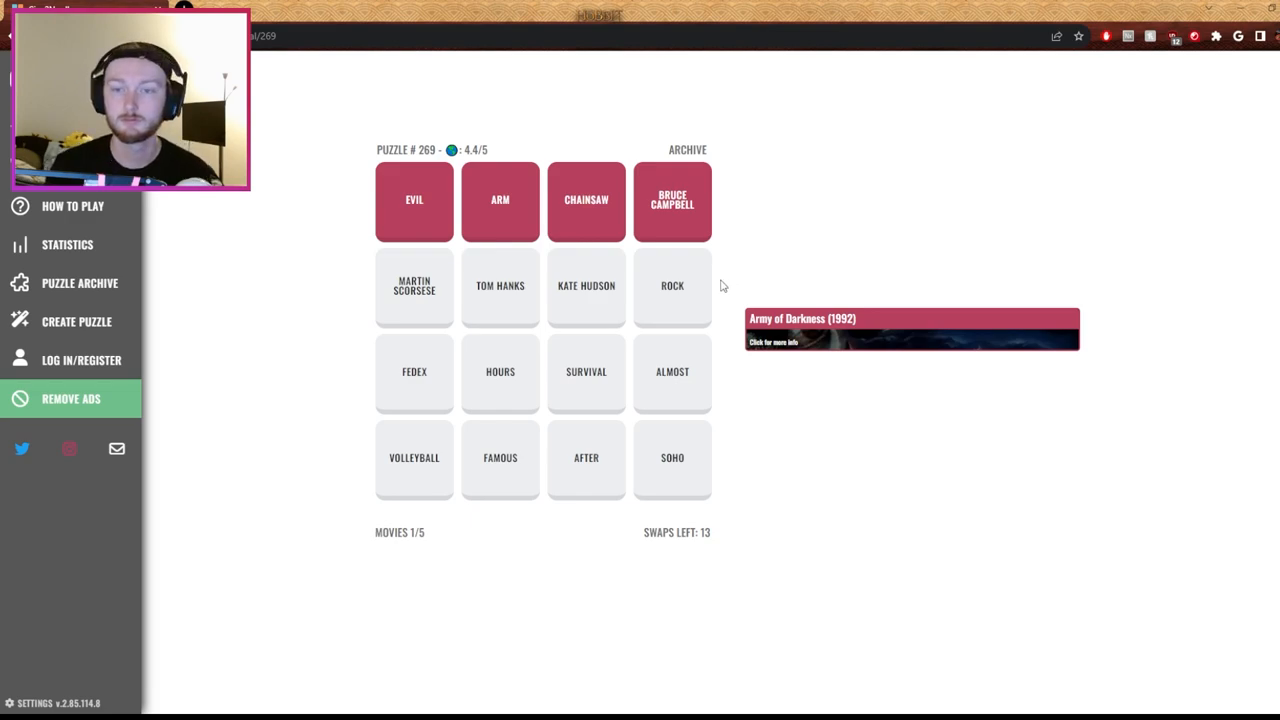
mouse_move(620, 291)
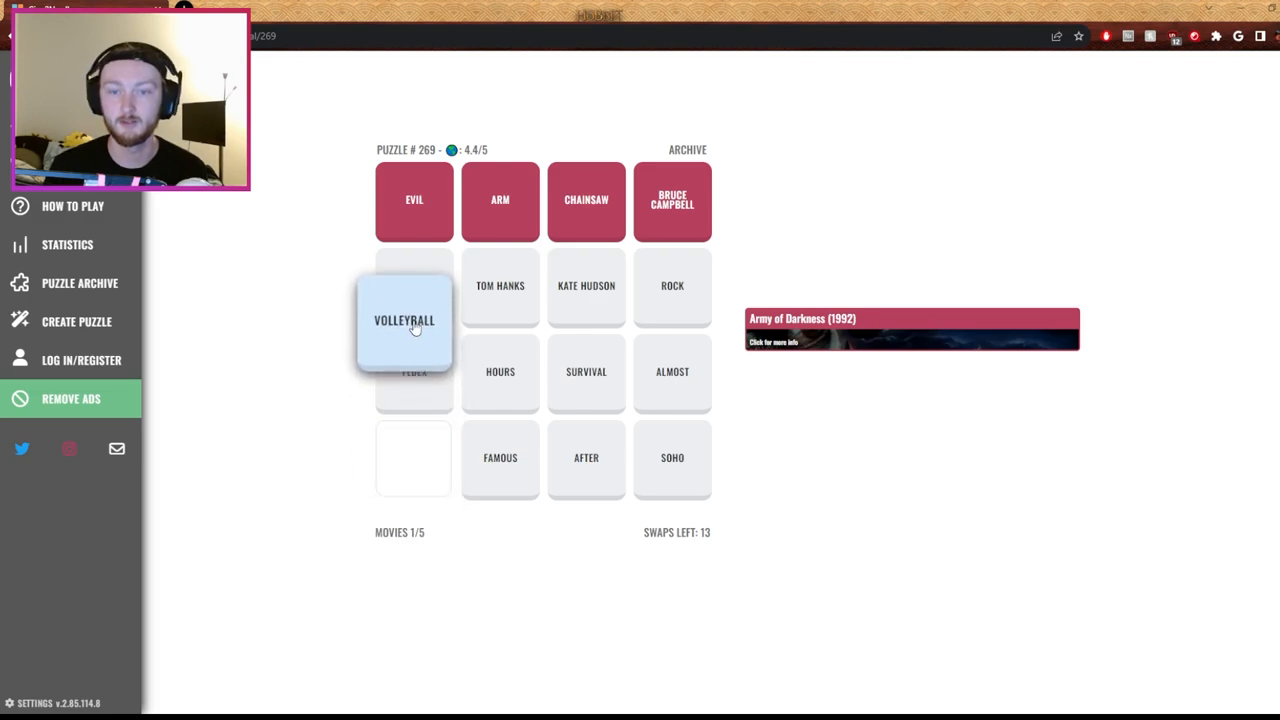
Place Volleyball in the second row of puzzle #269
click(414, 320)
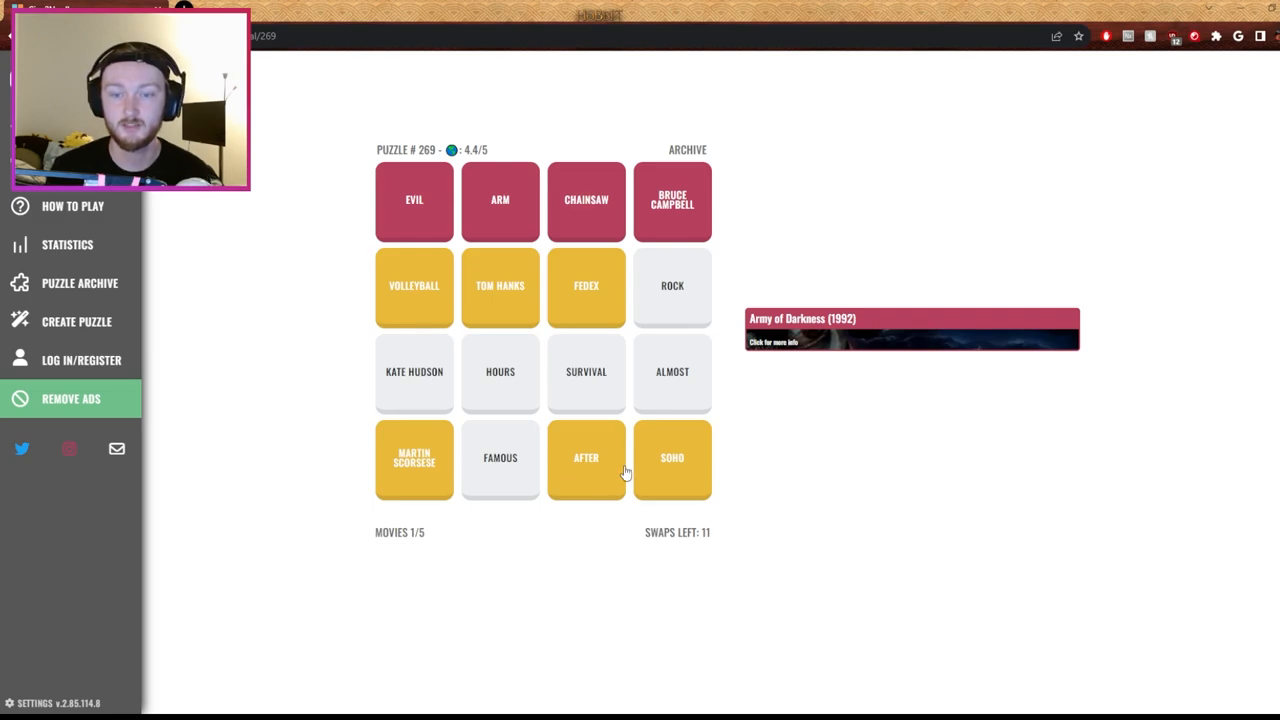
mouse_move(743, 467)
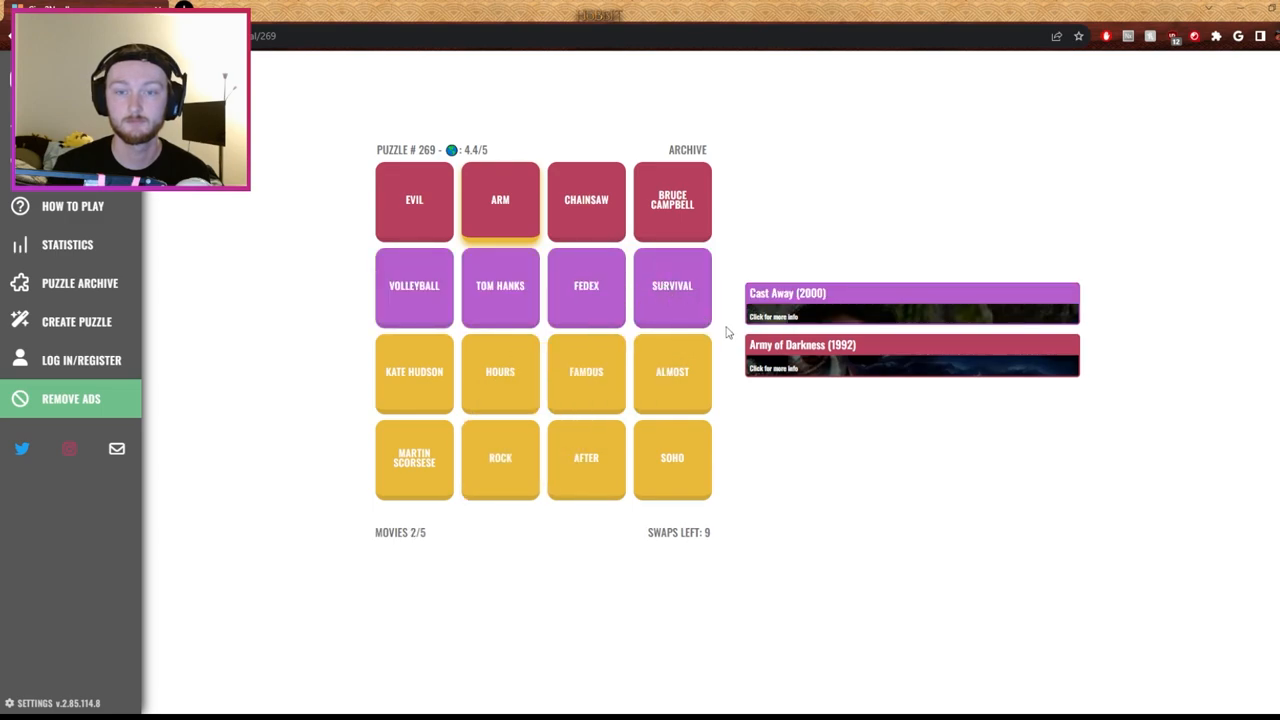
mouse_move(517, 365)
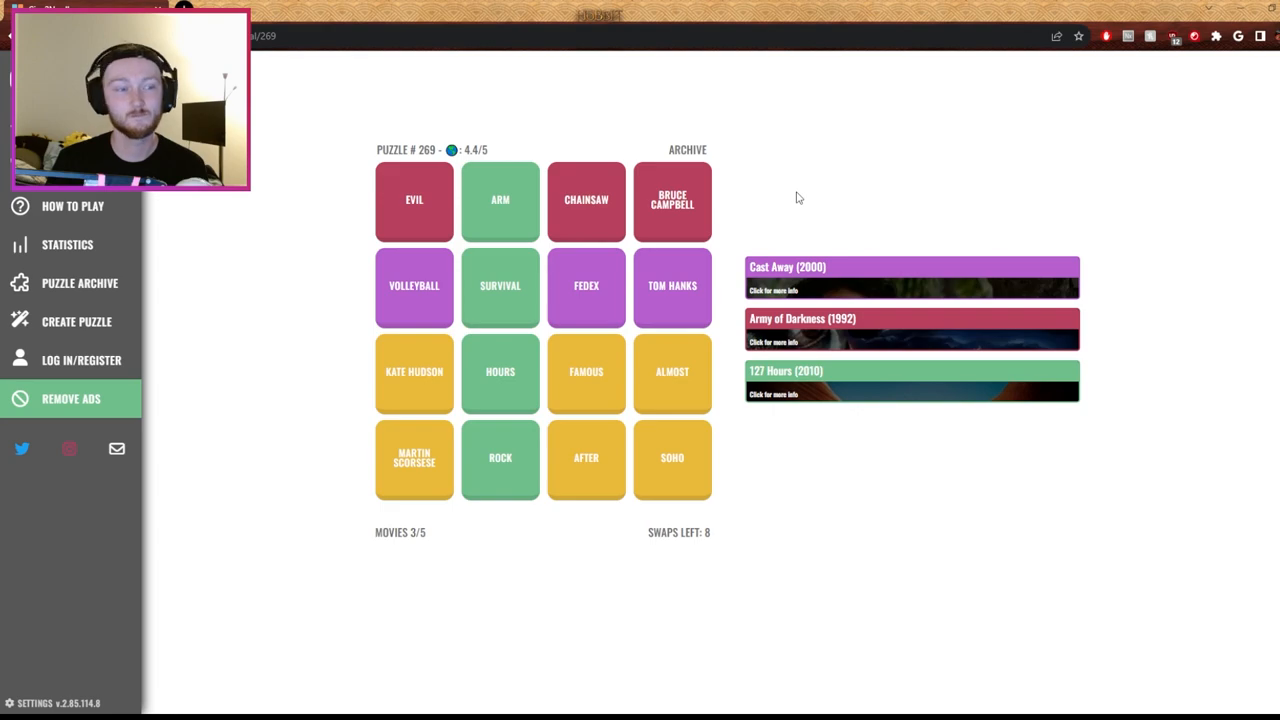
mouse_move(747, 207)
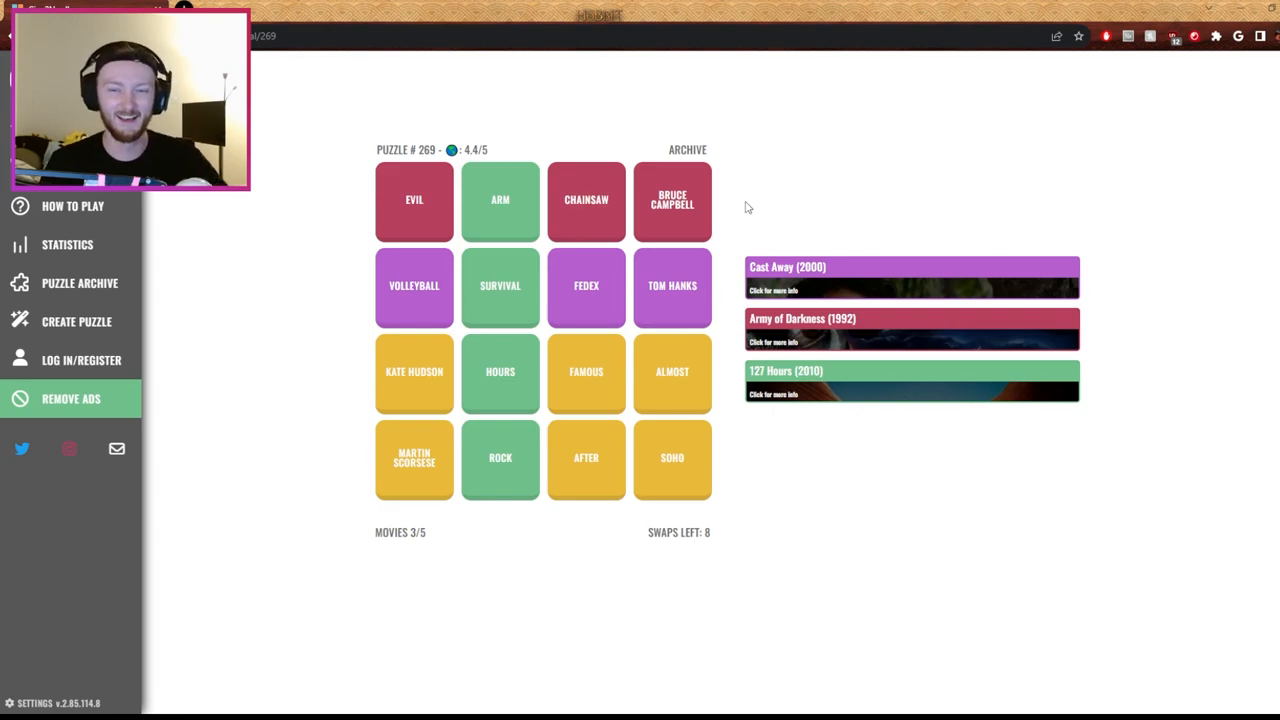
mouse_move(759, 479)
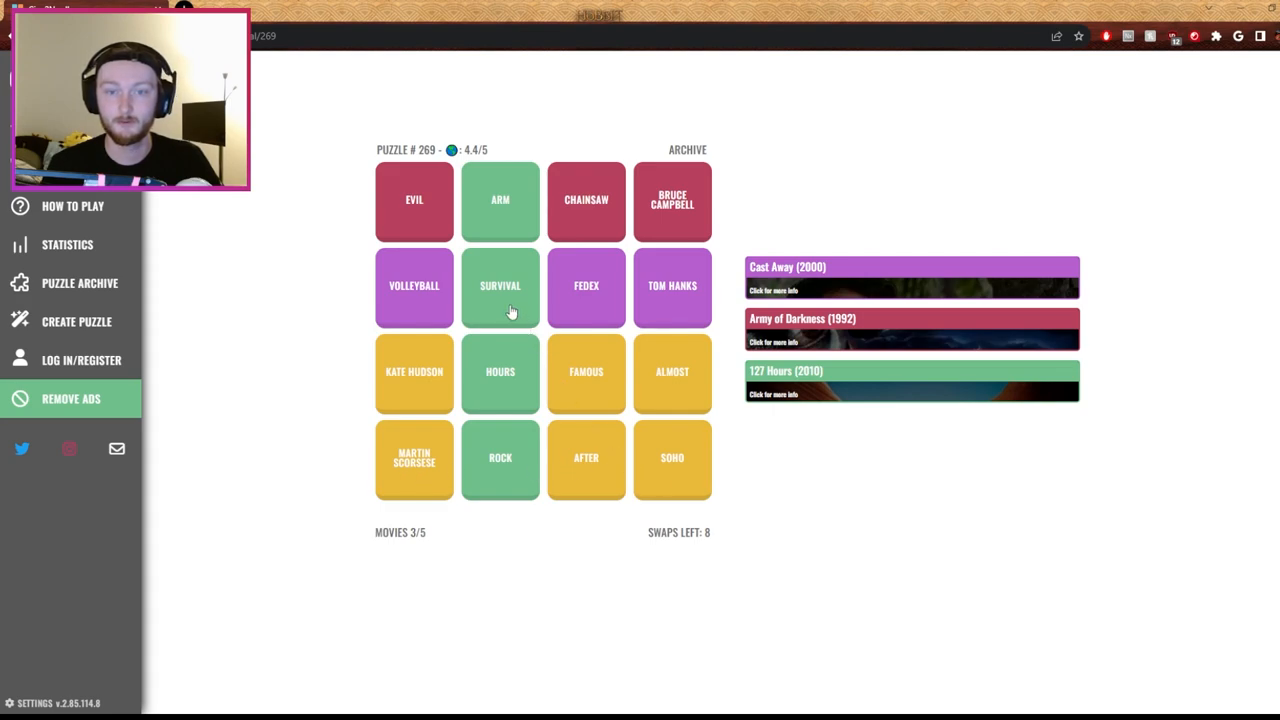
mouse_move(518, 298)
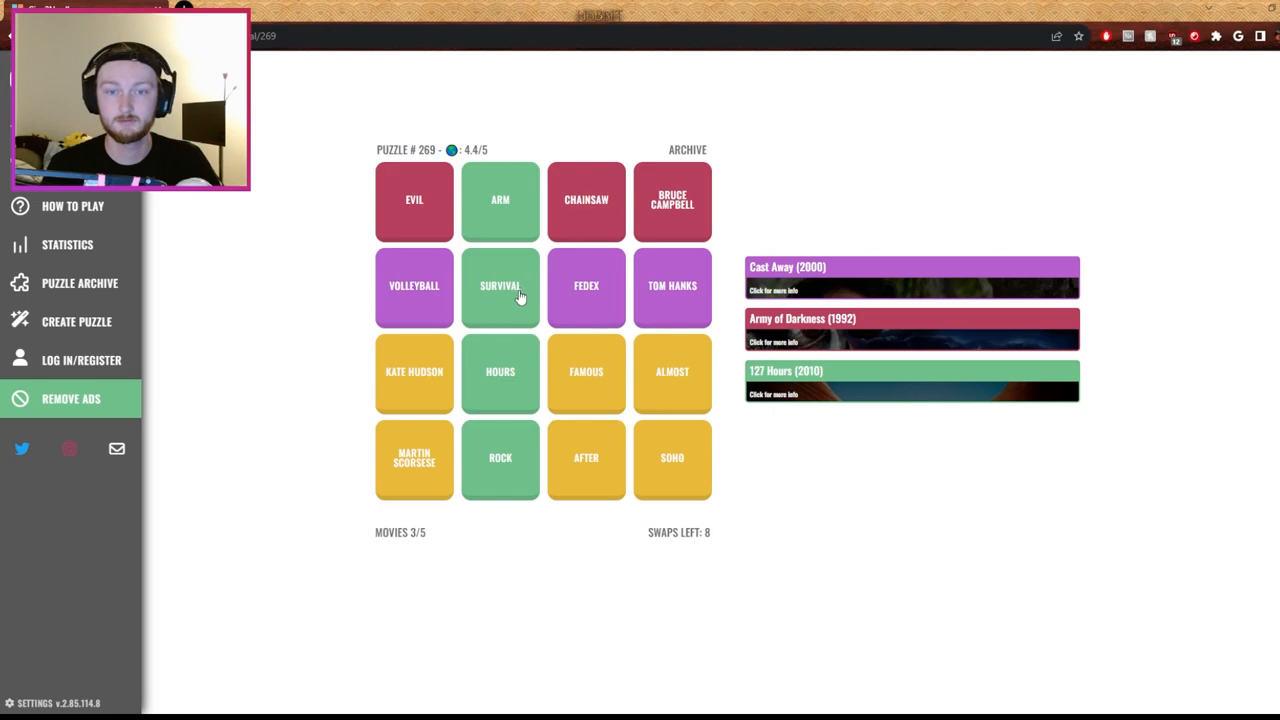
mouse_move(754, 207)
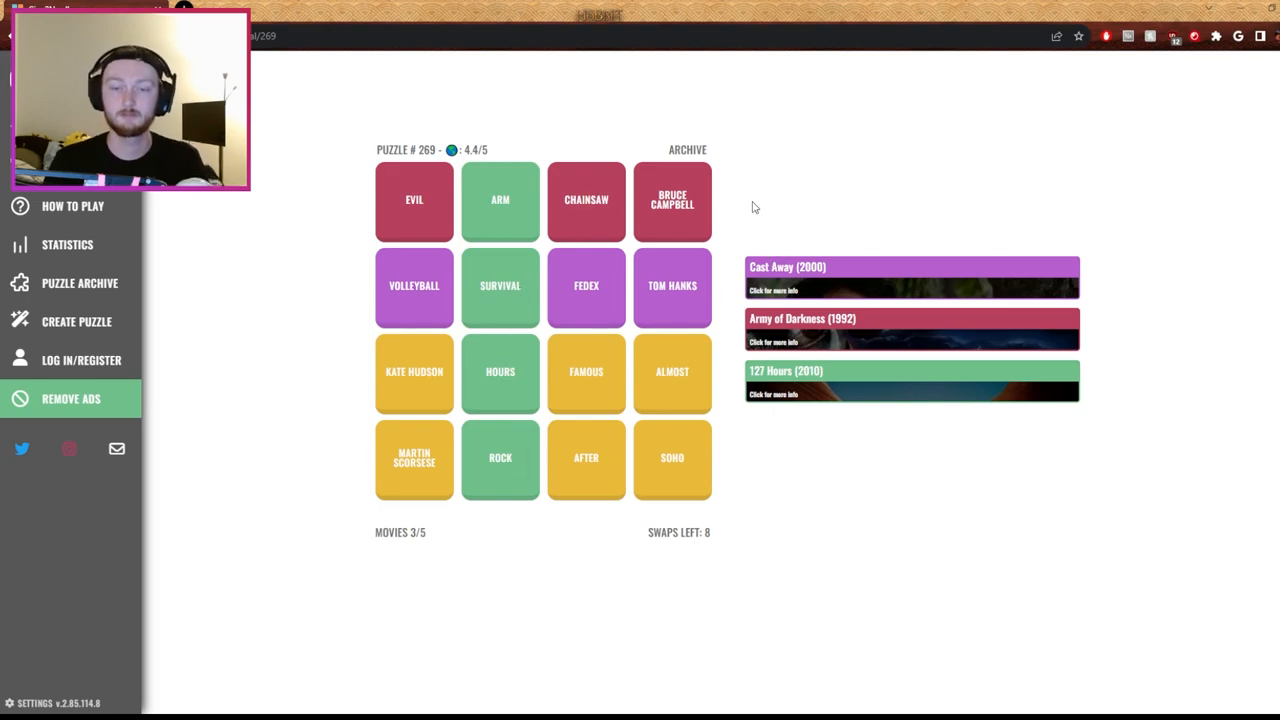
mouse_move(750, 199)
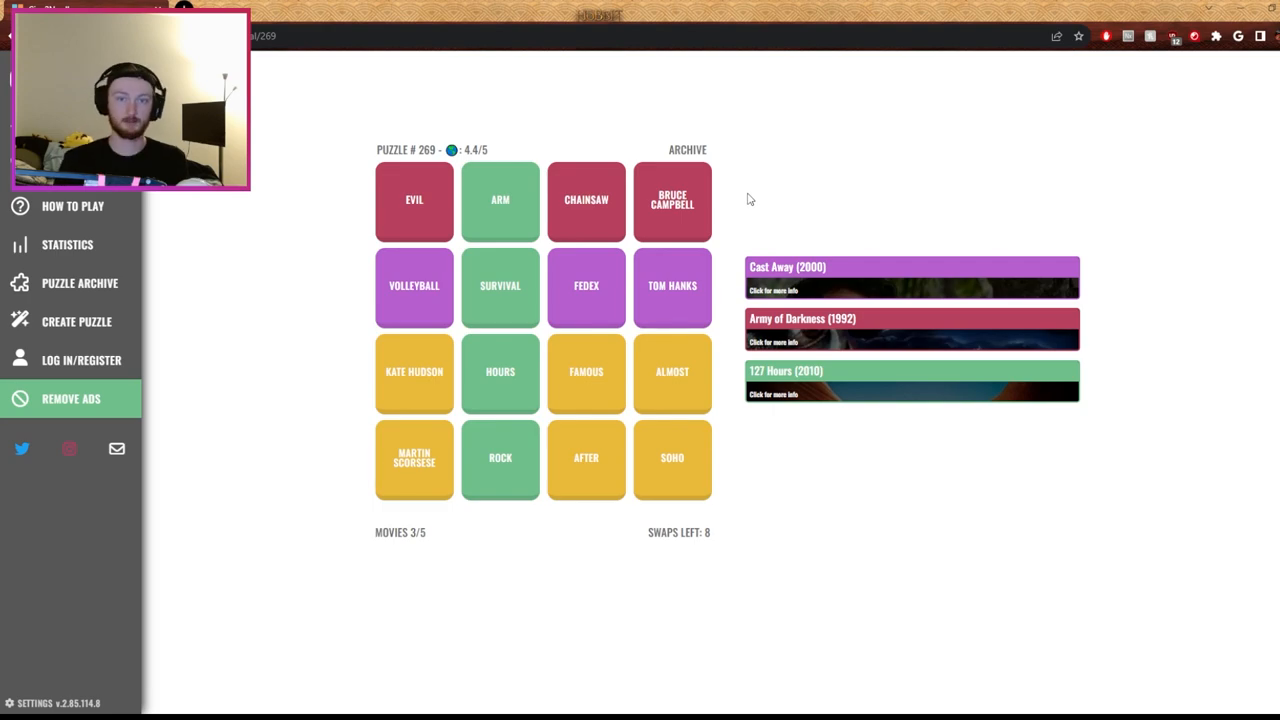
mouse_move(773, 214)
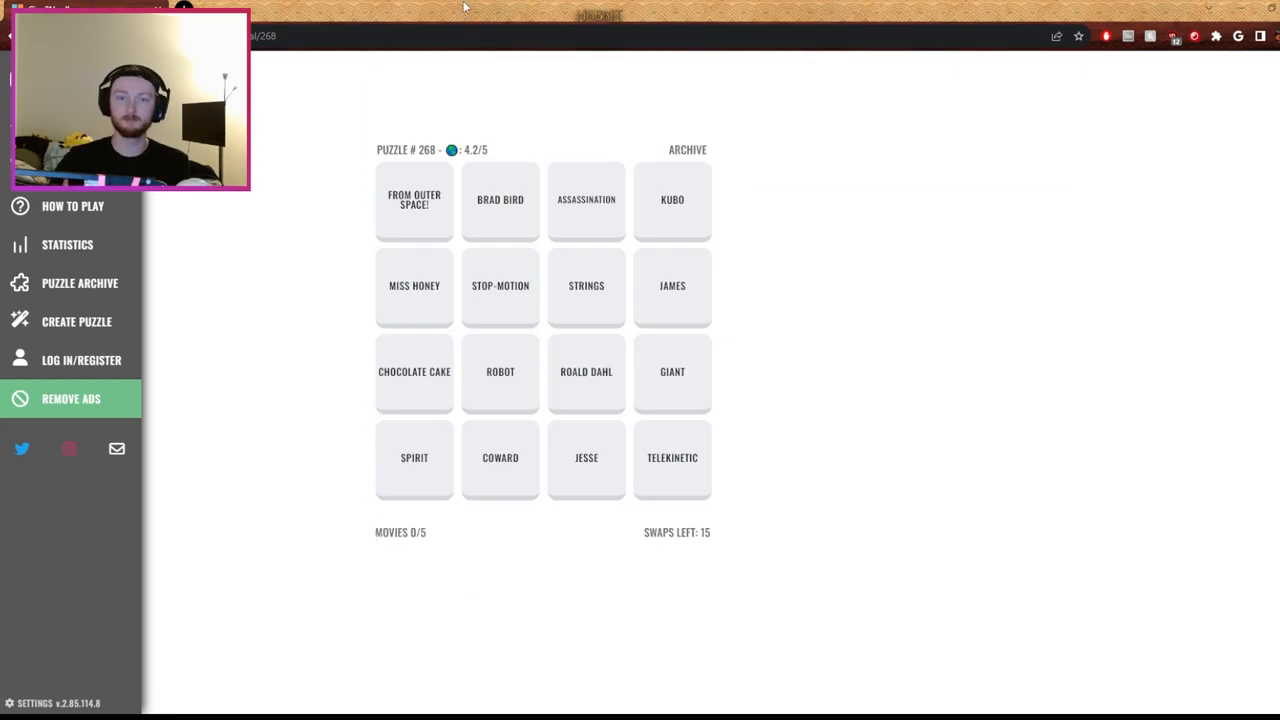
mouse_move(336, 196)
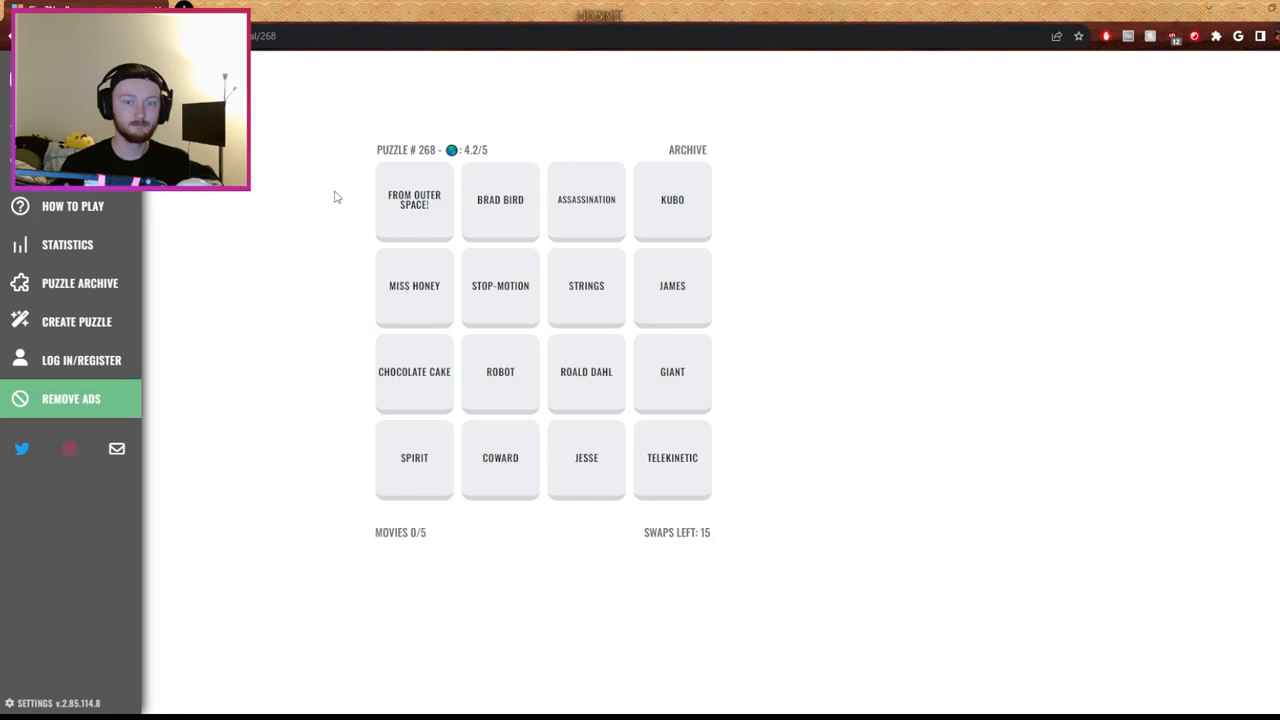
mouse_move(320, 162)
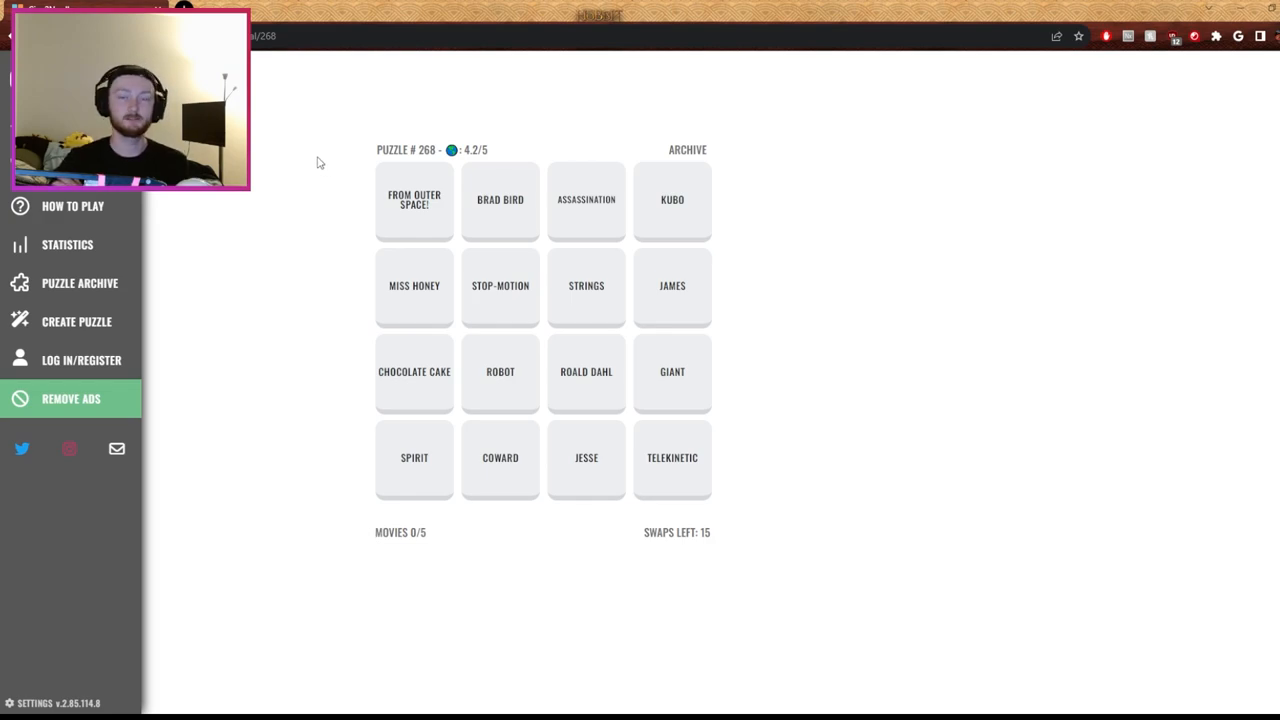
mouse_move(433, 197)
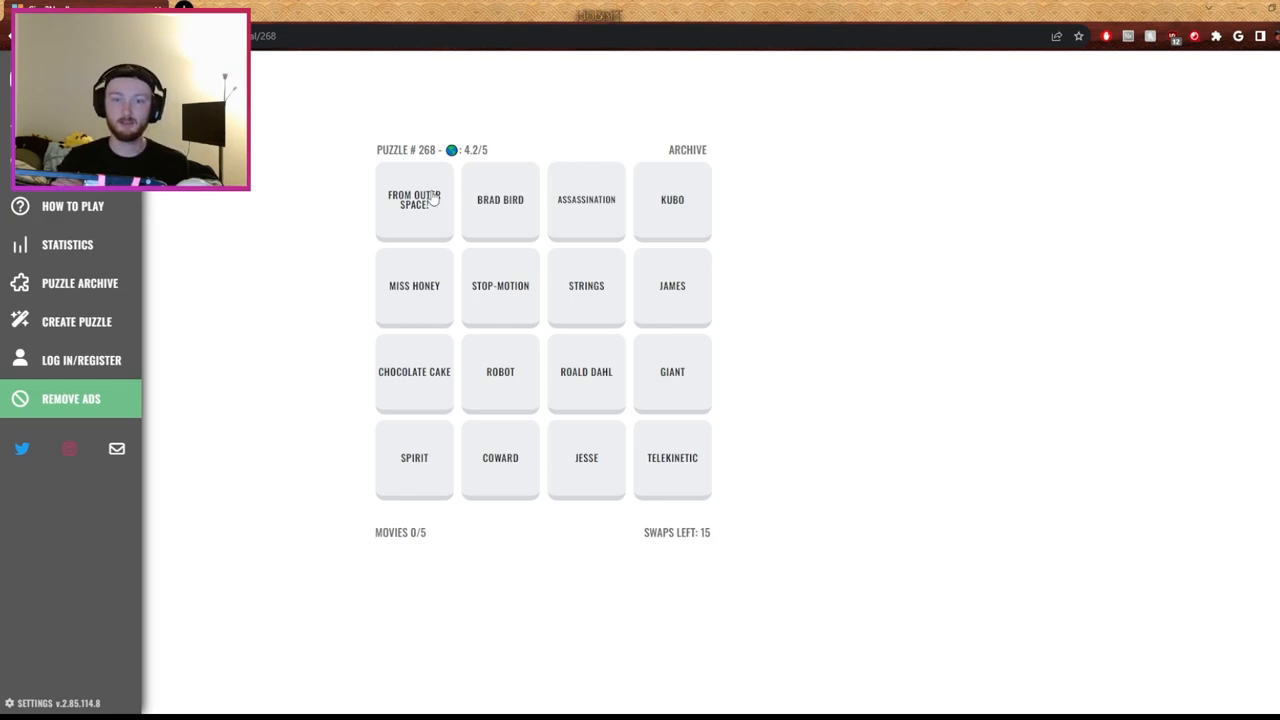
mouse_move(780, 245)
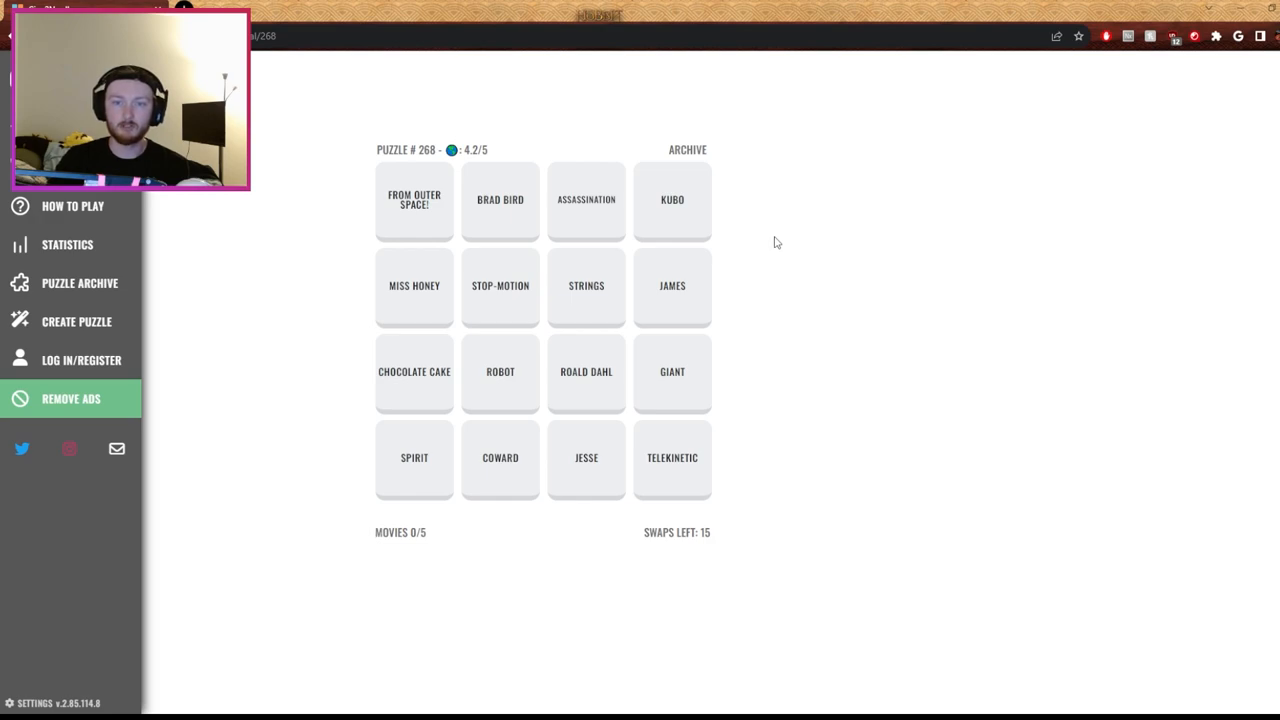
mouse_move(692, 389)
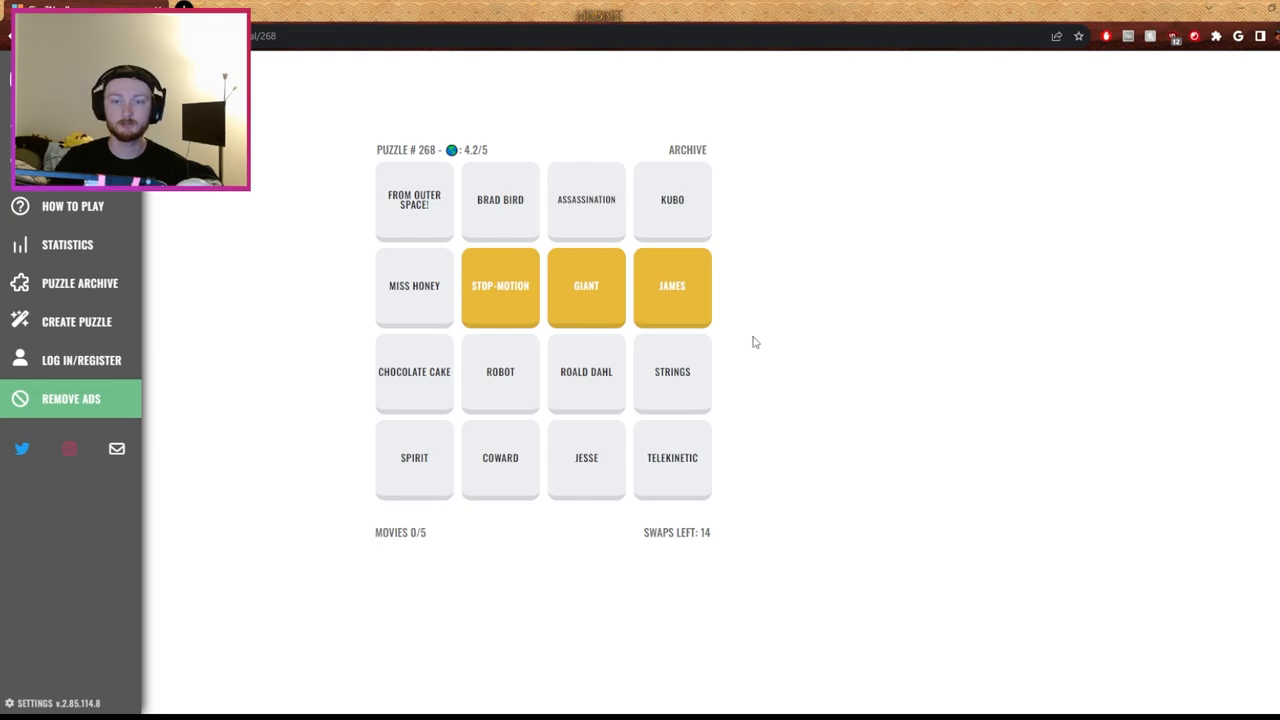
mouse_move(752, 341)
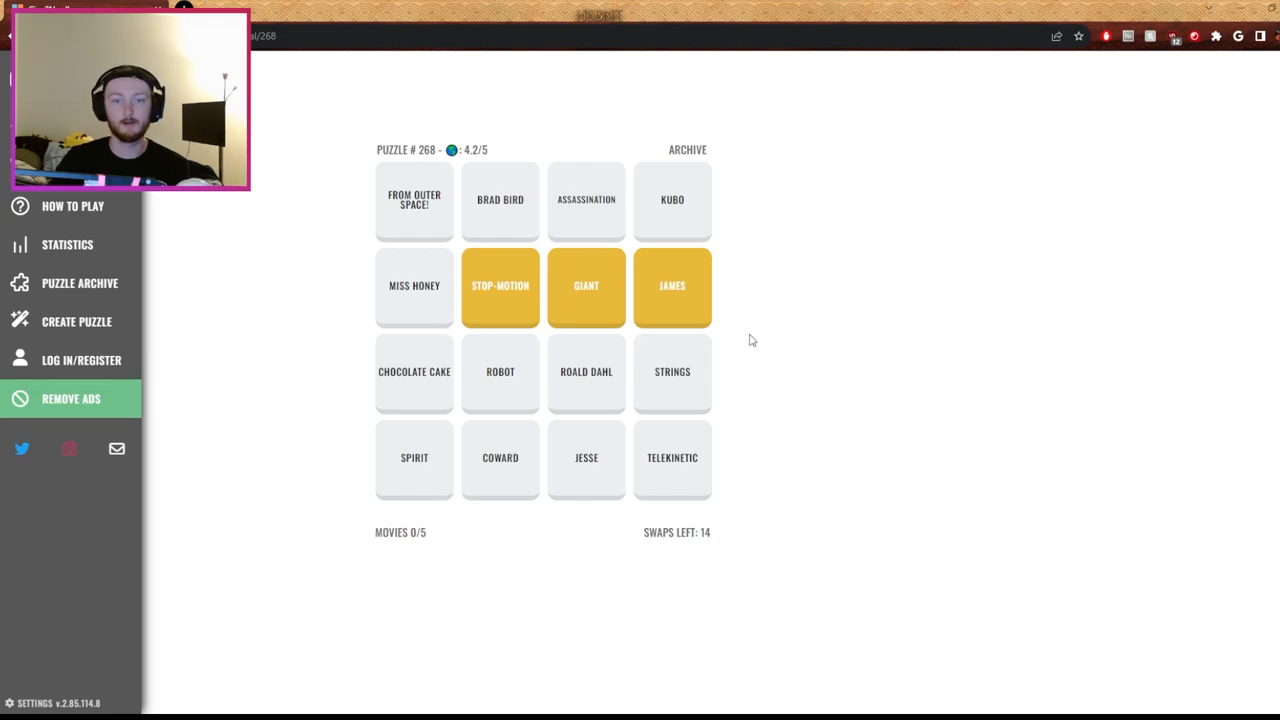
mouse_move(775, 265)
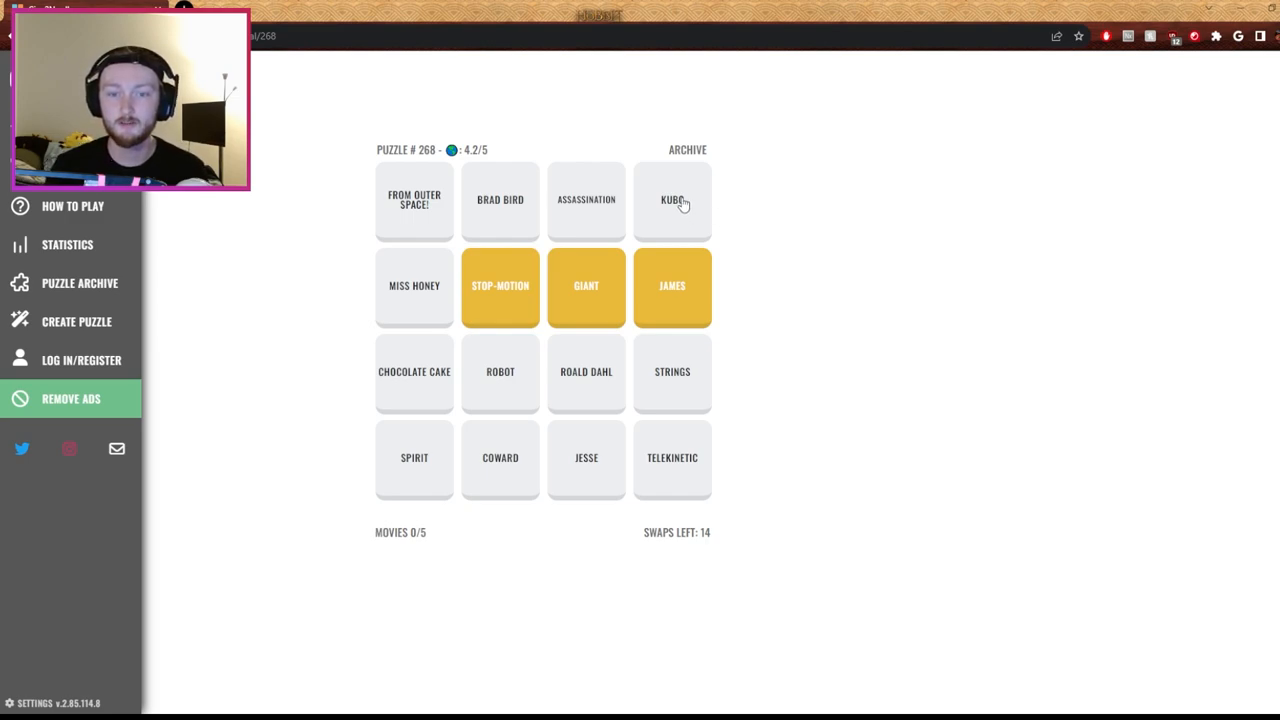
Swap KUBO with ROALD DAHL to build the Kubo and the Two Strings column
drag(672, 199, 603, 323)
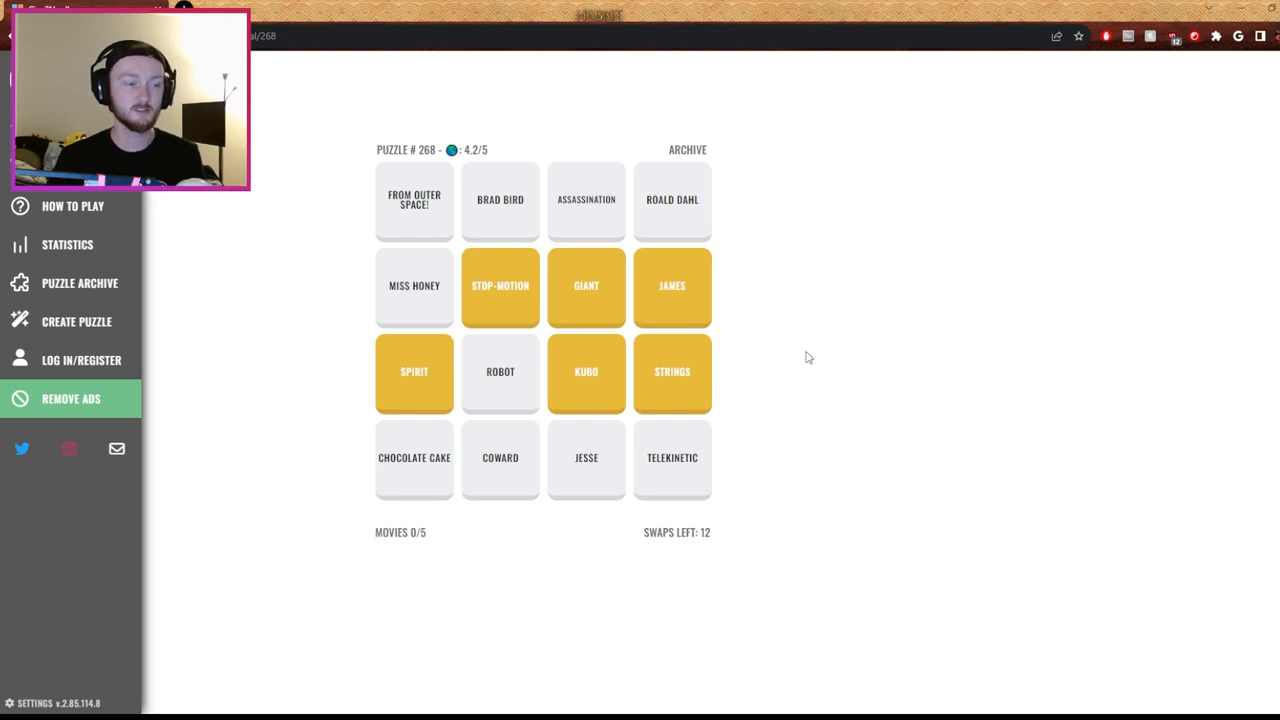
mouse_move(605, 332)
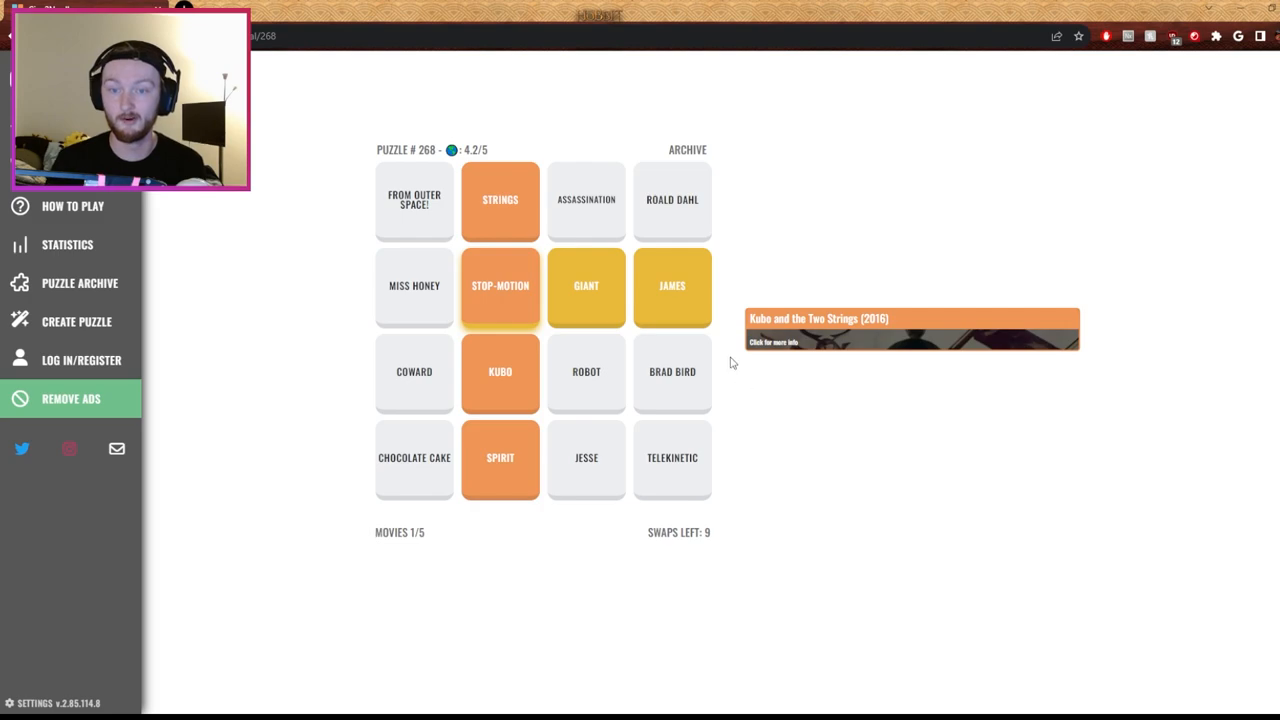
mouse_move(755, 262)
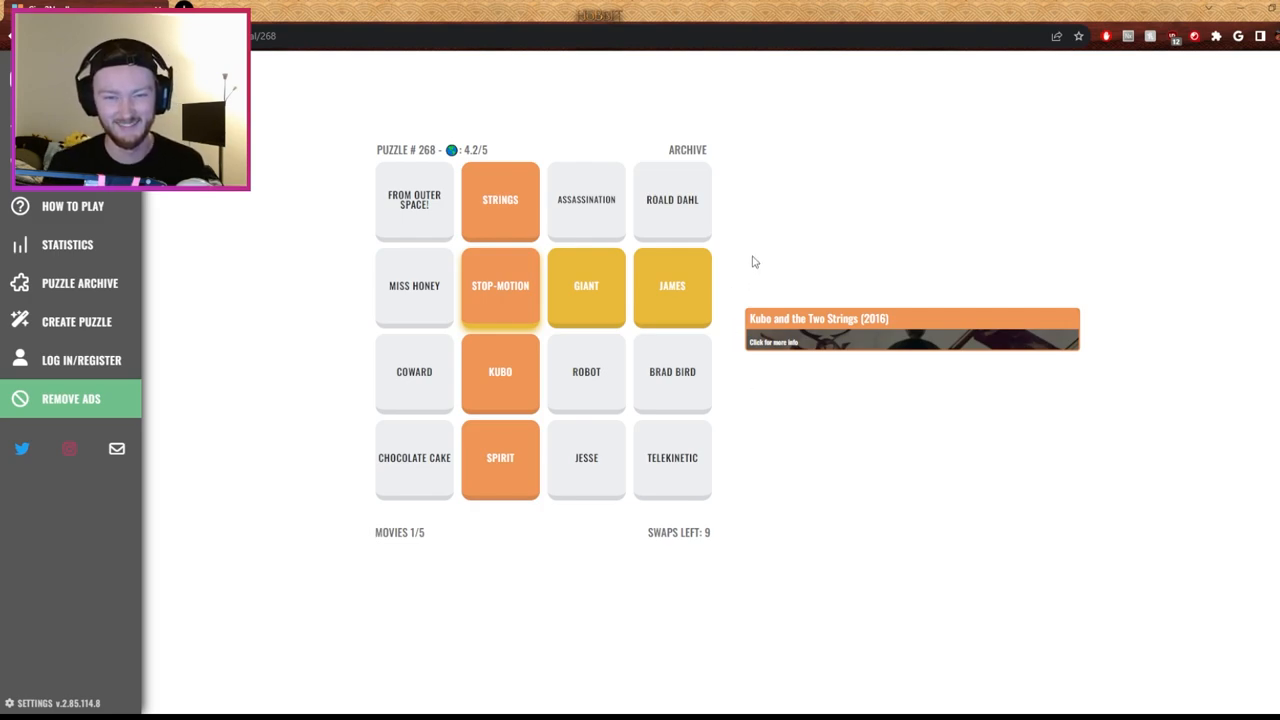
mouse_move(717, 235)
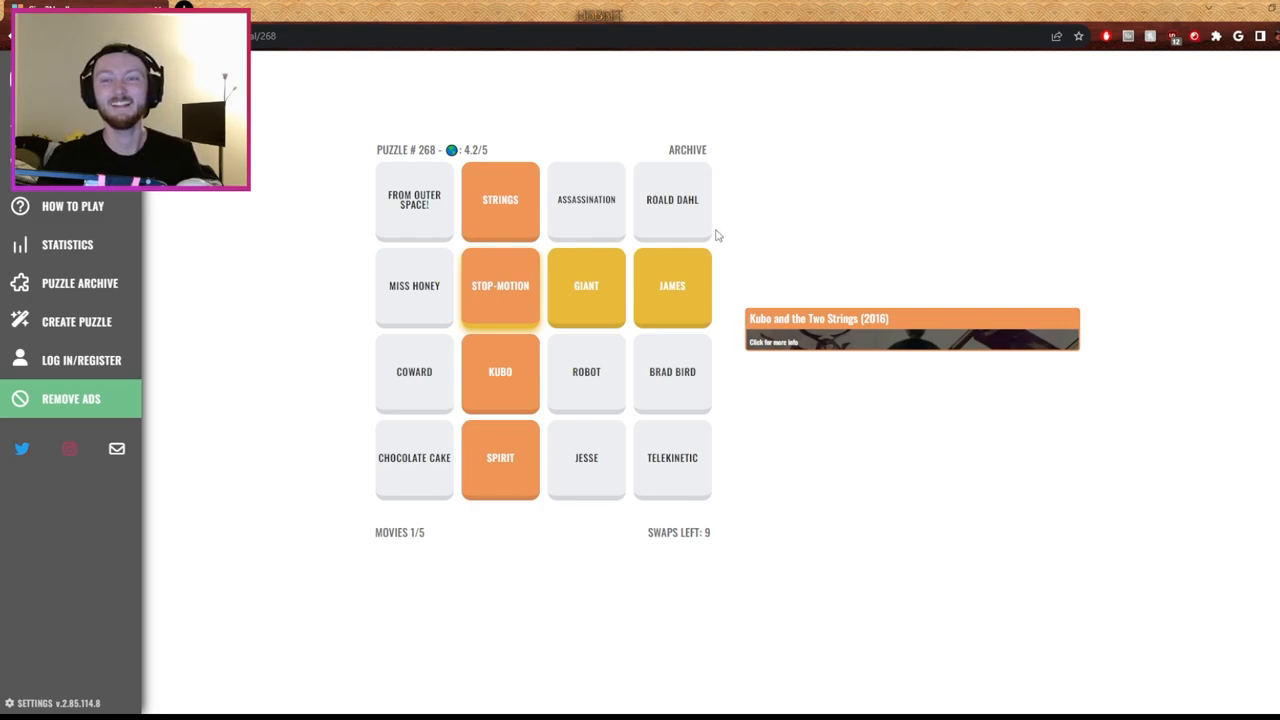
mouse_move(754, 271)
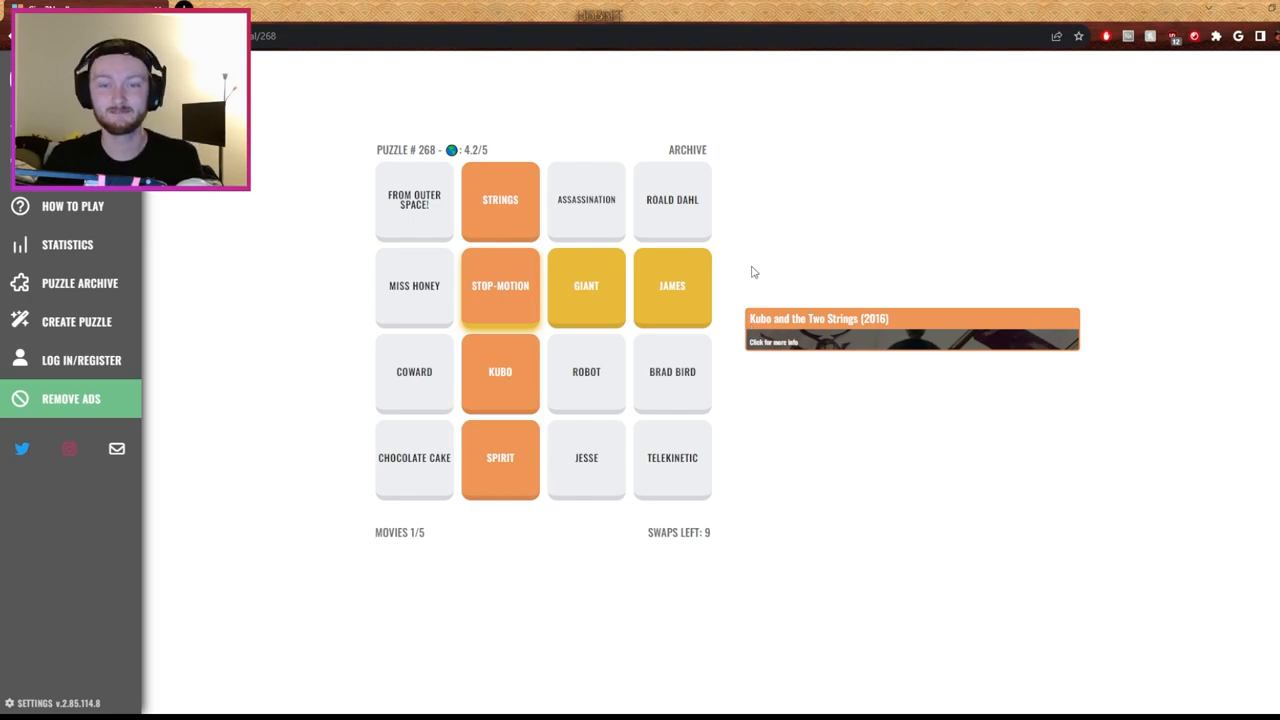
mouse_move(405, 460)
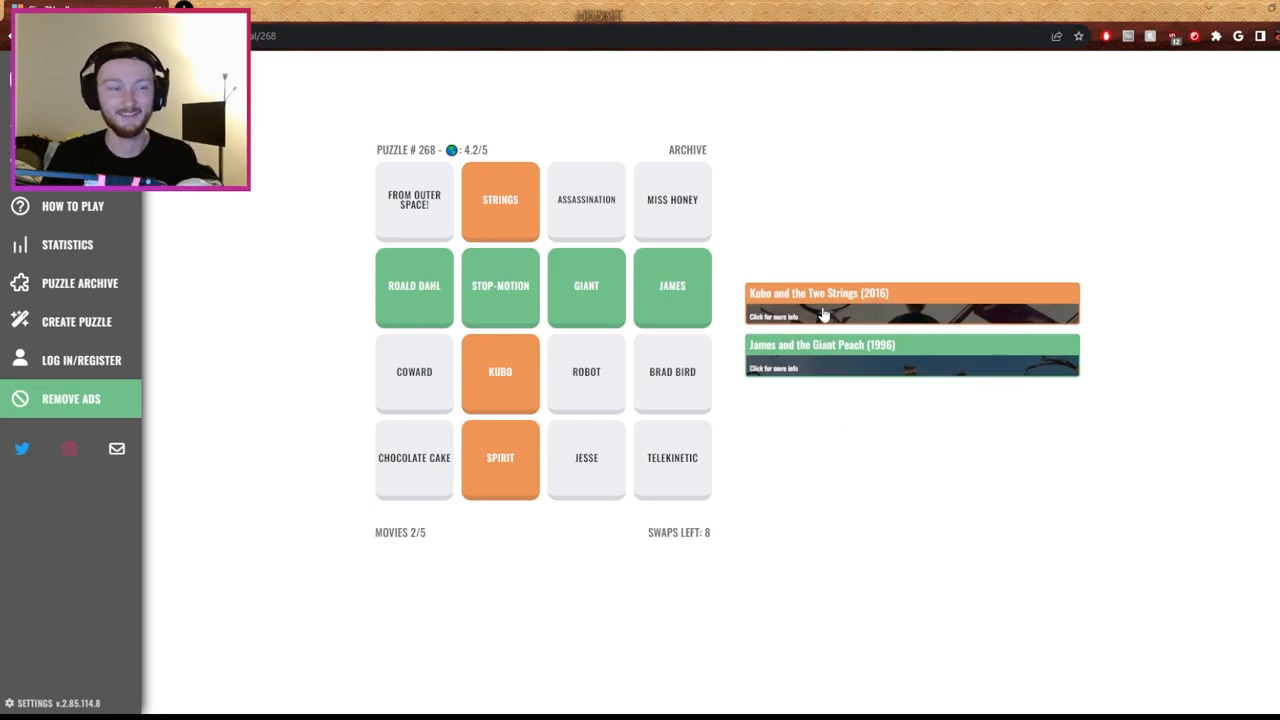
mouse_move(797, 228)
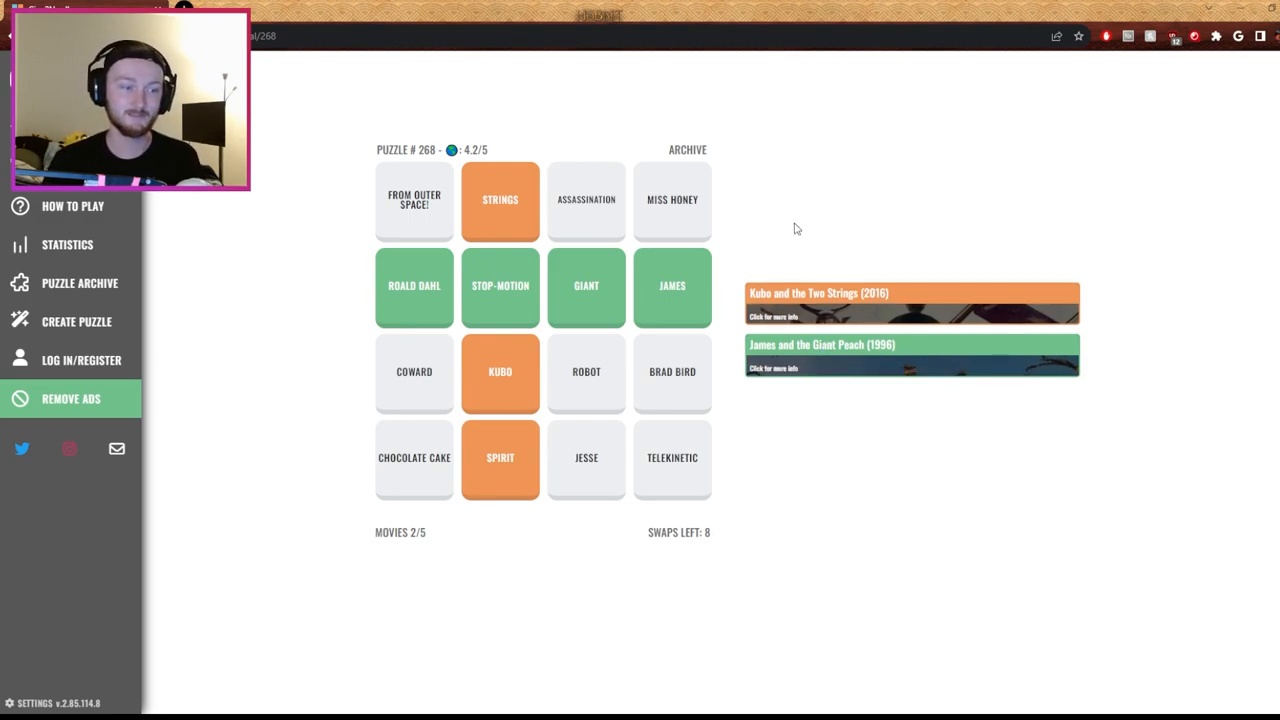
mouse_move(641, 480)
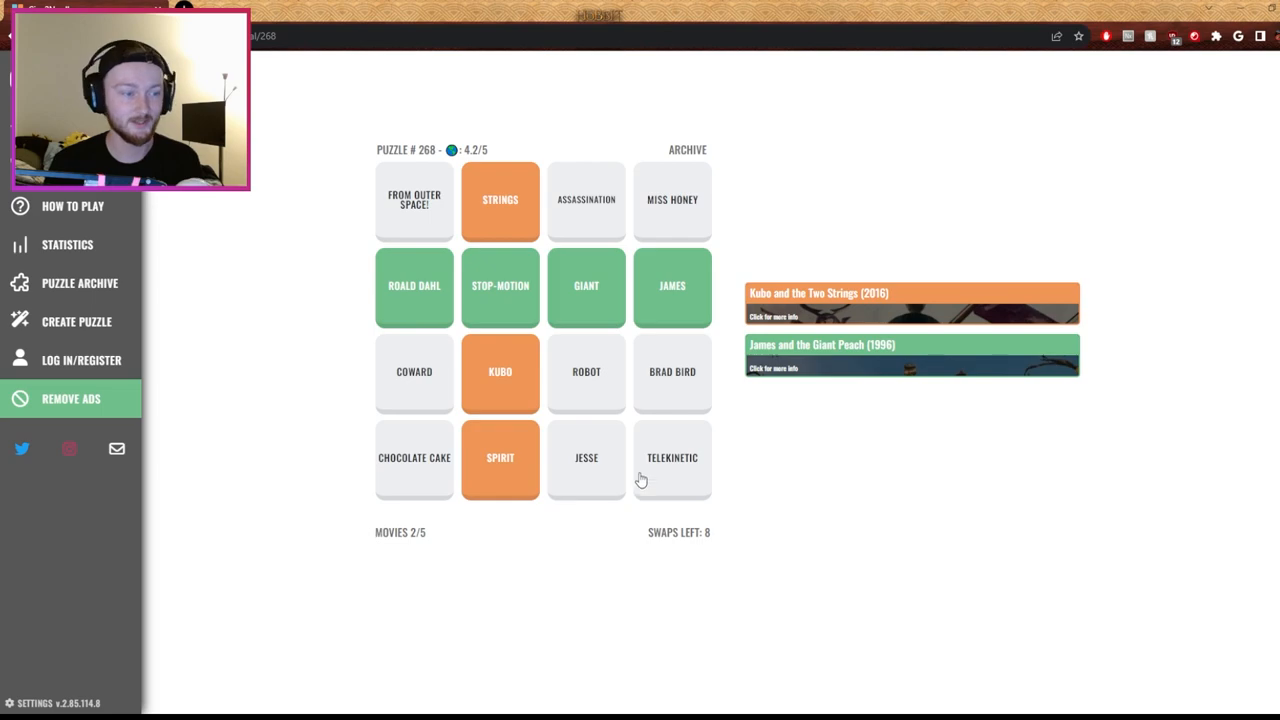
mouse_move(717, 253)
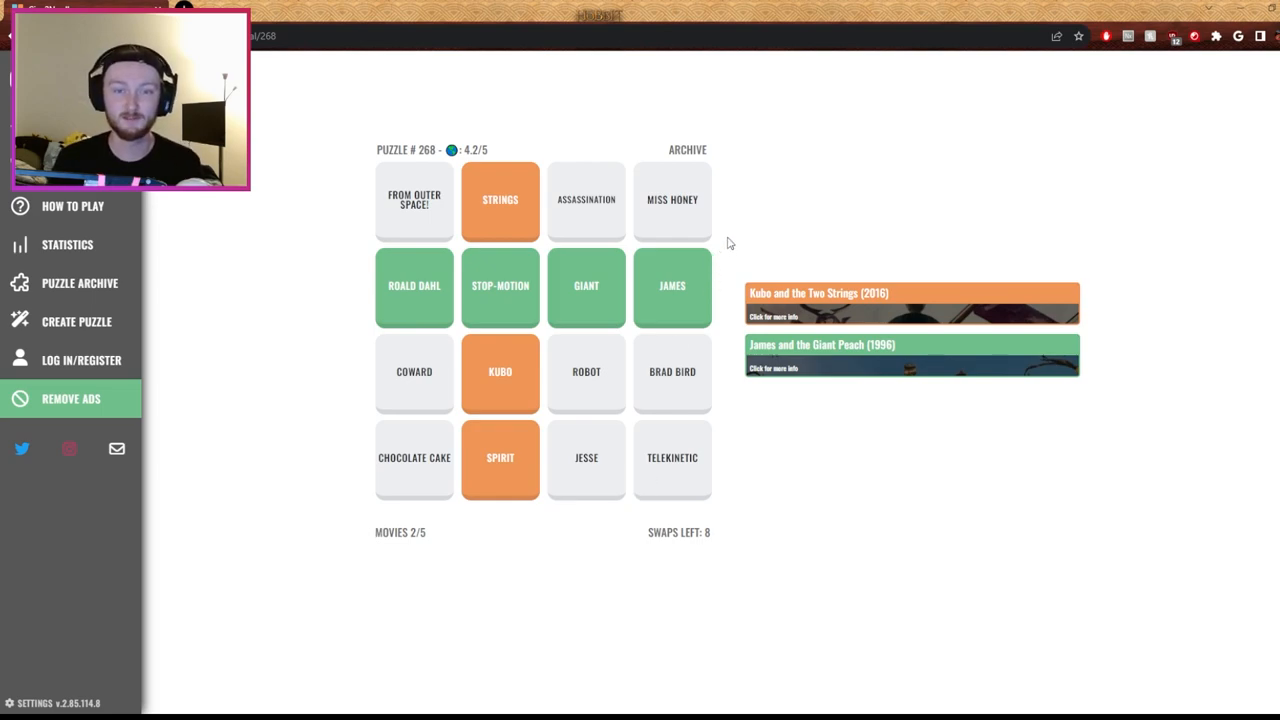
Pick a tile to swap toward the James and the Giant Peach row
click(414, 199)
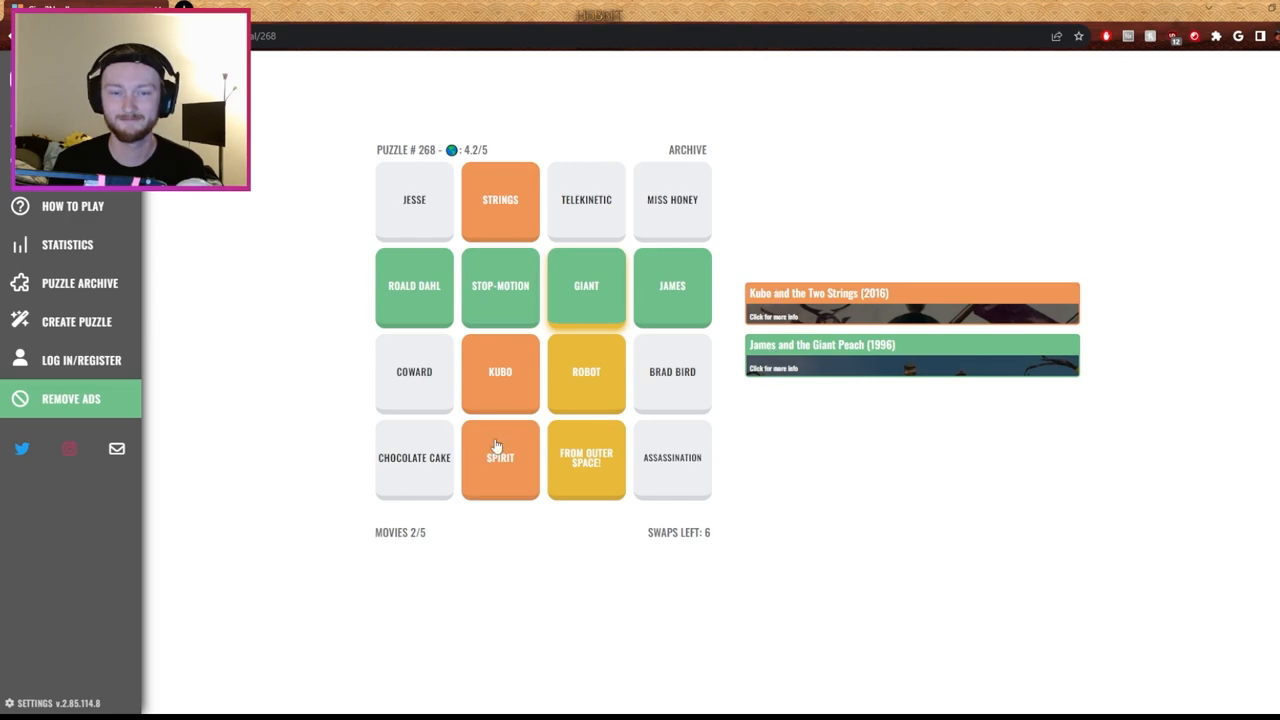
mouse_move(397, 482)
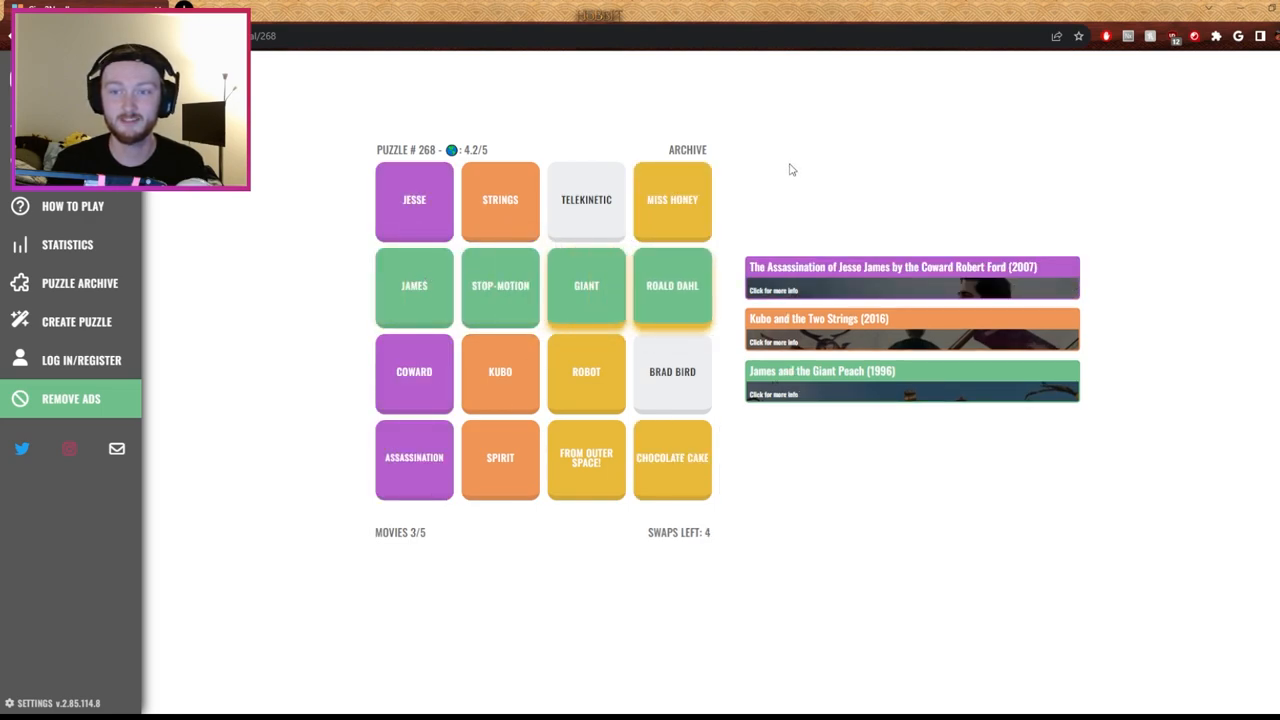
mouse_move(920, 283)
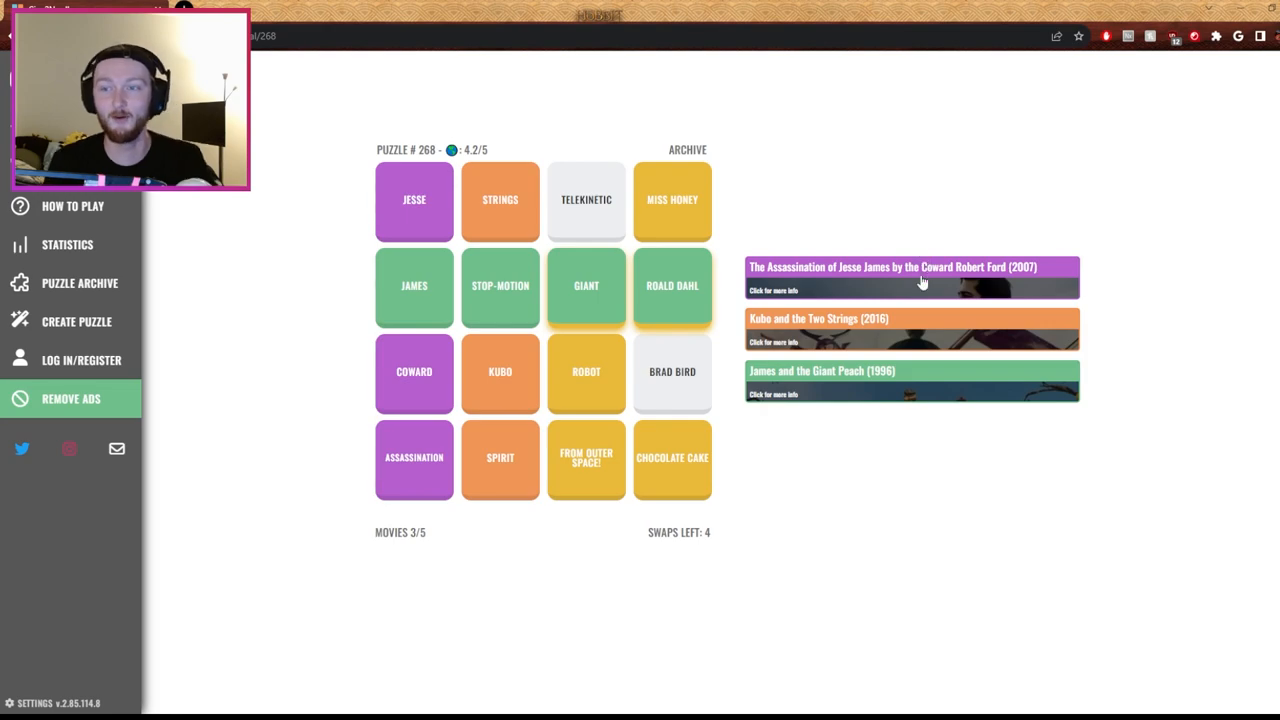
View and collapse the Jesse James banner details, then swap the final tiles
click(910, 267)
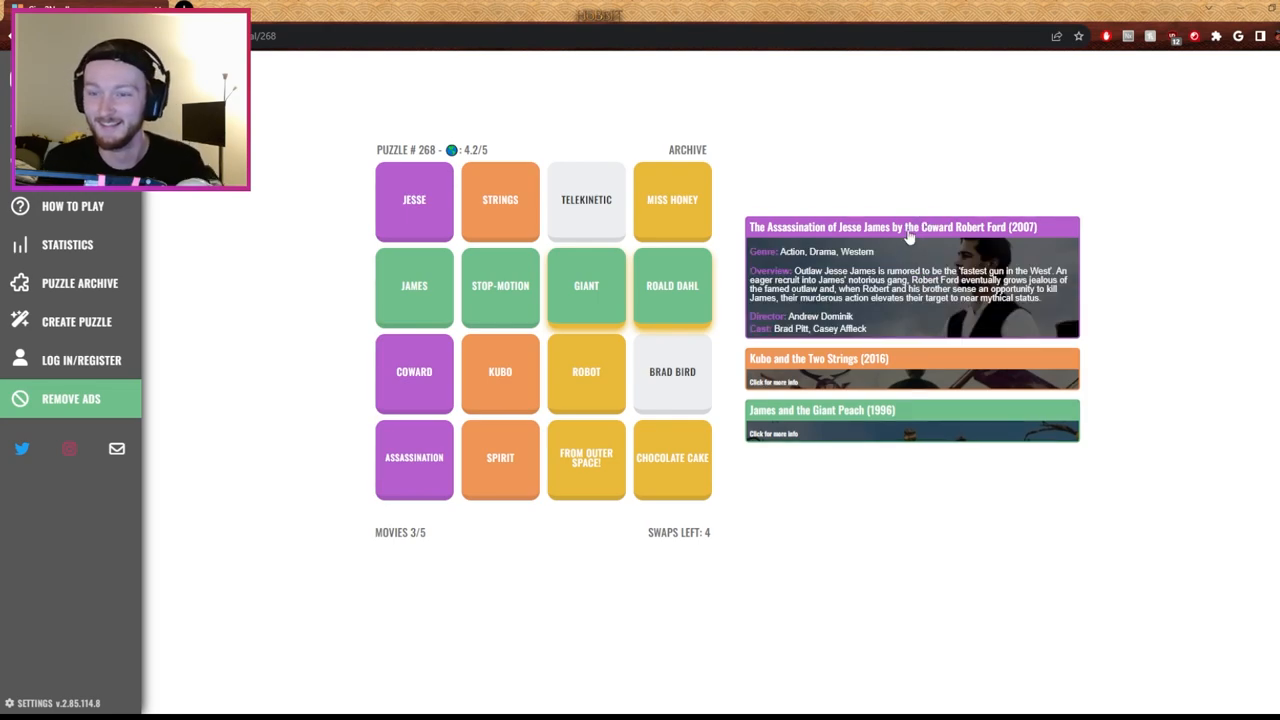
click(890, 226)
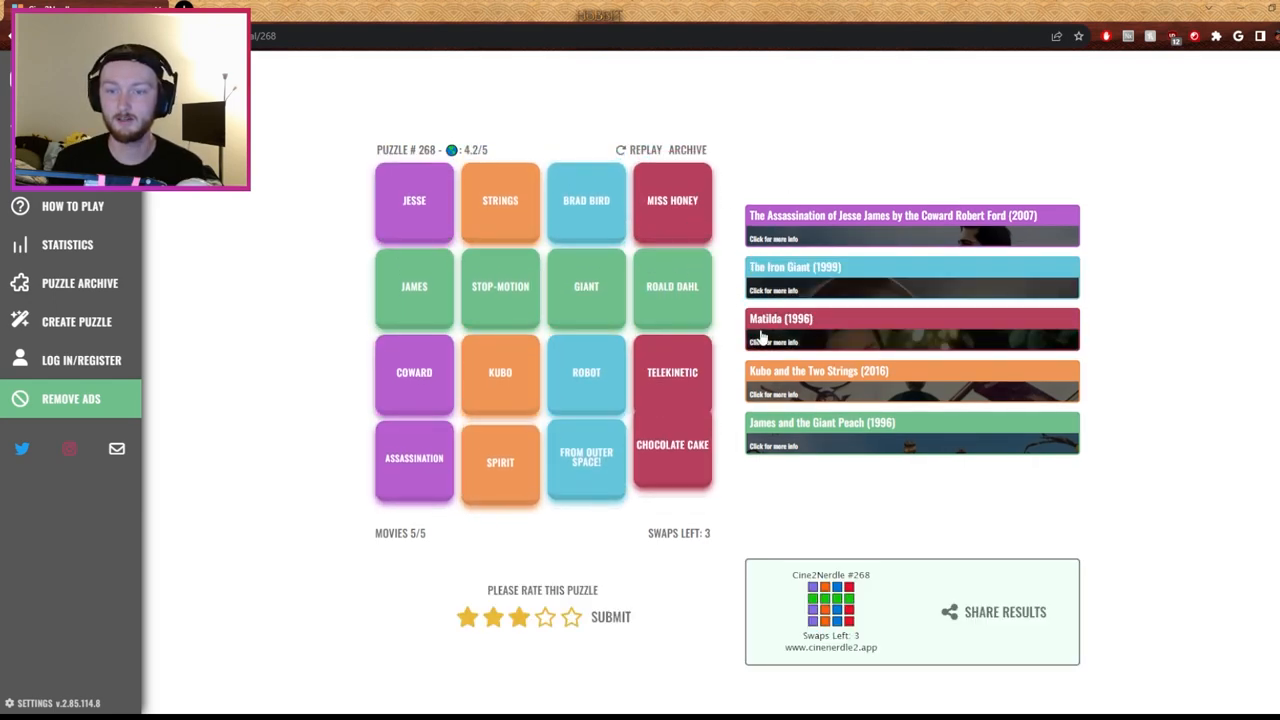
click(910, 328)
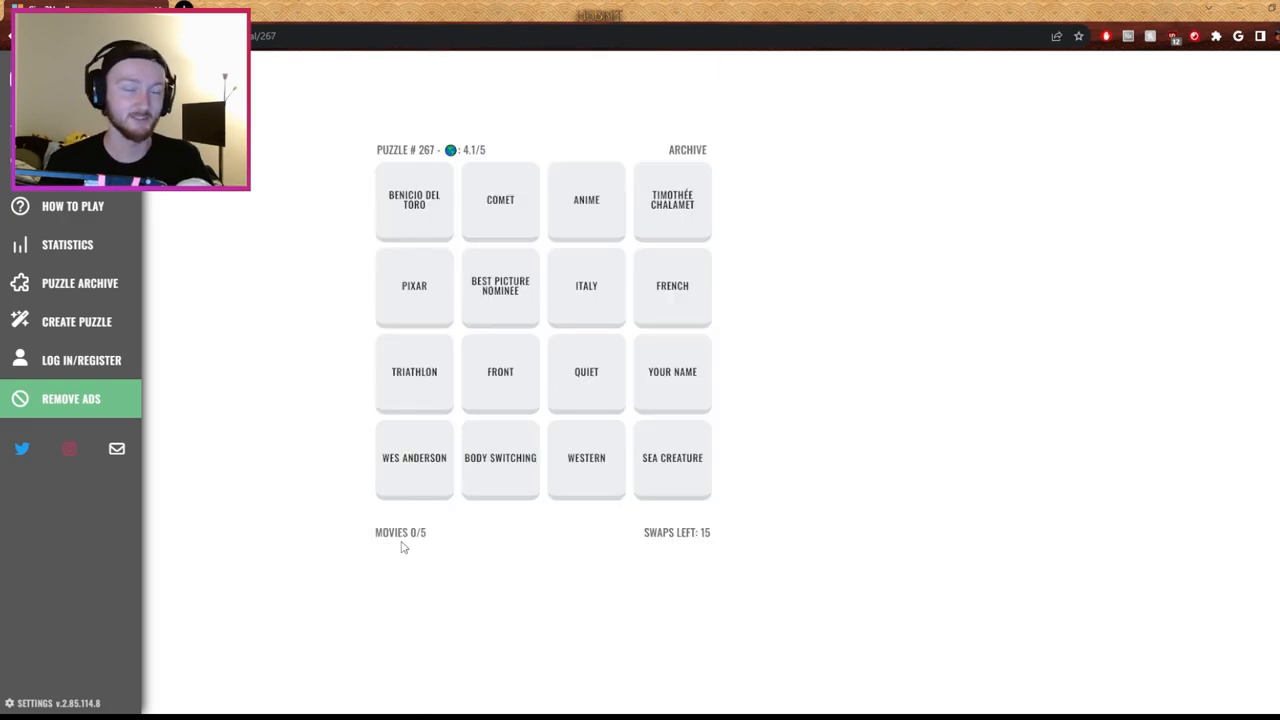
mouse_move(600, 140)
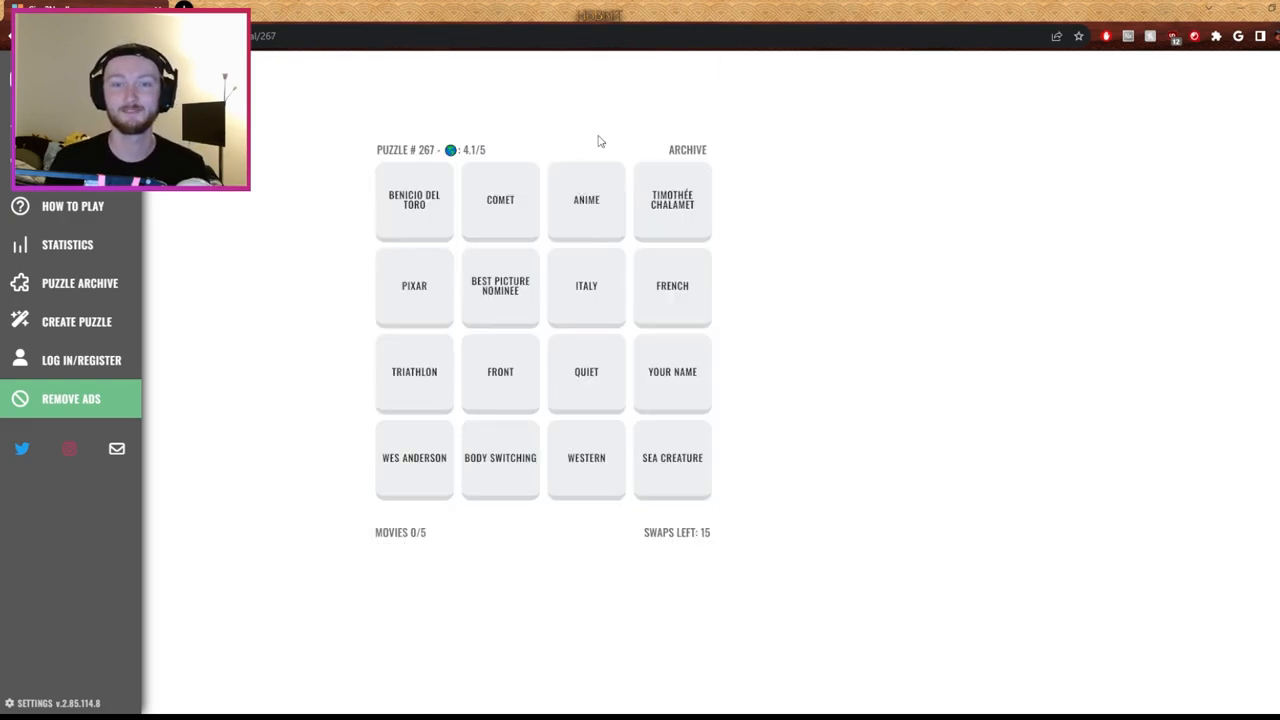
mouse_move(508, 282)
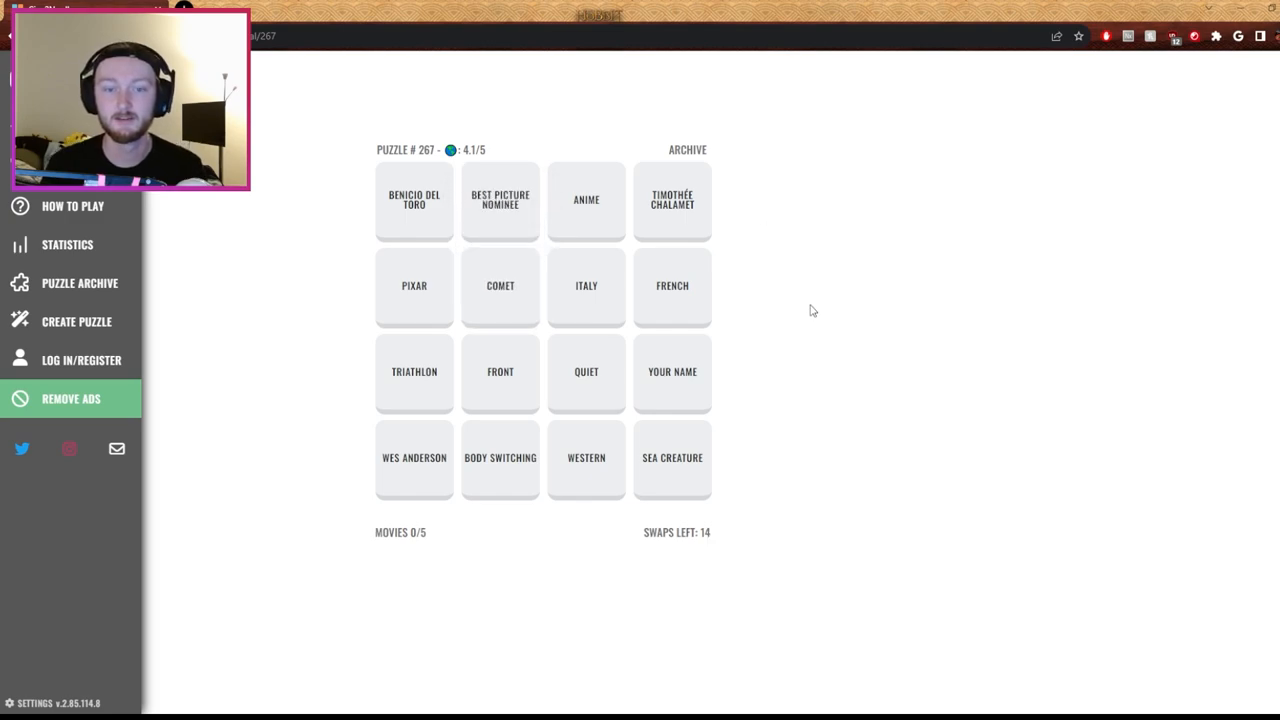
mouse_move(679, 293)
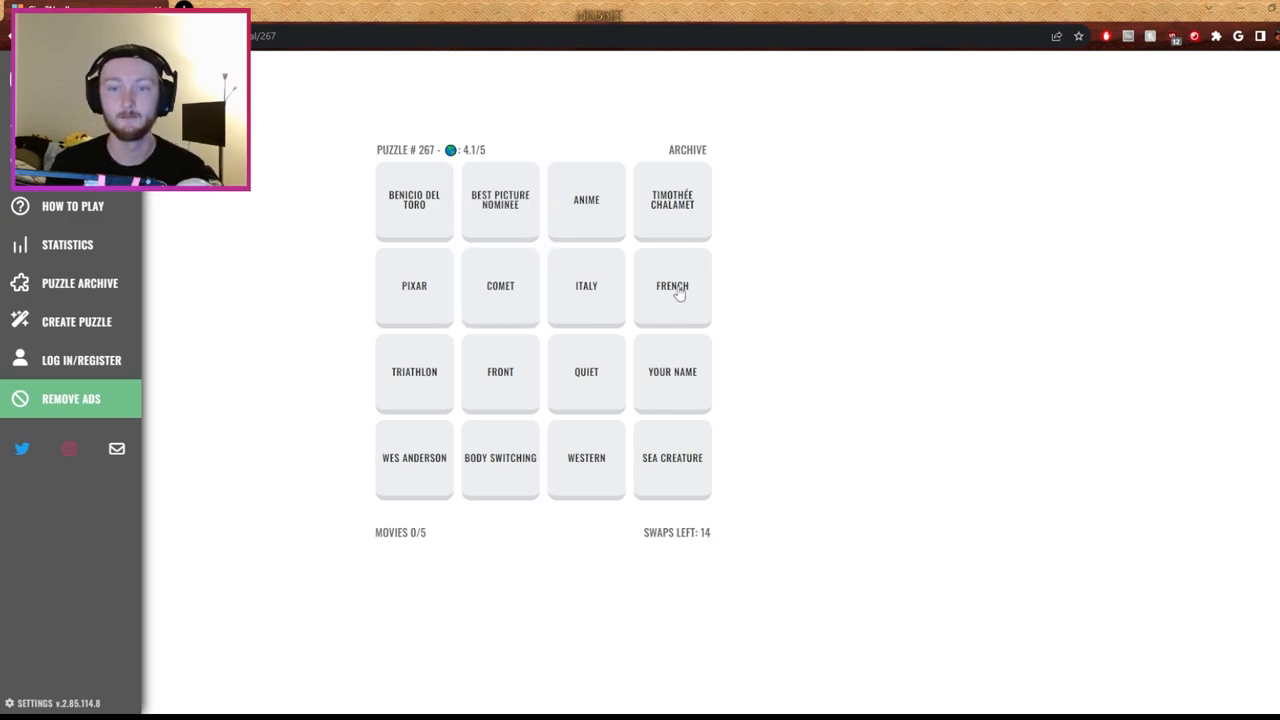
Swap FRENCH, then YOUR NAME with FRONT, leaving six gold tiles in puzzle 267
click(672, 285)
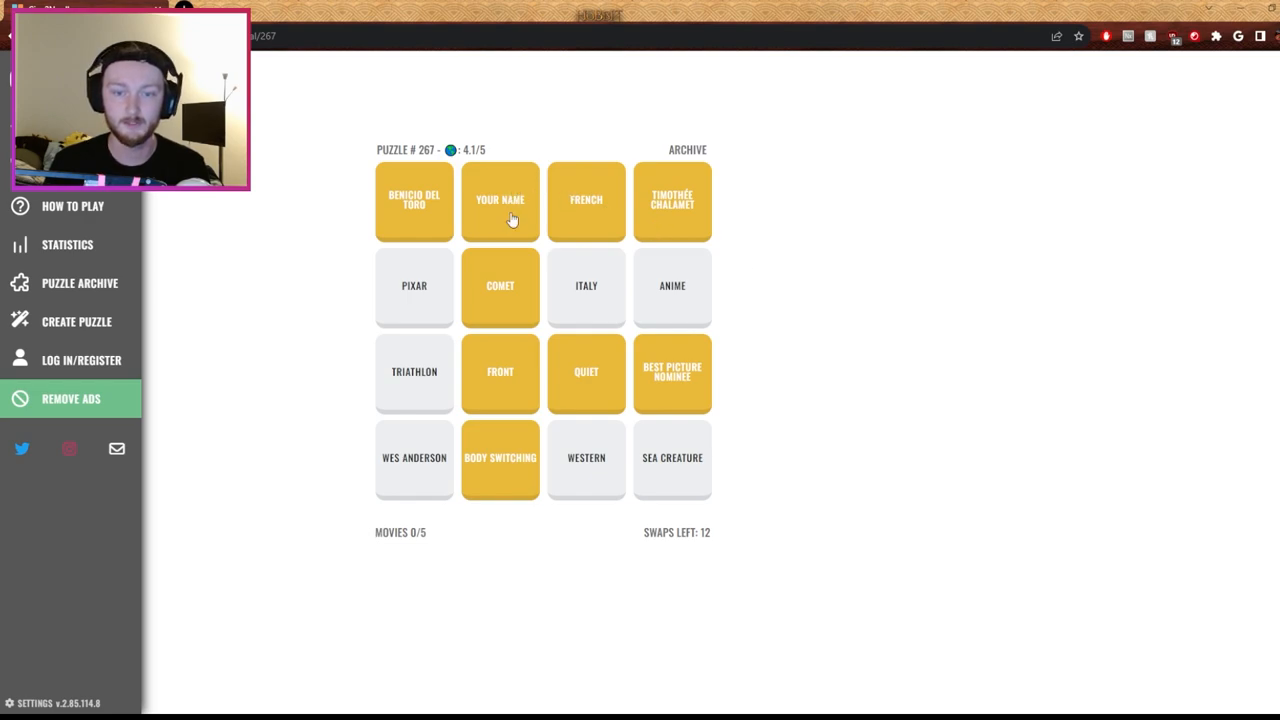
mouse_move(815, 345)
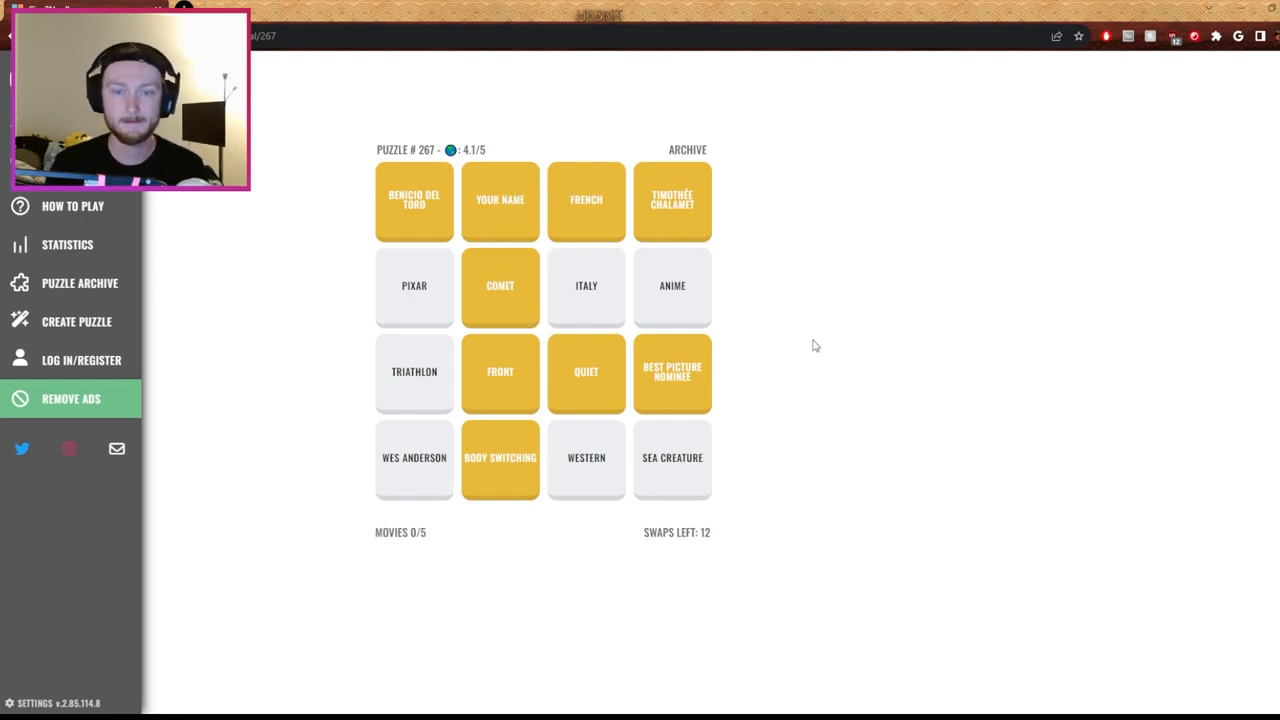
mouse_move(513, 450)
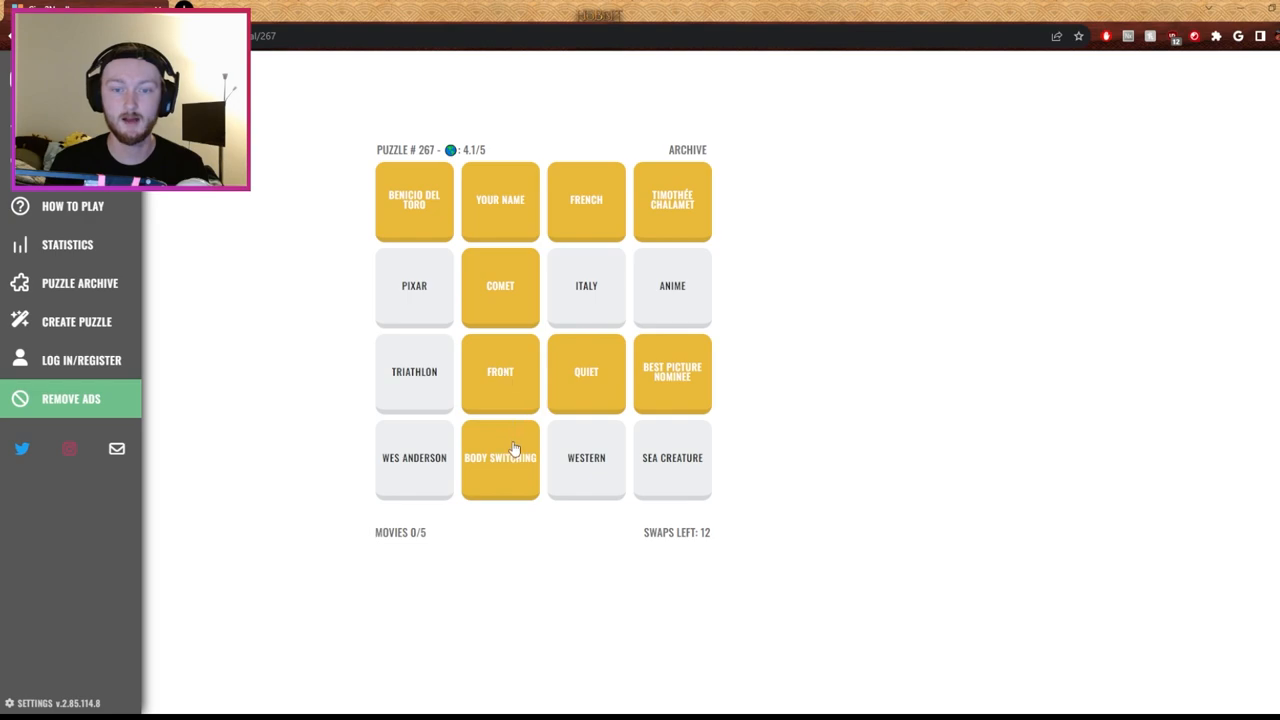
mouse_move(665, 383)
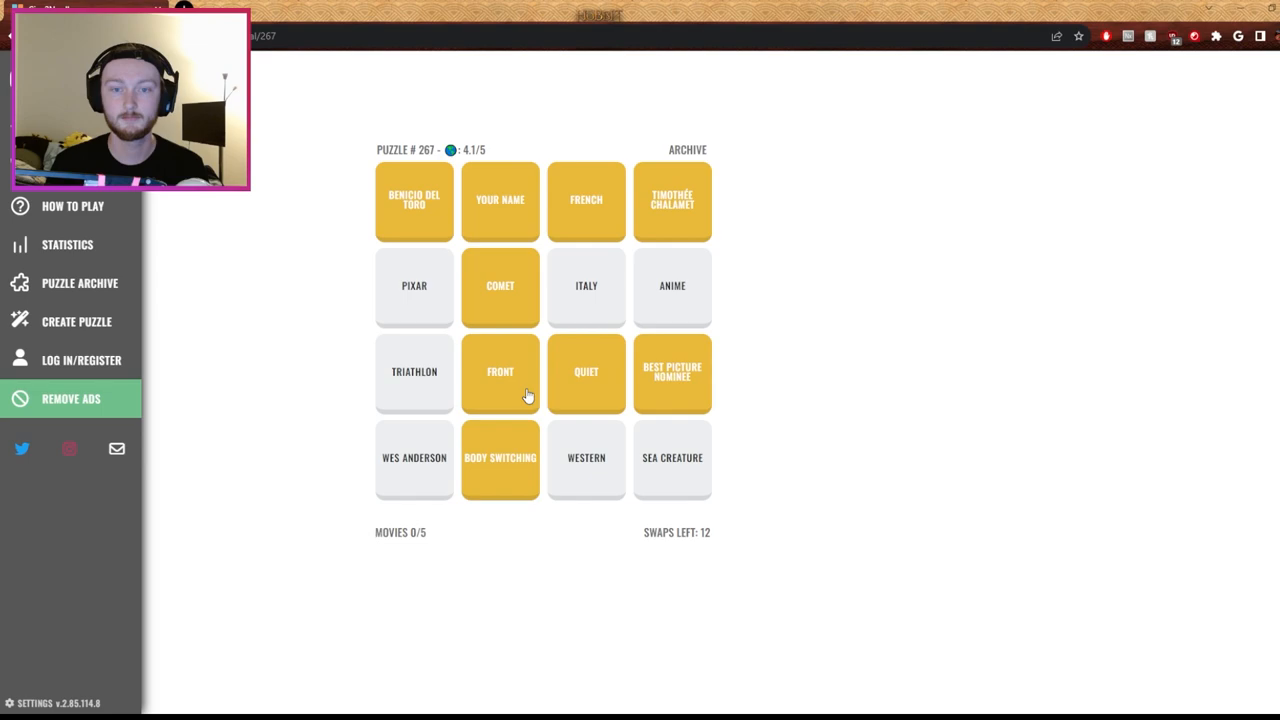
mouse_move(453, 186)
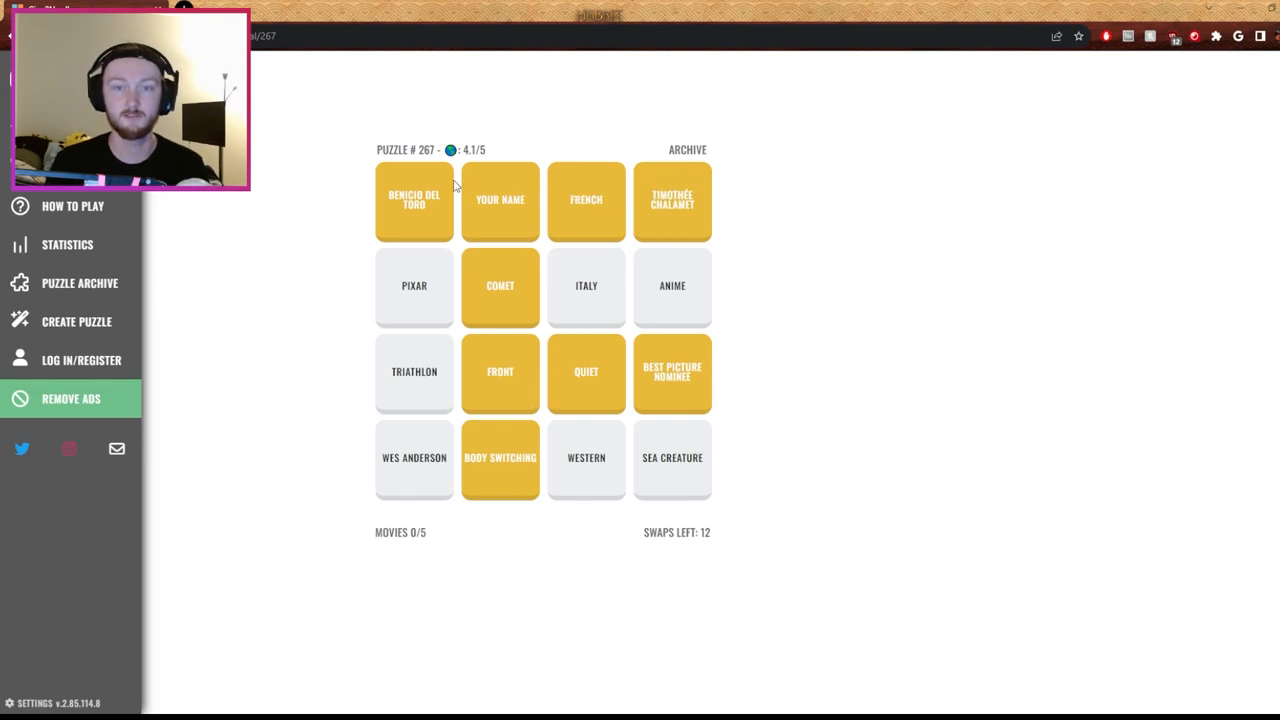
mouse_move(723, 205)
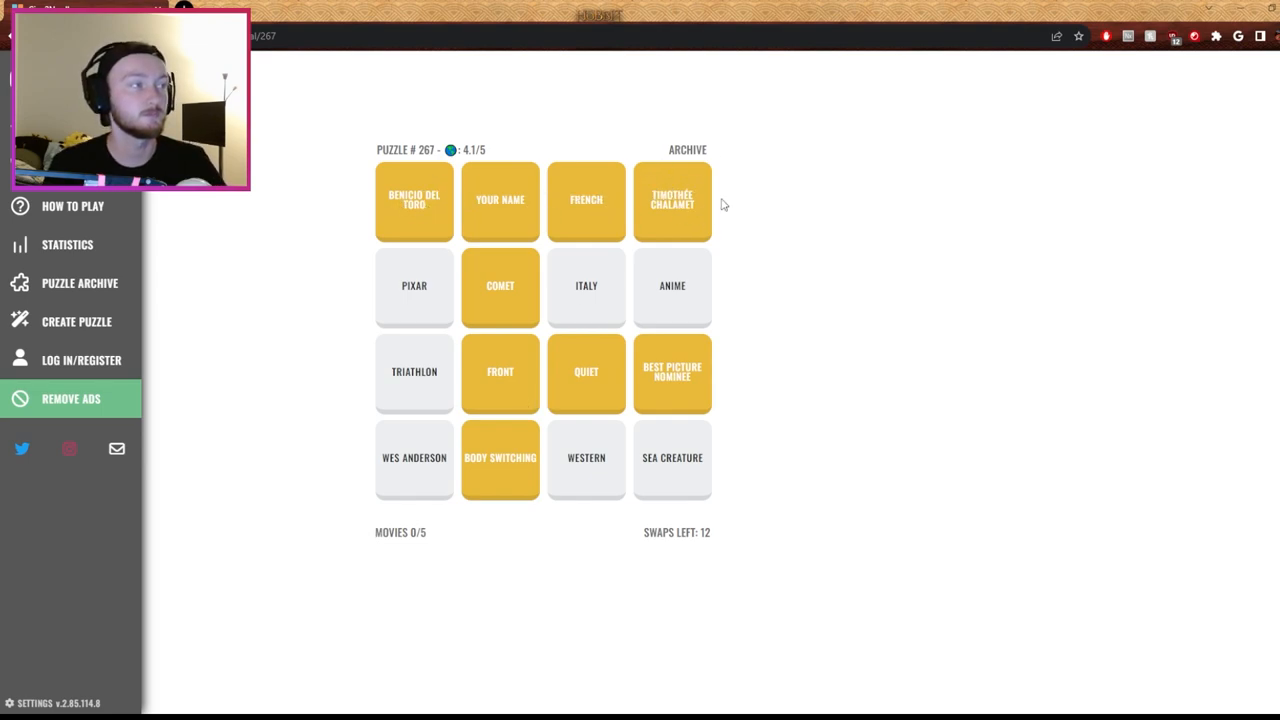
mouse_move(745, 211)
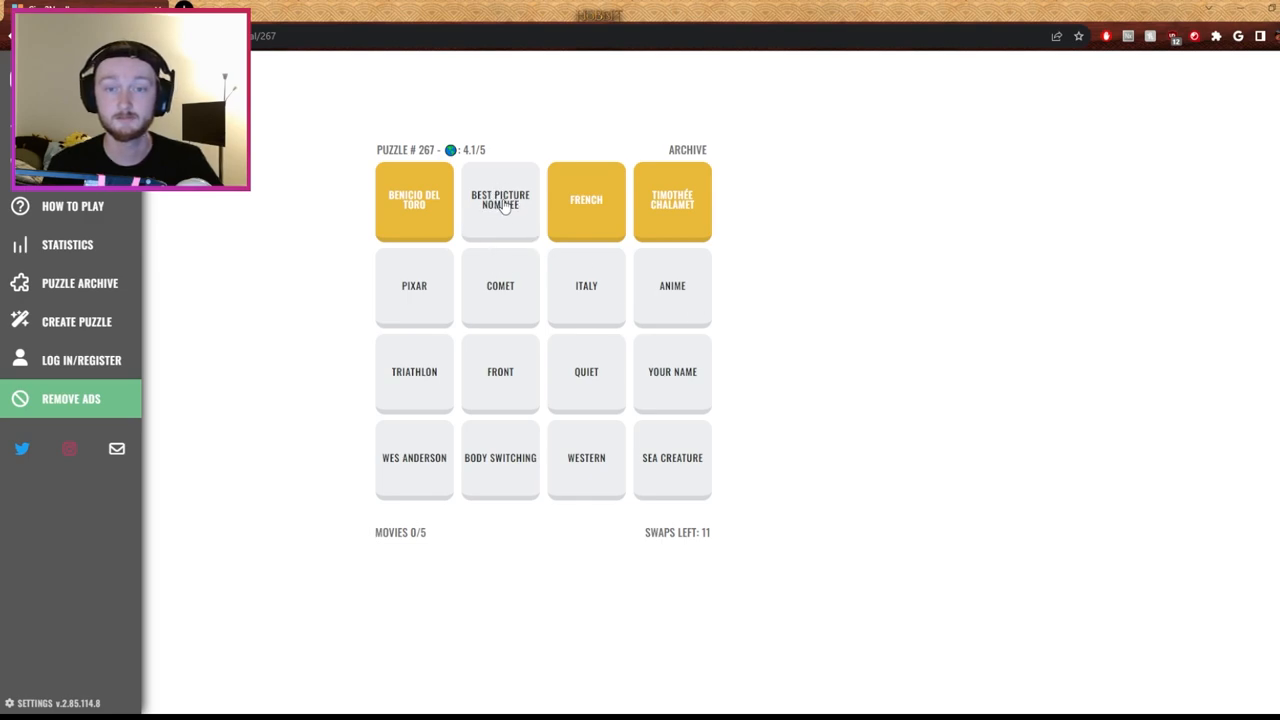
mouse_move(696, 385)
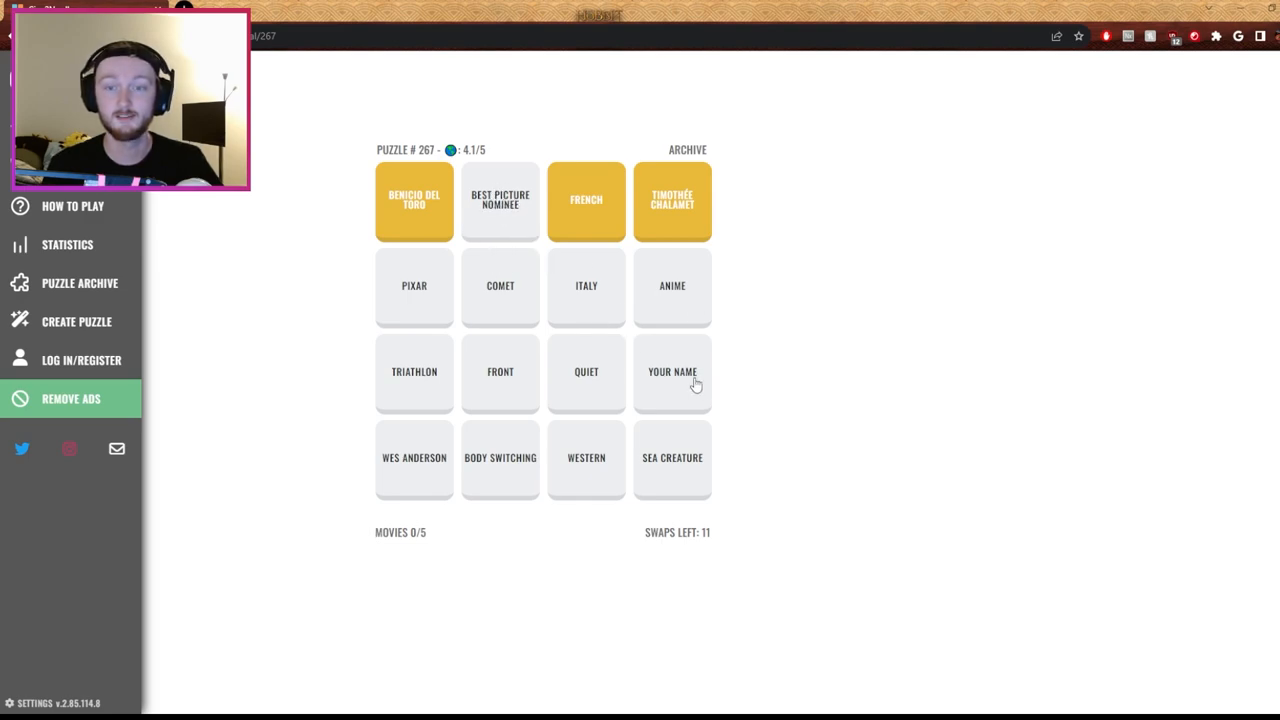
click(672, 371)
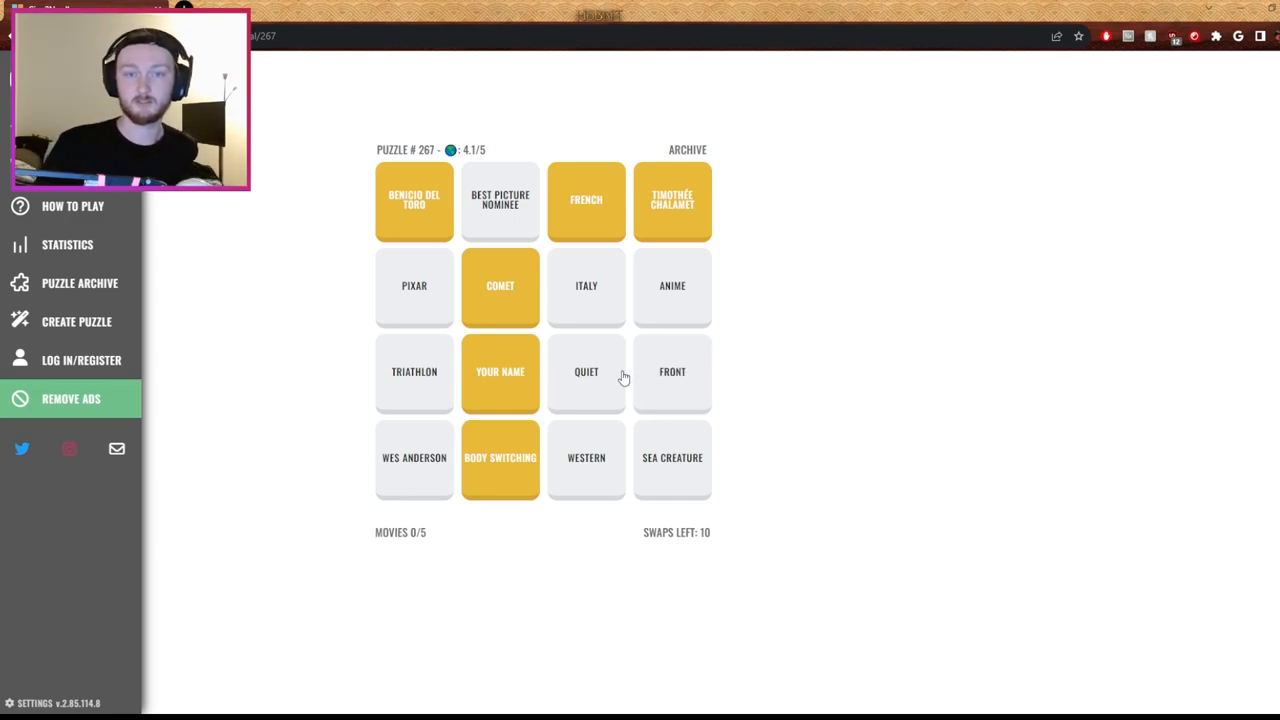
mouse_move(628, 388)
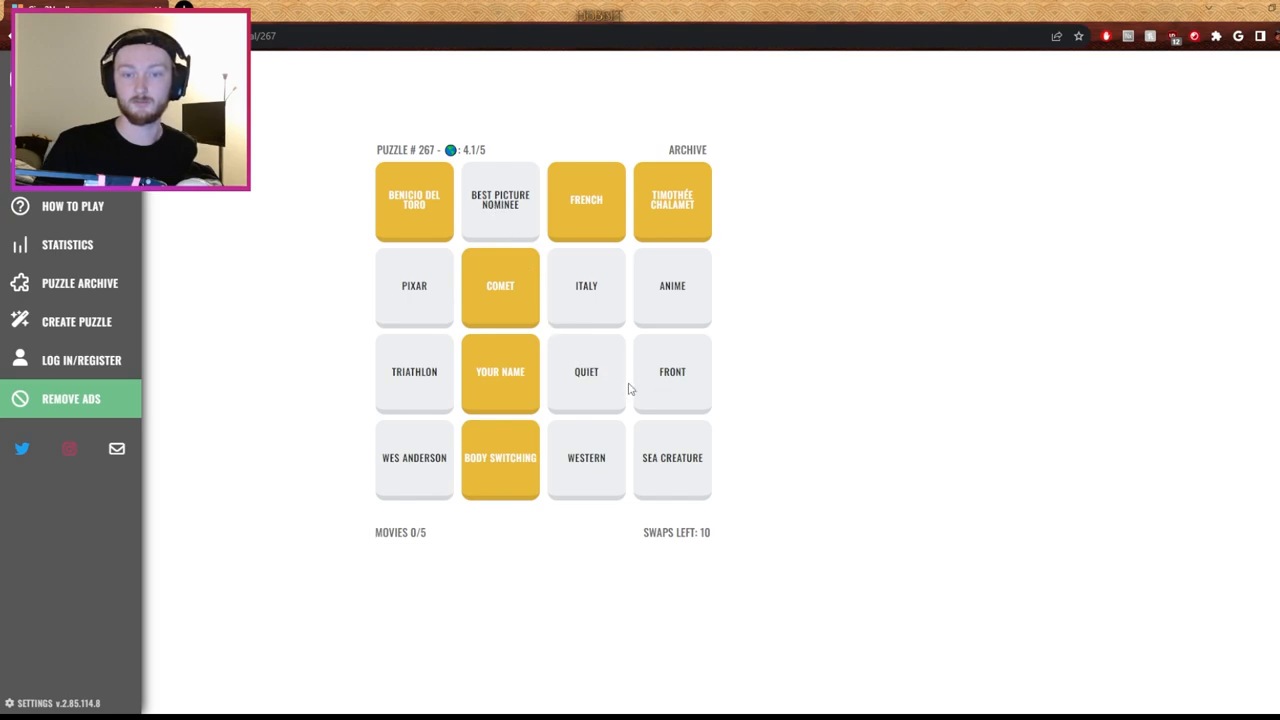
mouse_move(518, 215)
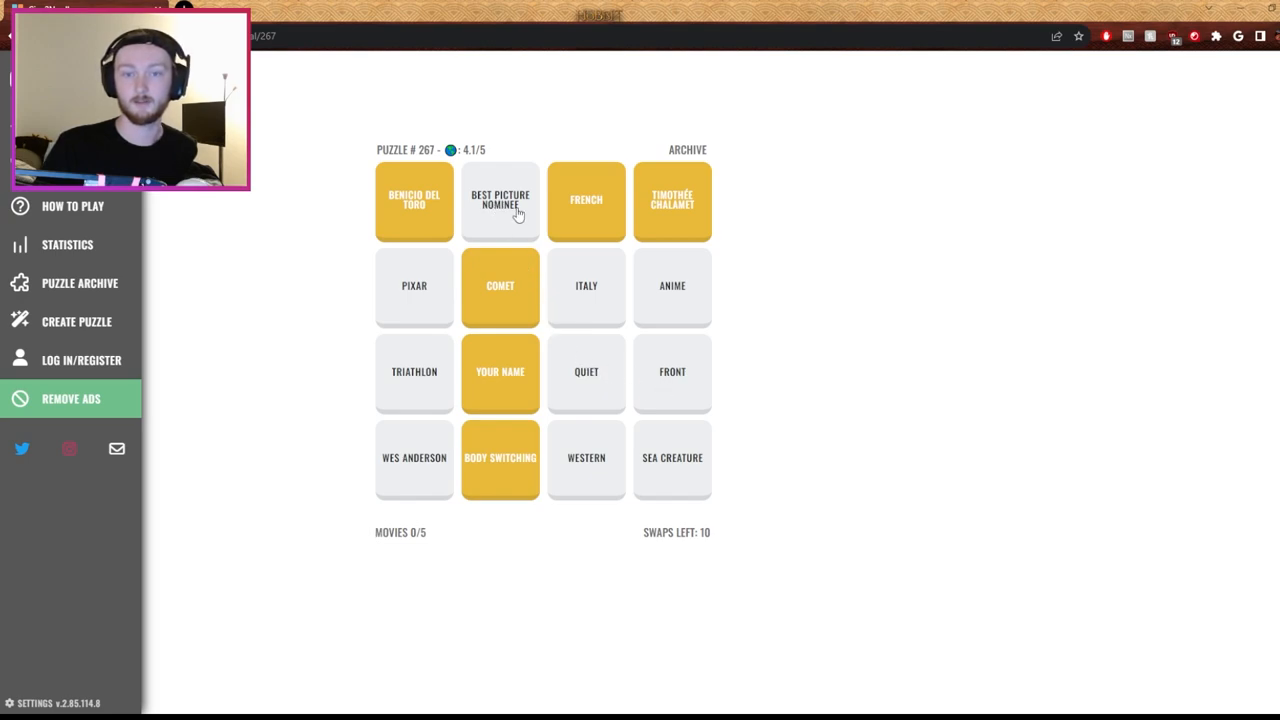
mouse_move(754, 301)
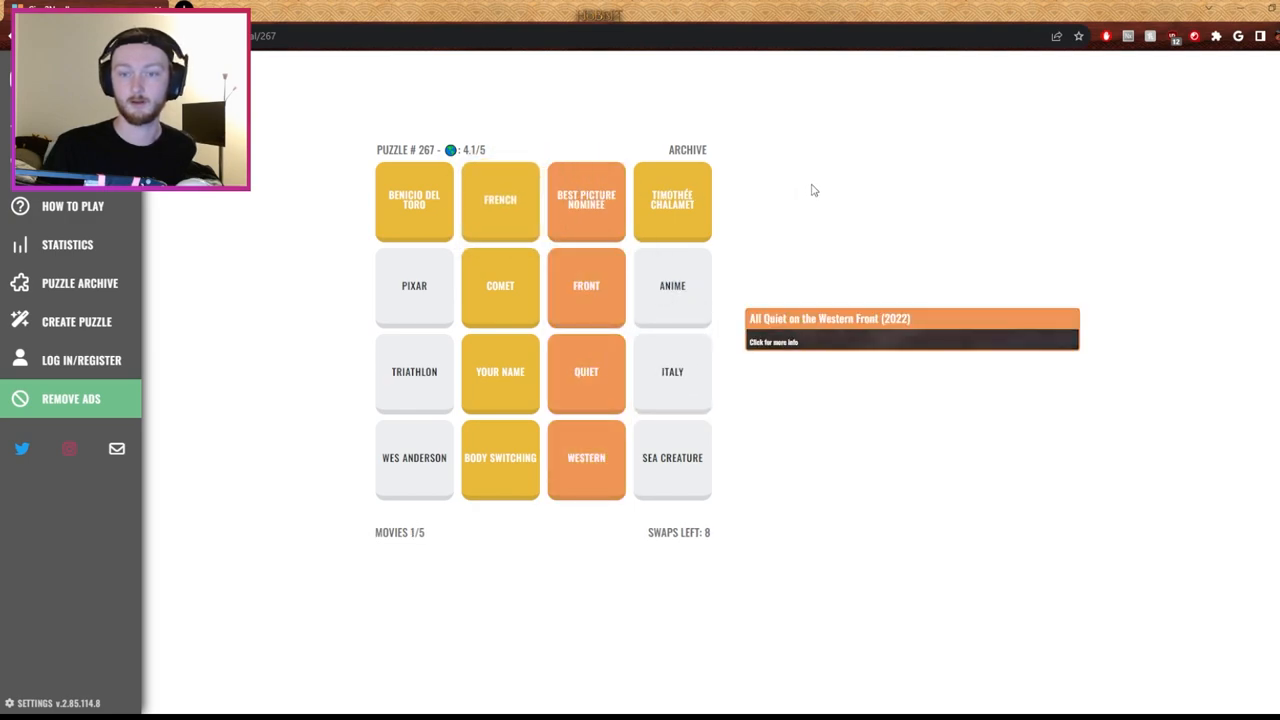
mouse_move(800, 203)
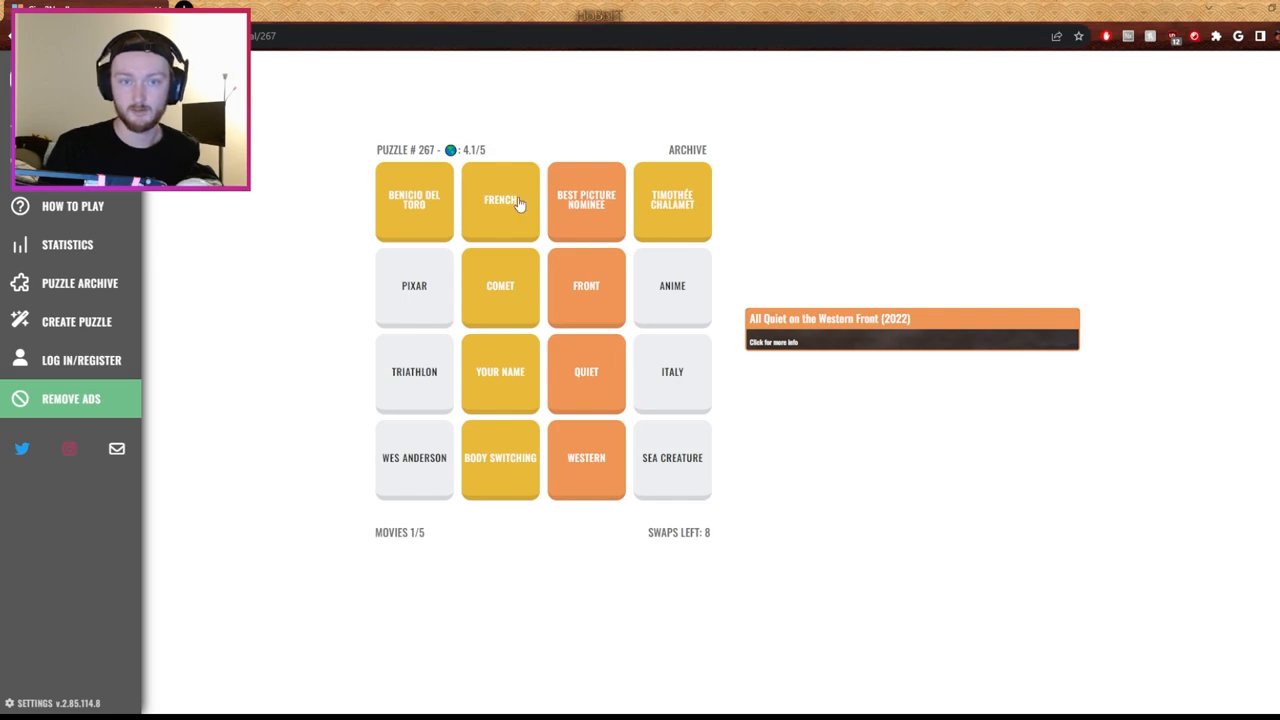
mouse_move(428, 208)
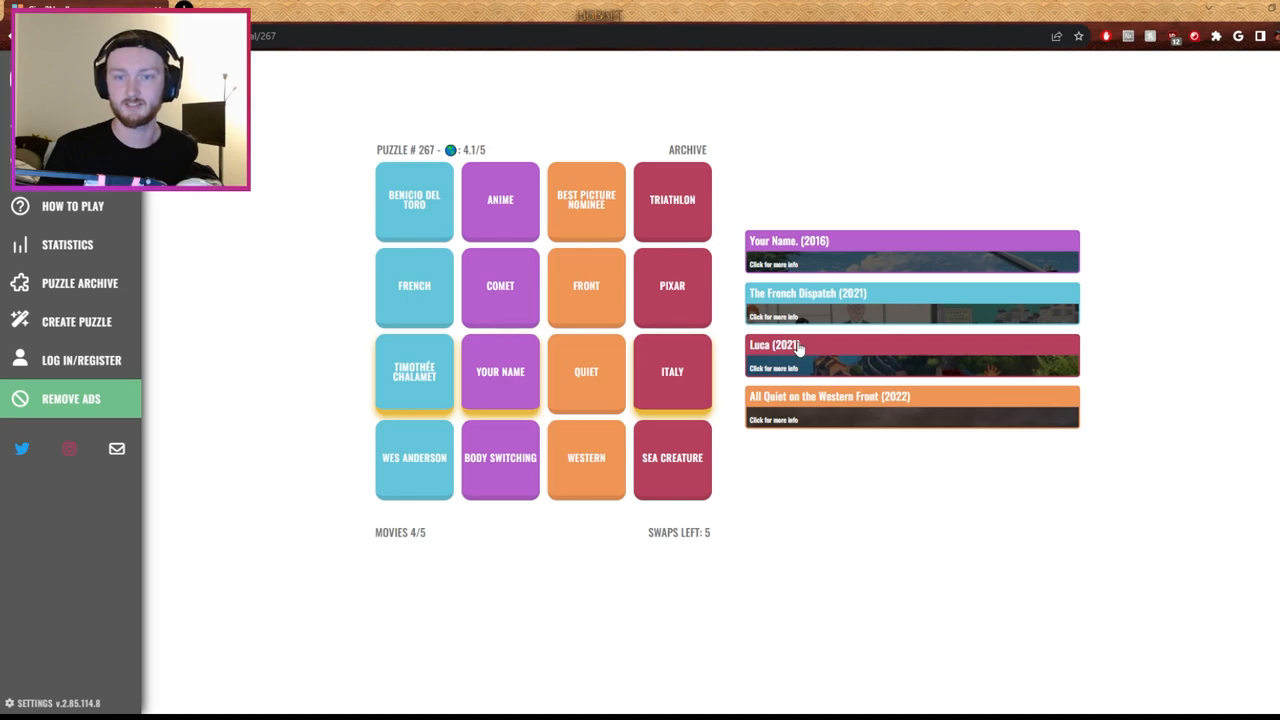
mouse_move(437, 384)
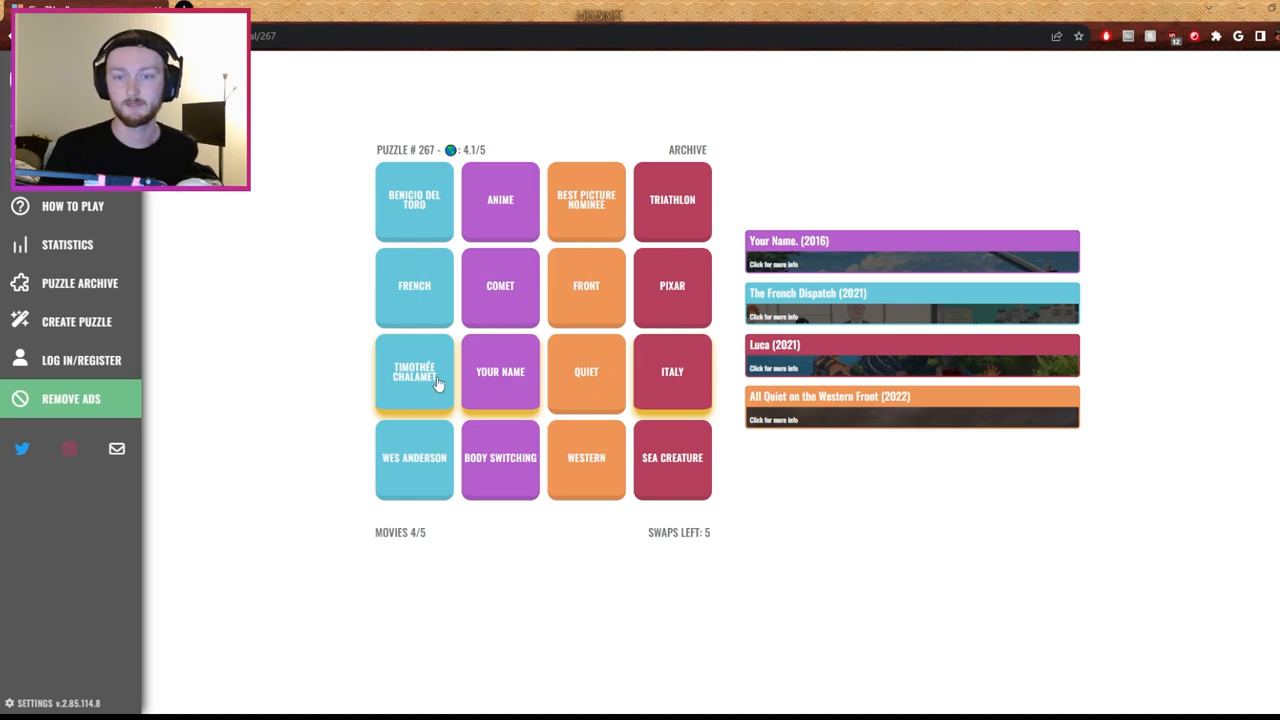
Swap QUIET with BEST PICTURE NOMINEE to finish the green Call Me by Your Name row
drag(586, 199, 586, 320)
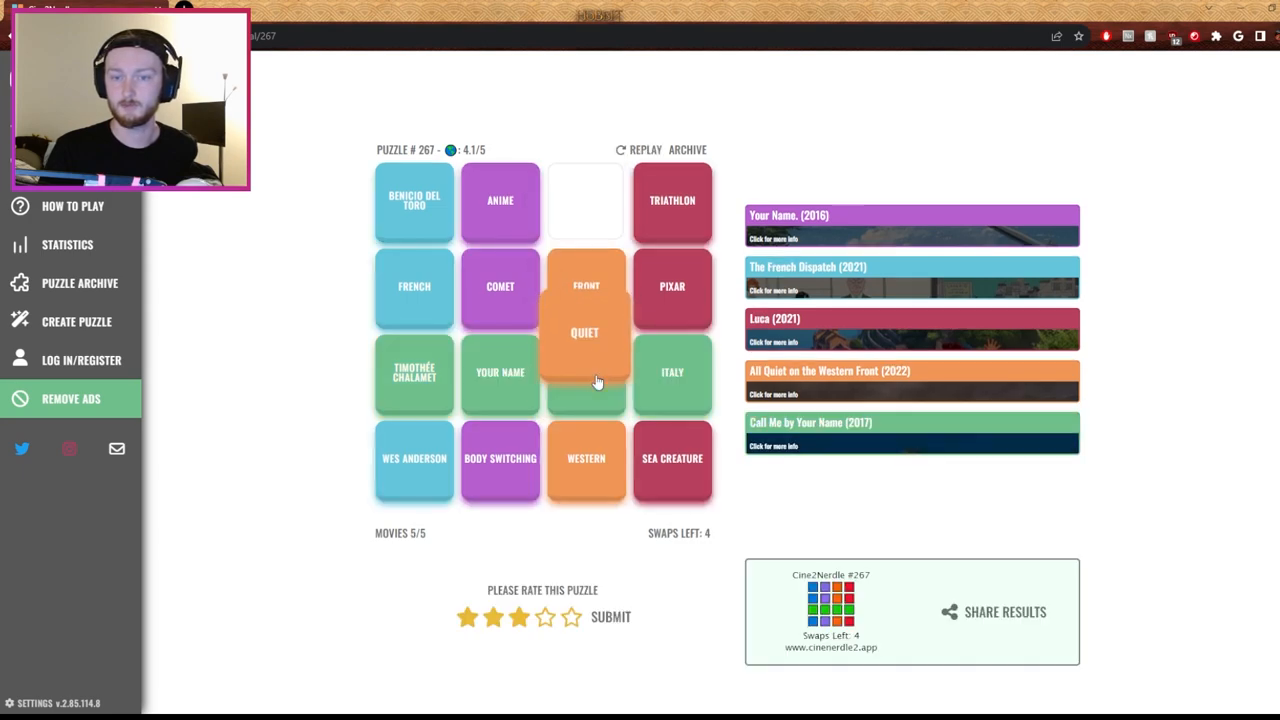
Choose puzzle #266 from the Puzzle Archive for a fresh 15-swap board
click(830, 391)
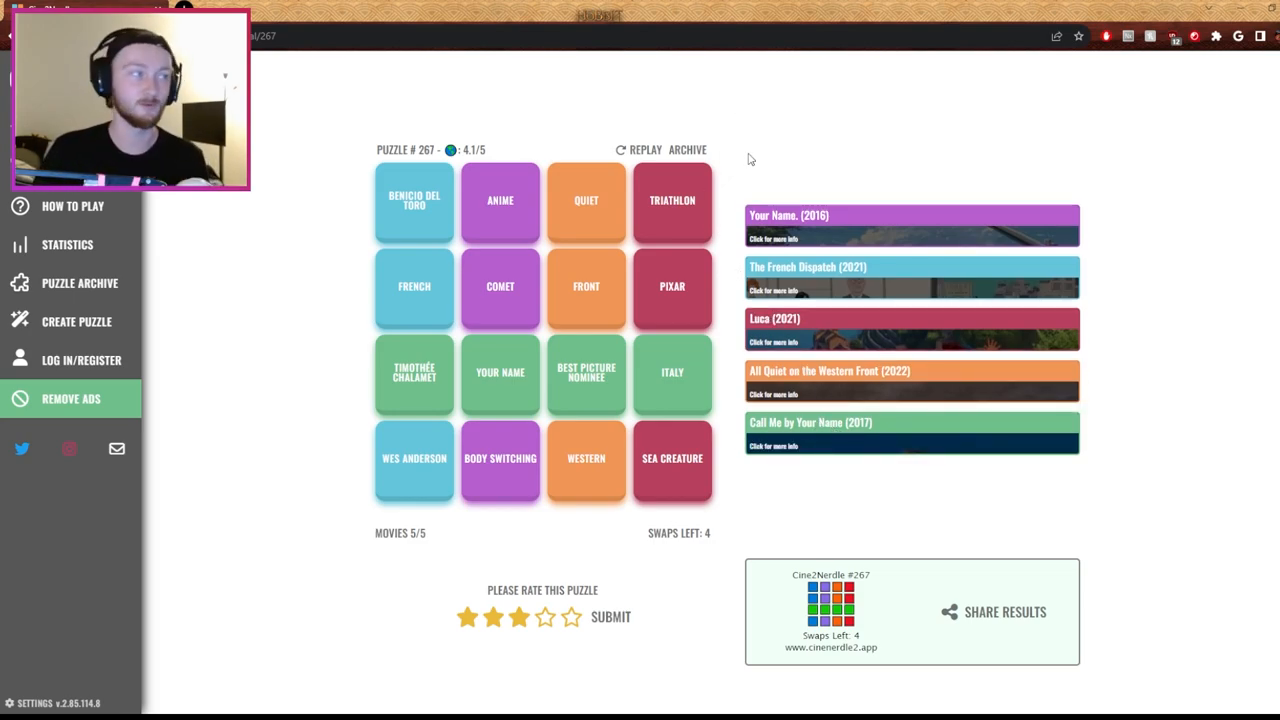
mouse_move(793, 87)
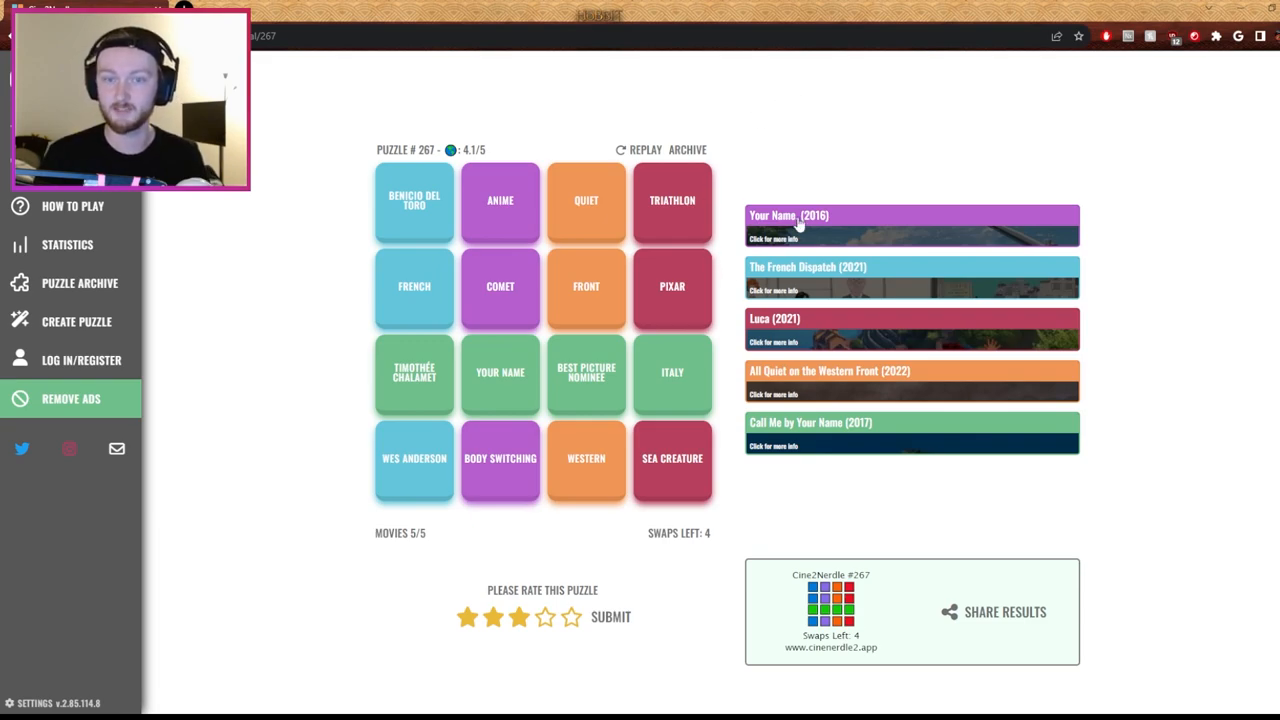
scroll(down, 3)
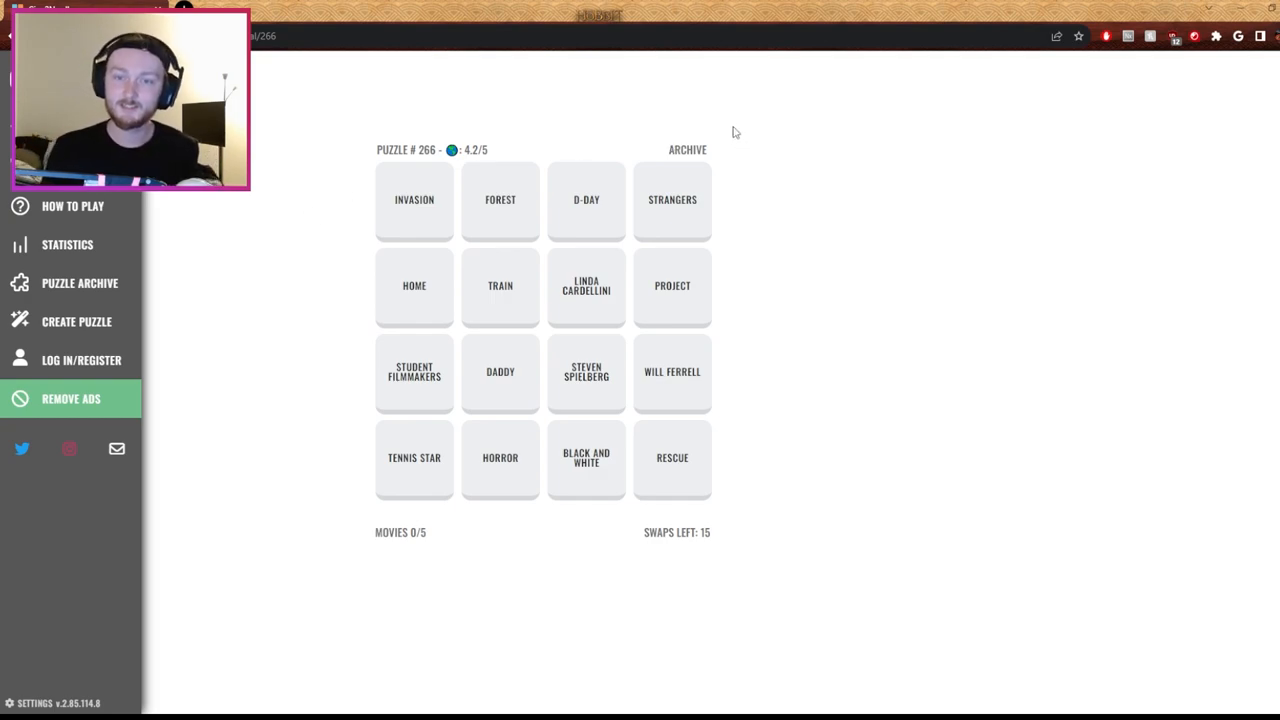
mouse_move(800, 335)
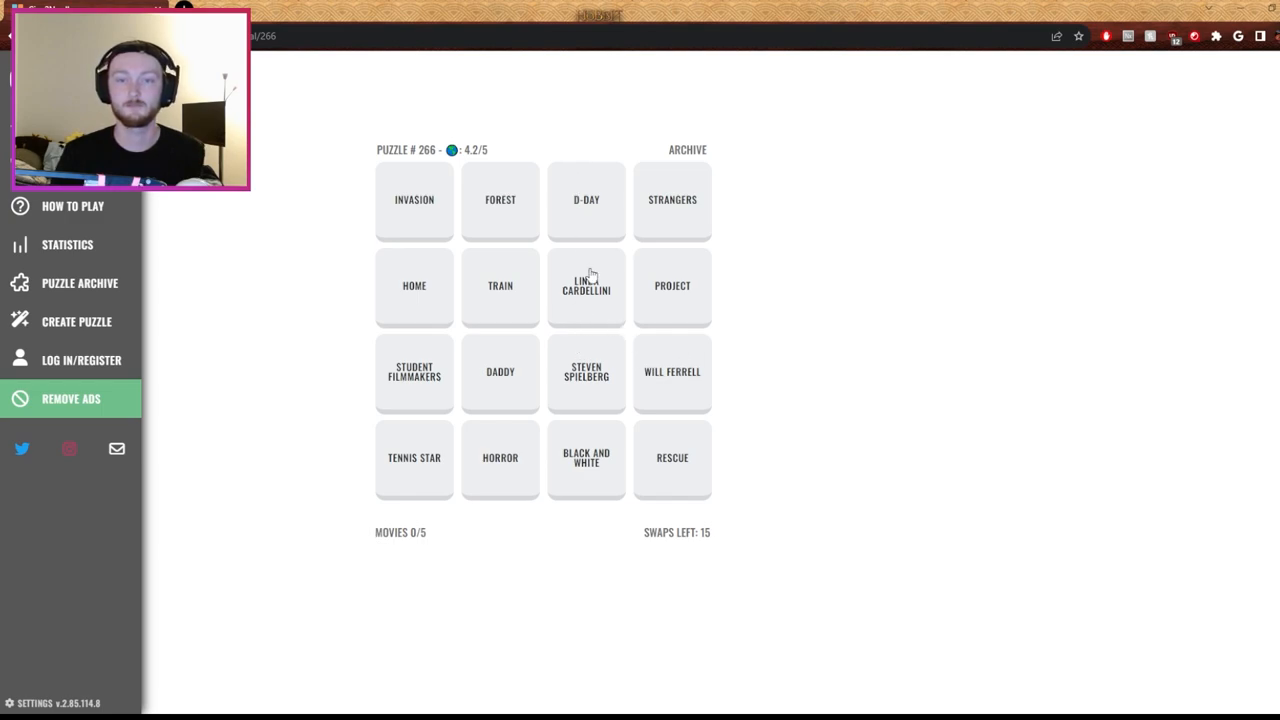
mouse_move(601, 202)
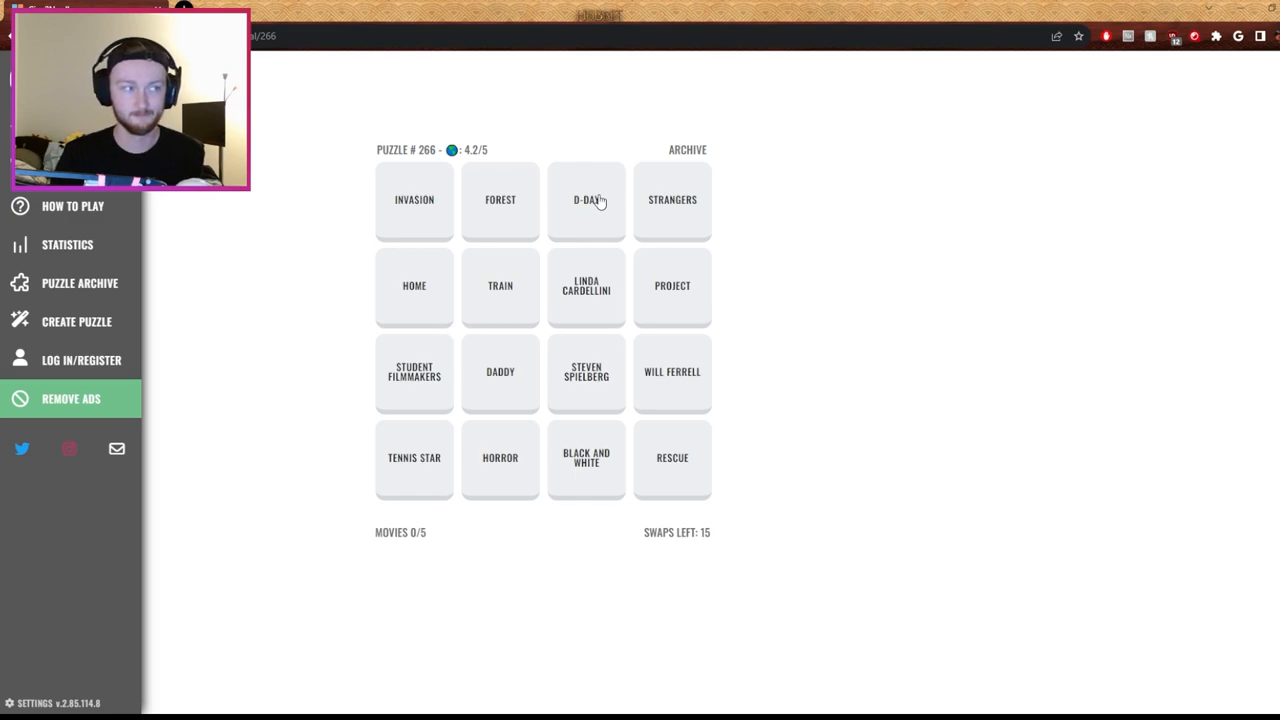
mouse_move(715, 281)
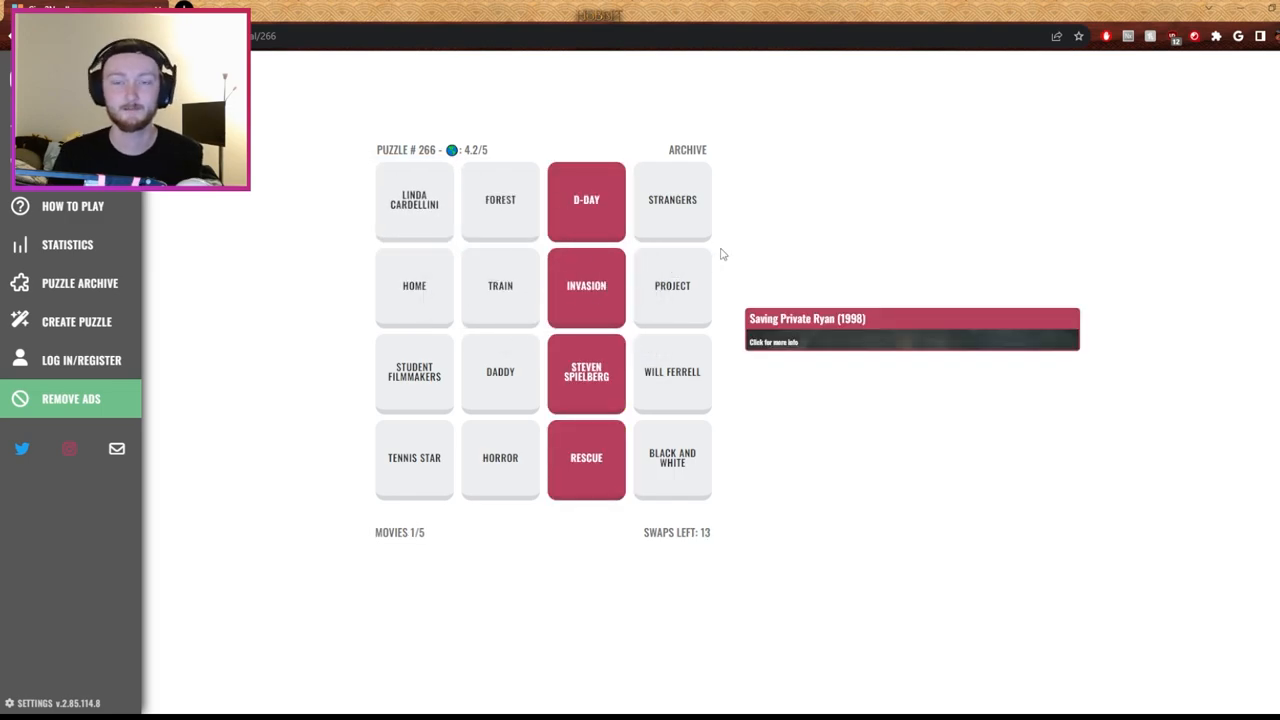
mouse_move(700, 240)
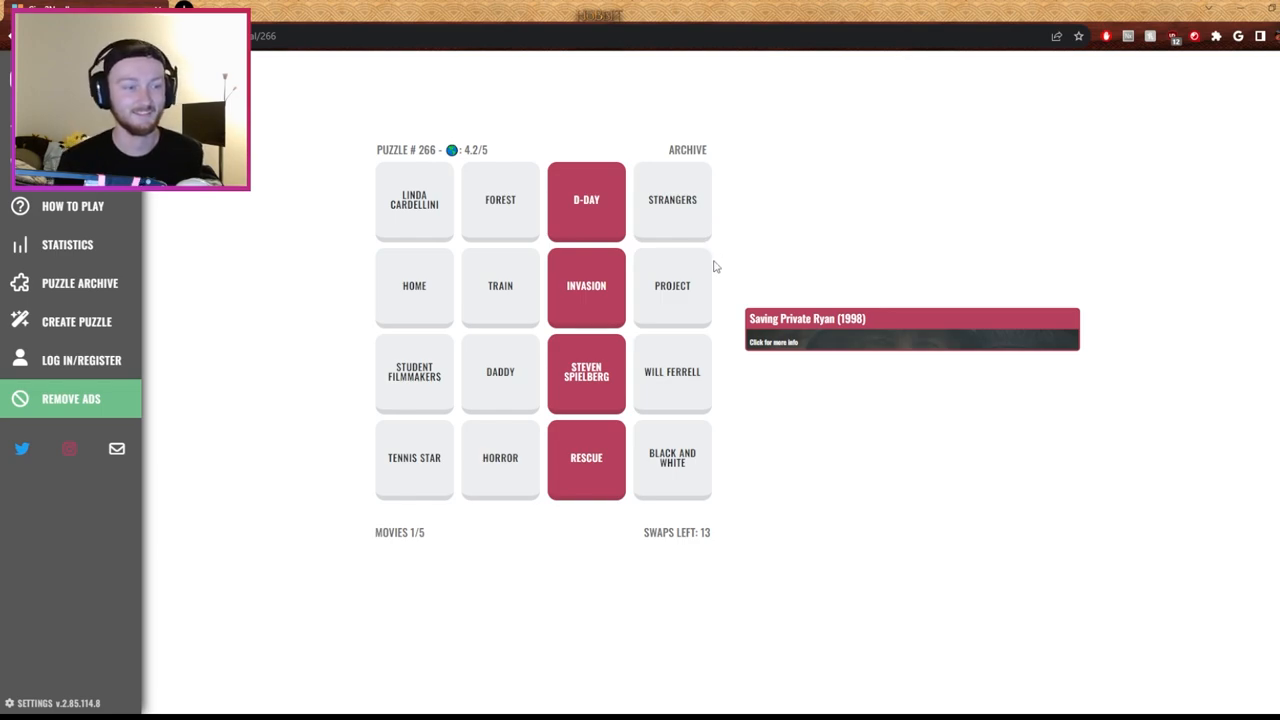
mouse_move(701, 128)
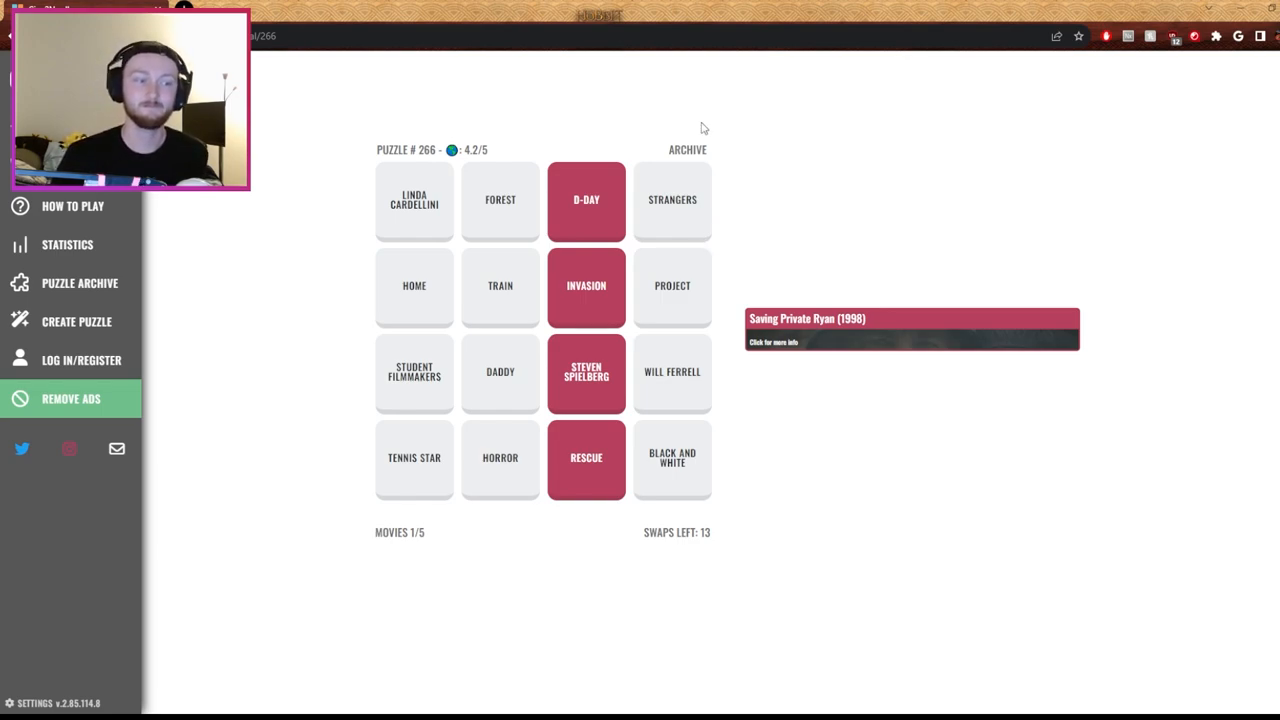
mouse_move(691, 197)
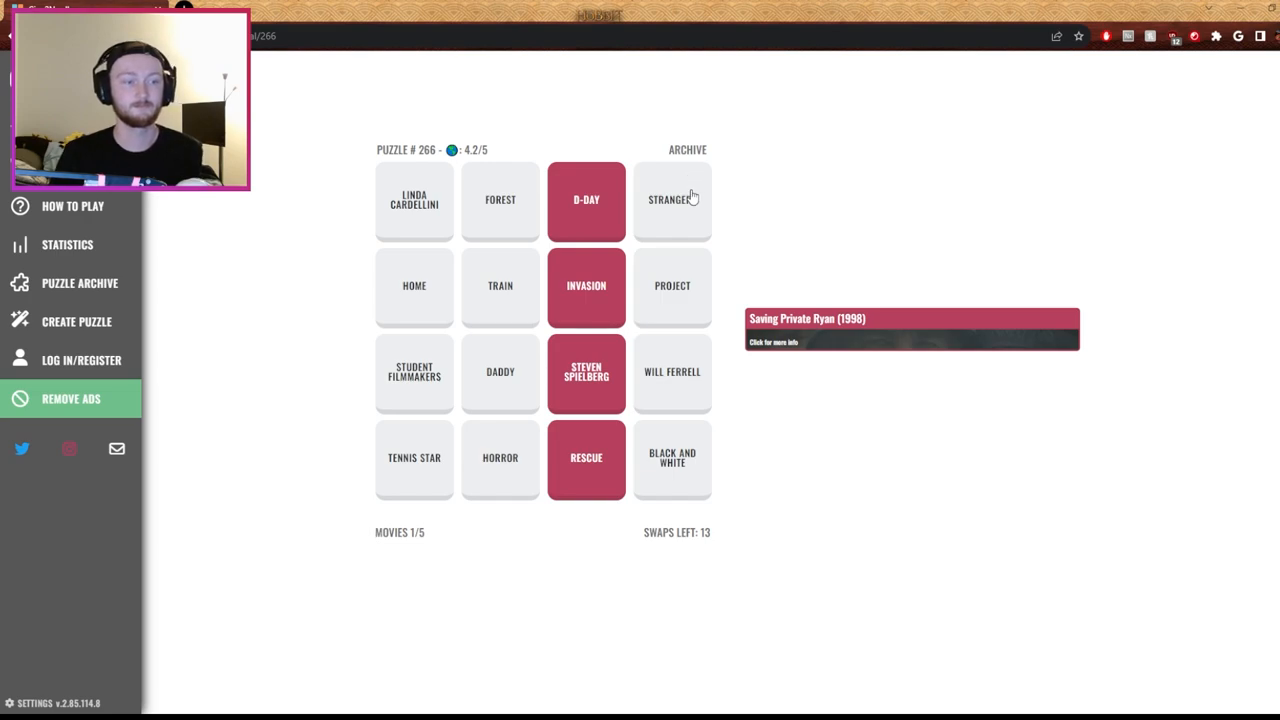
mouse_move(703, 240)
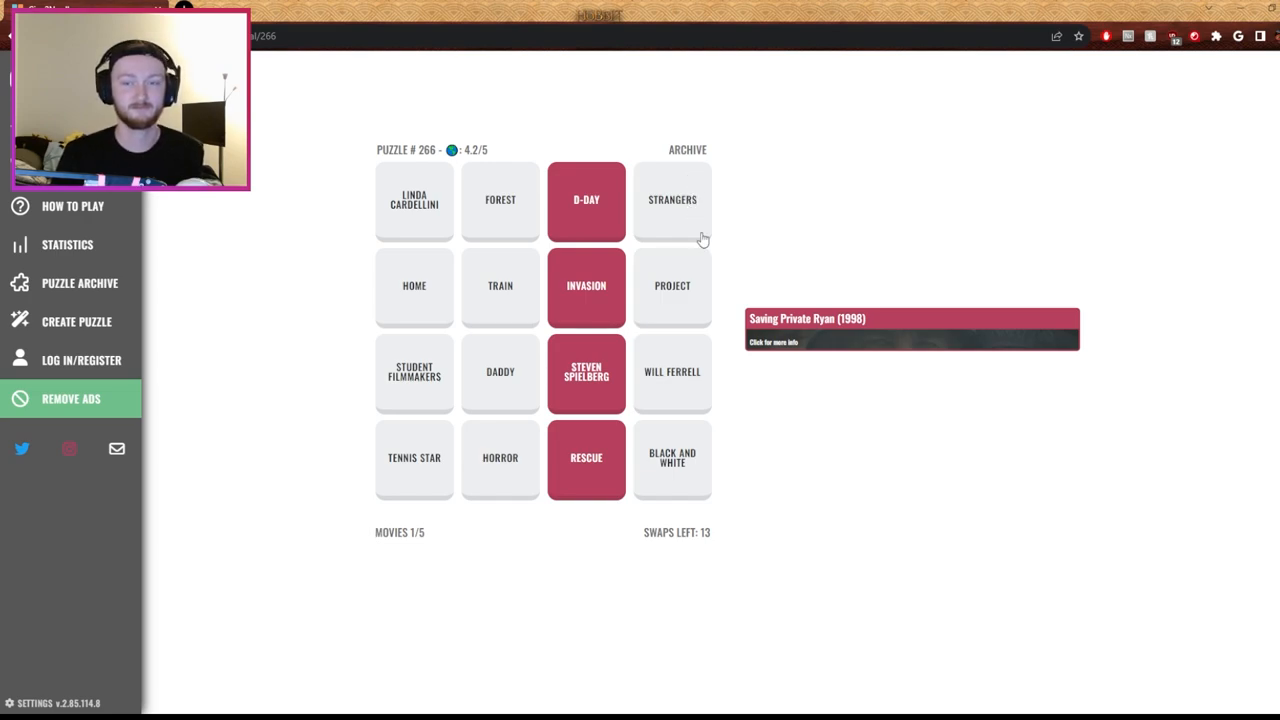
mouse_move(440, 464)
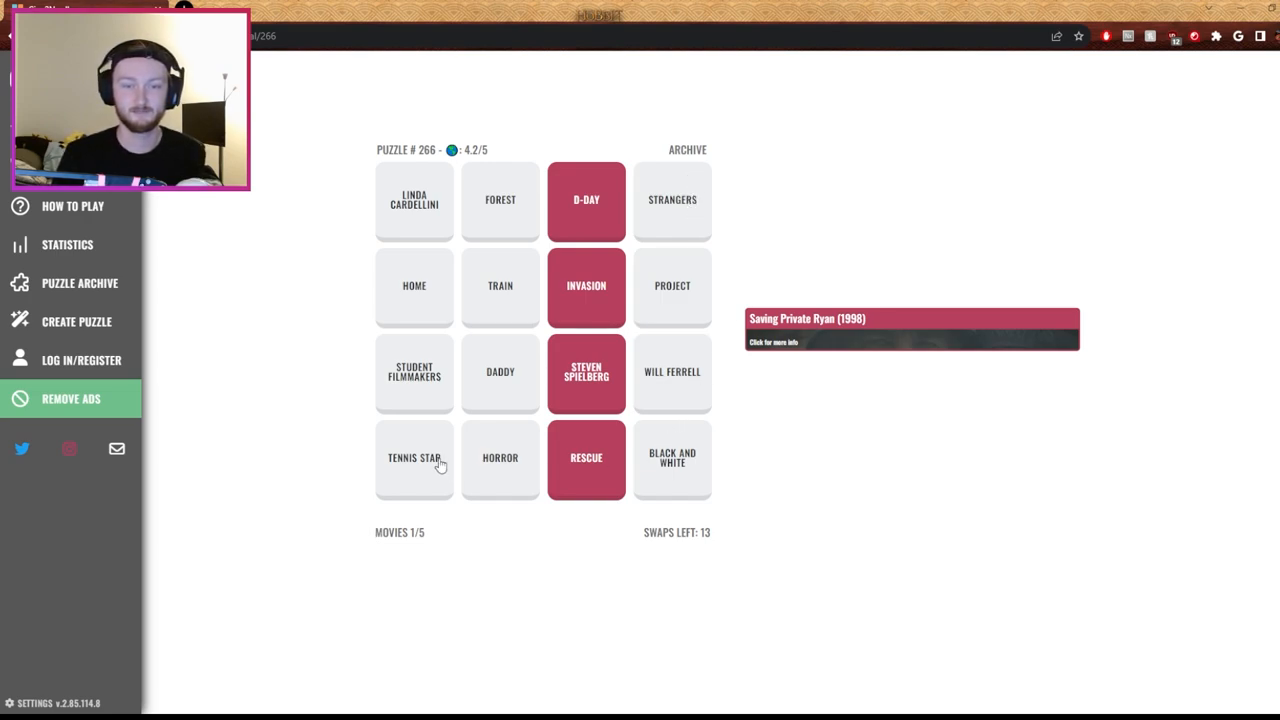
mouse_move(426, 465)
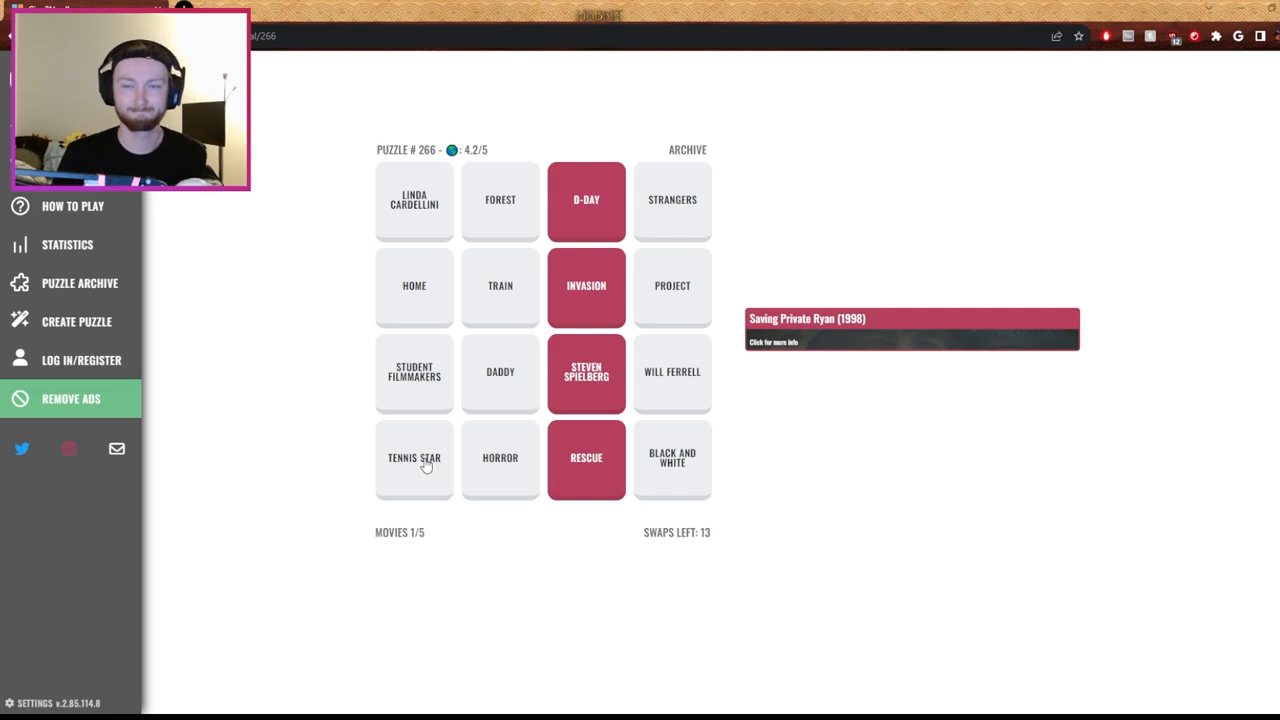
mouse_move(840, 208)
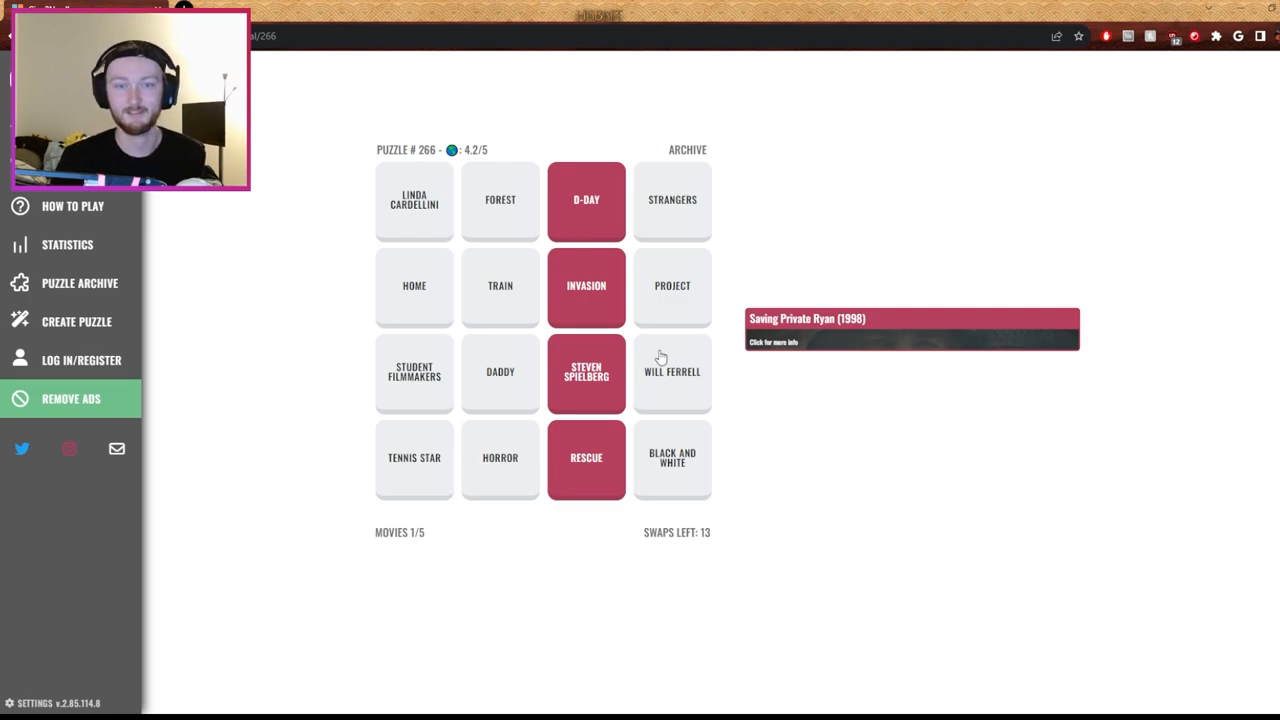
mouse_move(433, 407)
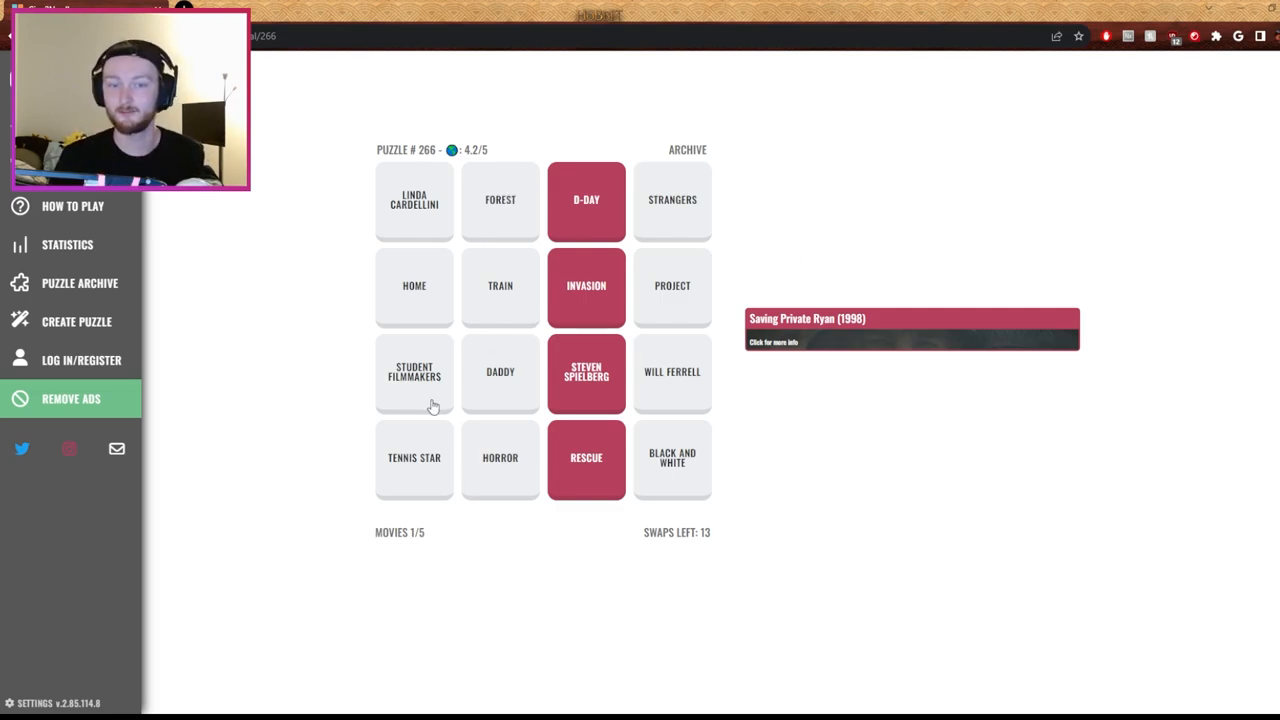
mouse_move(424, 185)
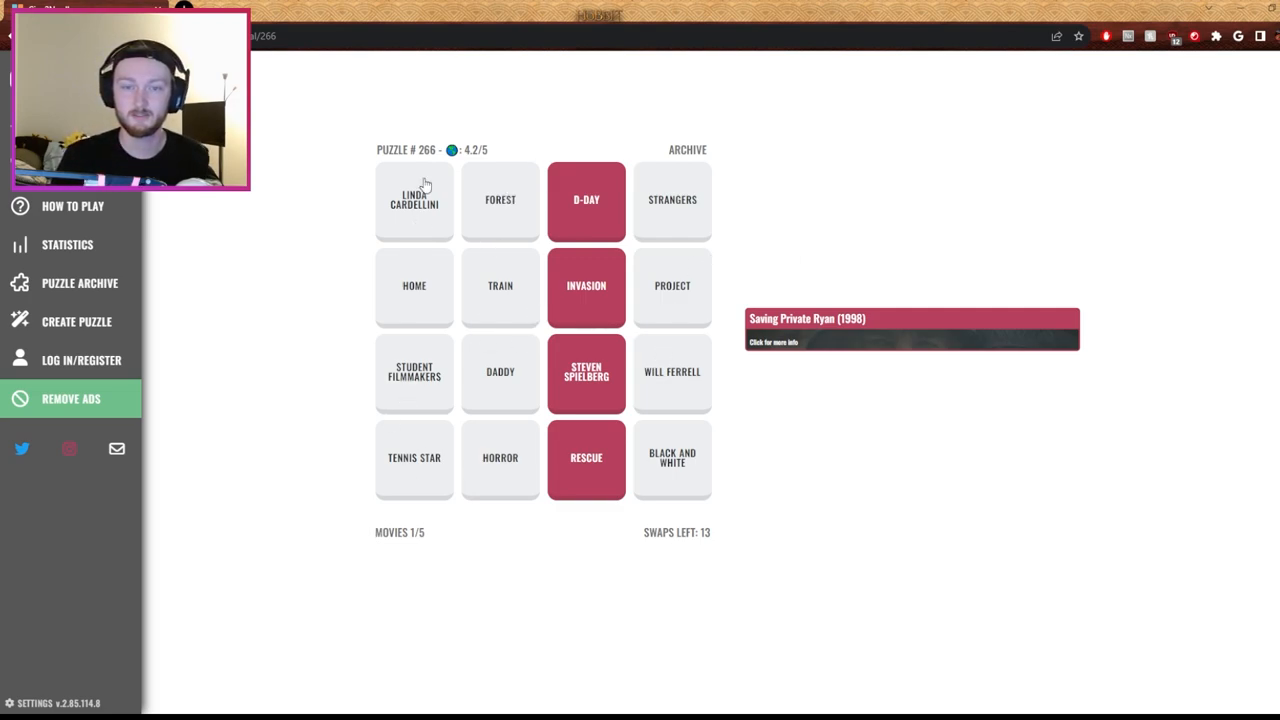
mouse_move(758, 217)
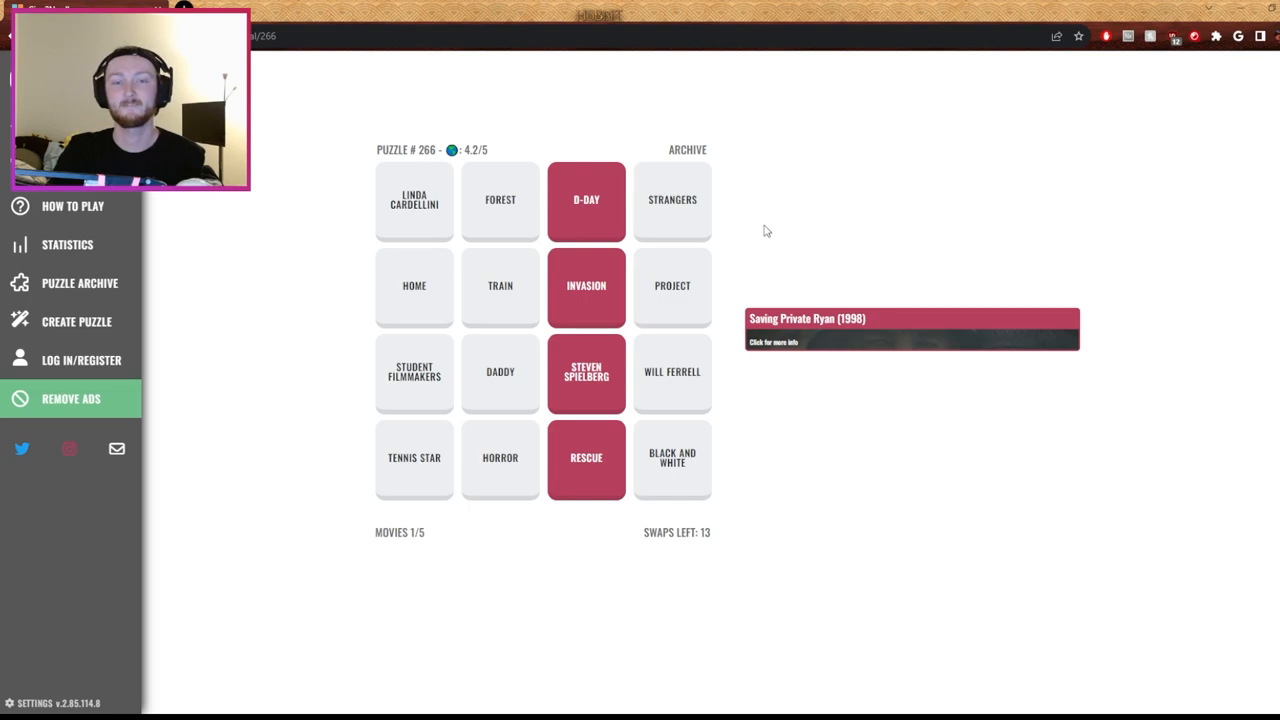
mouse_move(720, 307)
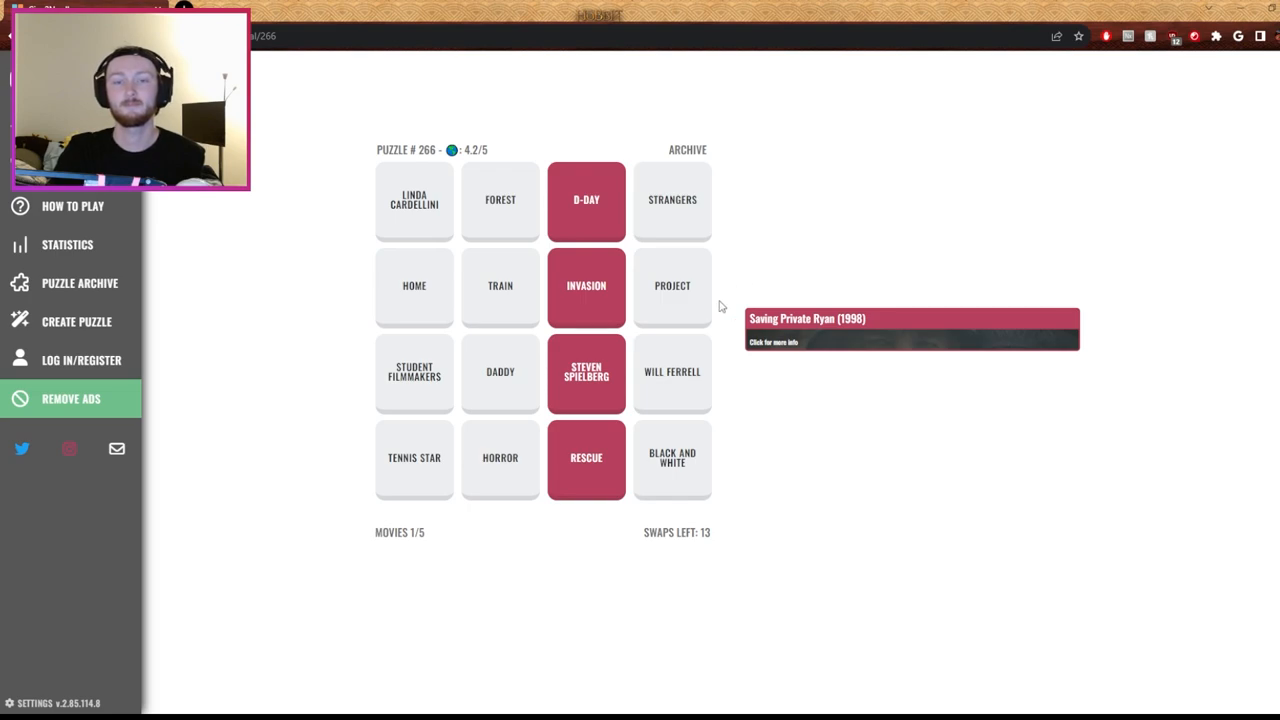
mouse_move(472, 314)
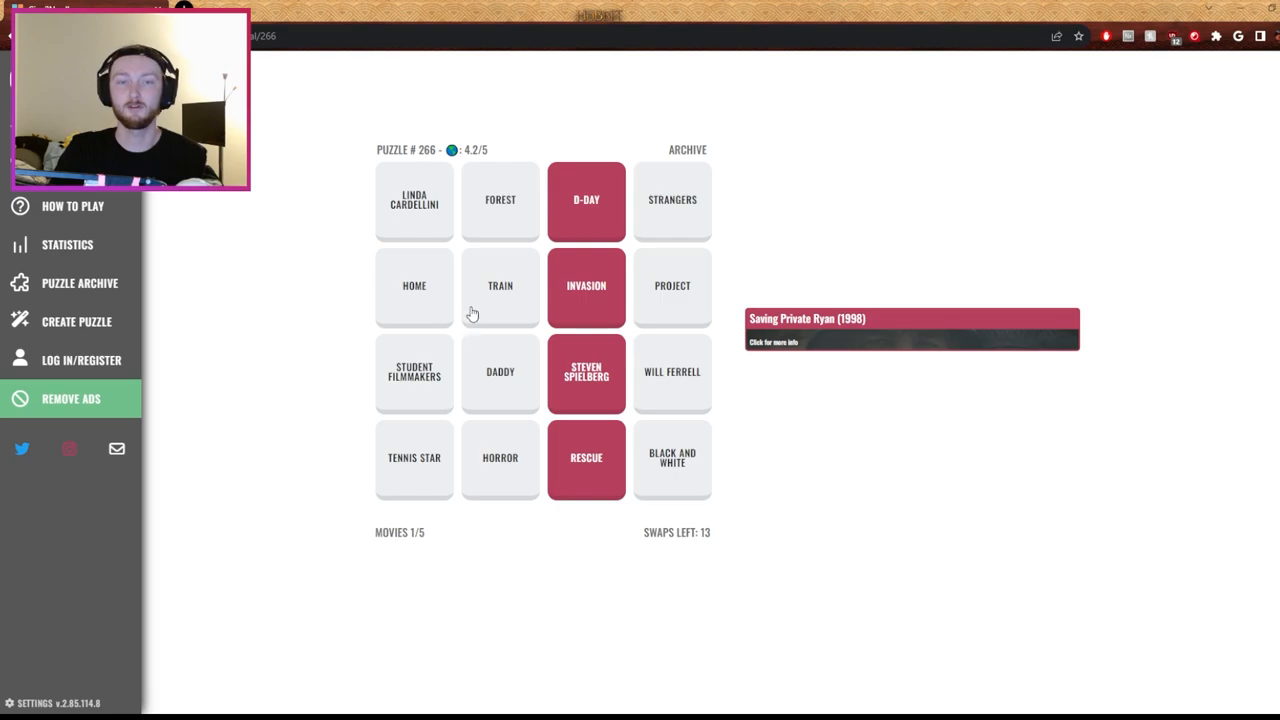
mouse_move(348, 371)
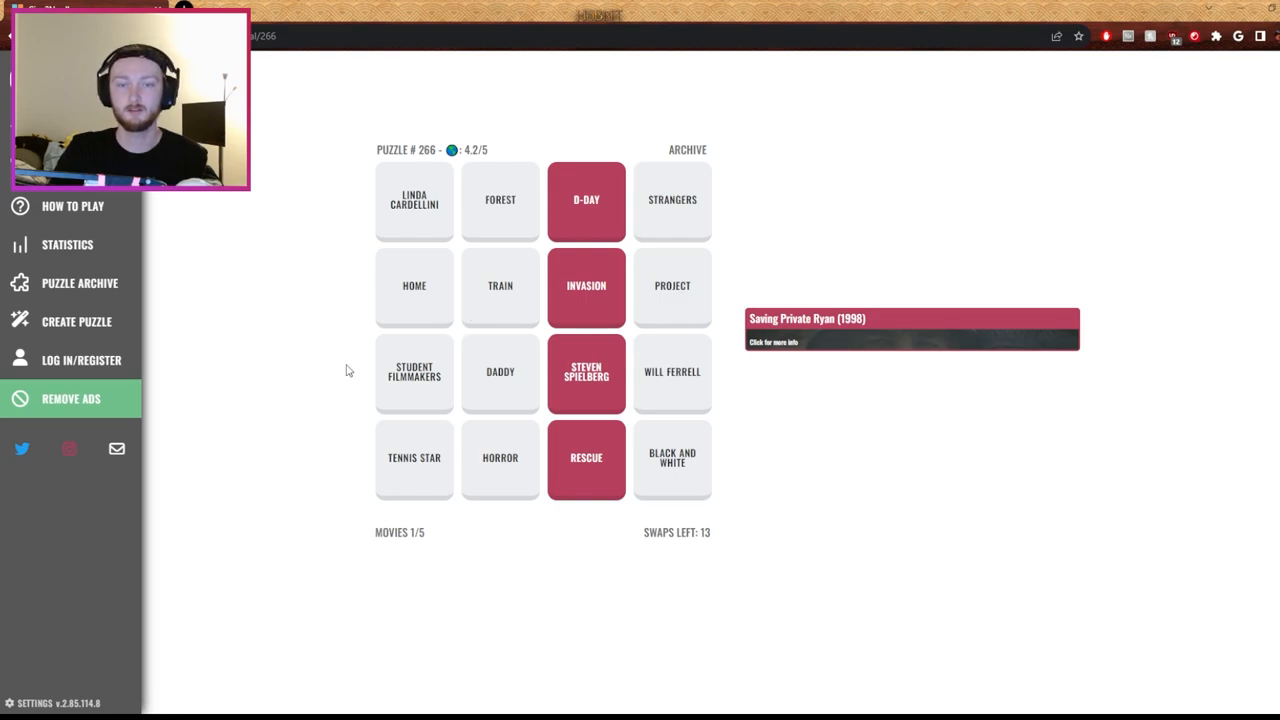
mouse_move(670, 297)
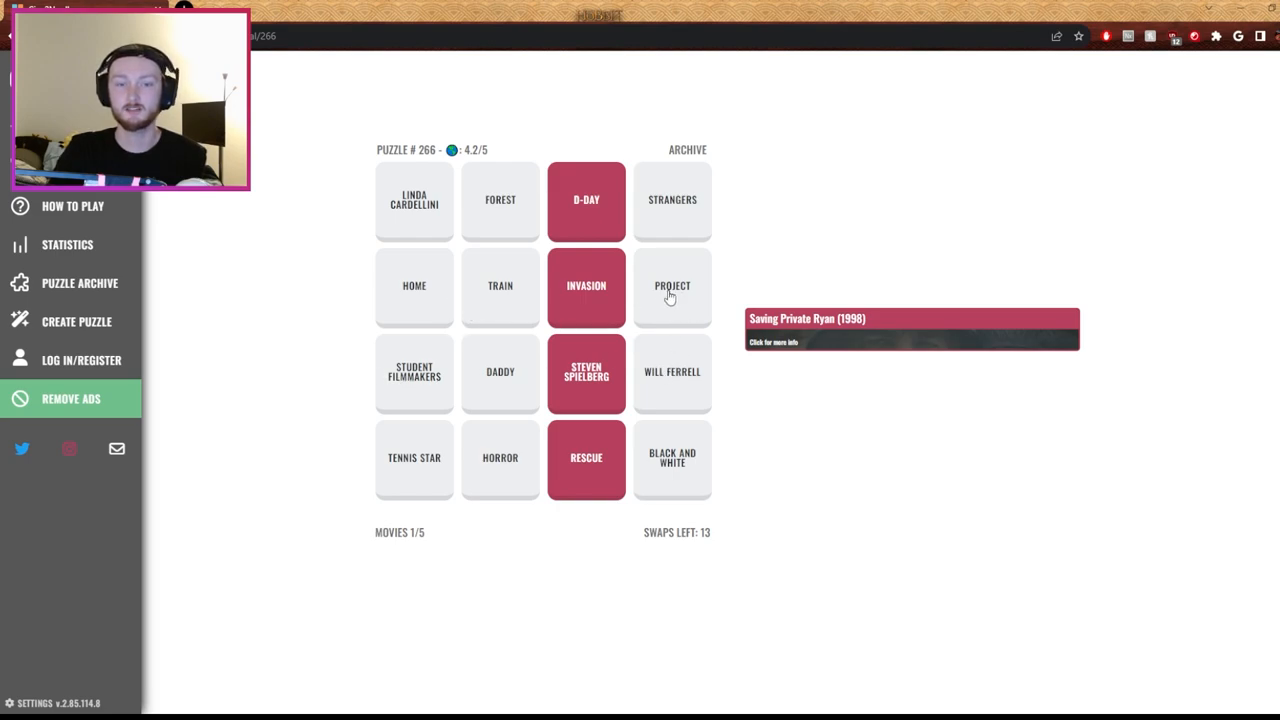
mouse_move(680, 281)
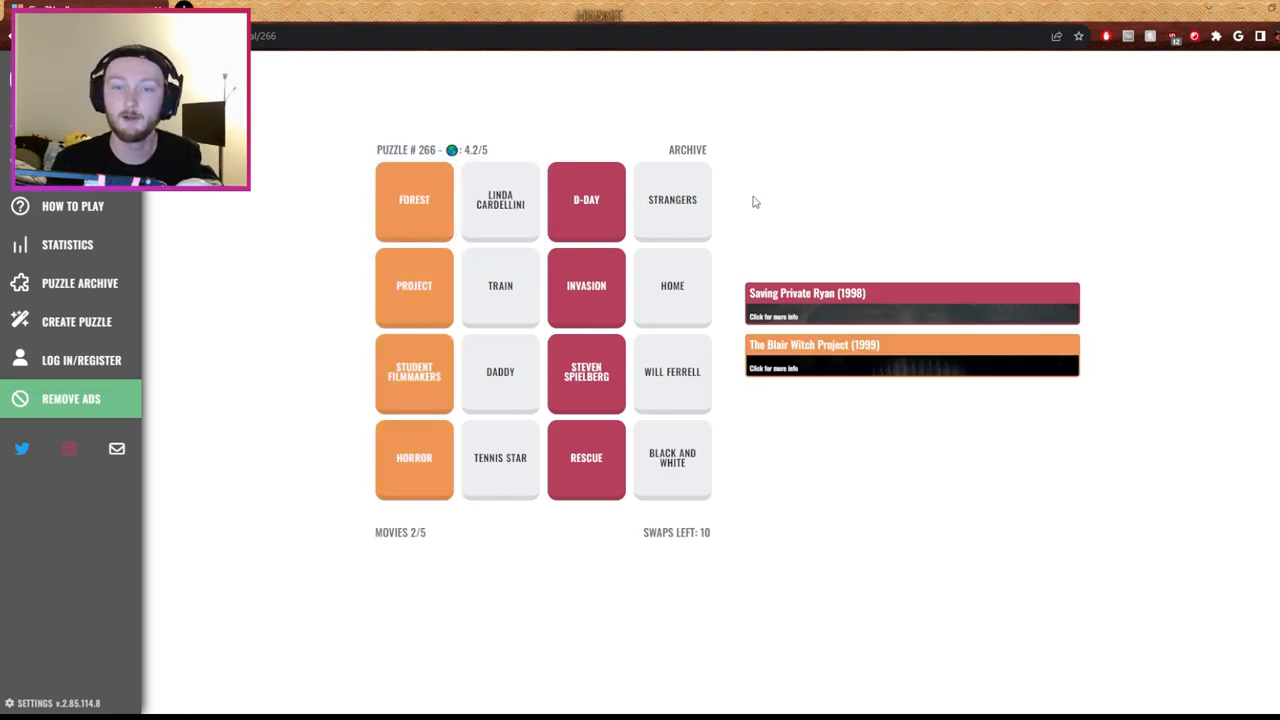
mouse_move(748, 213)
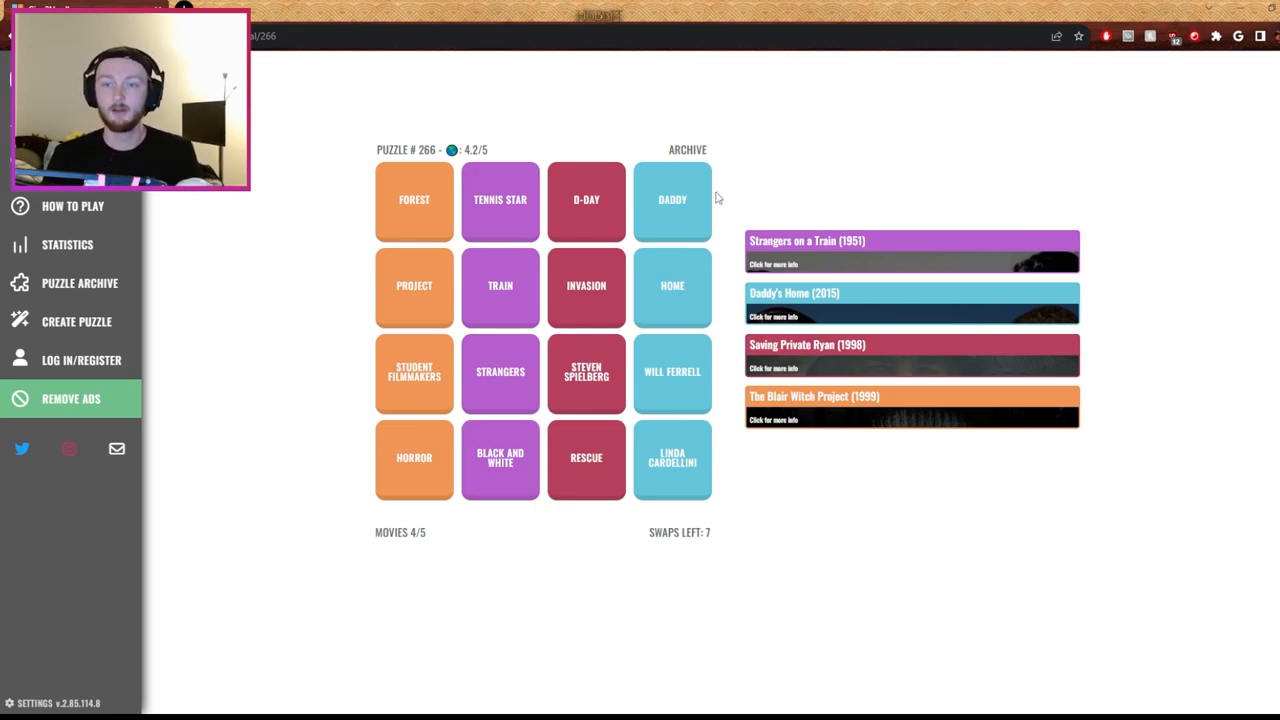
mouse_move(787, 218)
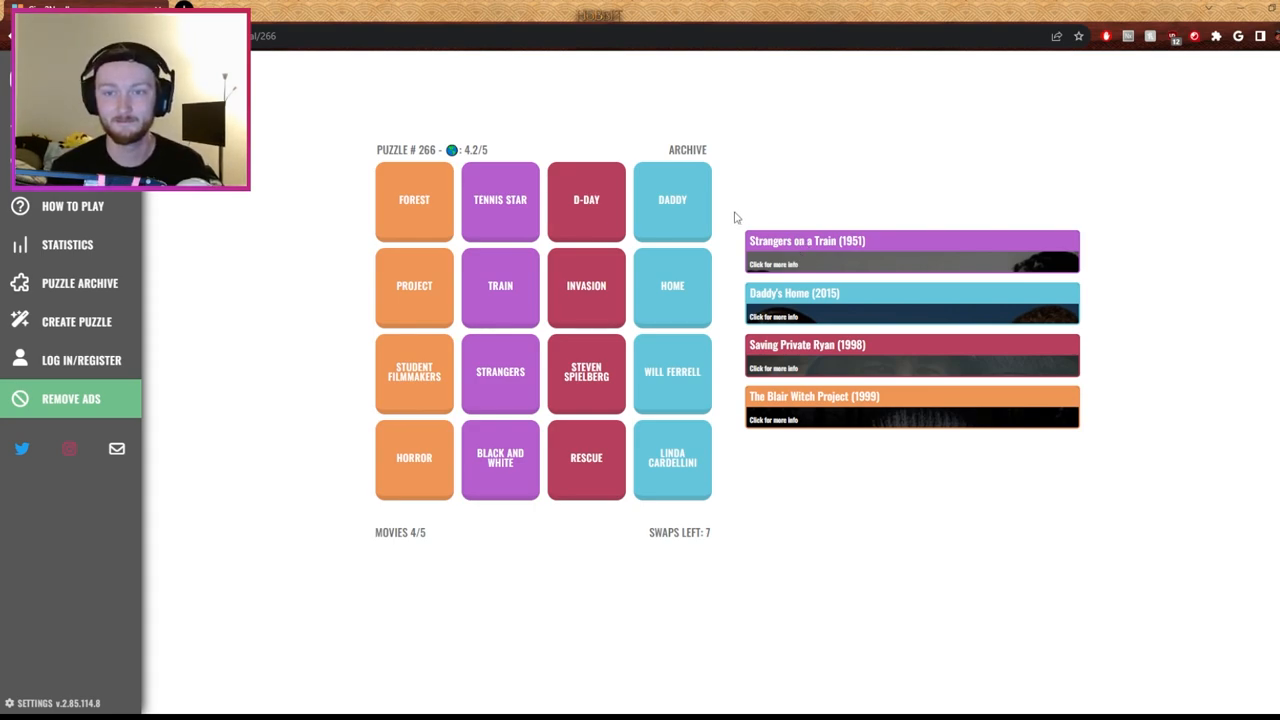
mouse_move(710, 228)
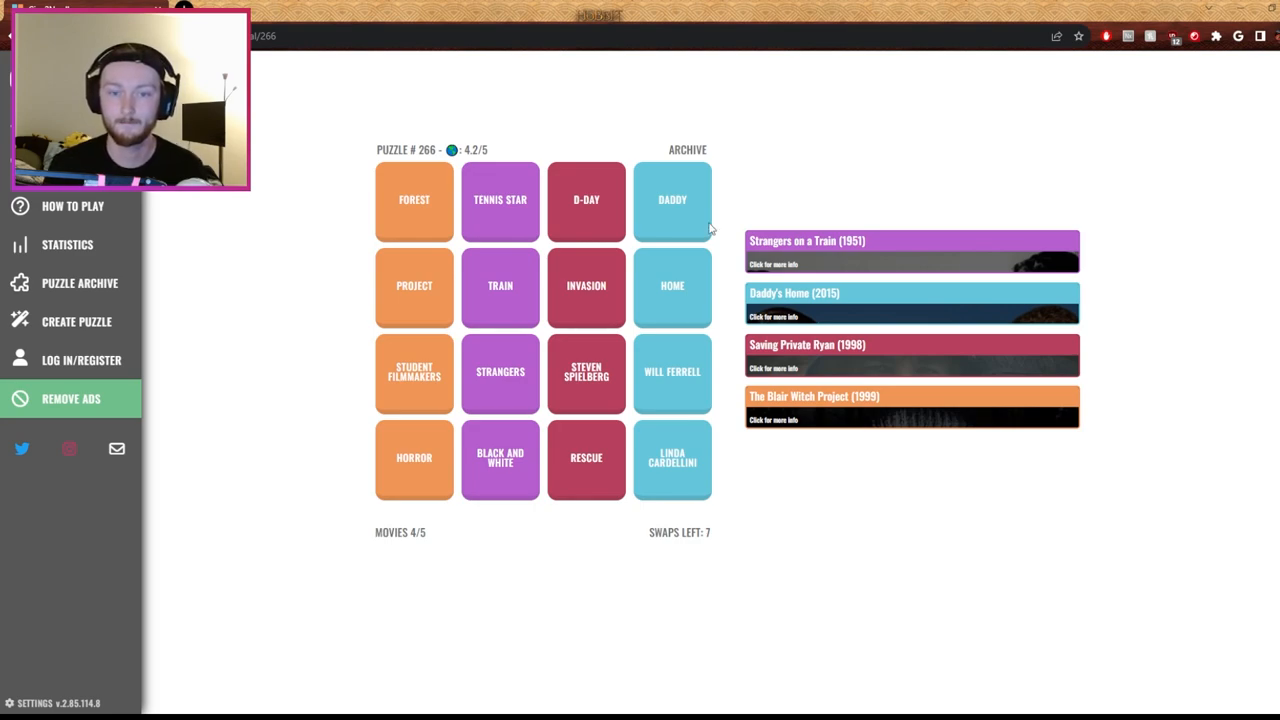
mouse_move(500, 213)
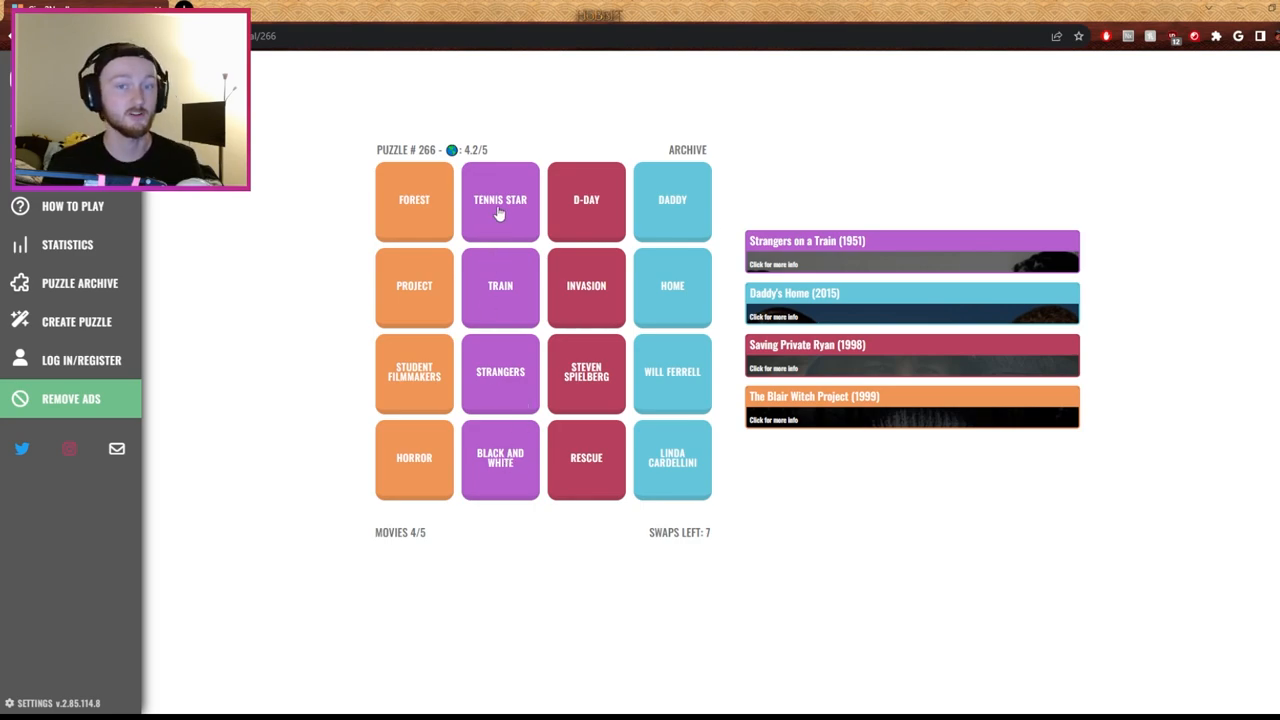
mouse_move(810, 178)
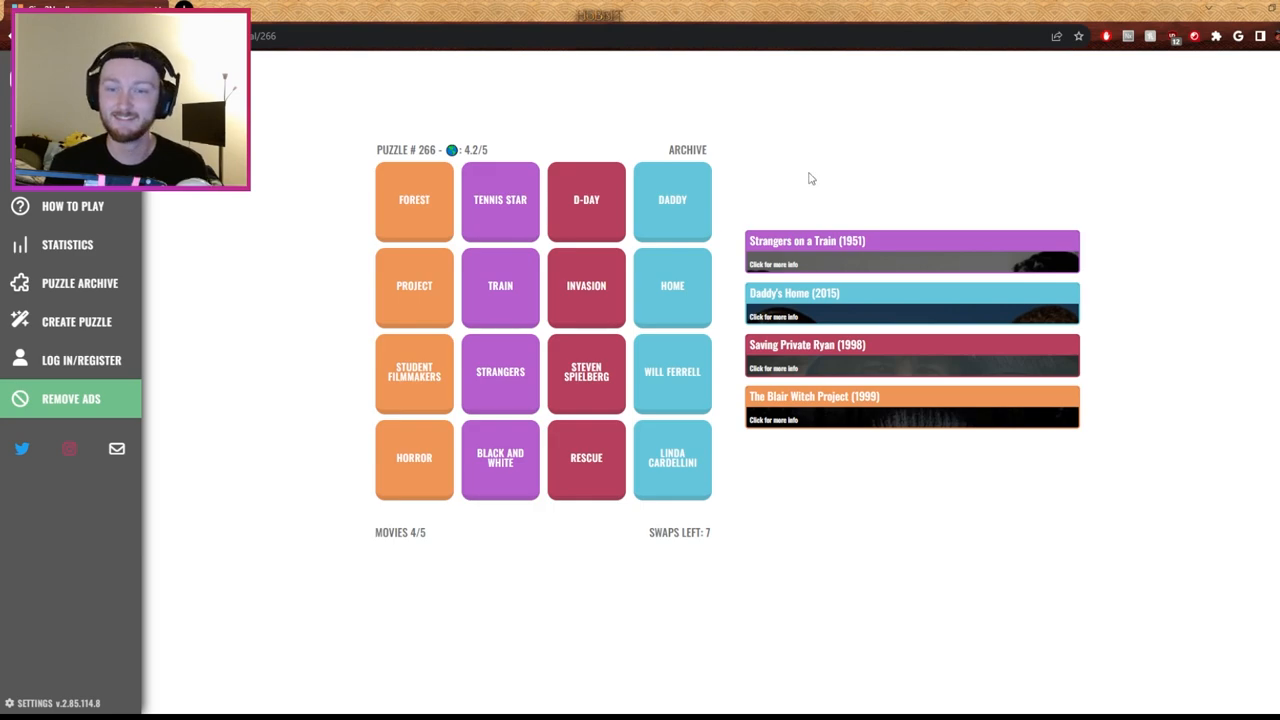
mouse_move(732, 332)
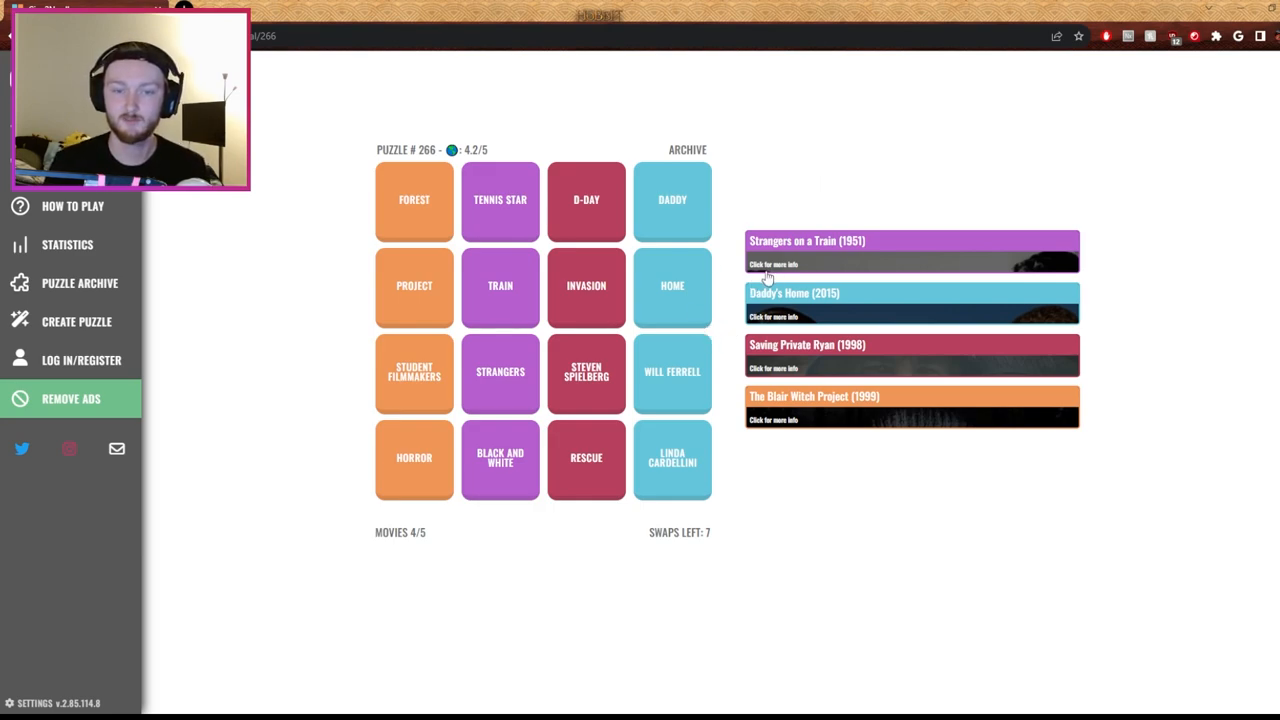
mouse_move(718, 341)
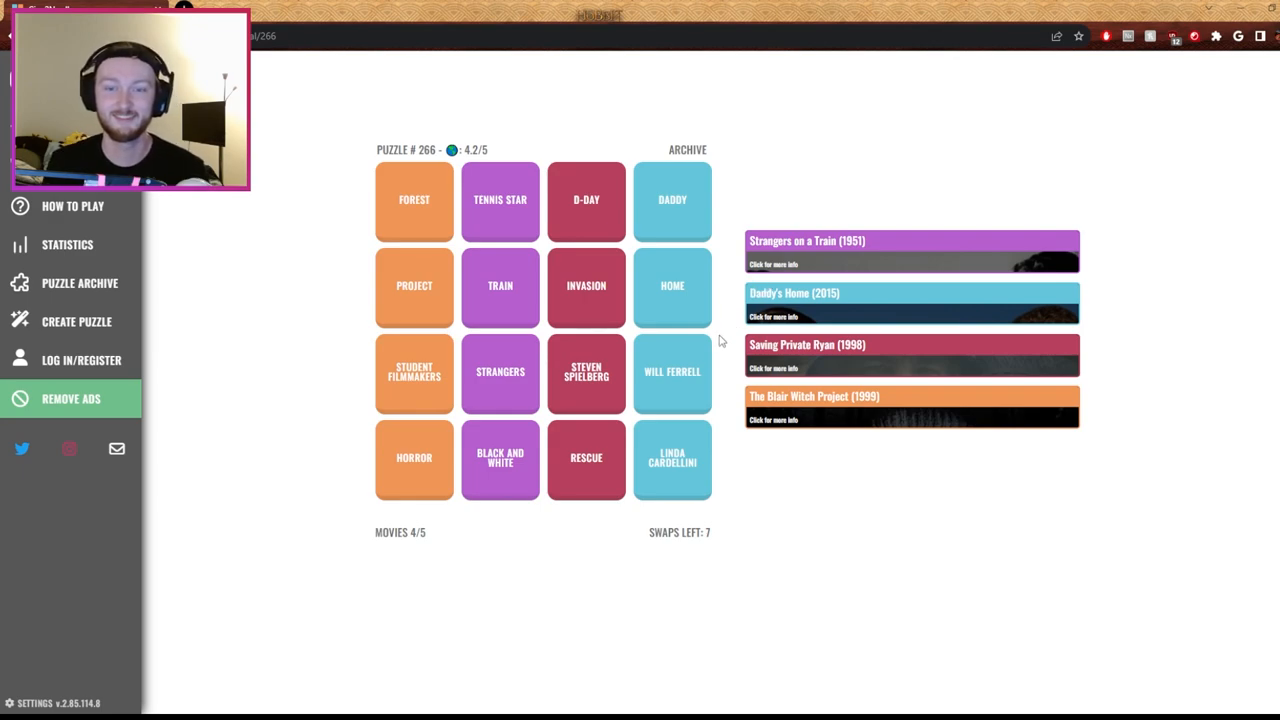
mouse_move(573, 465)
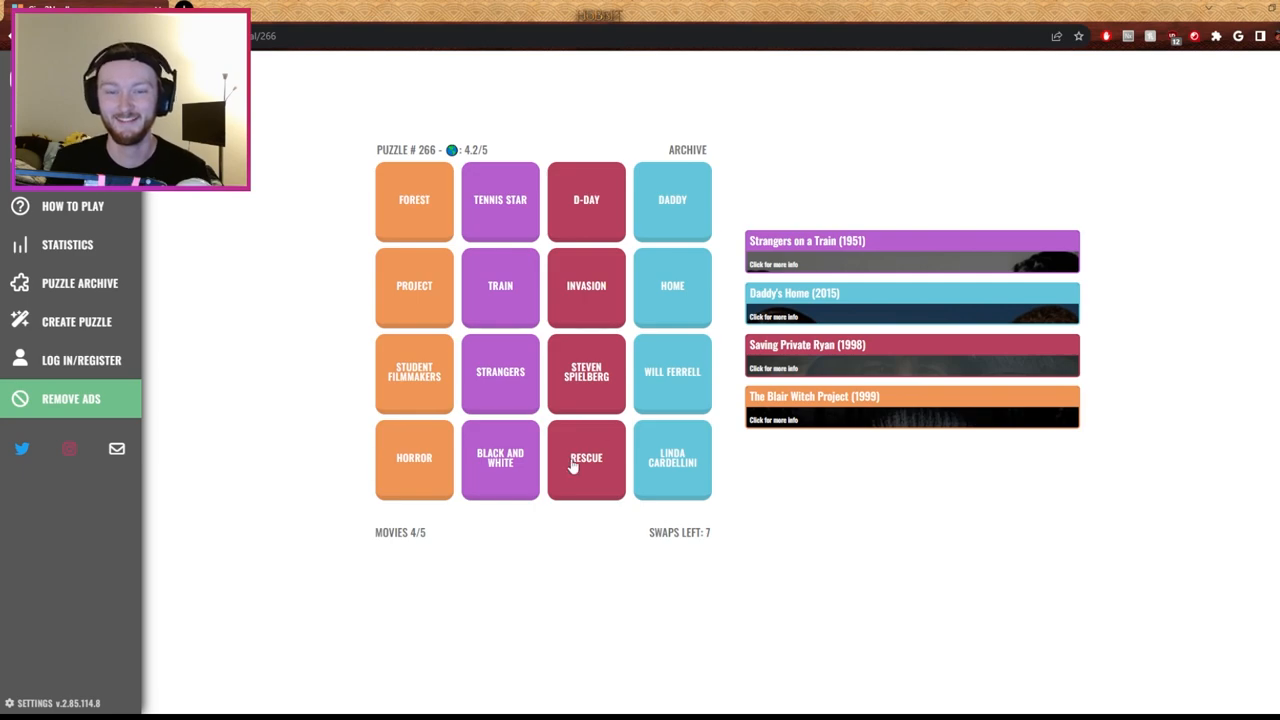
mouse_move(562, 493)
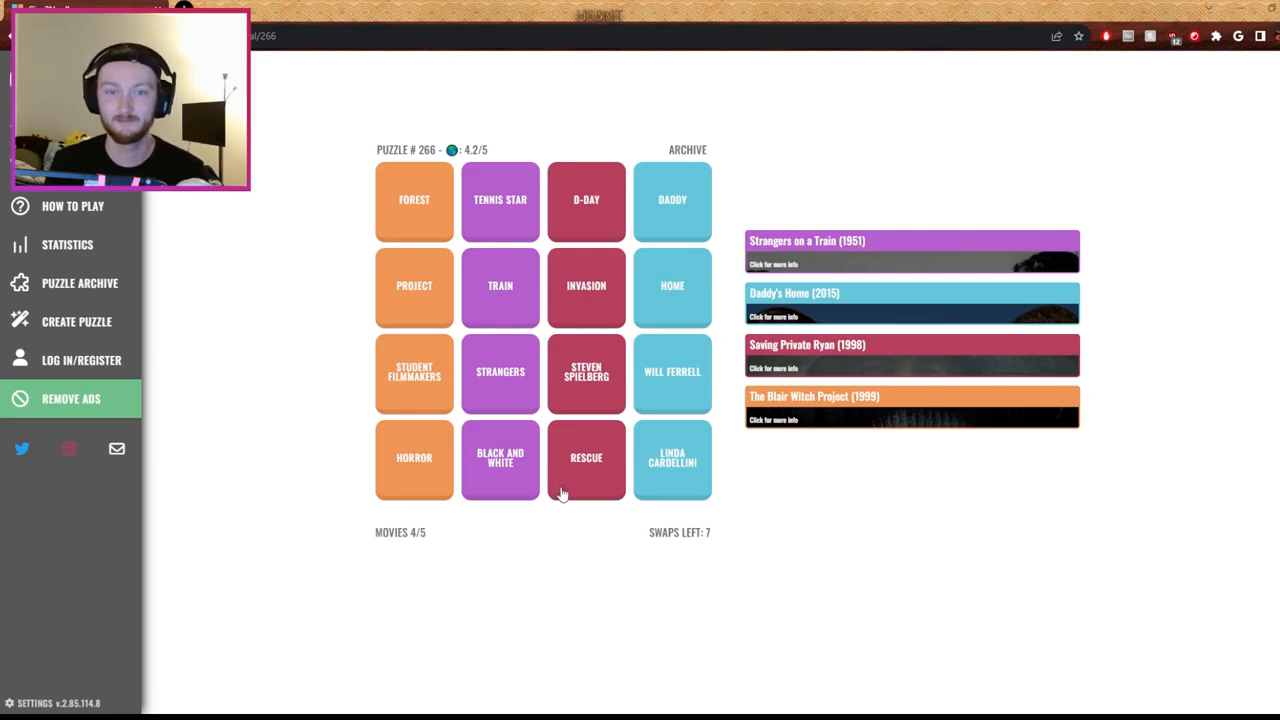
mouse_move(760, 167)
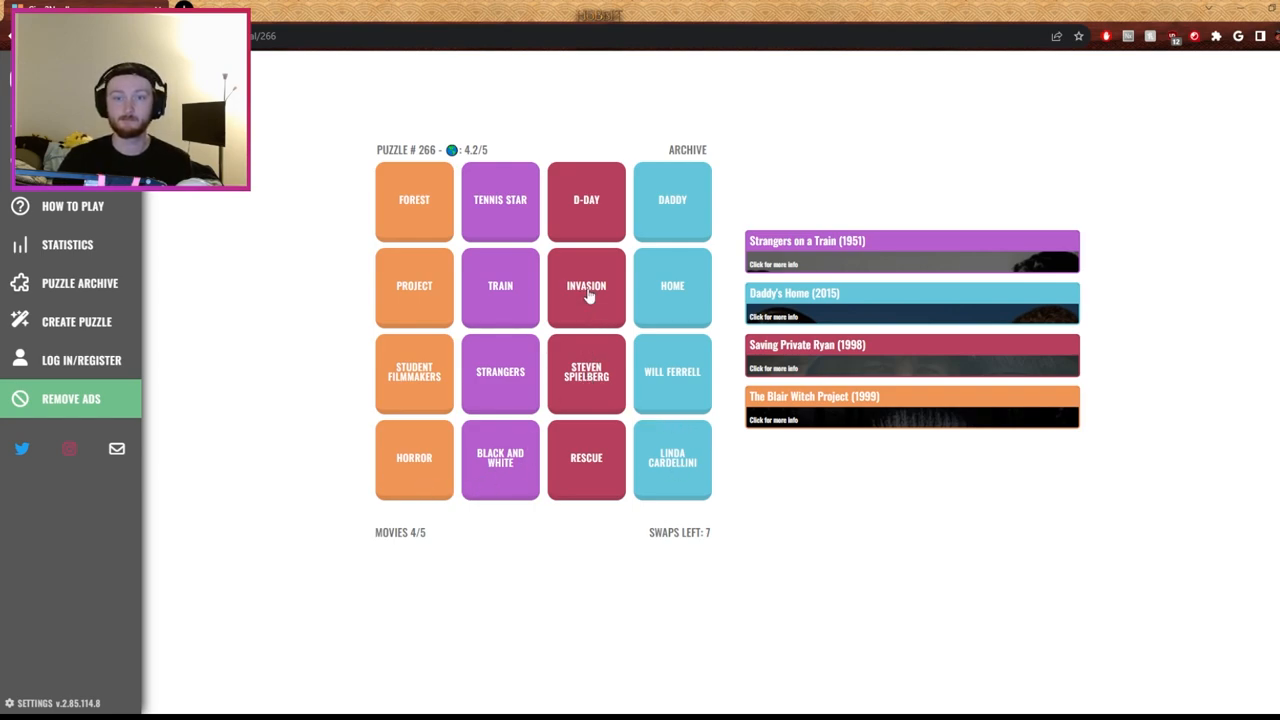
Swap INVASION with RESCUE, STRANGERS with TRAIN, and make a final orange-tile swap
click(586, 457)
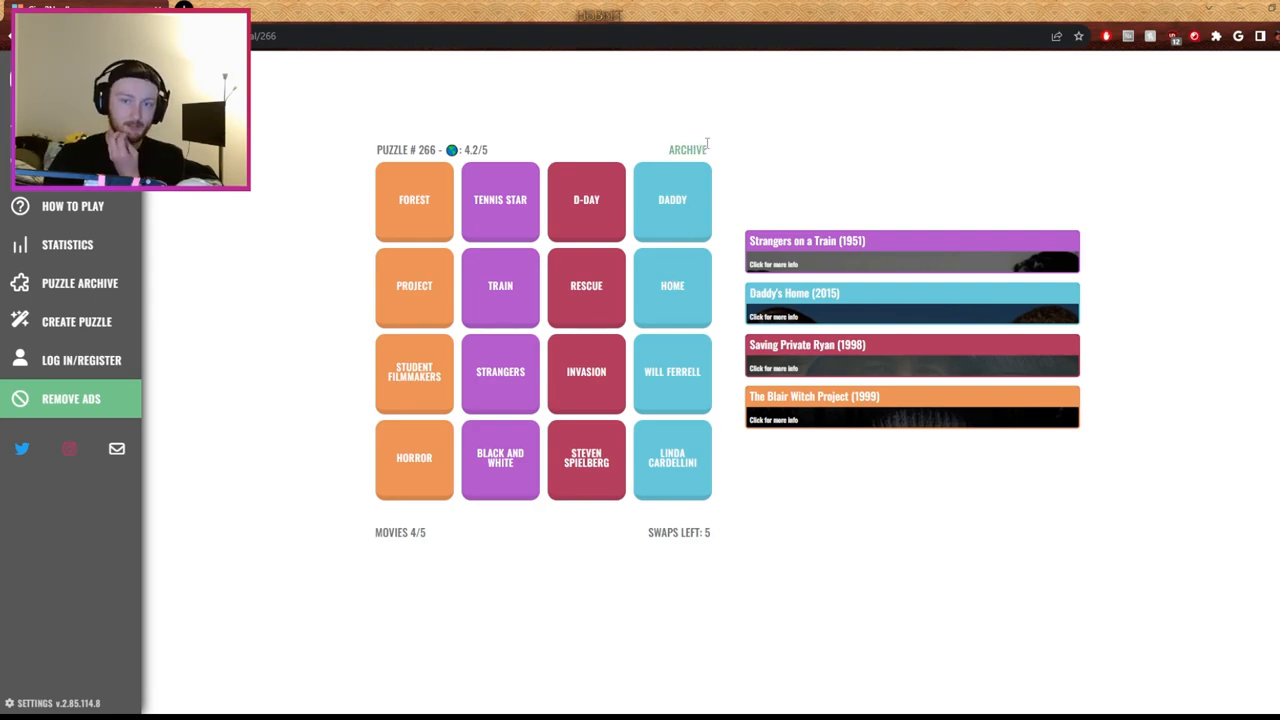
mouse_move(518, 371)
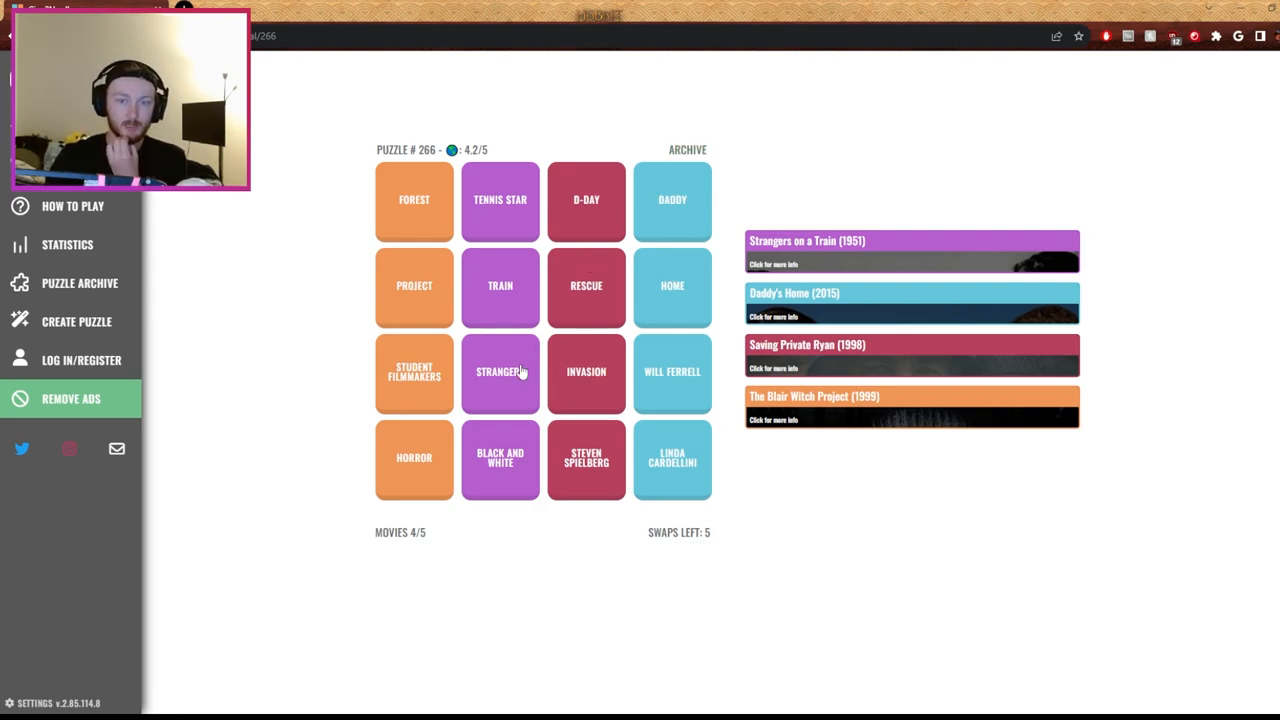
click(500, 371)
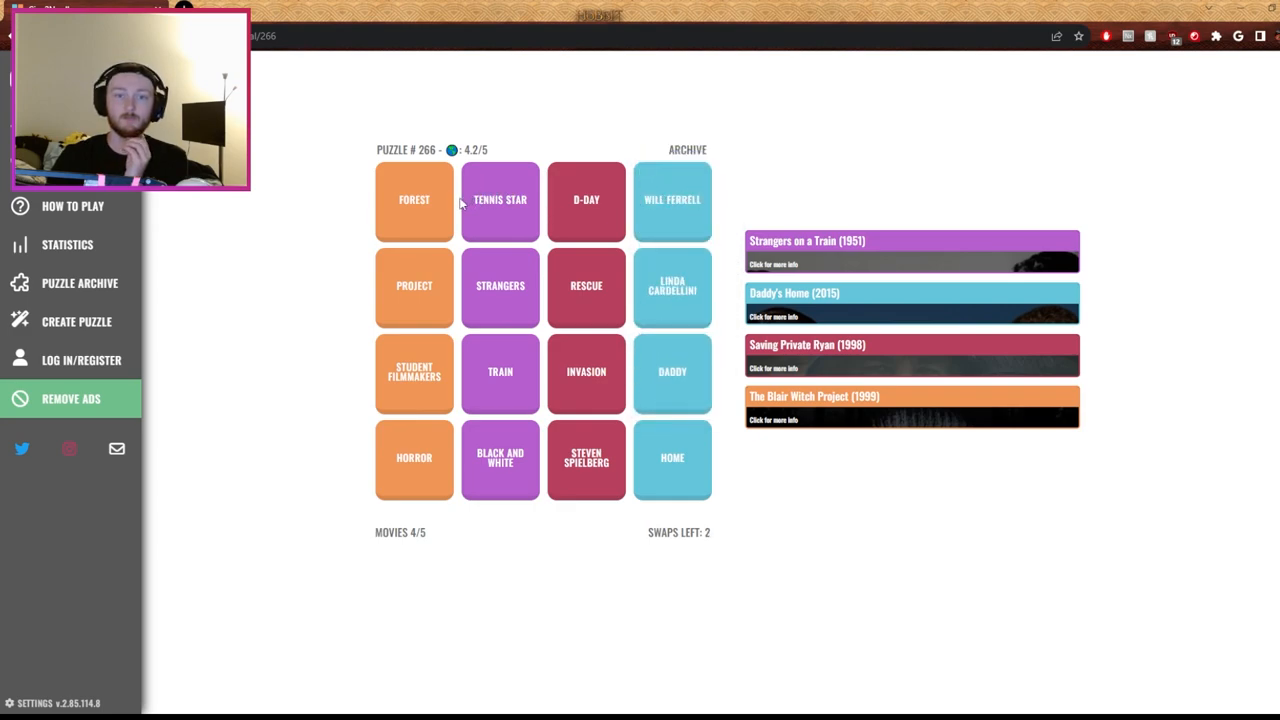
click(414, 199)
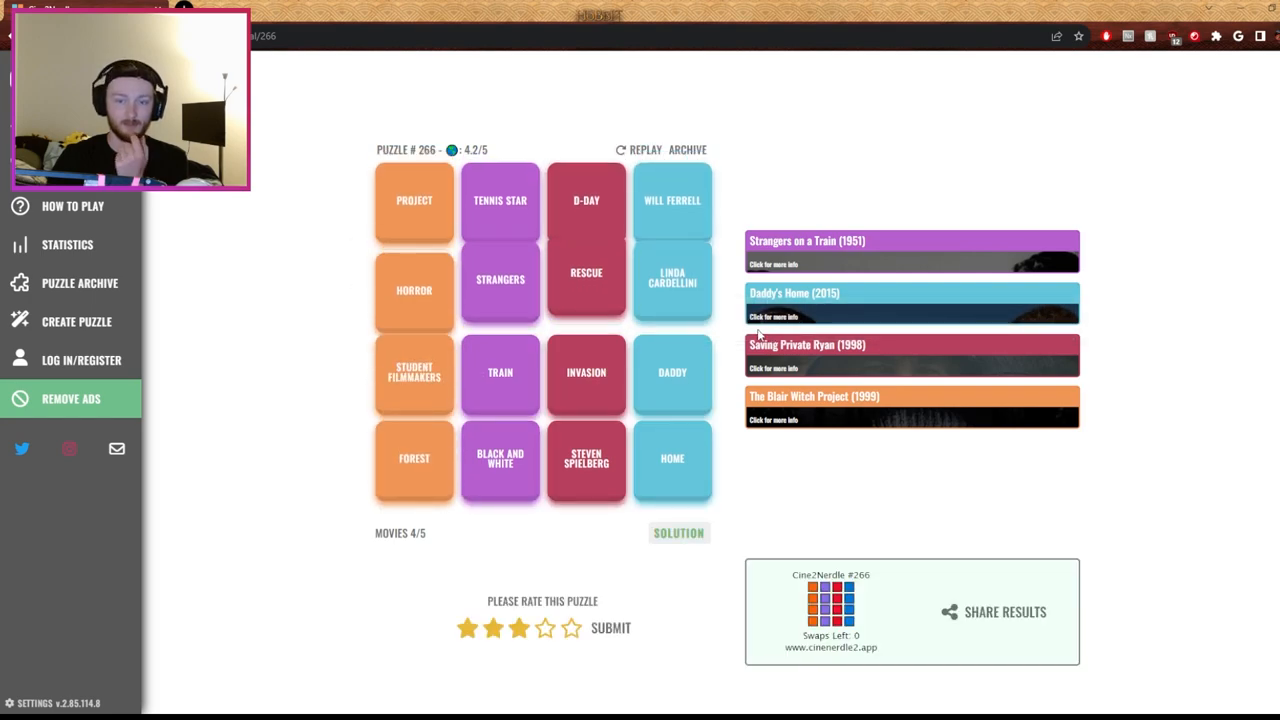
Show puzzle 266's SOLUTION and expand The Strangers (2008) banner details
click(678, 532)
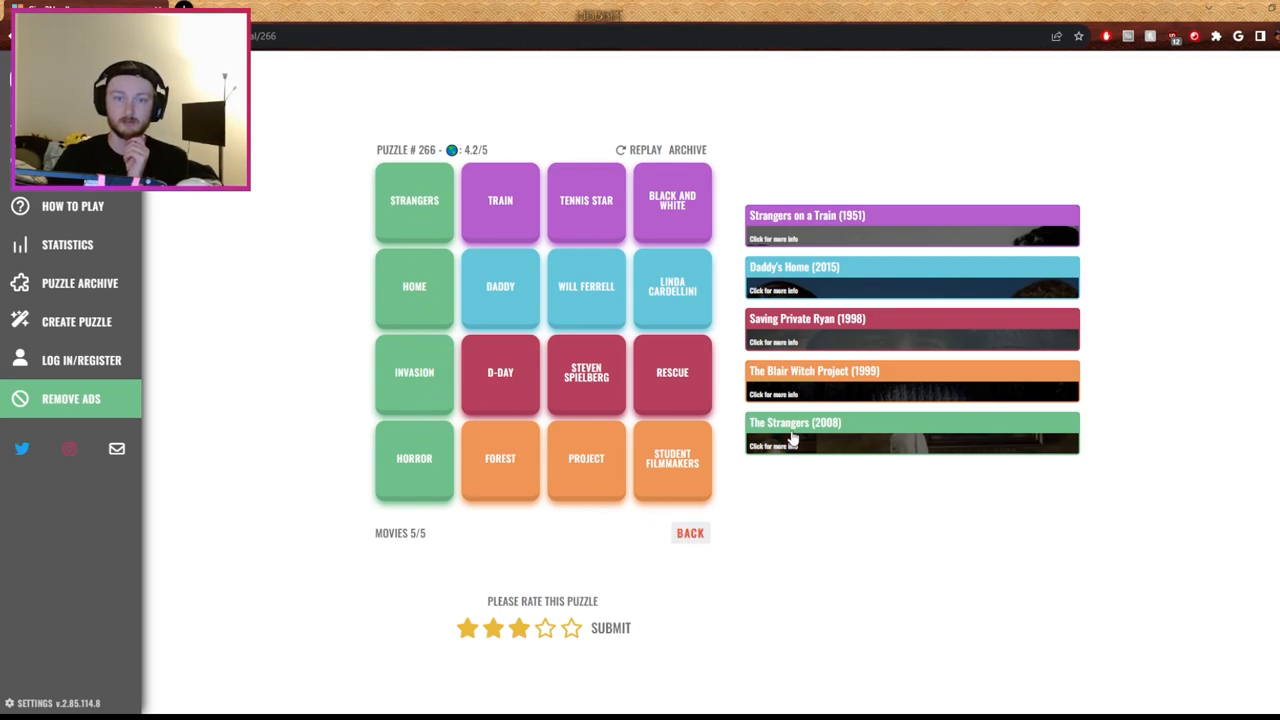
click(910, 433)
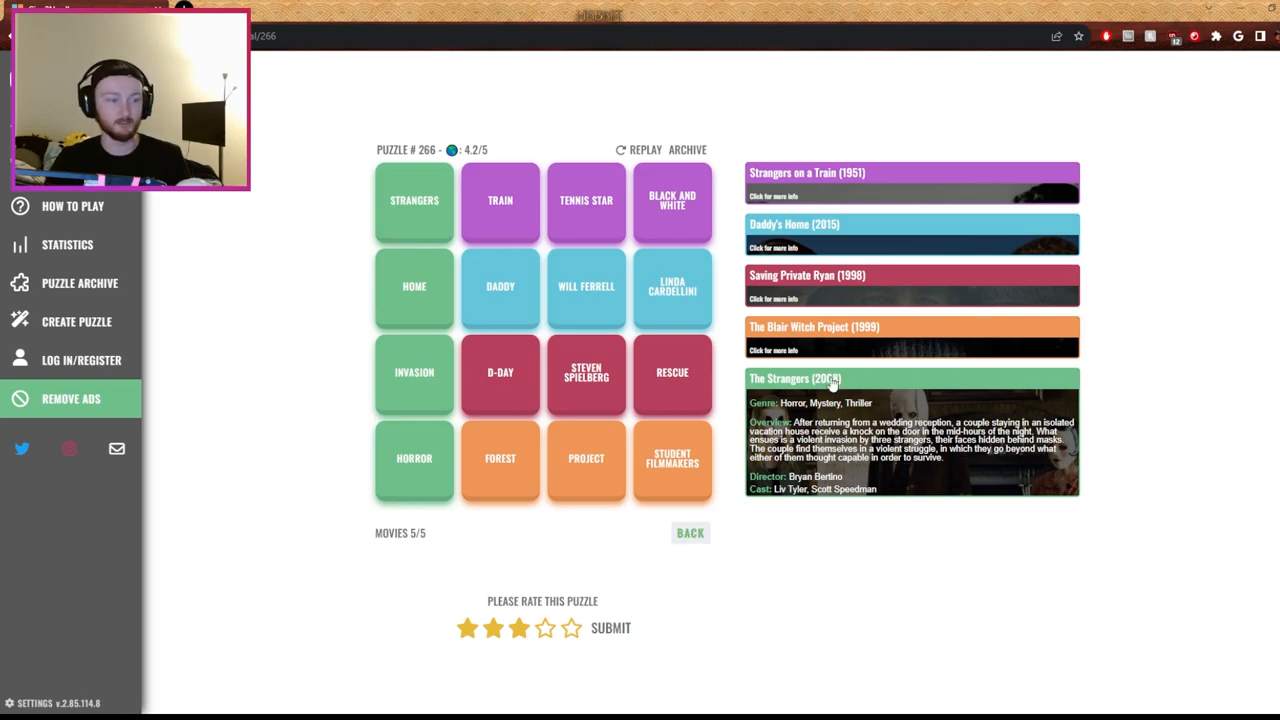
scroll(down, 3)
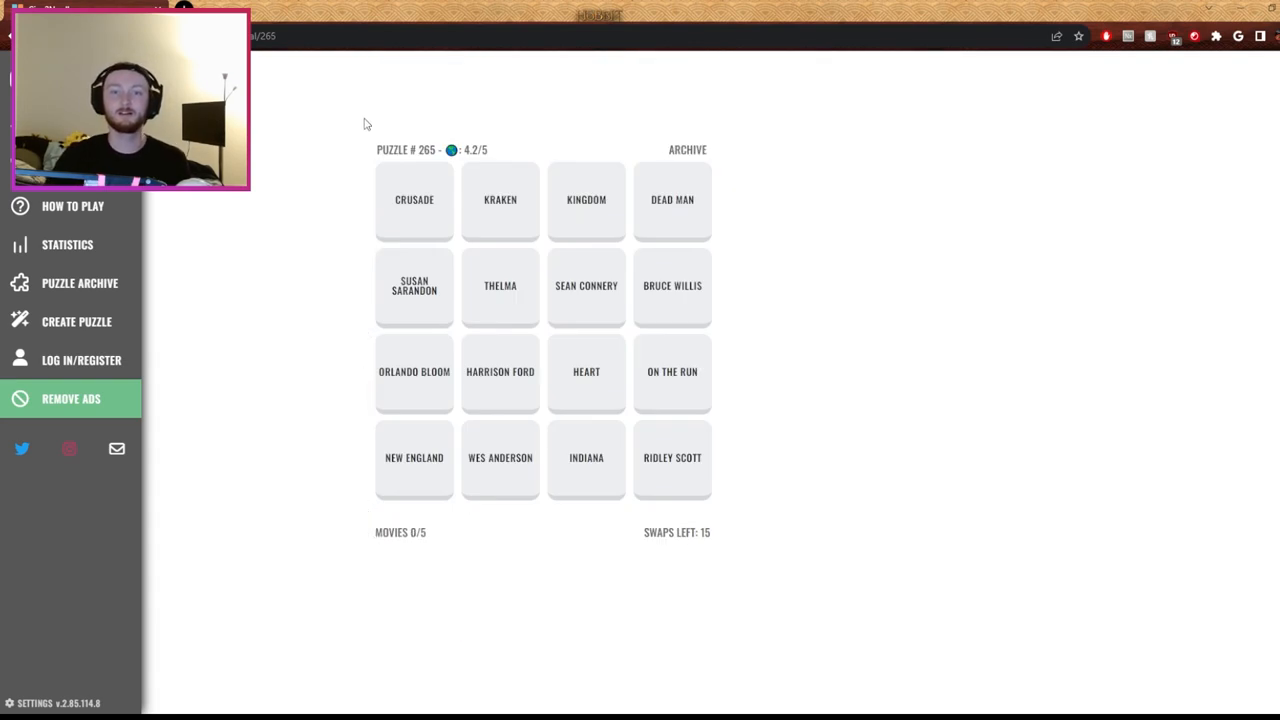
mouse_move(800, 302)
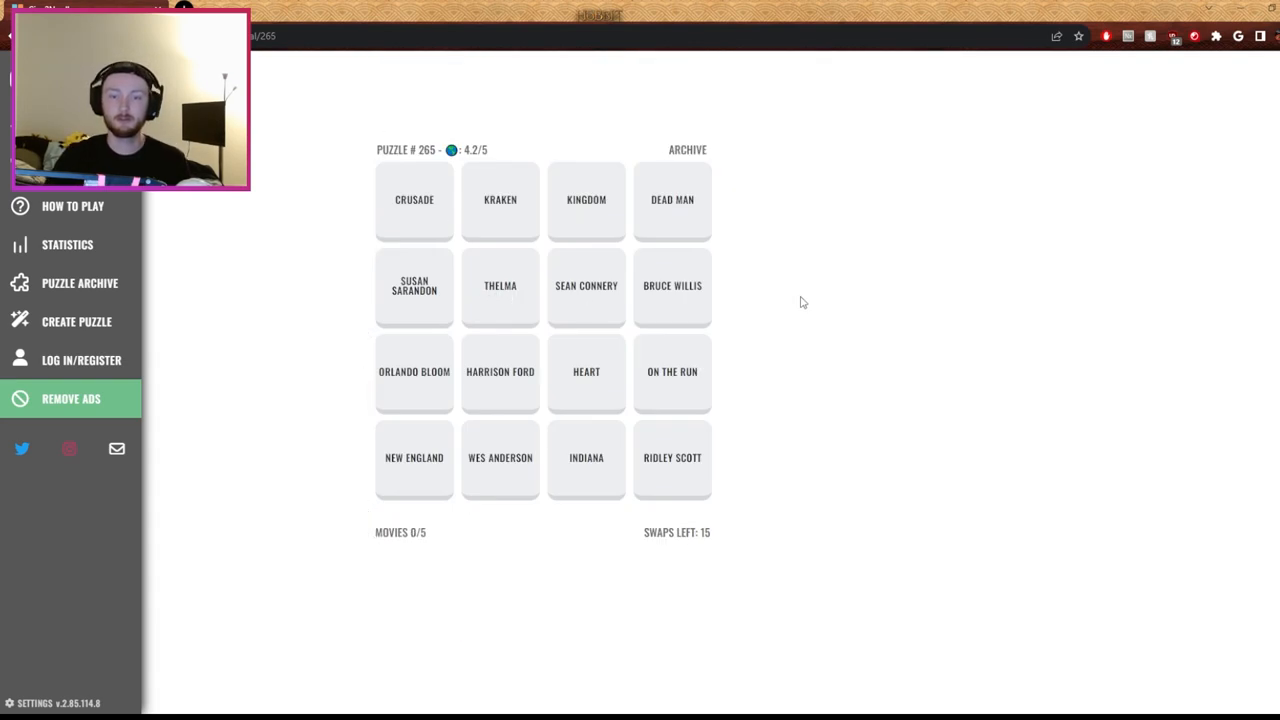
mouse_move(787, 306)
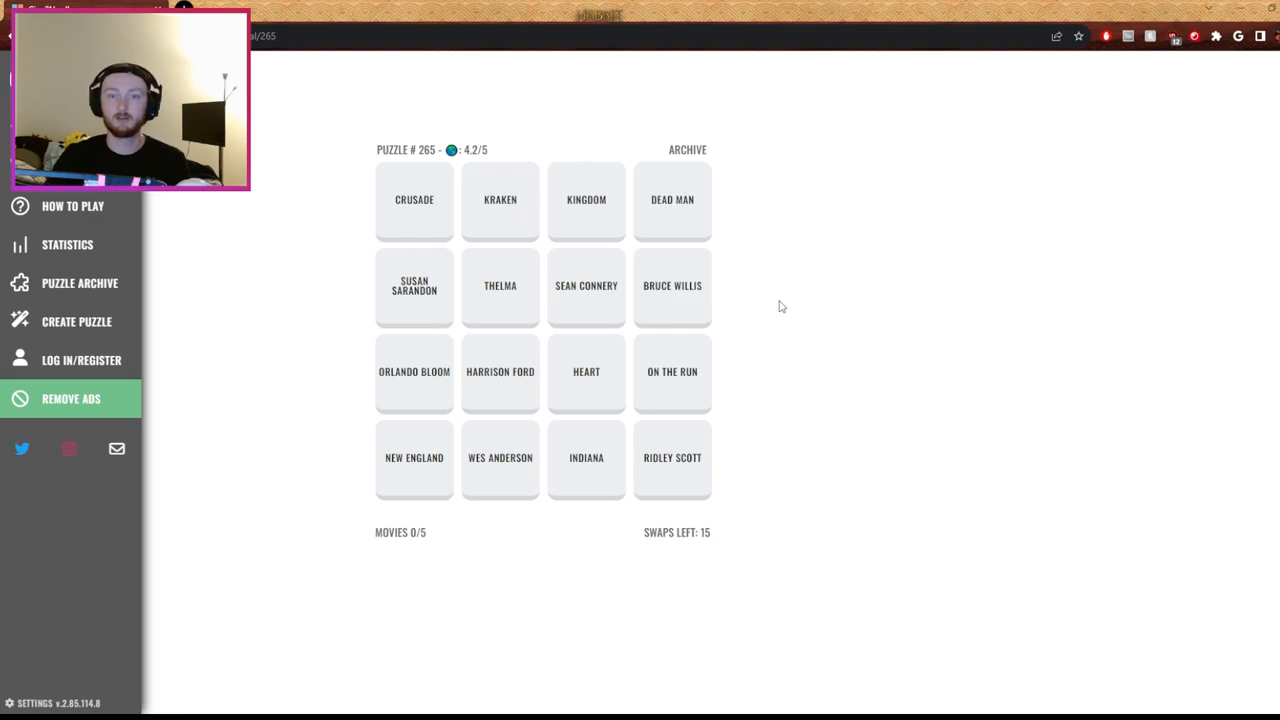
mouse_move(767, 333)
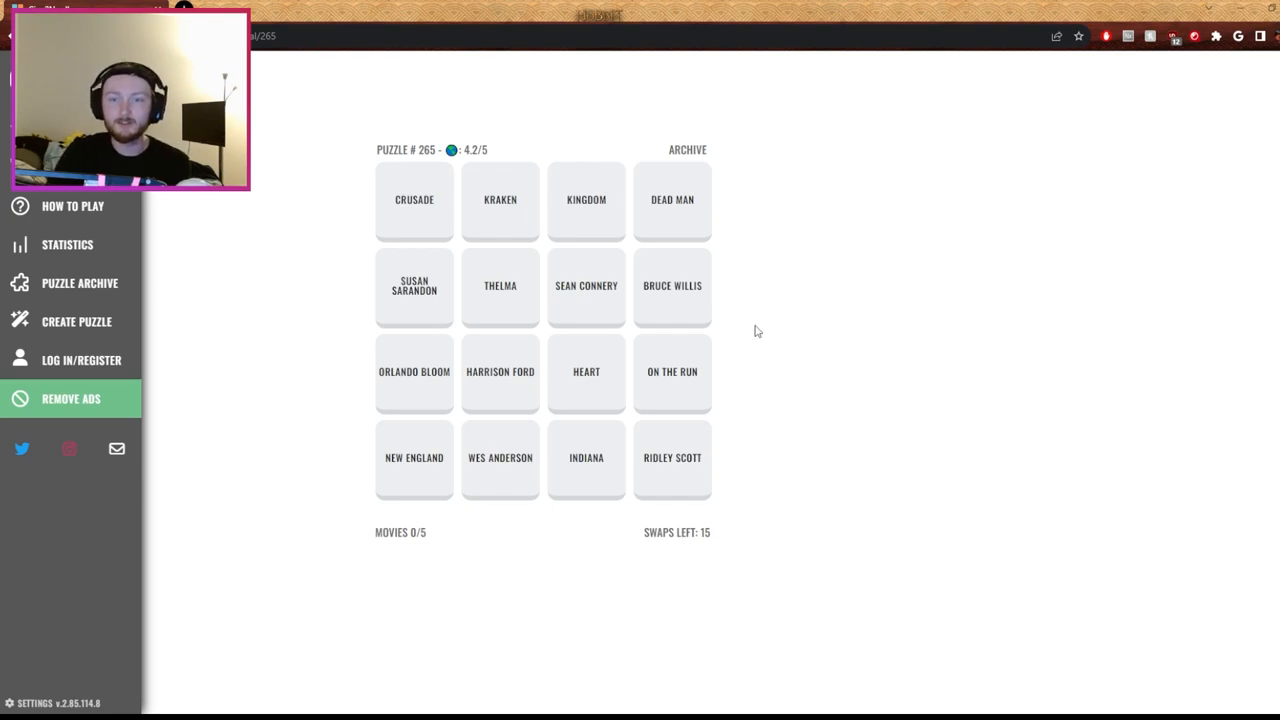
mouse_move(518, 377)
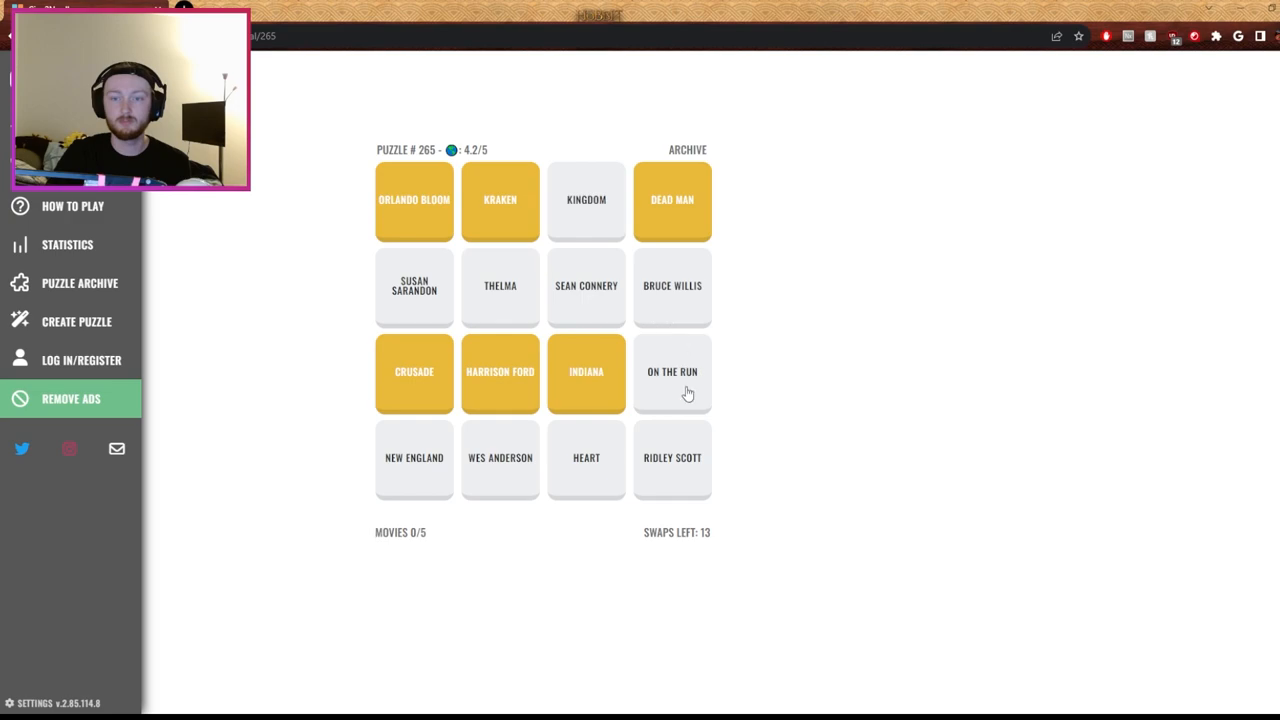
Swap ON THE RUN with KINGDOM, drop KINGDOM low, and move SEAN CONNERY toward Indiana
click(672, 371)
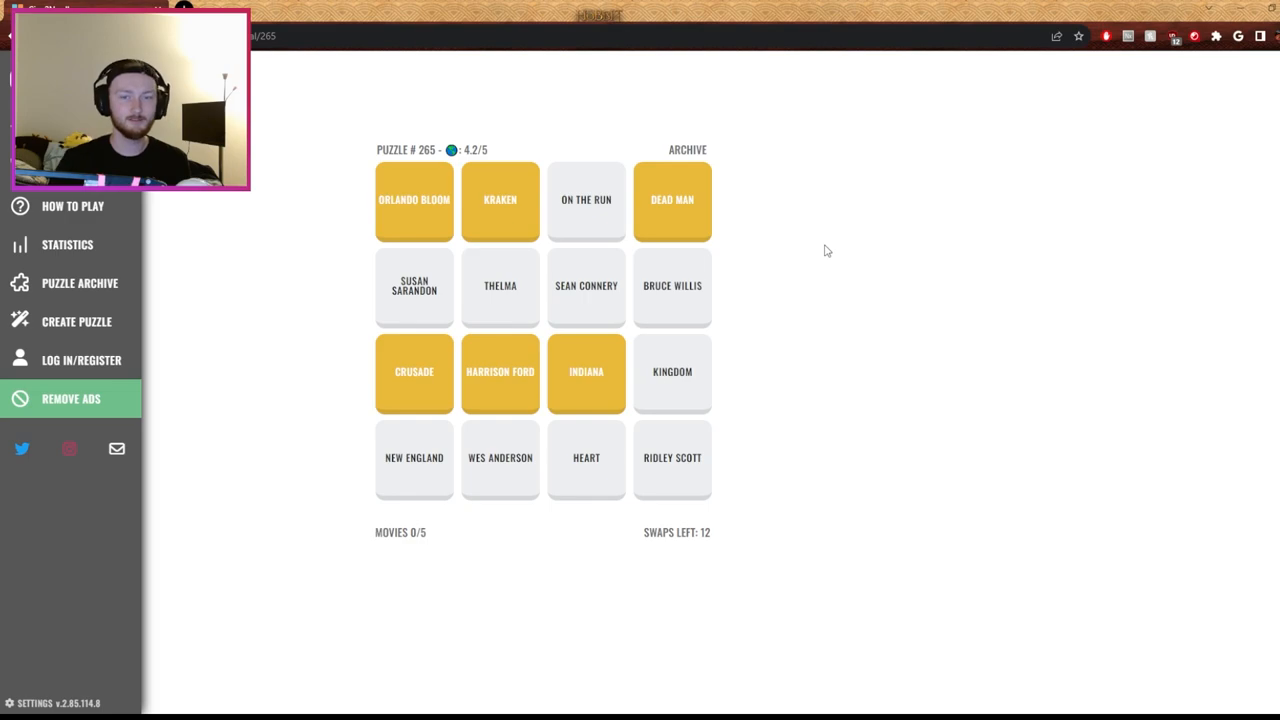
mouse_move(757, 267)
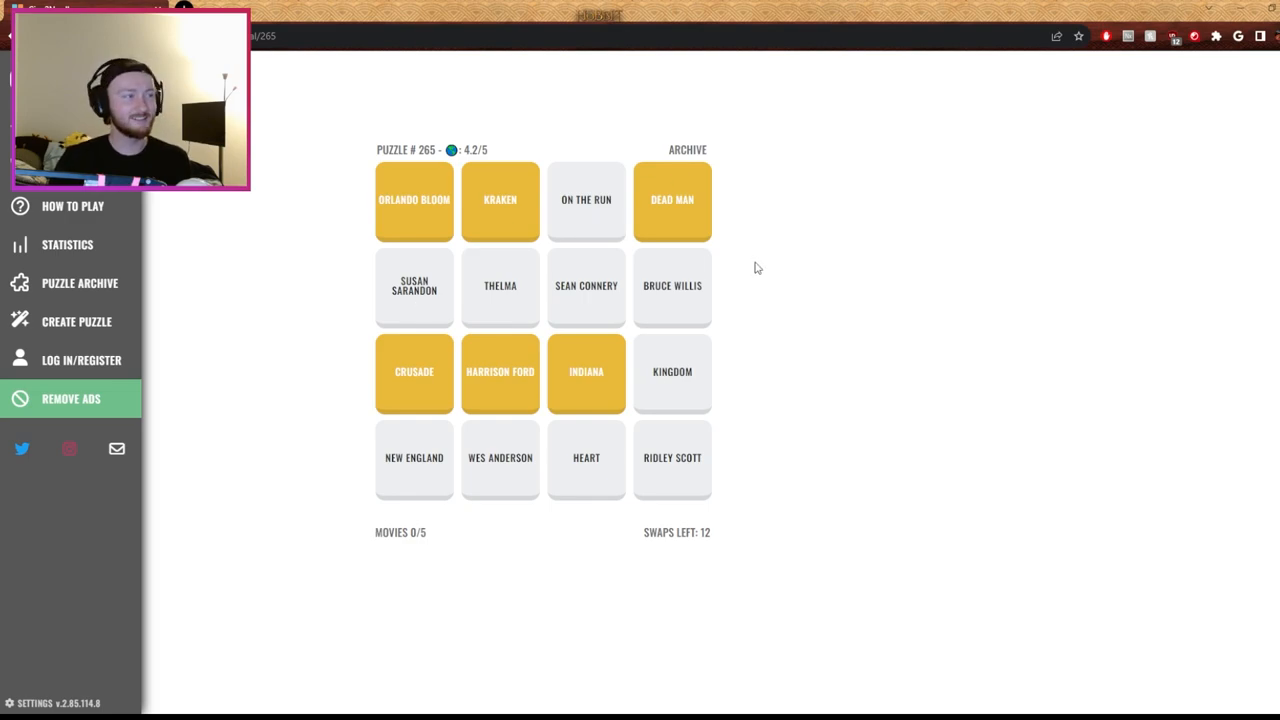
mouse_move(780, 301)
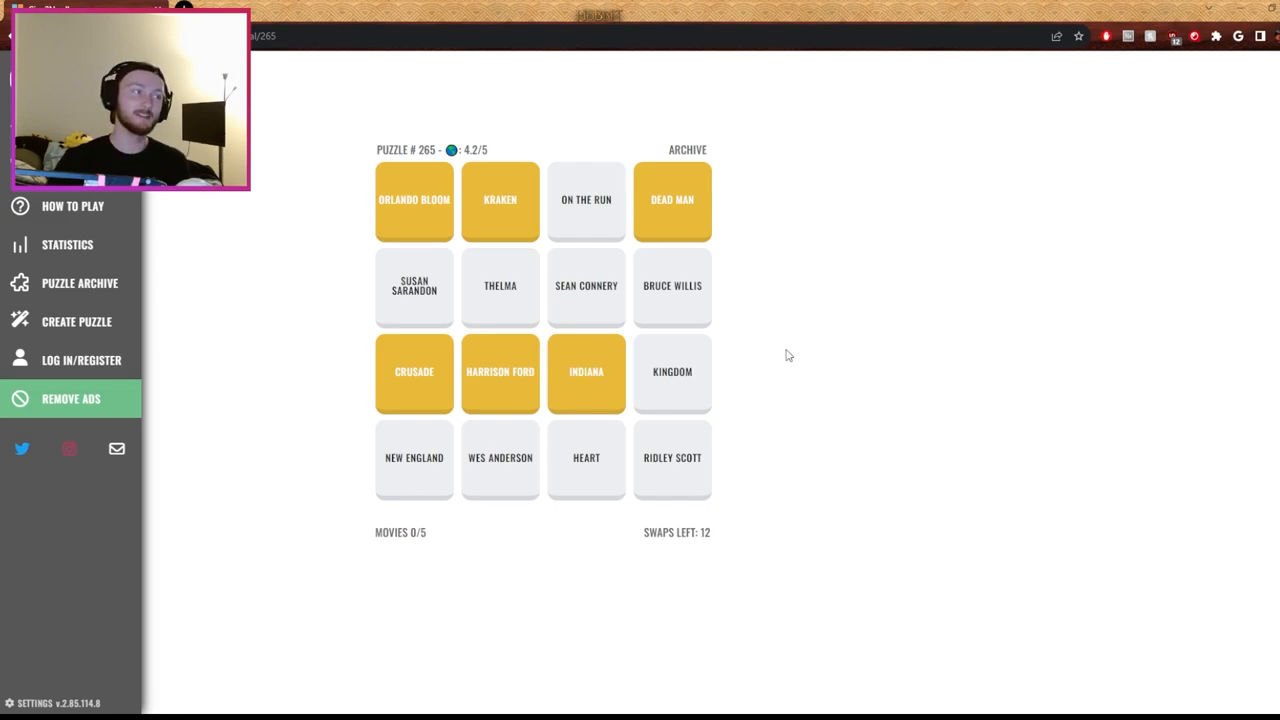
mouse_move(768, 308)
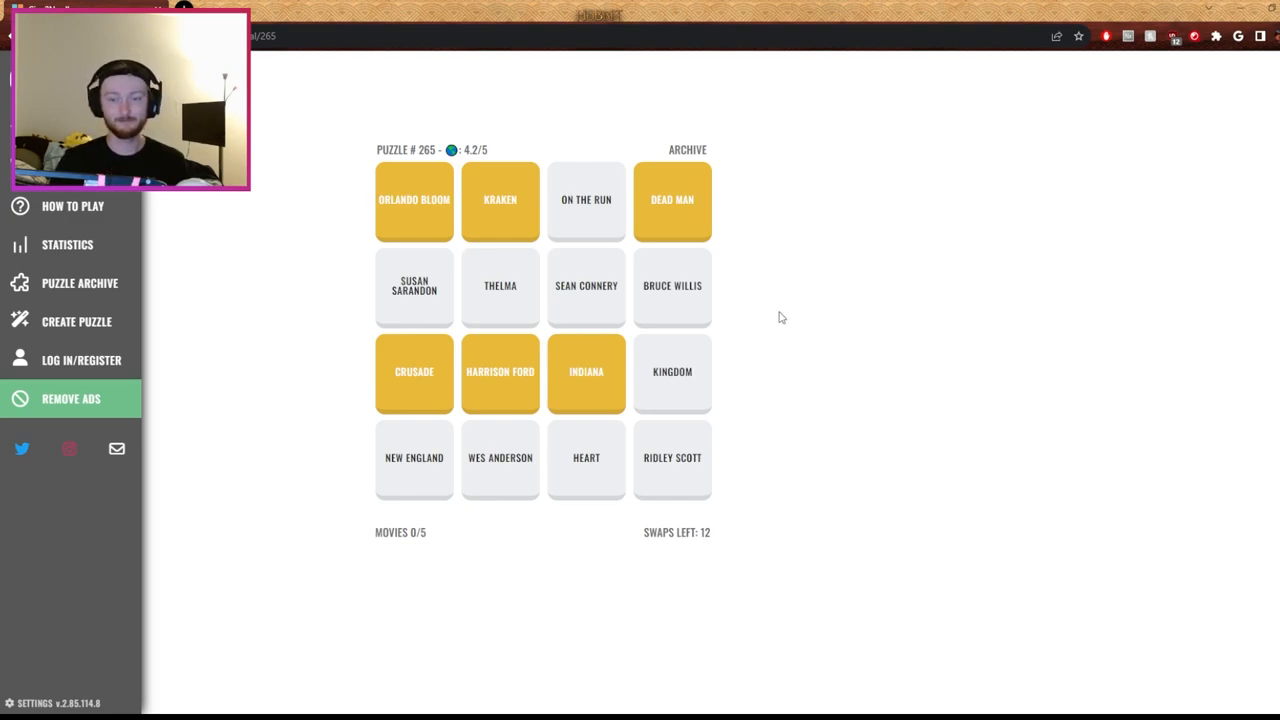
mouse_move(799, 434)
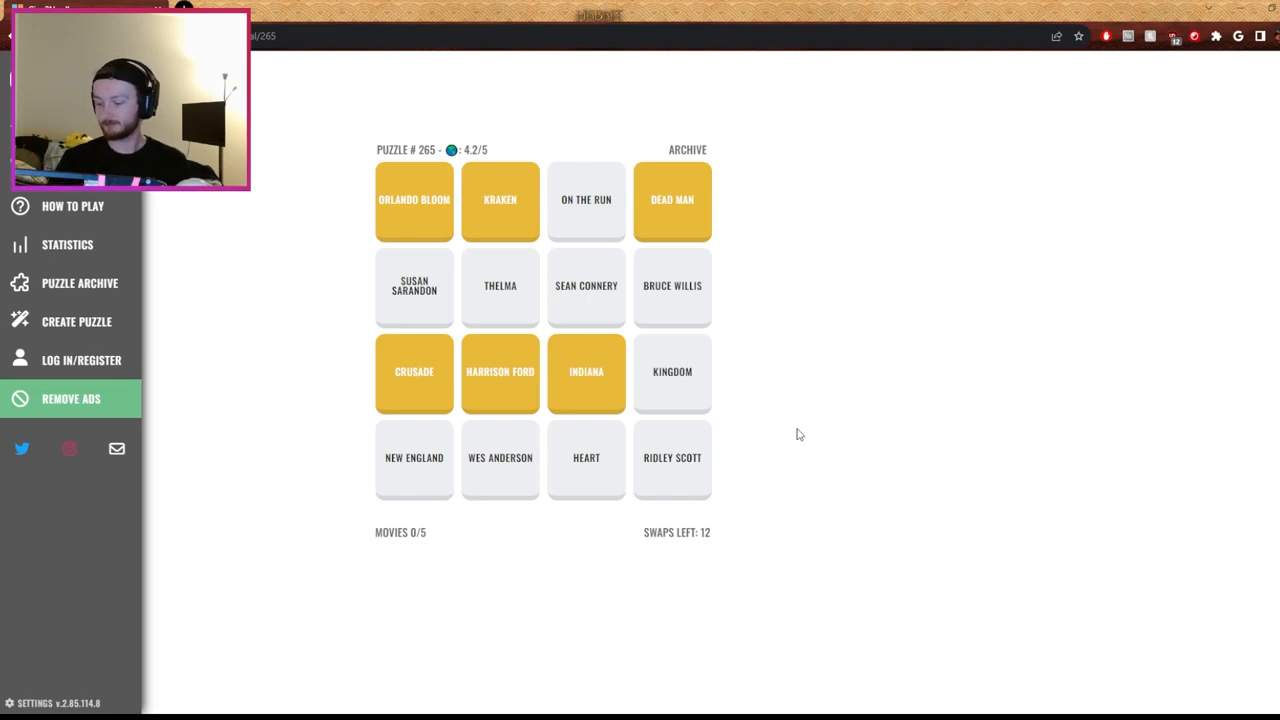
mouse_move(1115, 79)
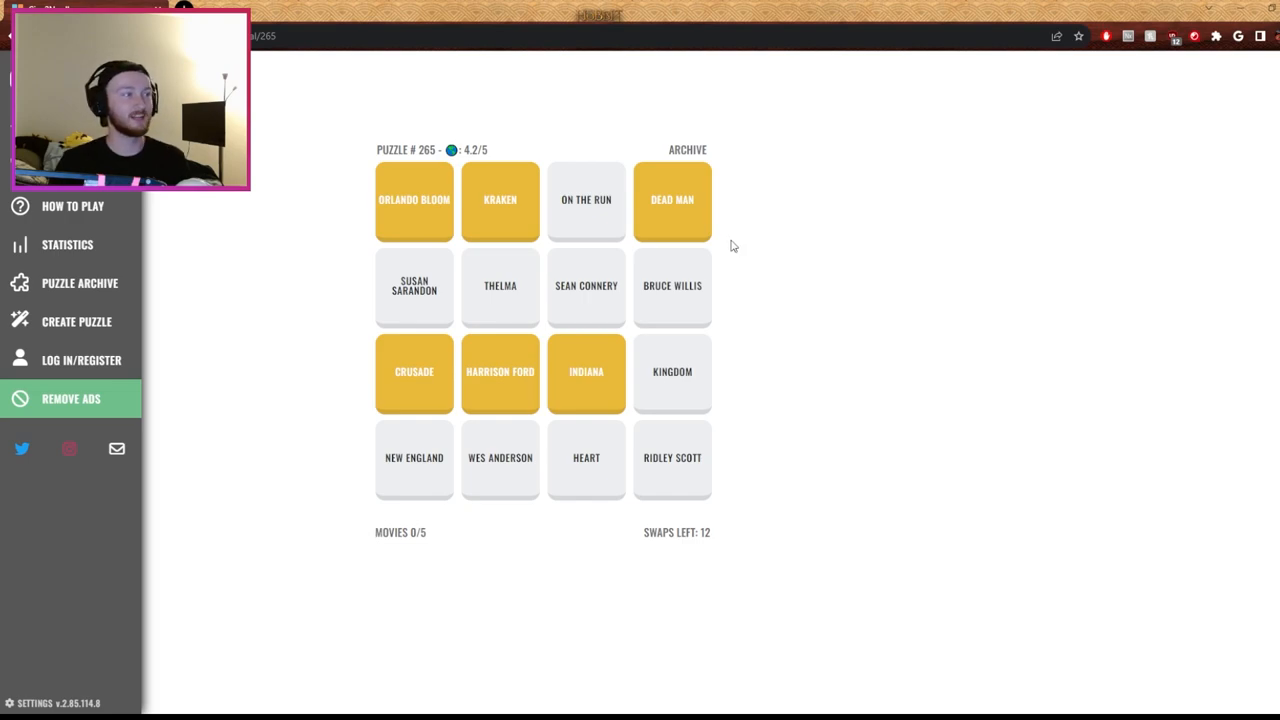
mouse_move(796, 324)
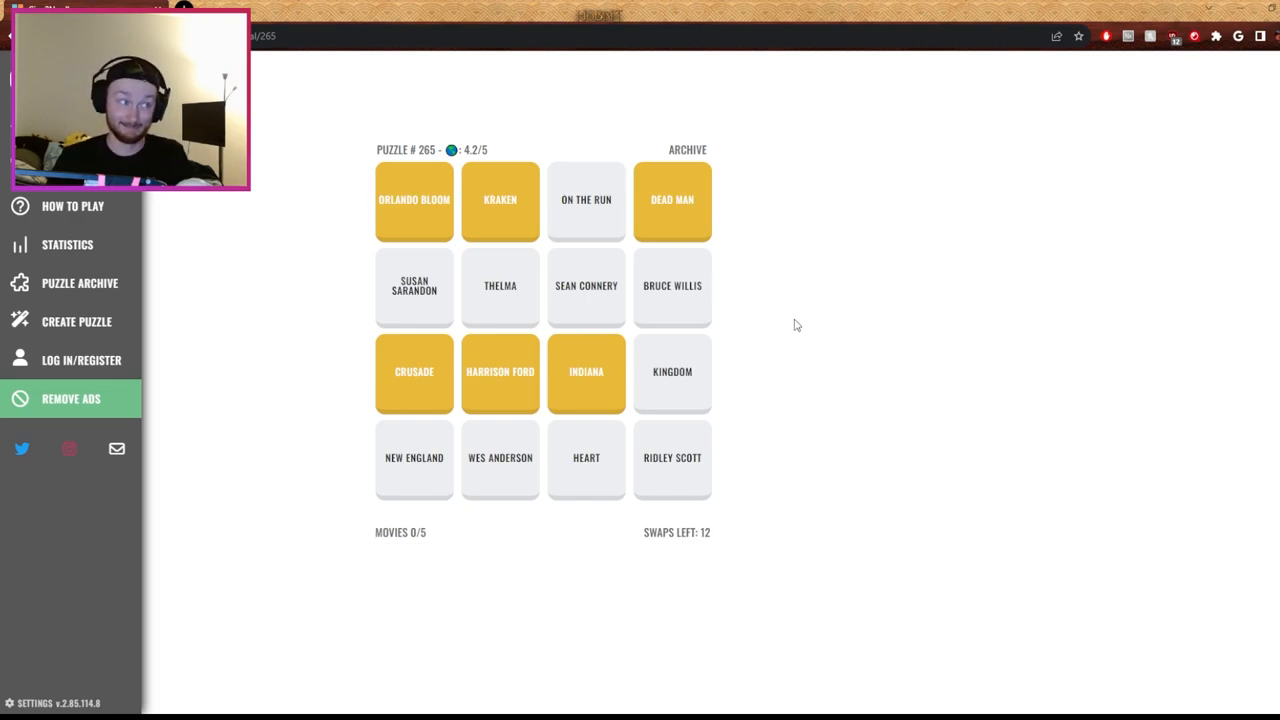
mouse_move(606, 220)
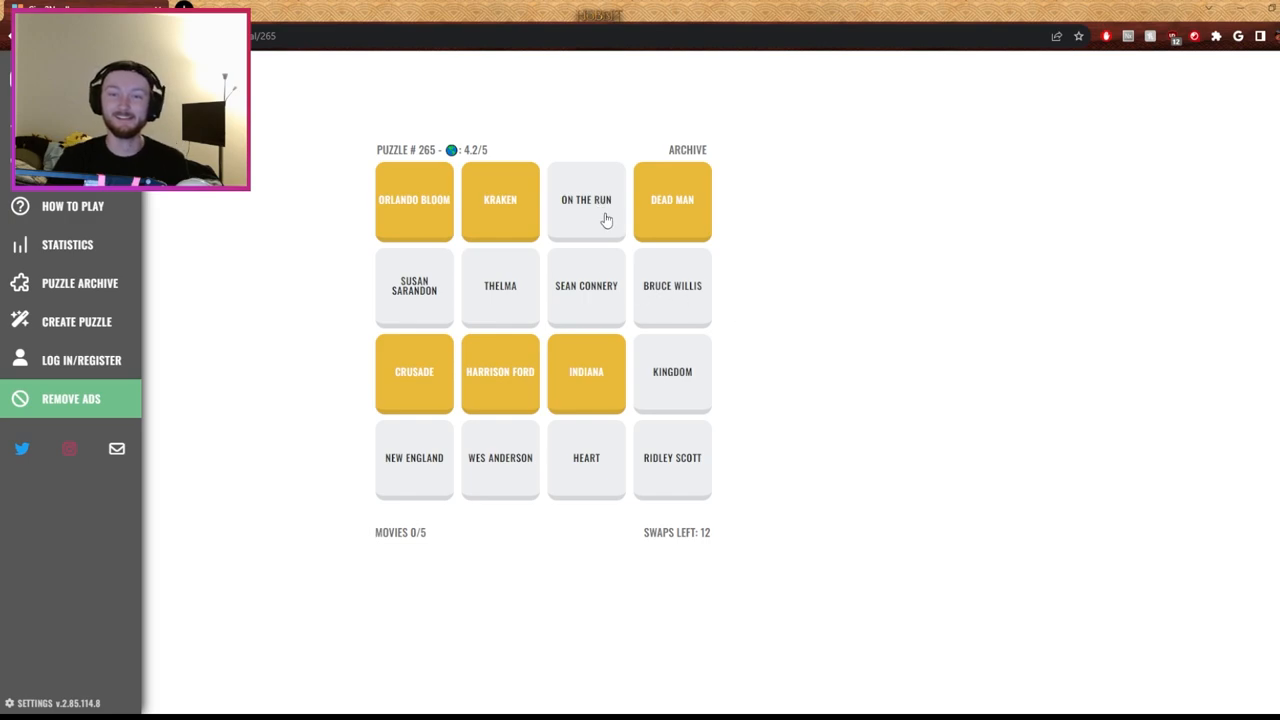
mouse_move(798, 322)
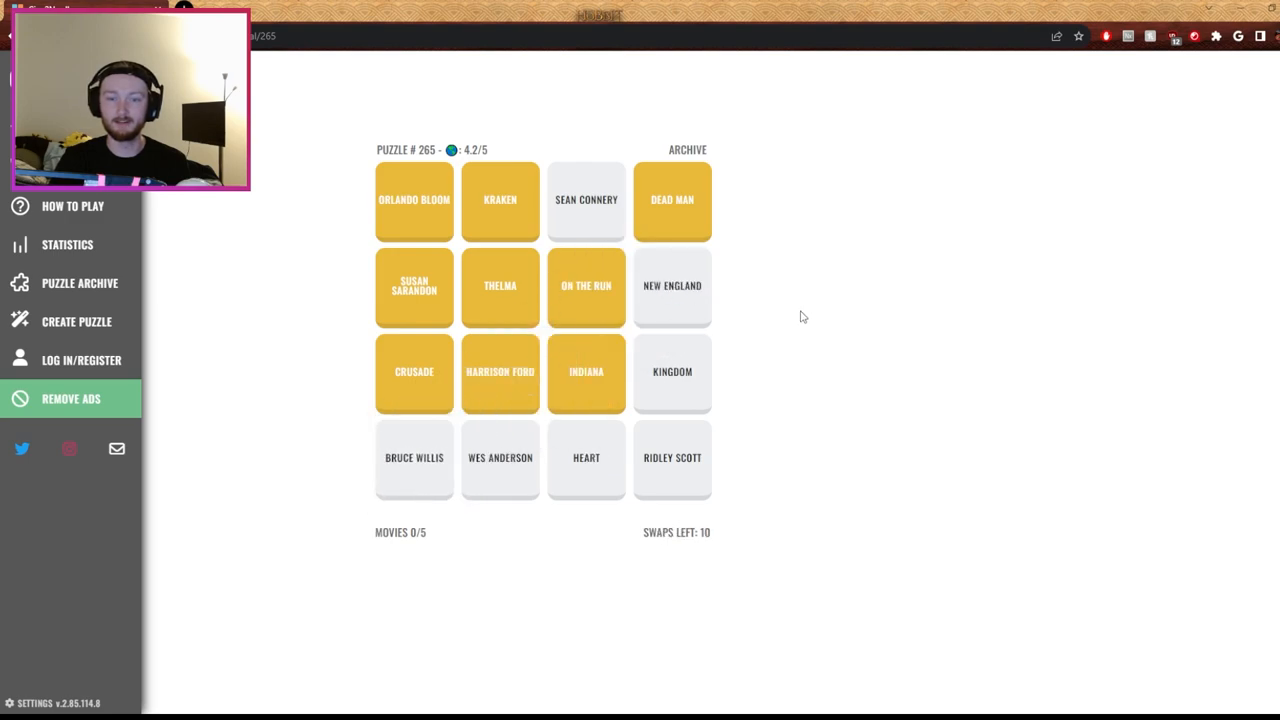
mouse_move(430, 480)
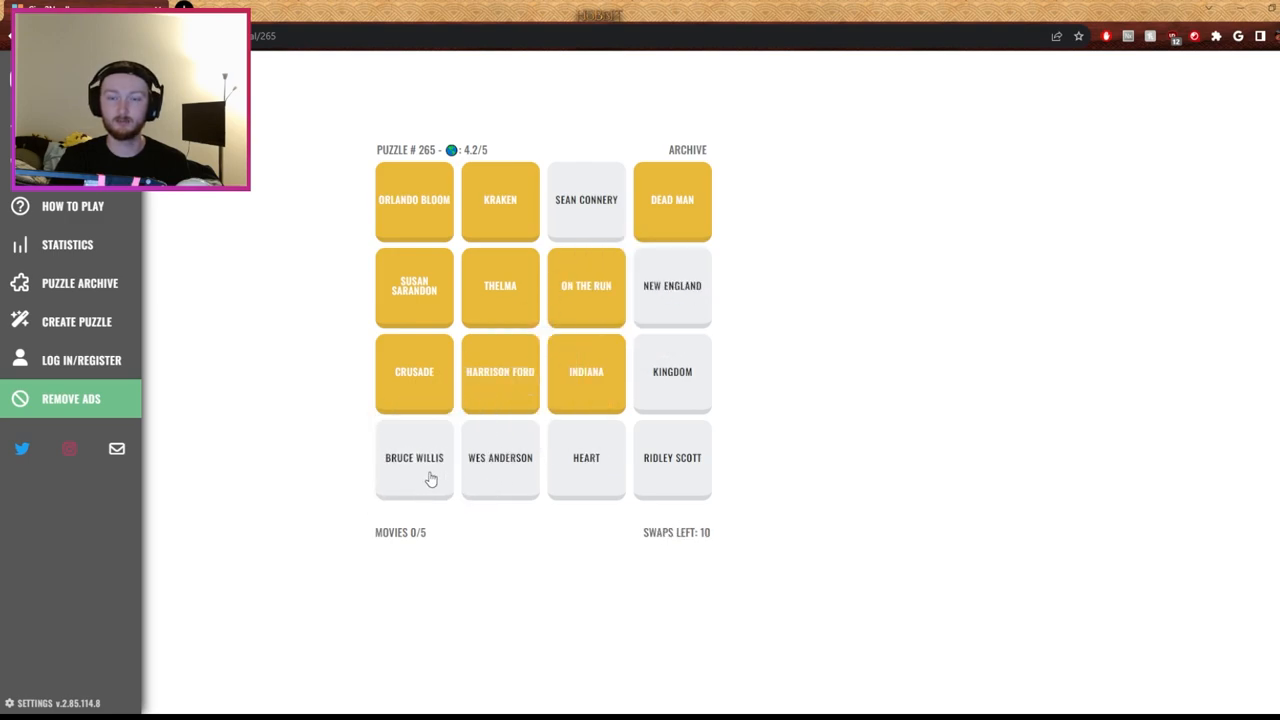
click(683, 375)
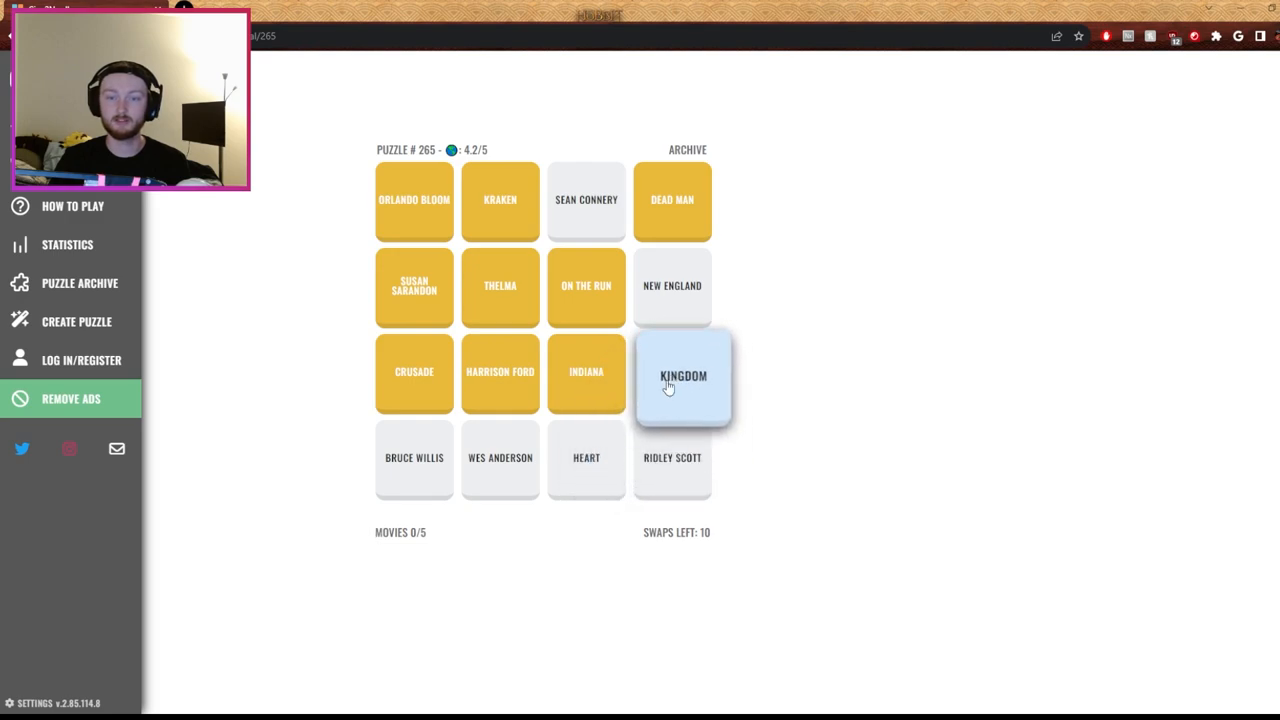
click(683, 375)
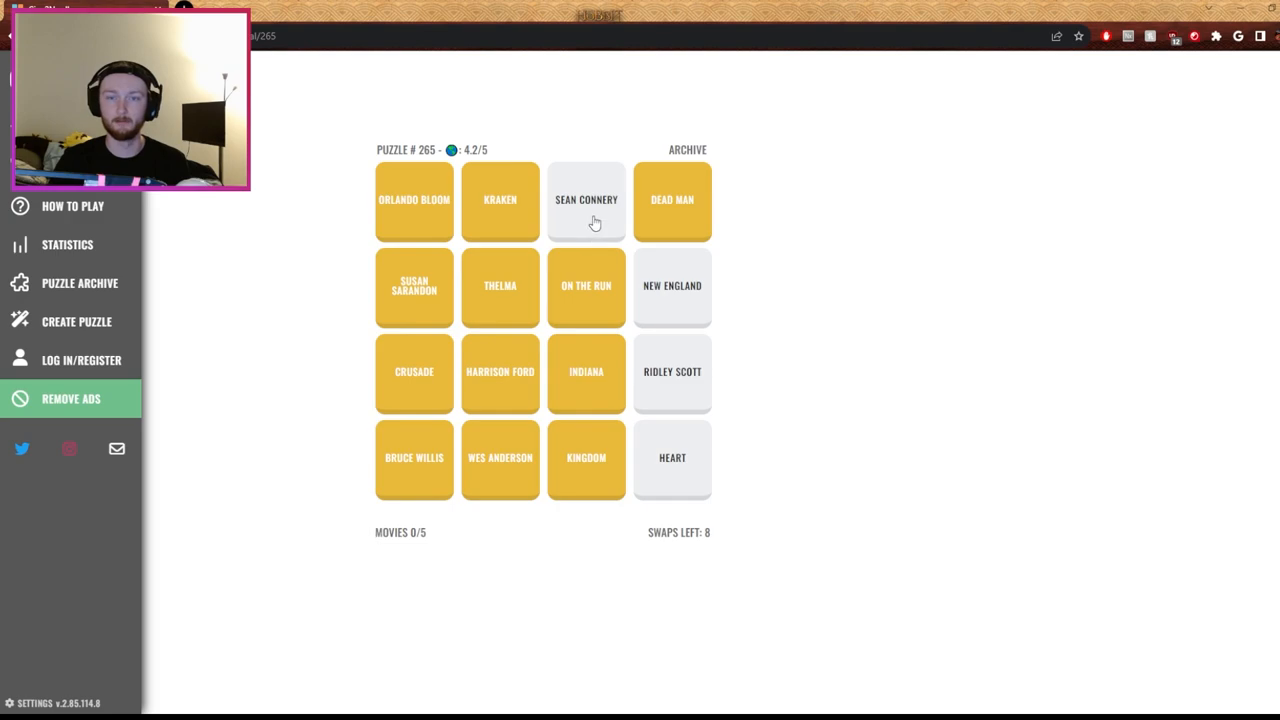
click(586, 199)
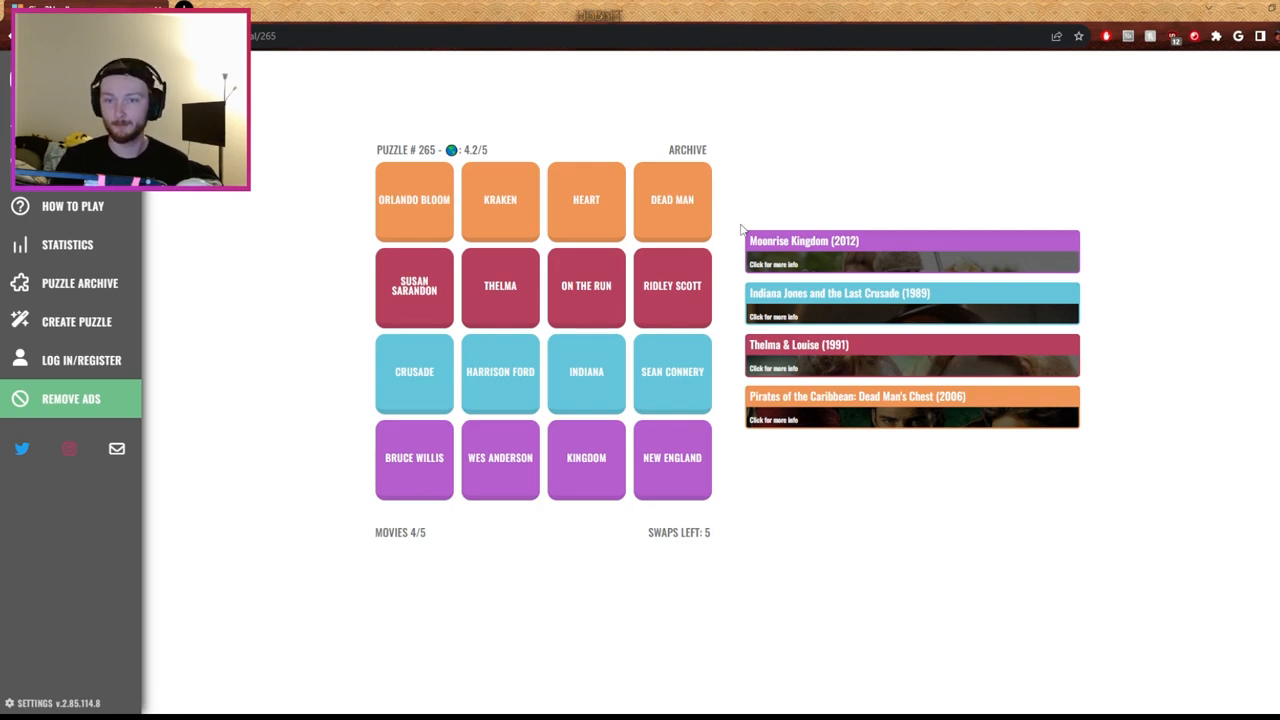
mouse_move(728, 232)
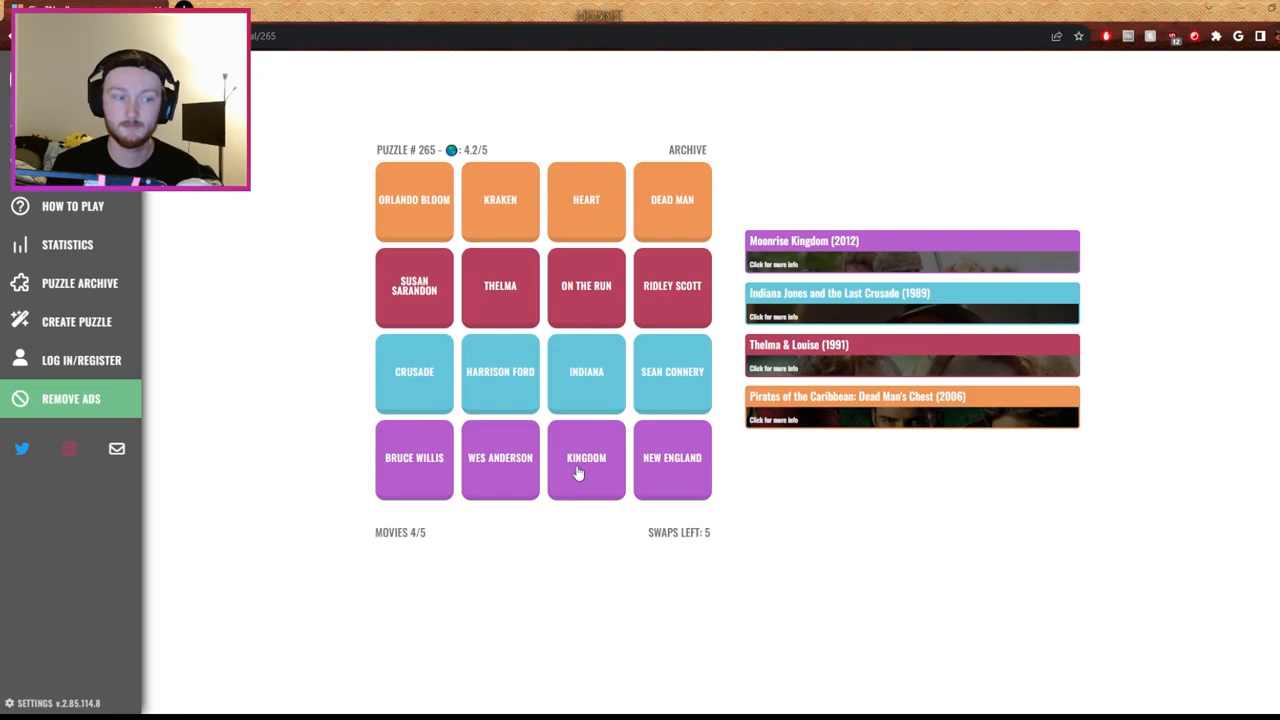
mouse_move(286, 461)
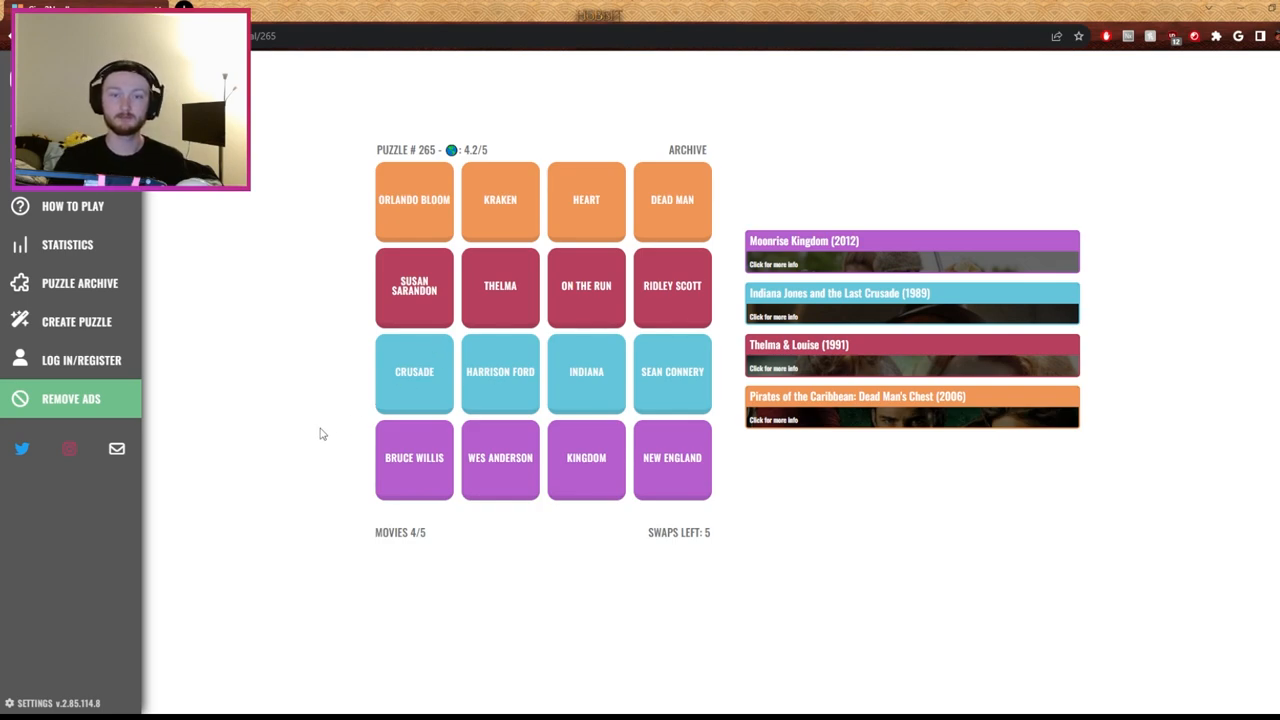
mouse_move(733, 188)
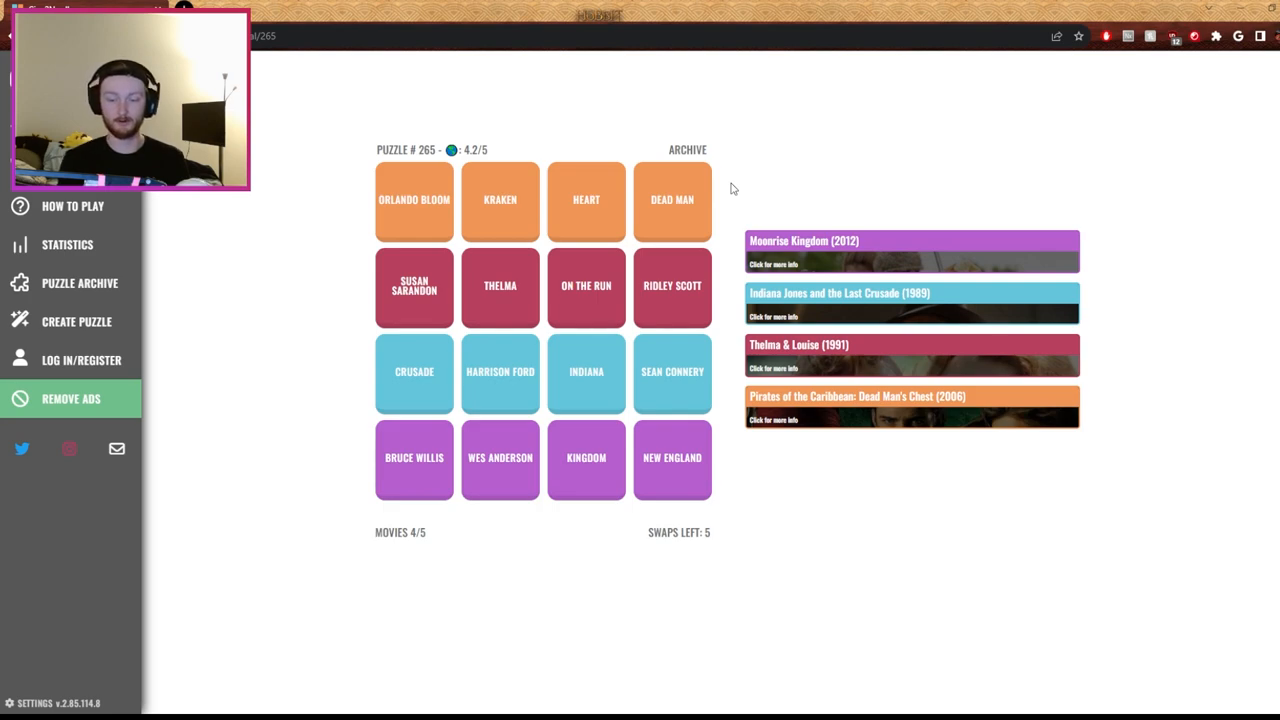
mouse_move(738, 188)
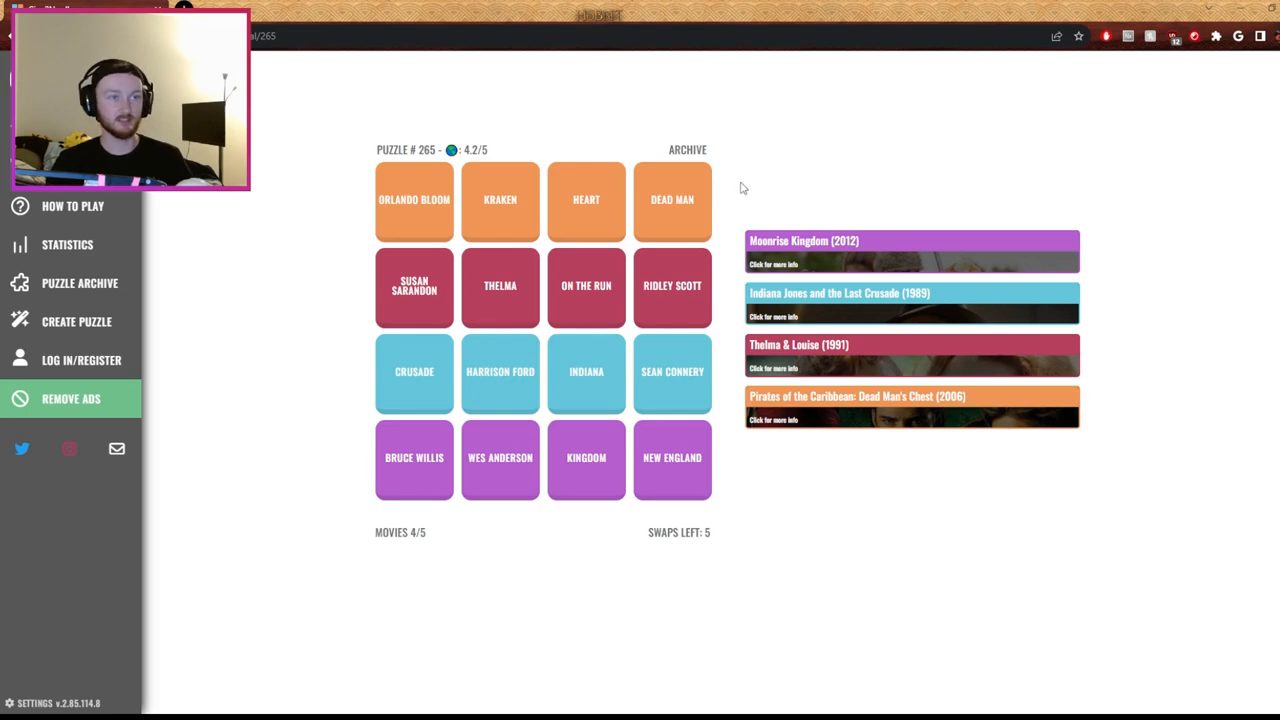
mouse_move(743, 470)
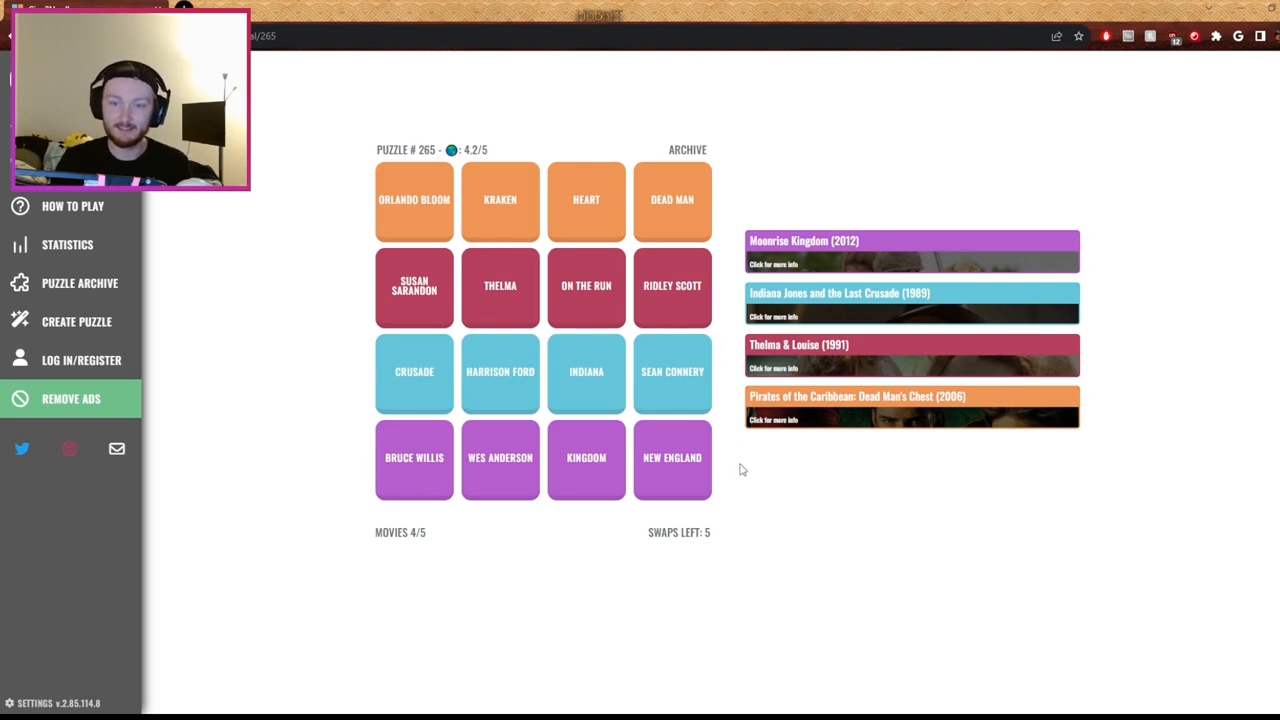
mouse_move(743, 474)
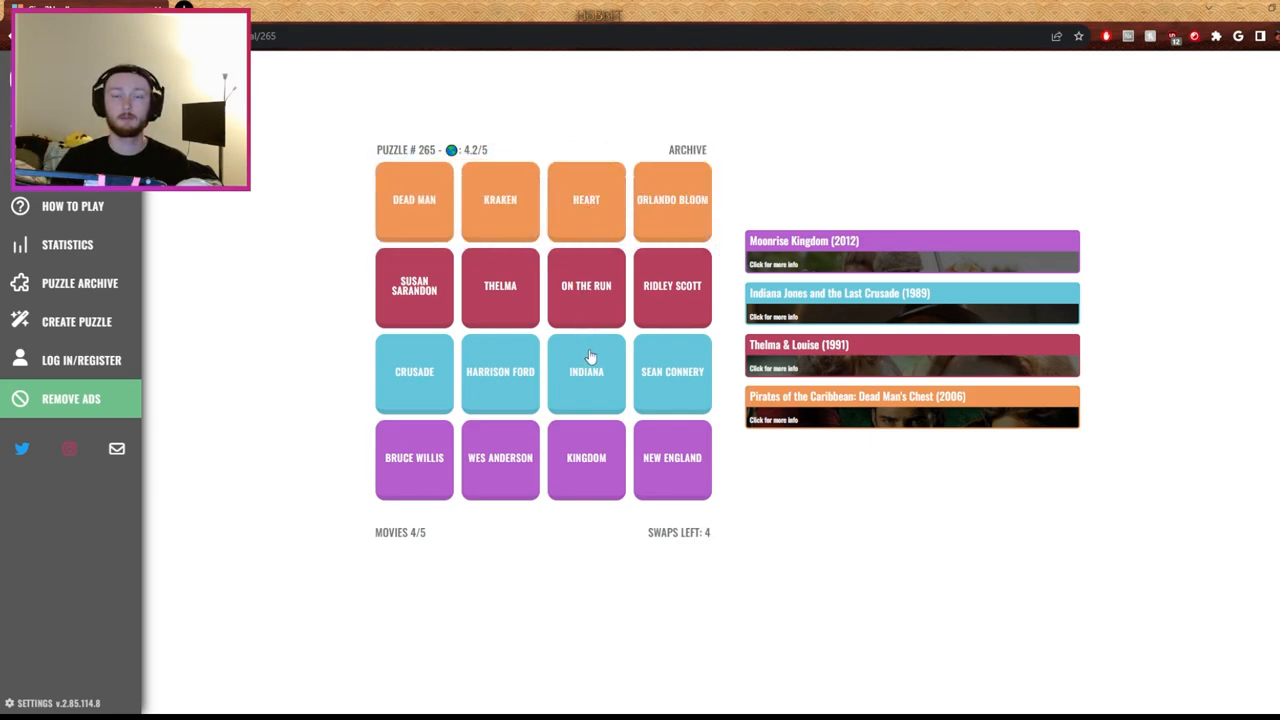
mouse_move(600, 259)
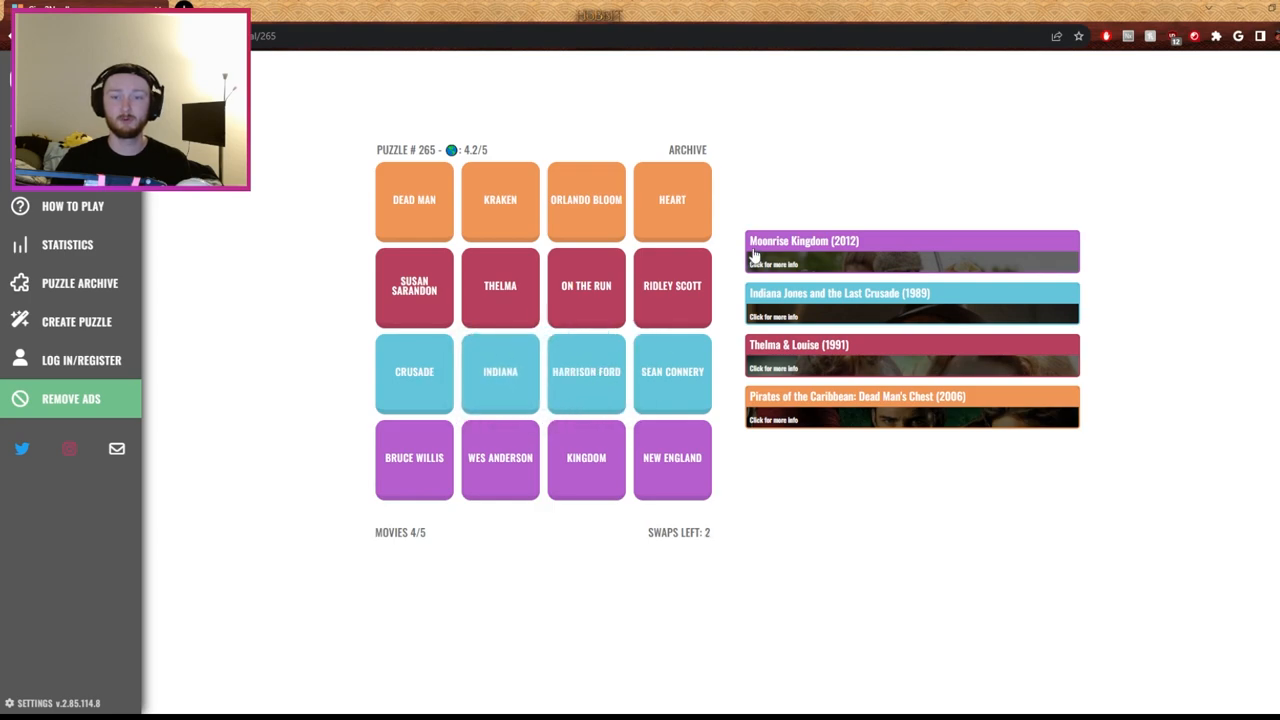
mouse_move(587, 458)
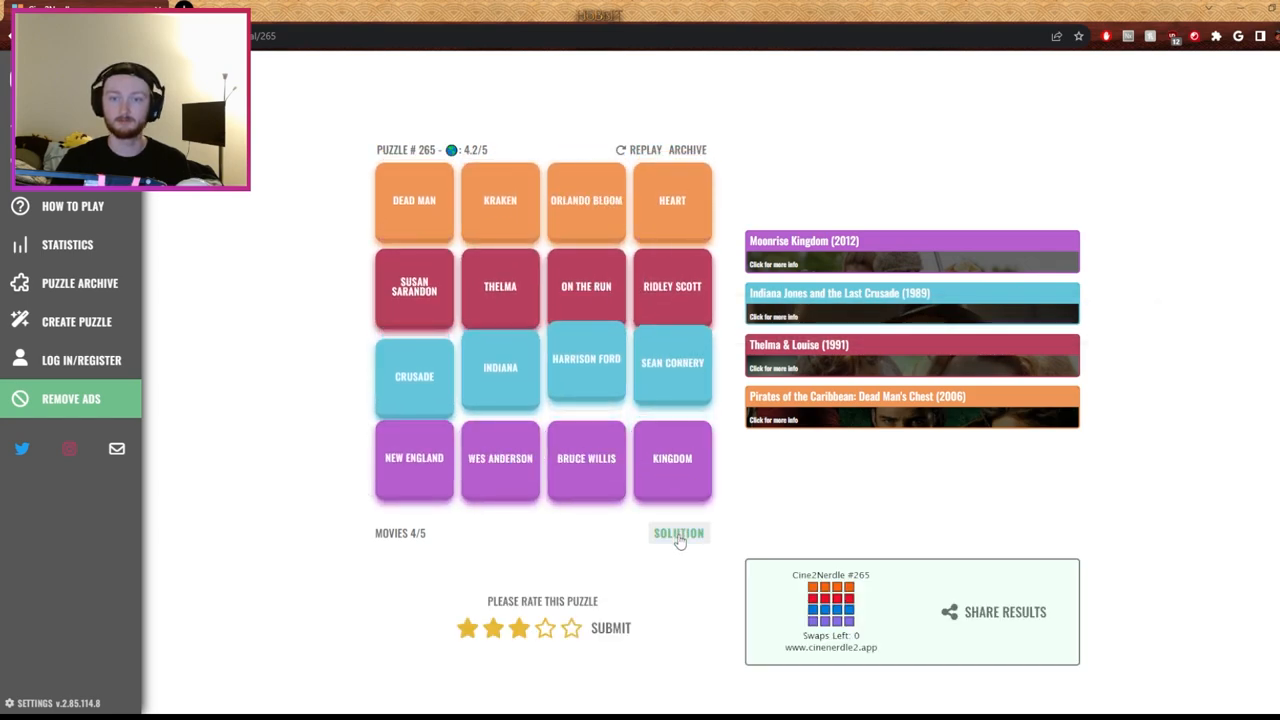
Show puzzle 265's SOLUTION, revealing Kingdom of Heaven (2005) as the missing movie
click(678, 532)
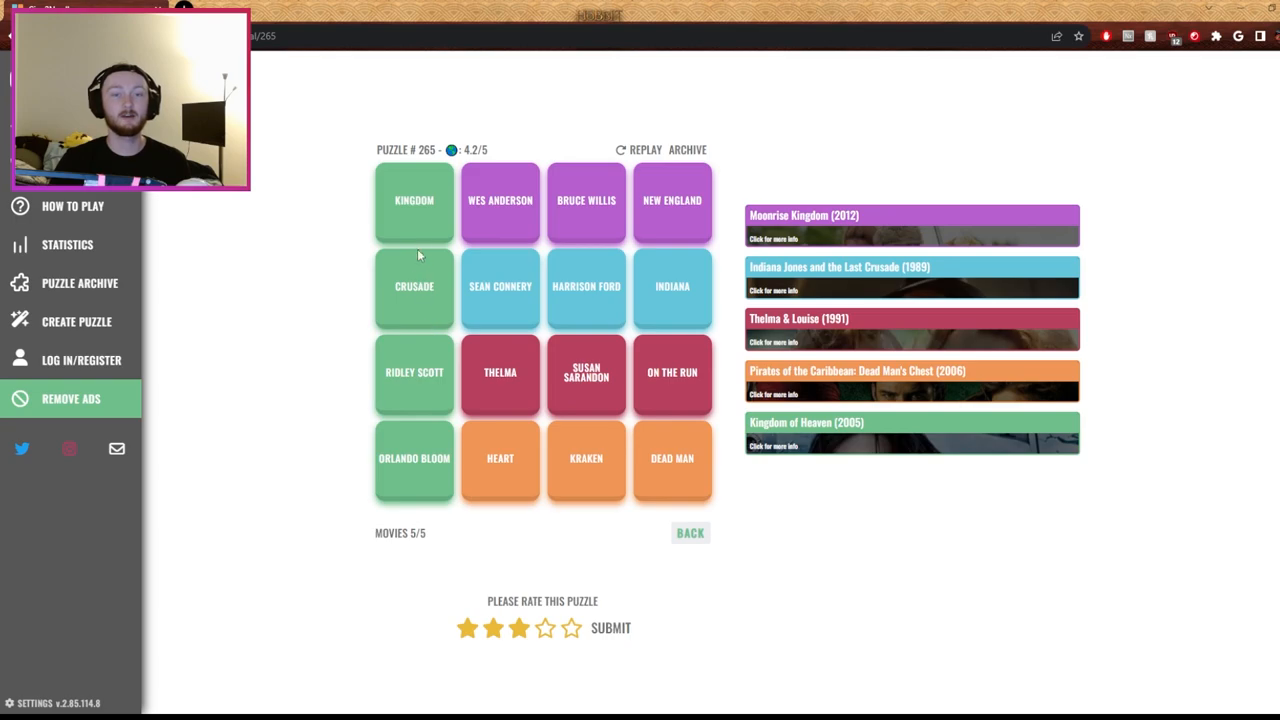
scroll(down, 3)
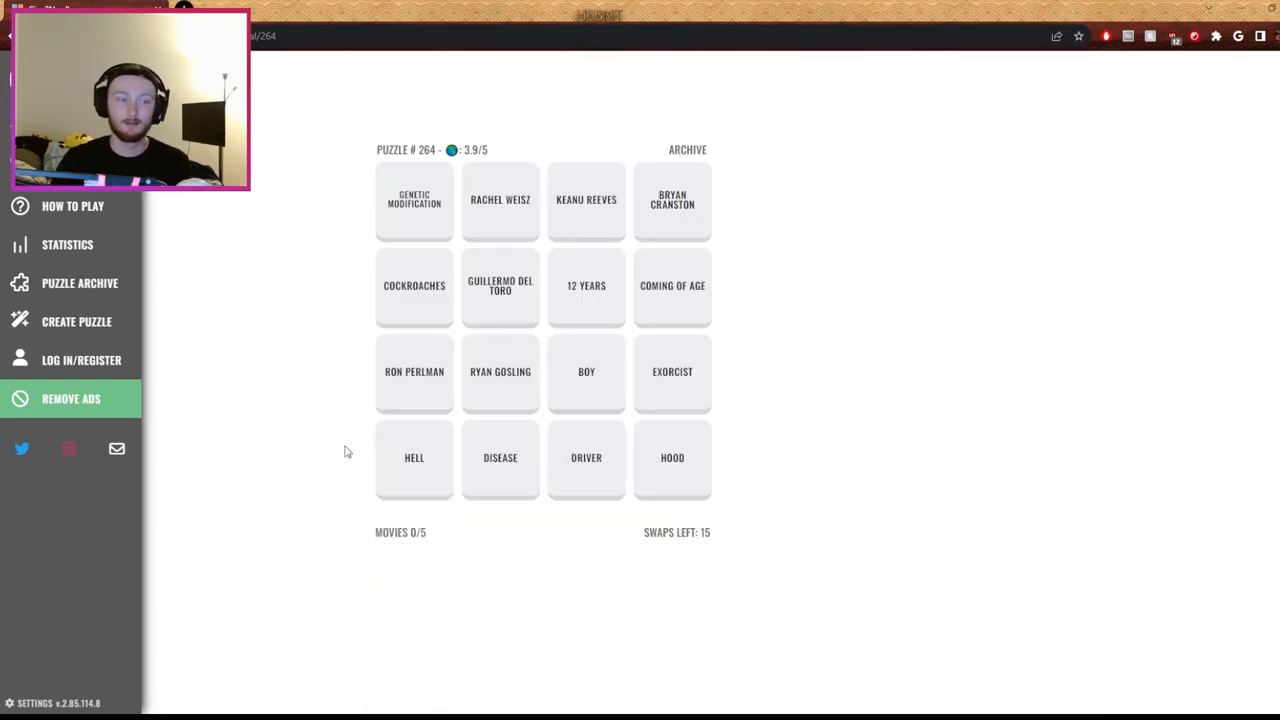
mouse_move(423, 129)
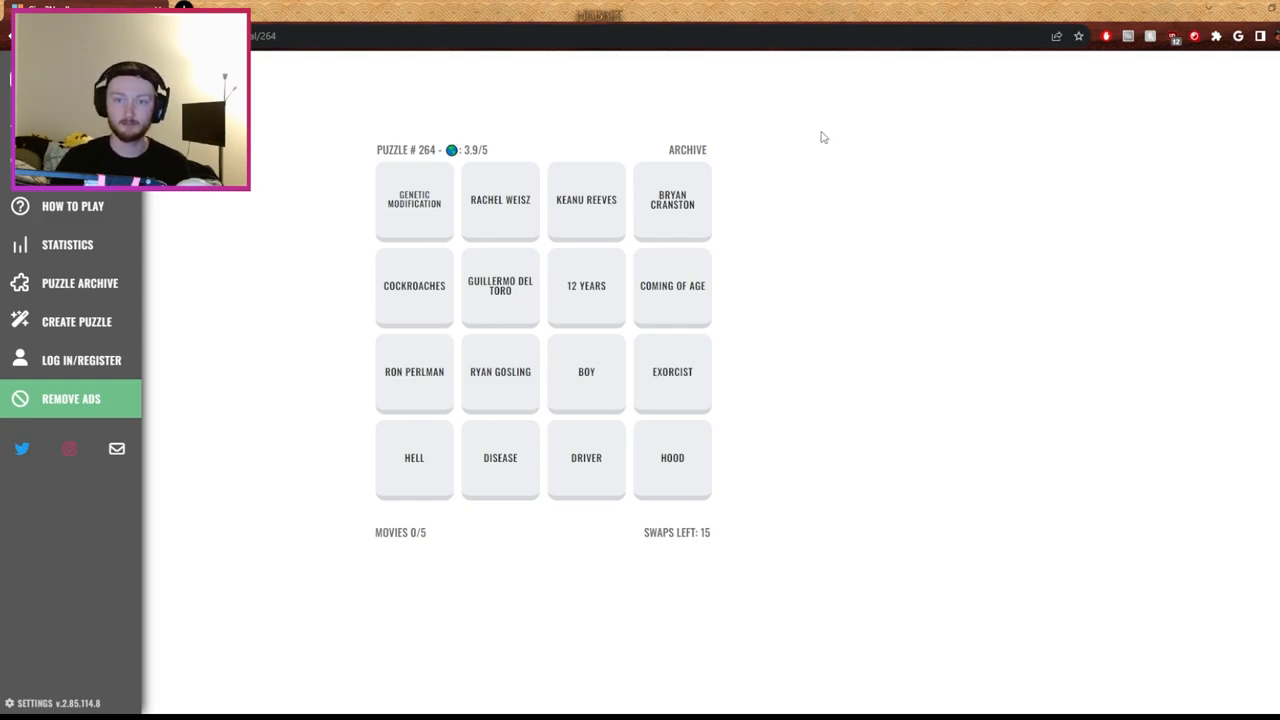
mouse_move(836, 240)
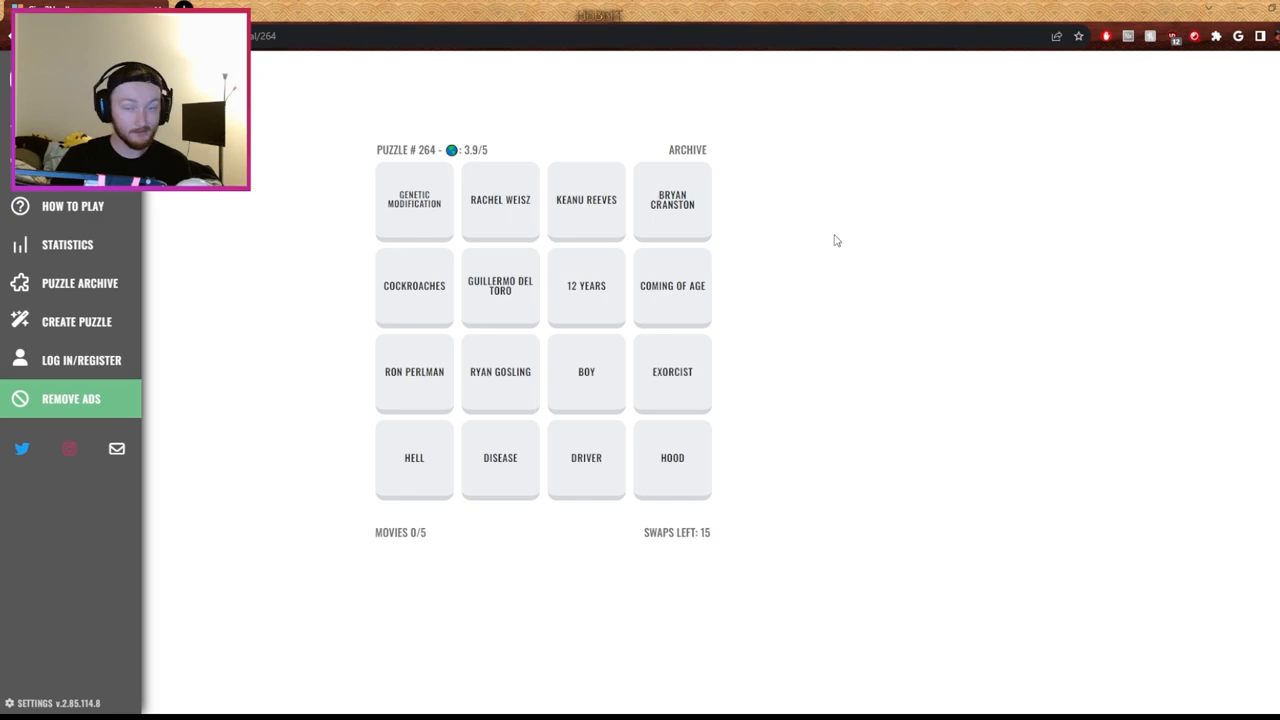
mouse_move(855, 267)
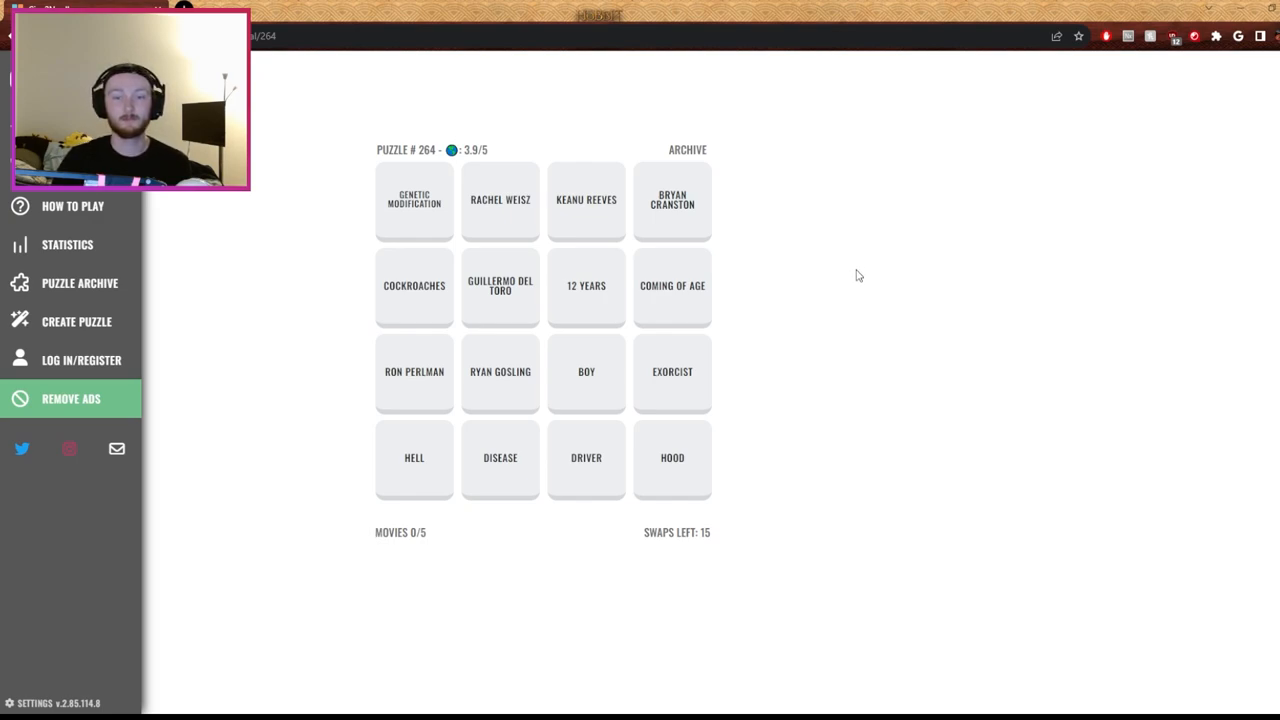
mouse_move(576, 481)
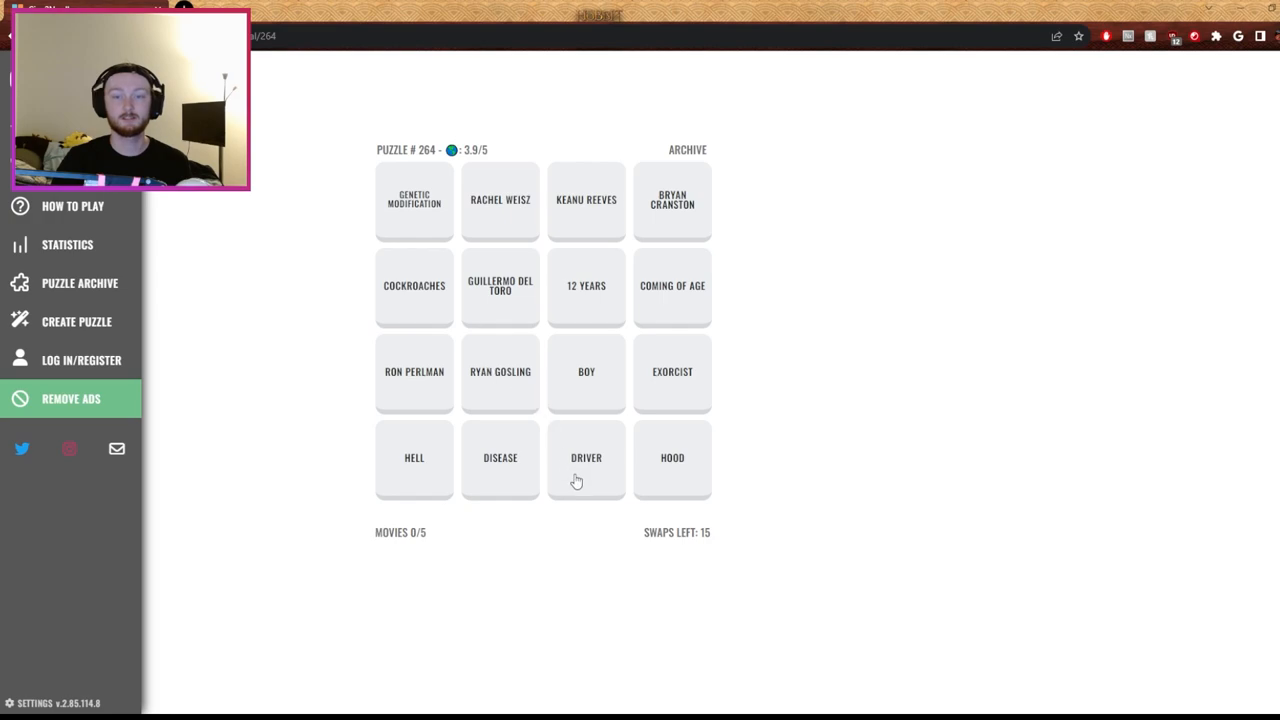
Swap Driver into the row with Ron Perlman and Ryan Gosling, turning them gold
click(586, 457)
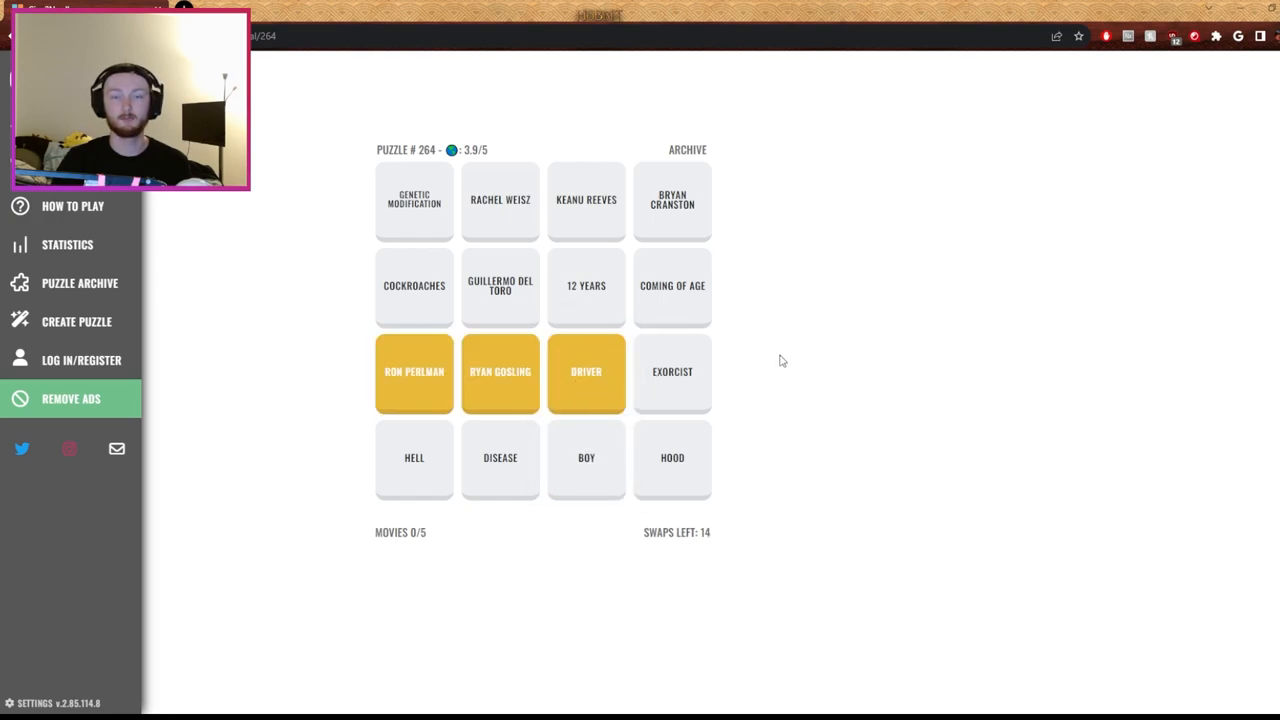
mouse_move(777, 357)
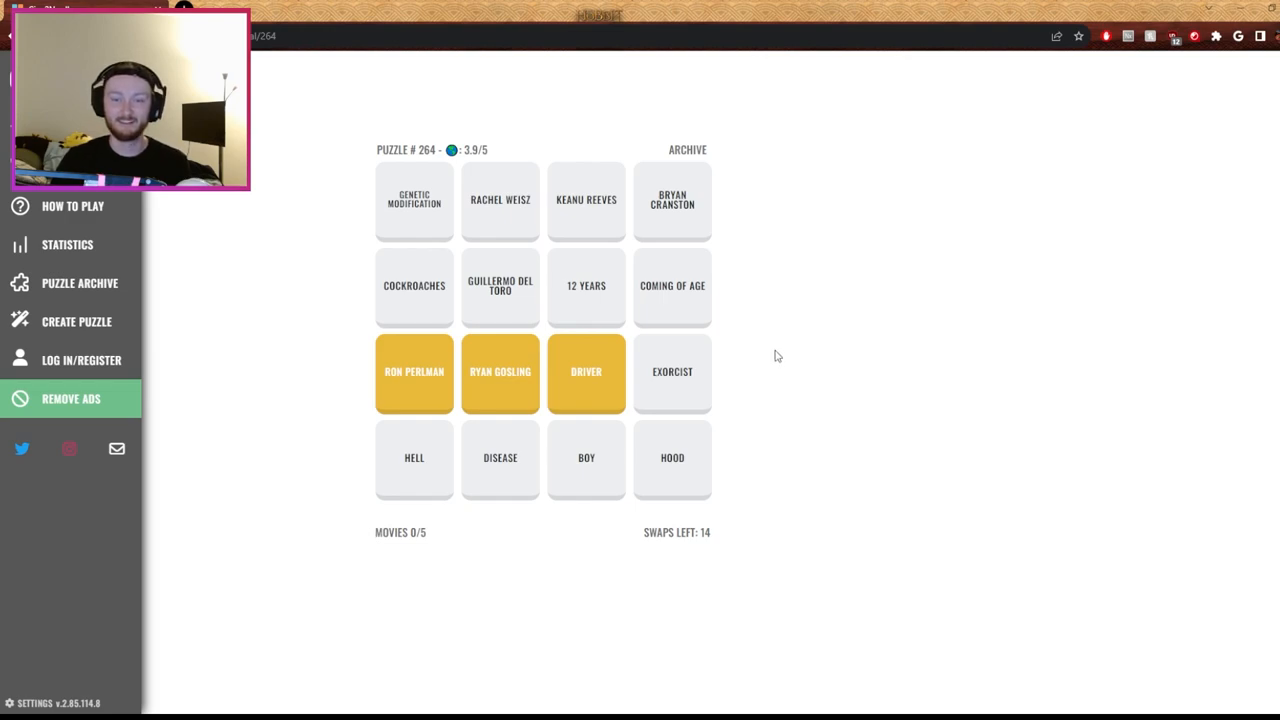
mouse_move(794, 195)
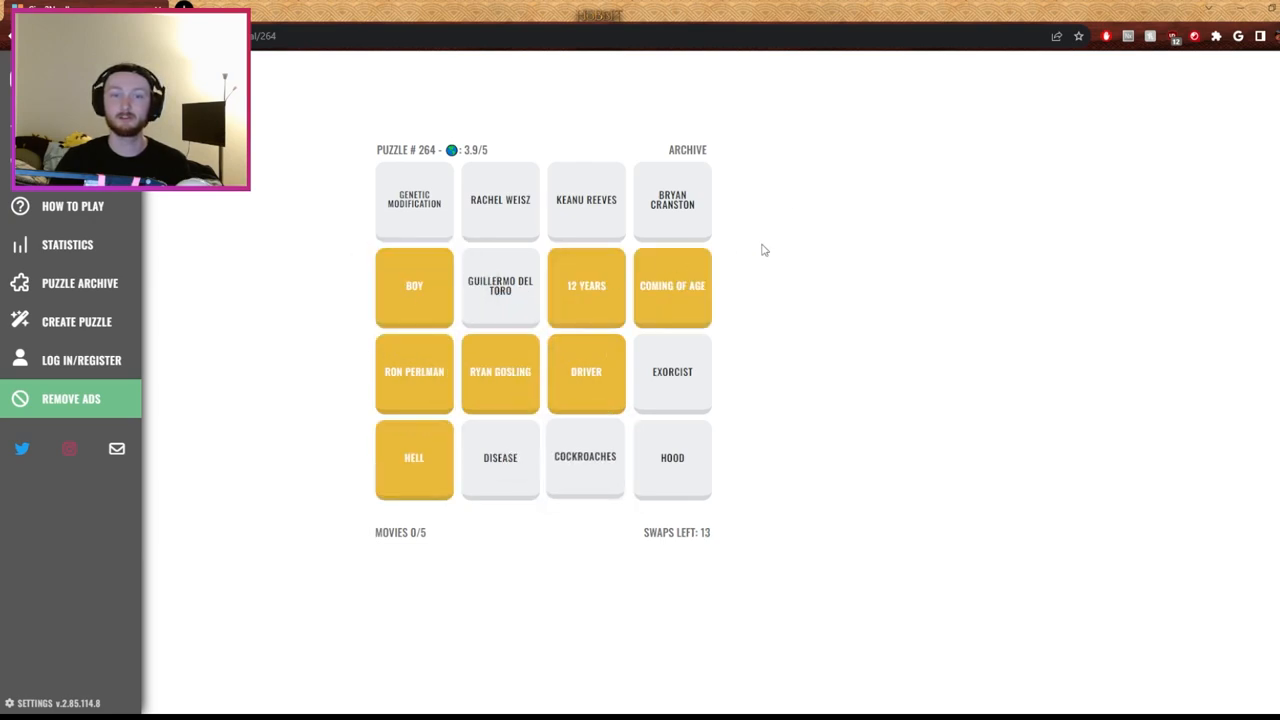
mouse_move(758, 276)
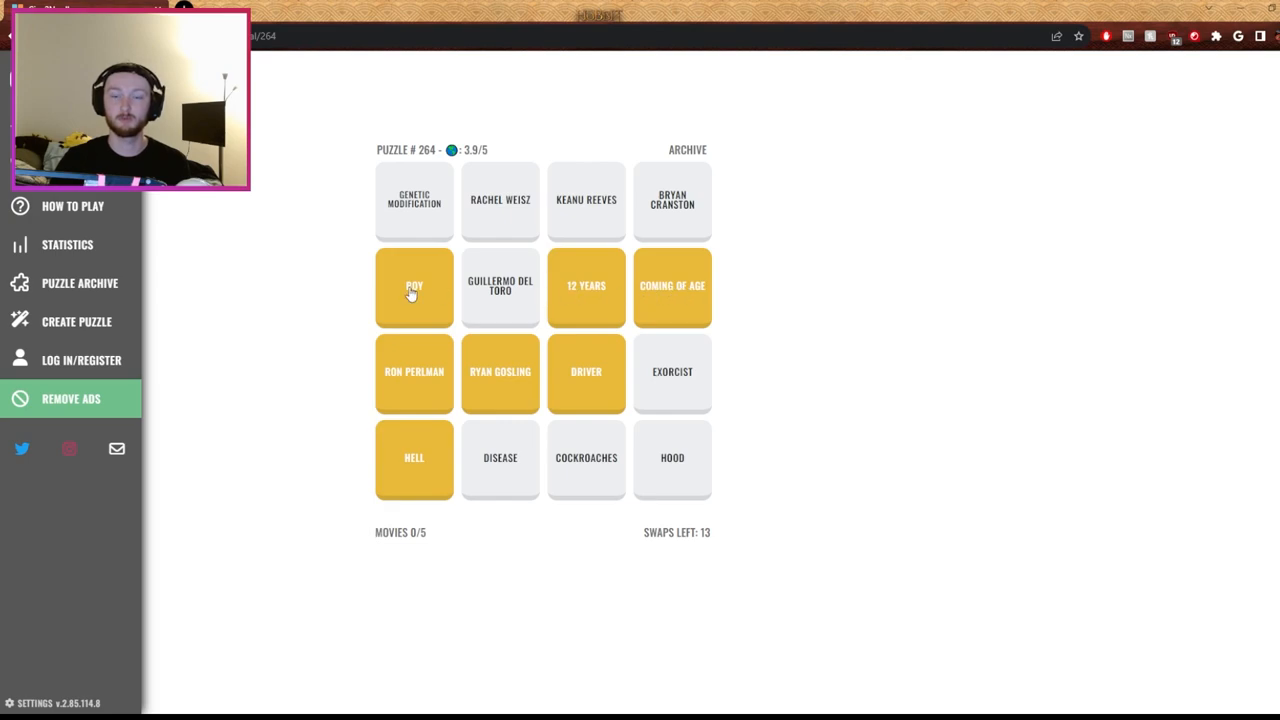
mouse_move(540, 337)
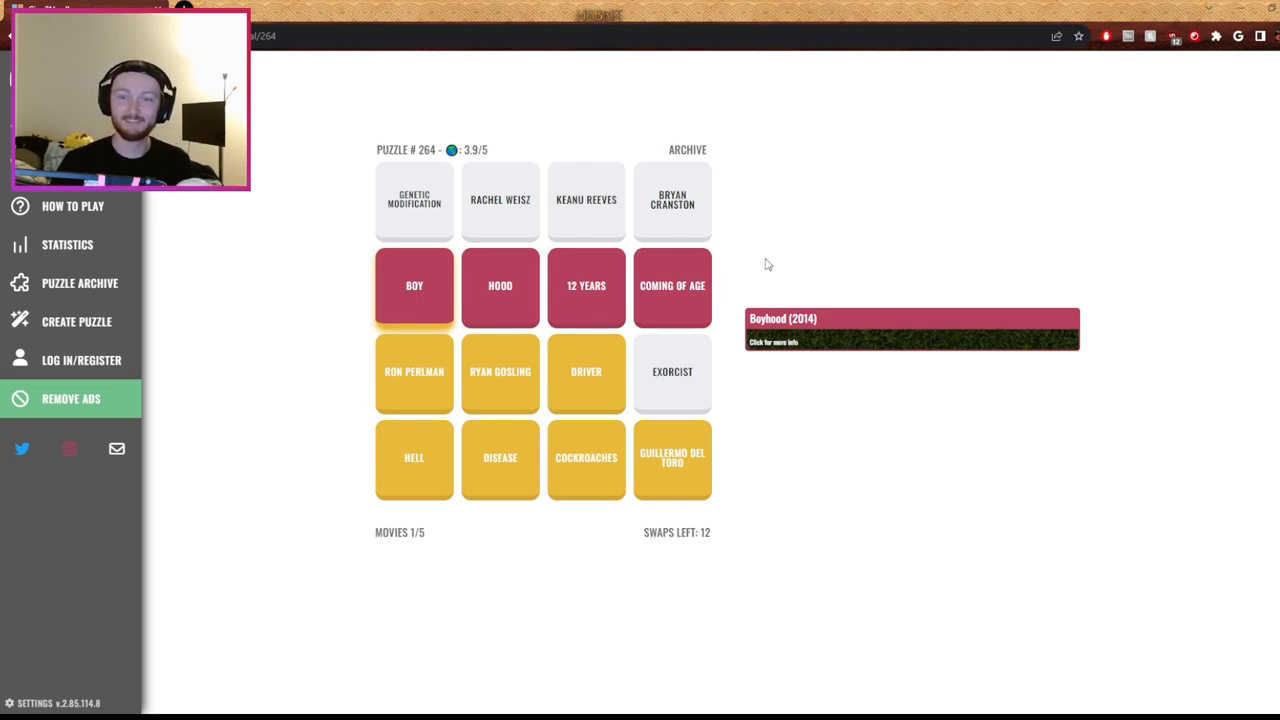
mouse_move(672, 371)
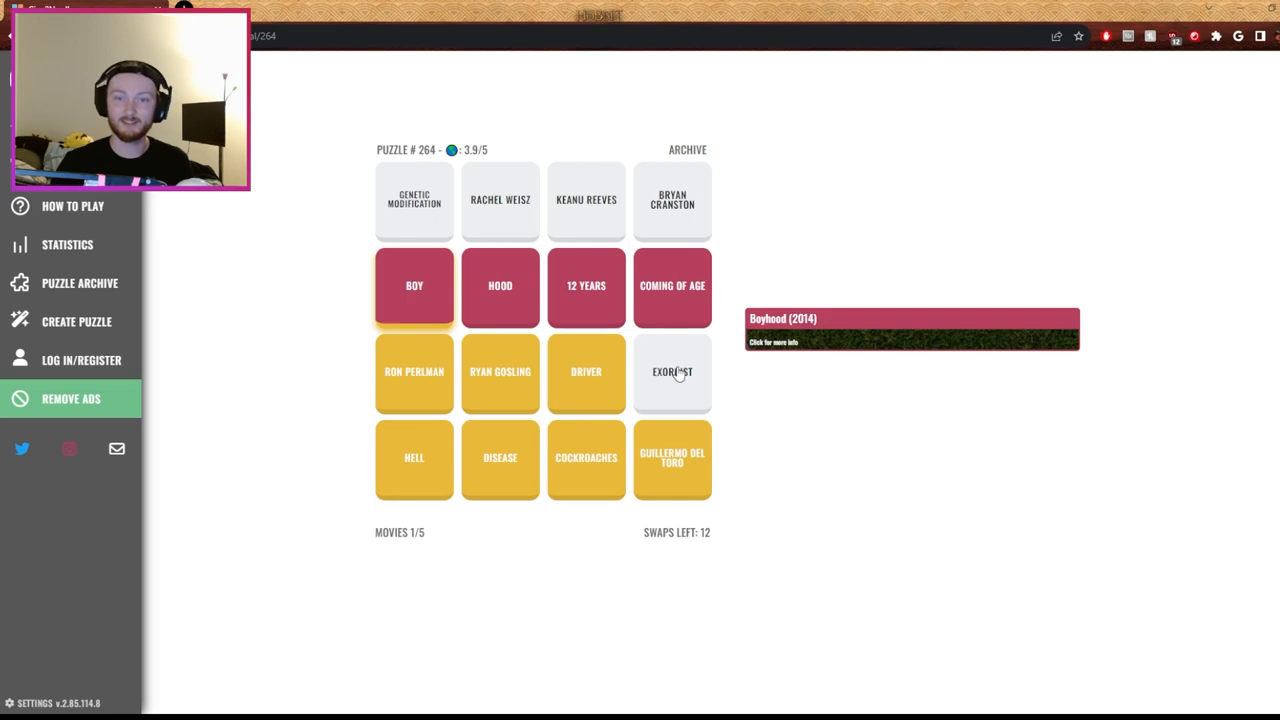
mouse_move(674, 370)
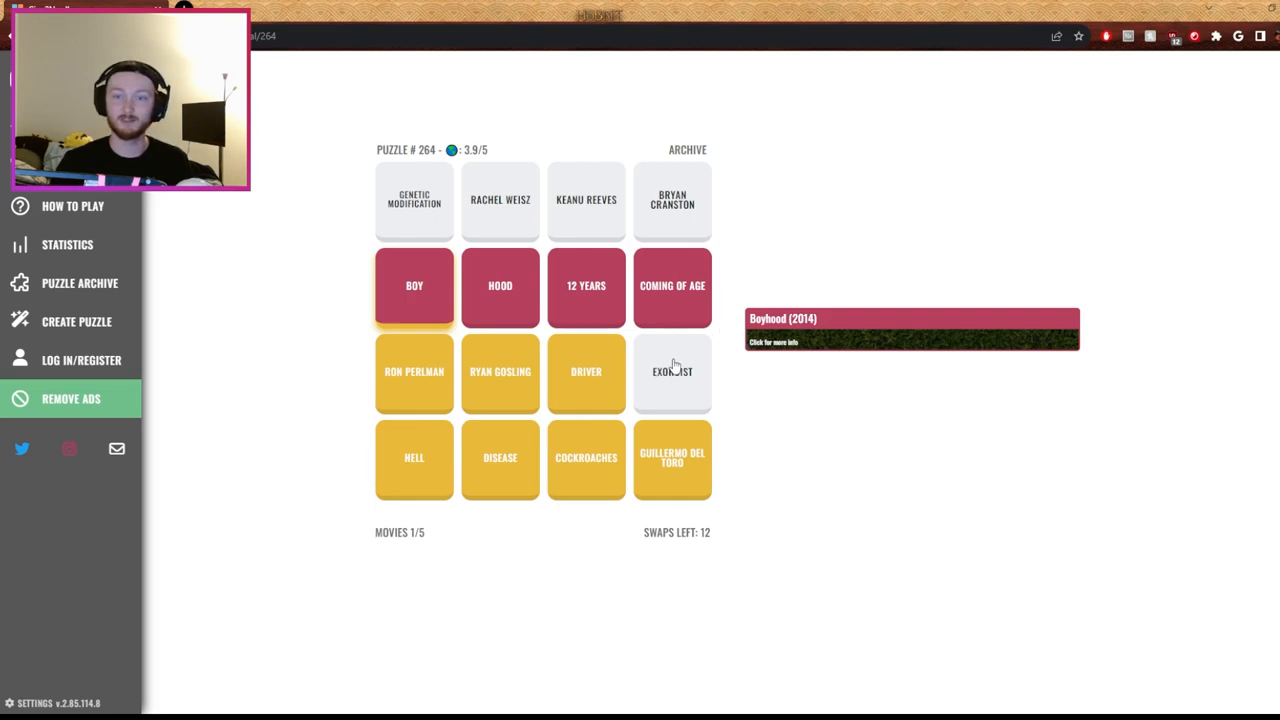
mouse_move(771, 242)
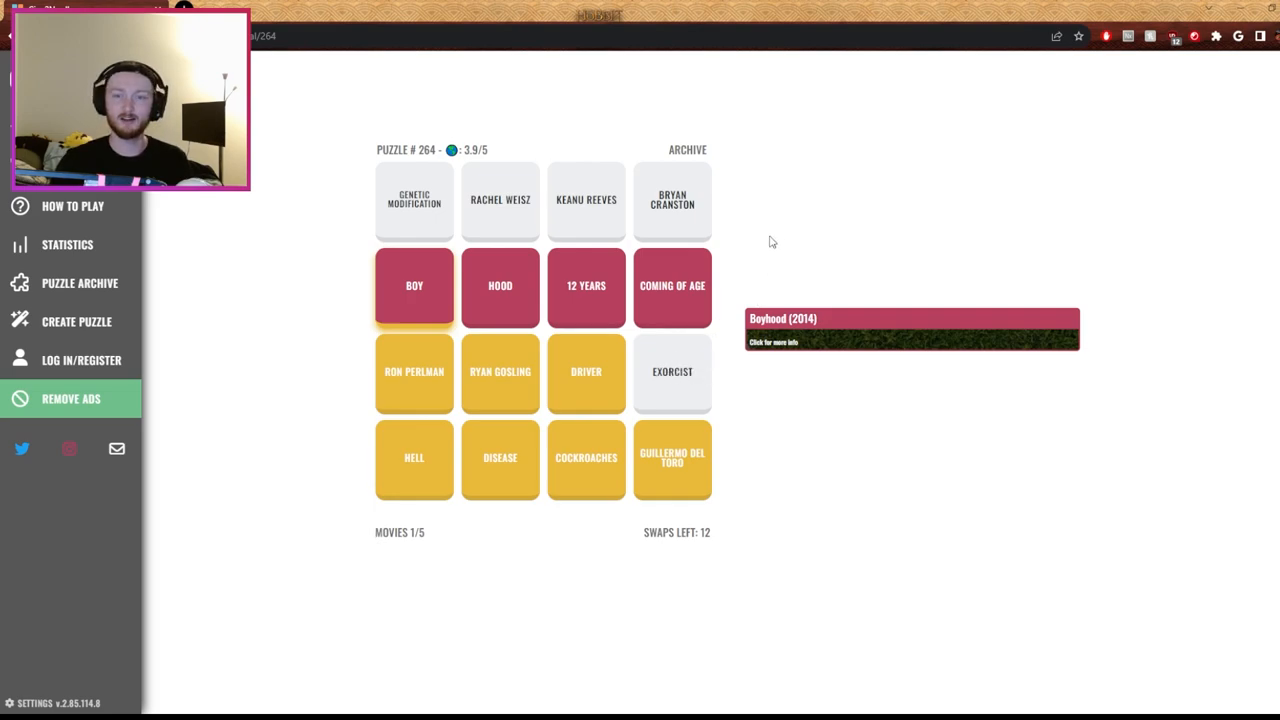
mouse_move(775, 166)
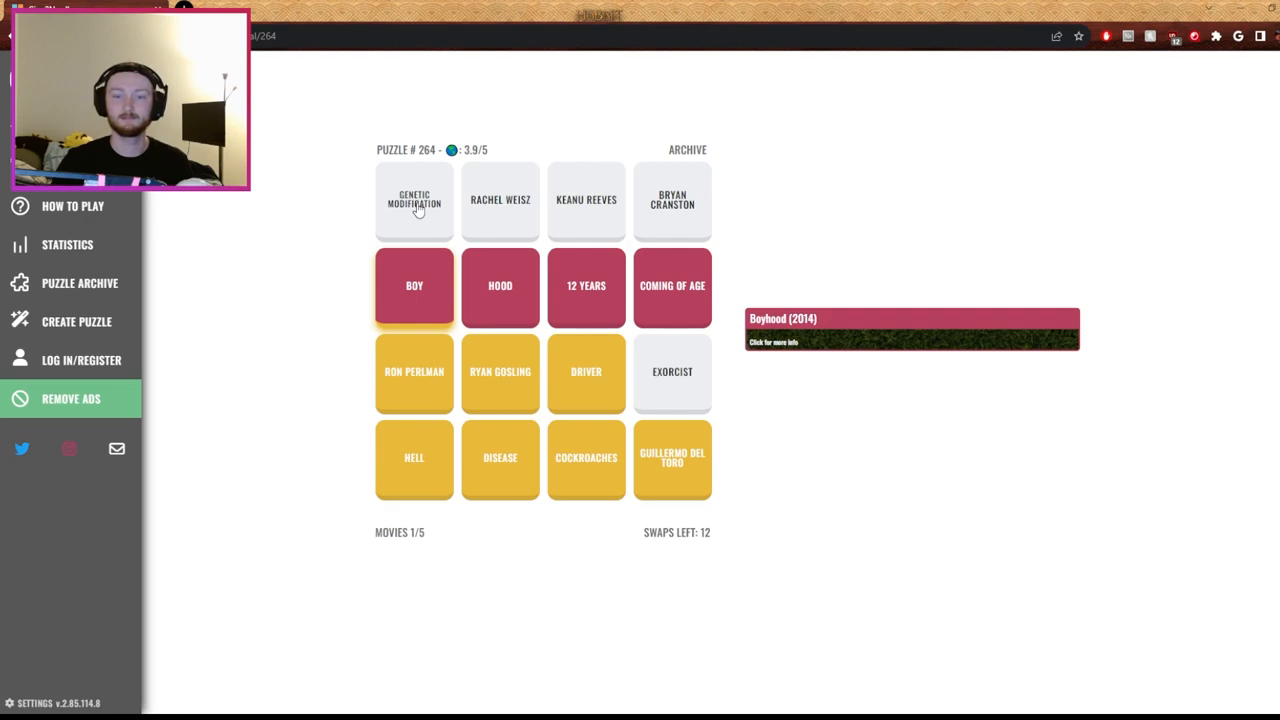
mouse_move(699, 398)
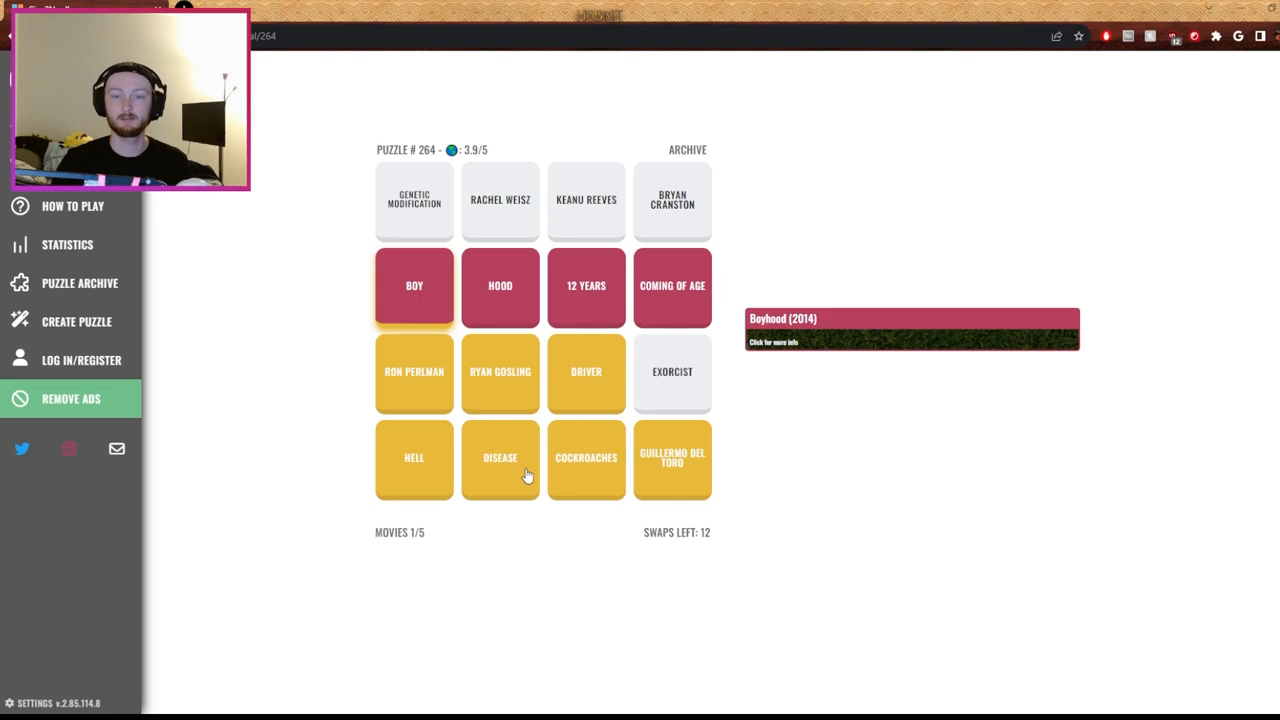
Swap the Hell tile and others to complete the Hellboy (2004) row
click(672, 458)
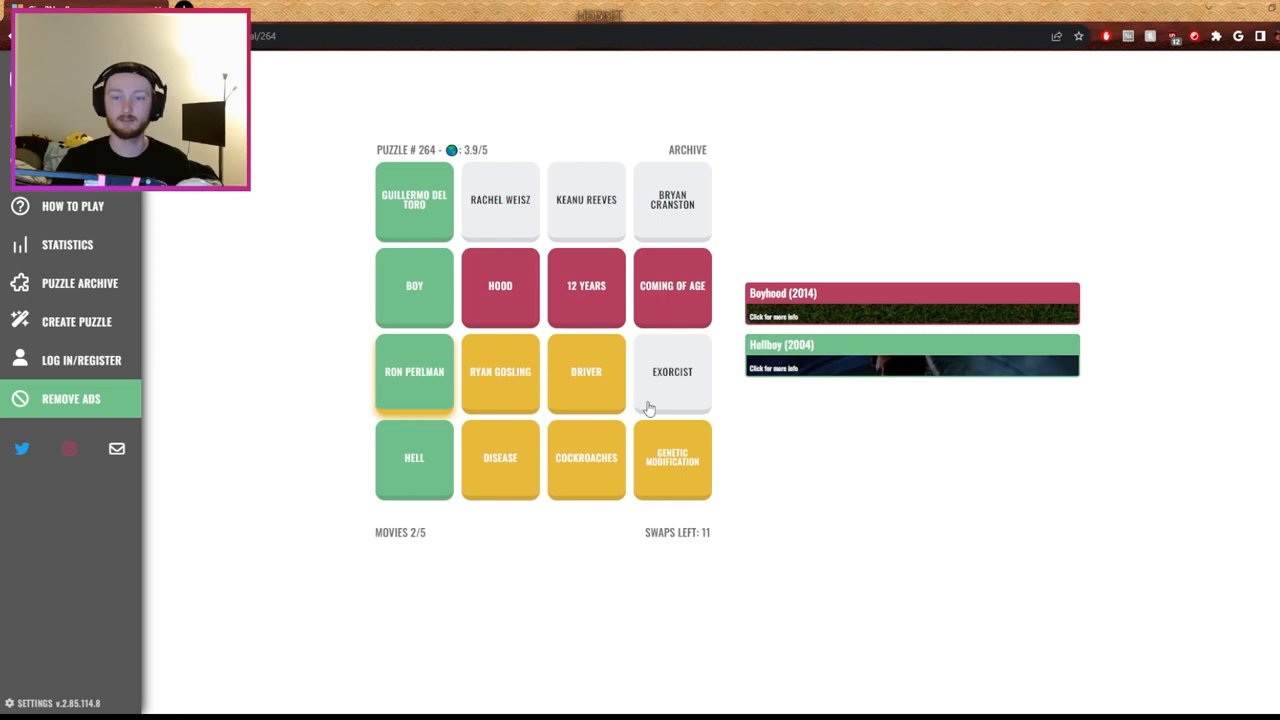
mouse_move(735, 473)
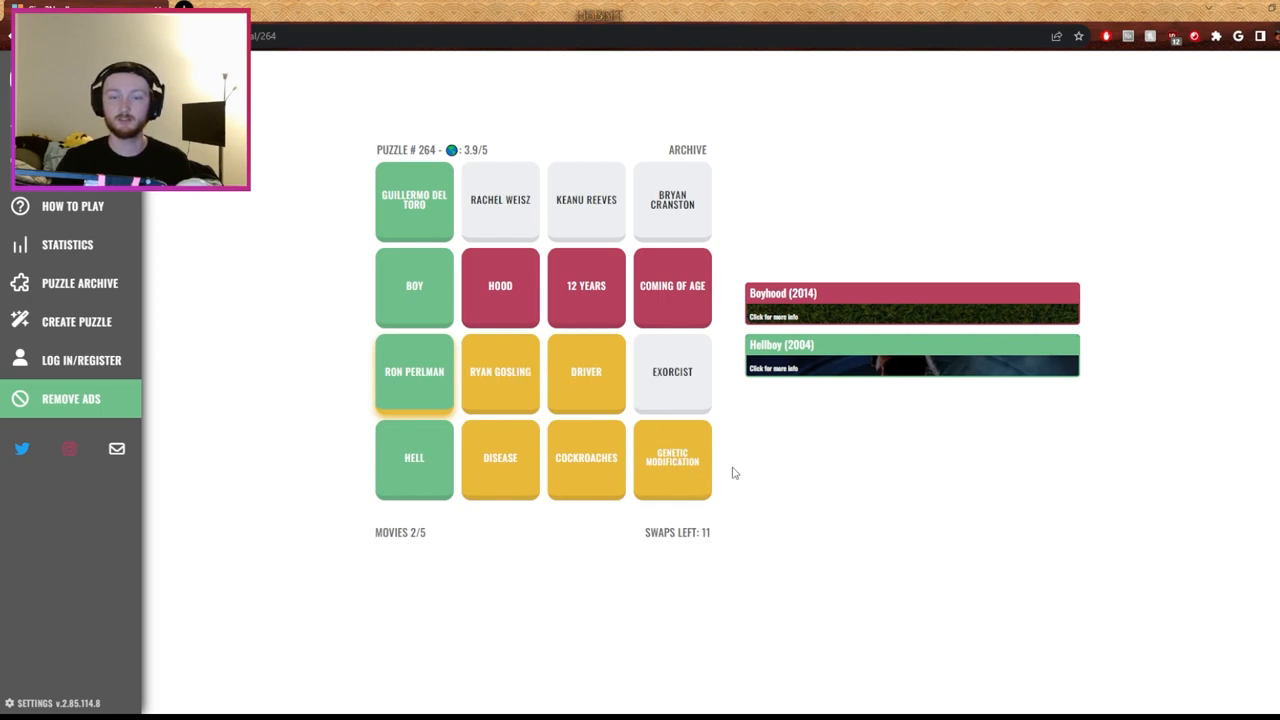
mouse_move(672, 455)
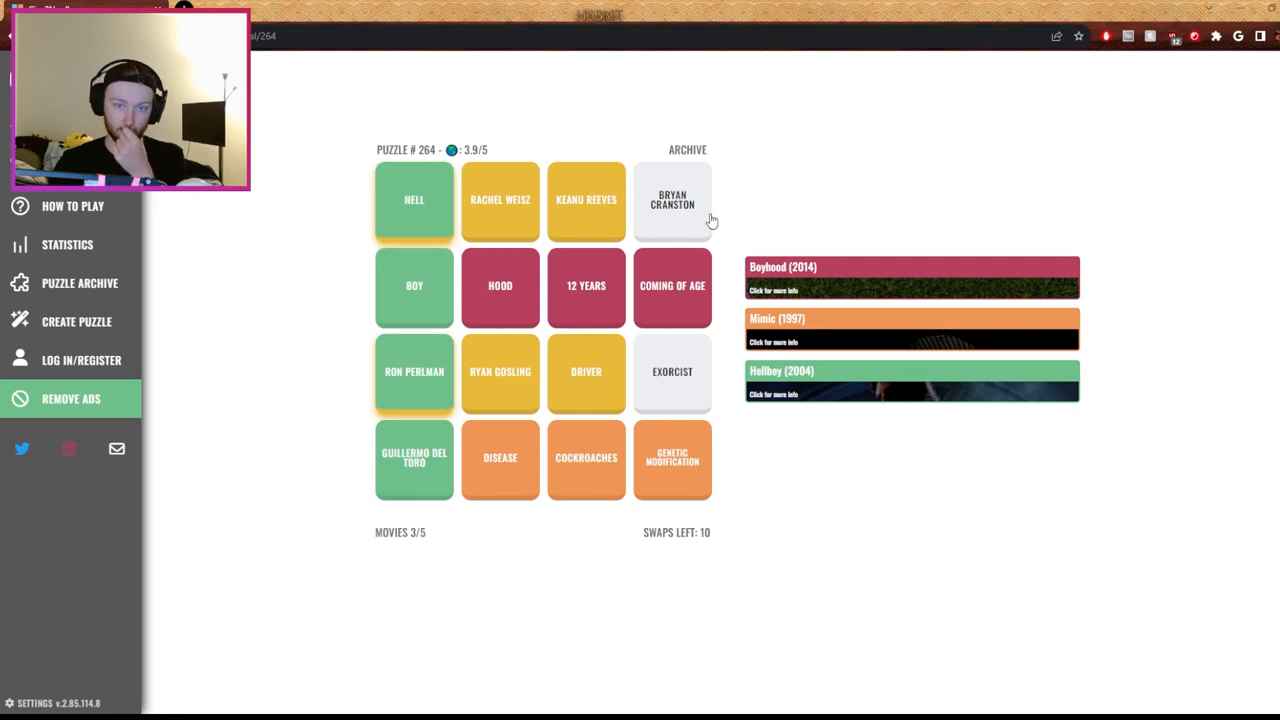
mouse_move(803, 320)
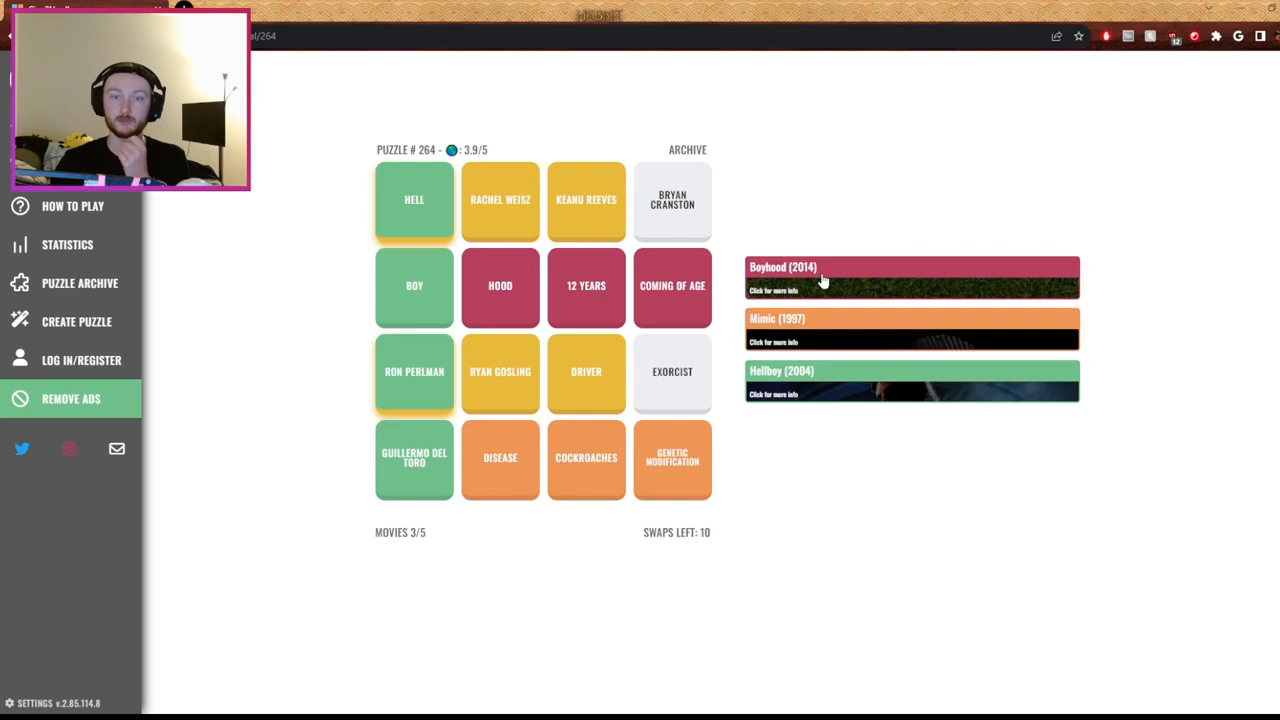
mouse_move(430, 245)
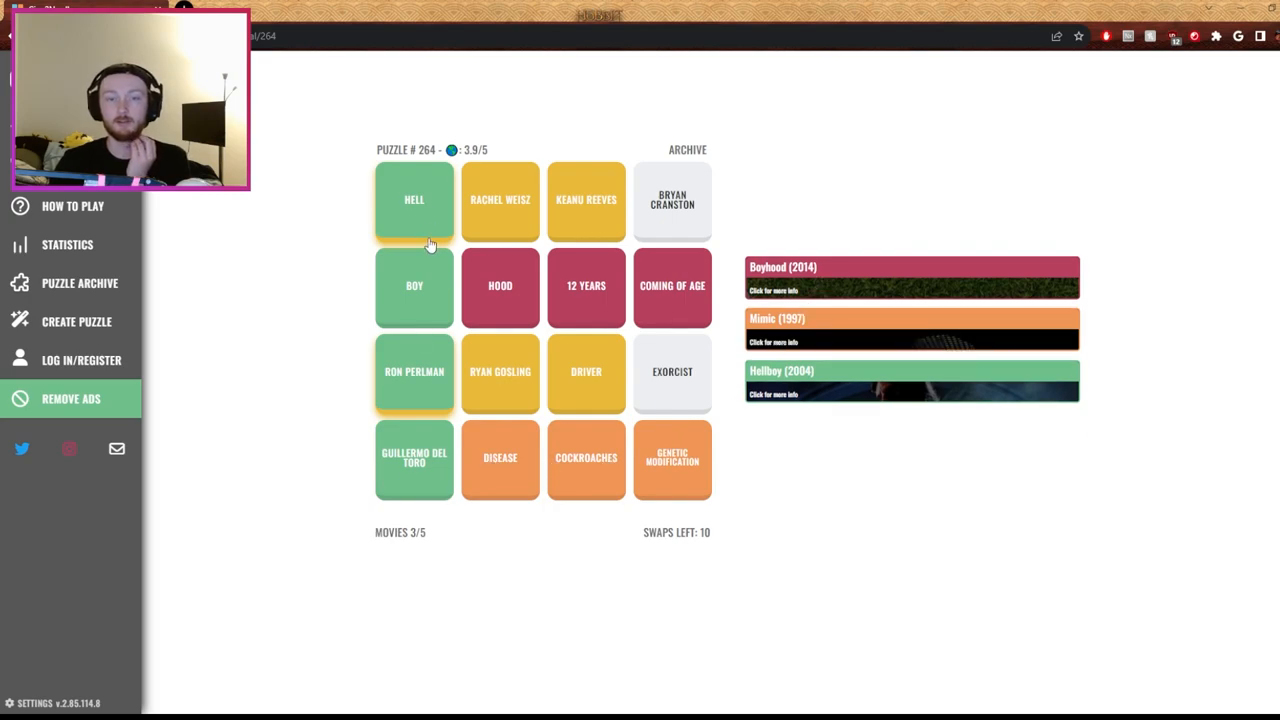
click(672, 383)
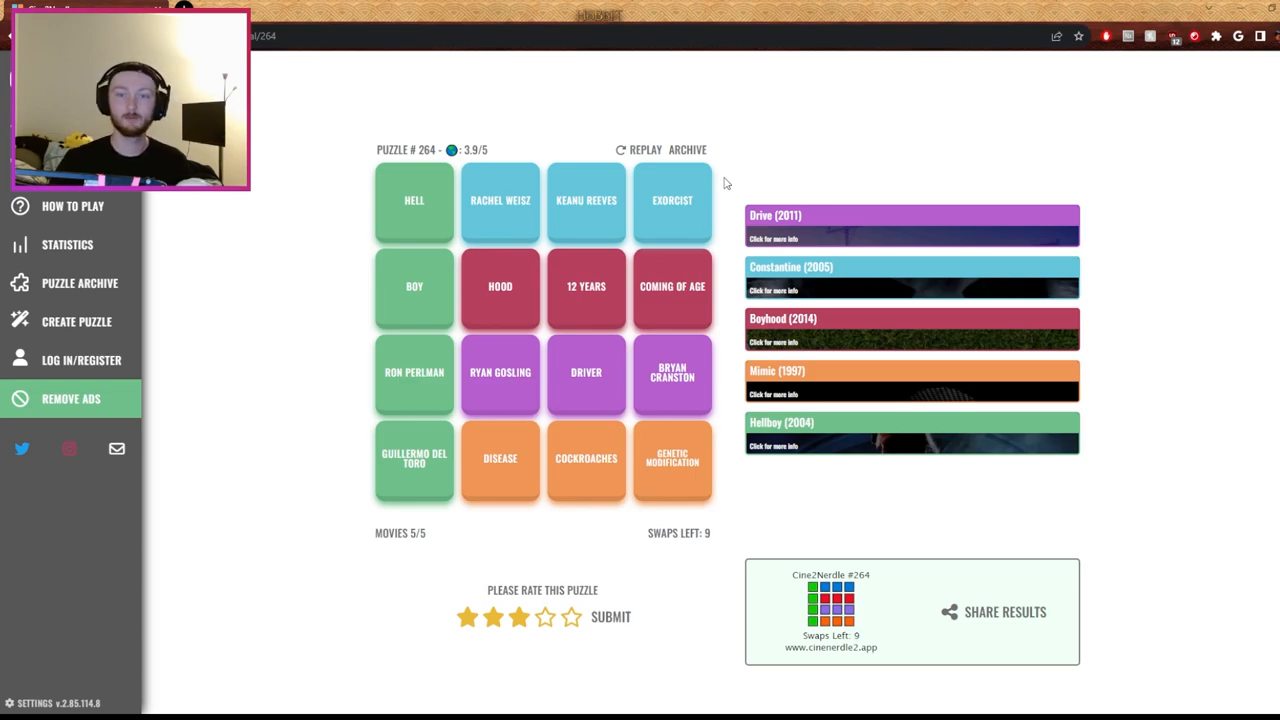
mouse_move(730, 166)
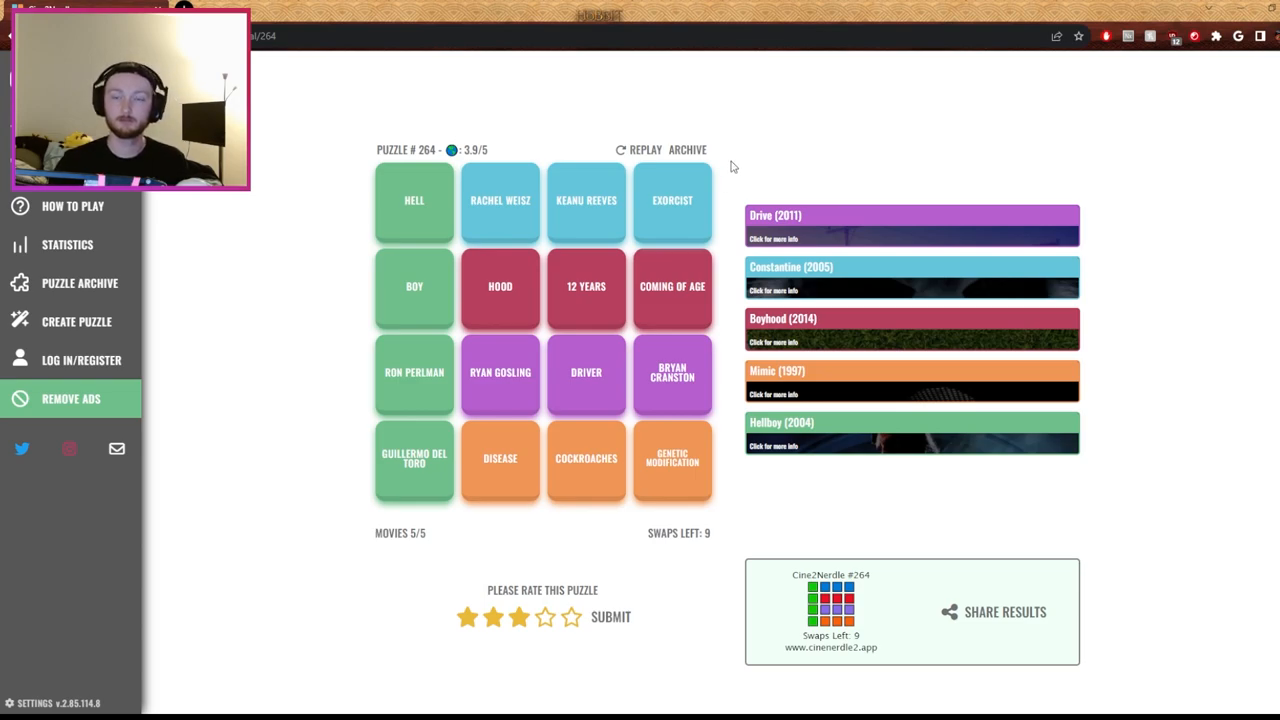
mouse_move(394, 465)
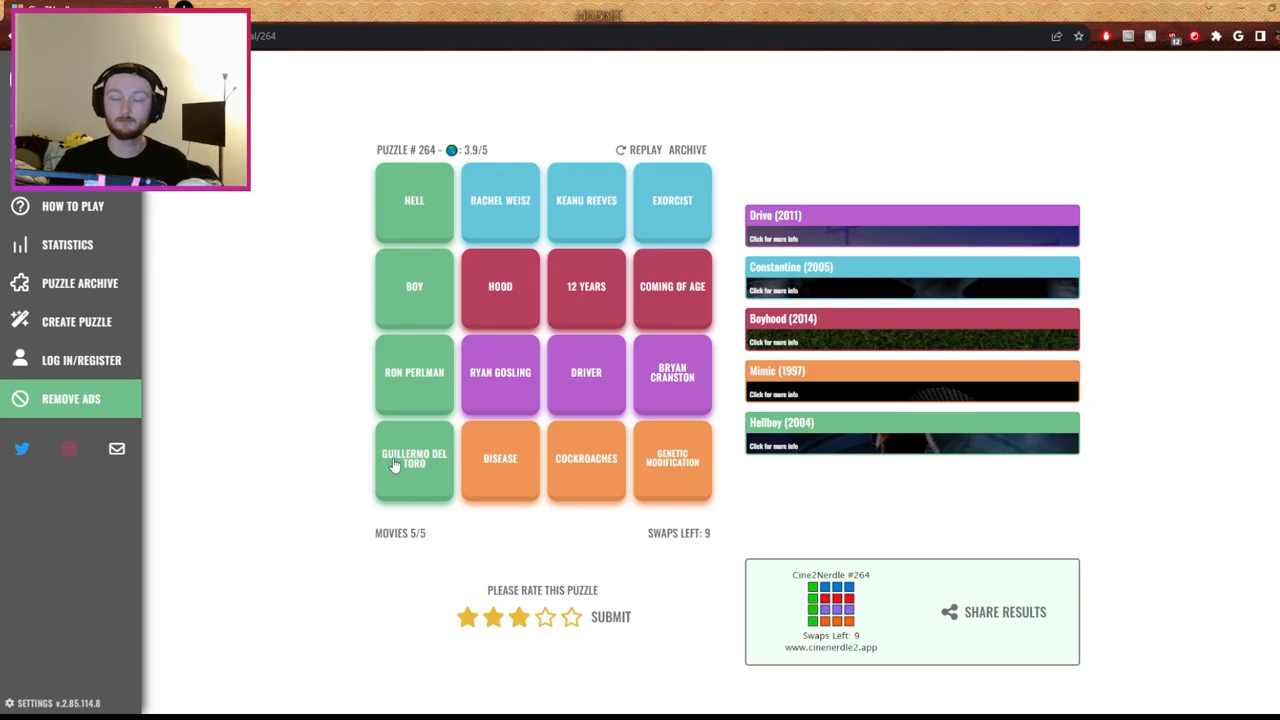
mouse_move(400, 506)
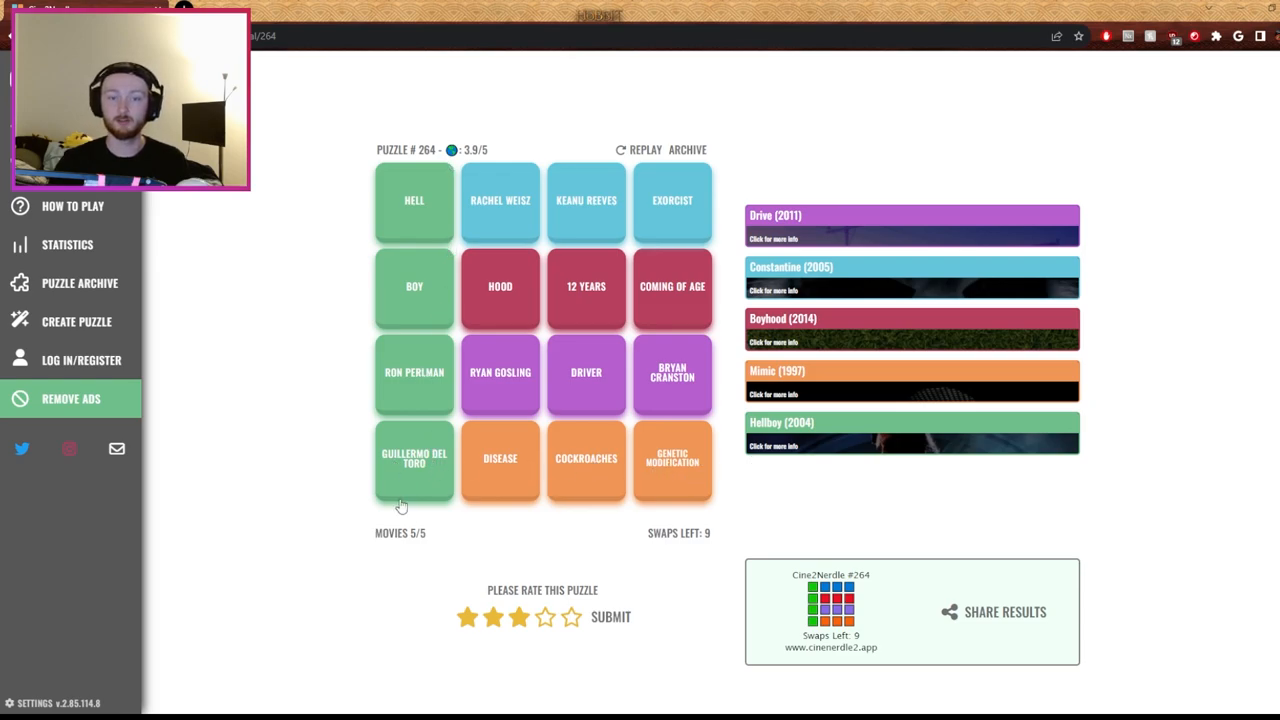
mouse_move(411, 485)
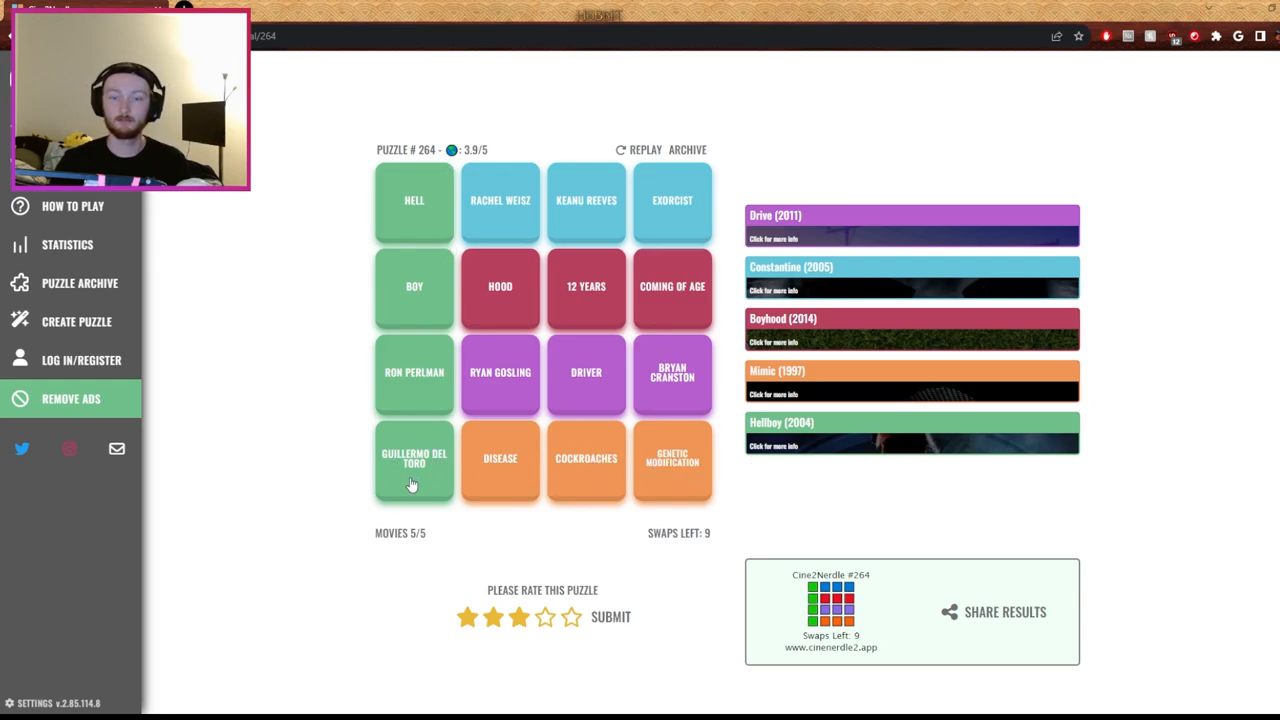
mouse_move(320, 427)
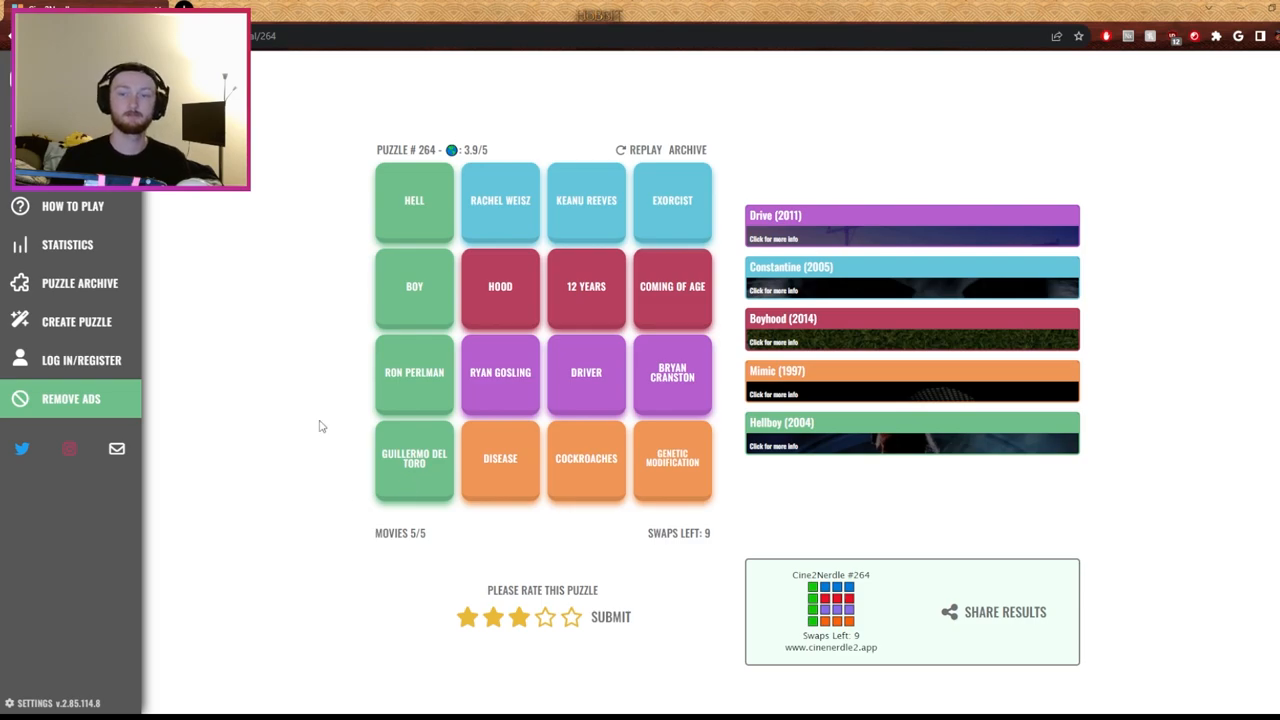